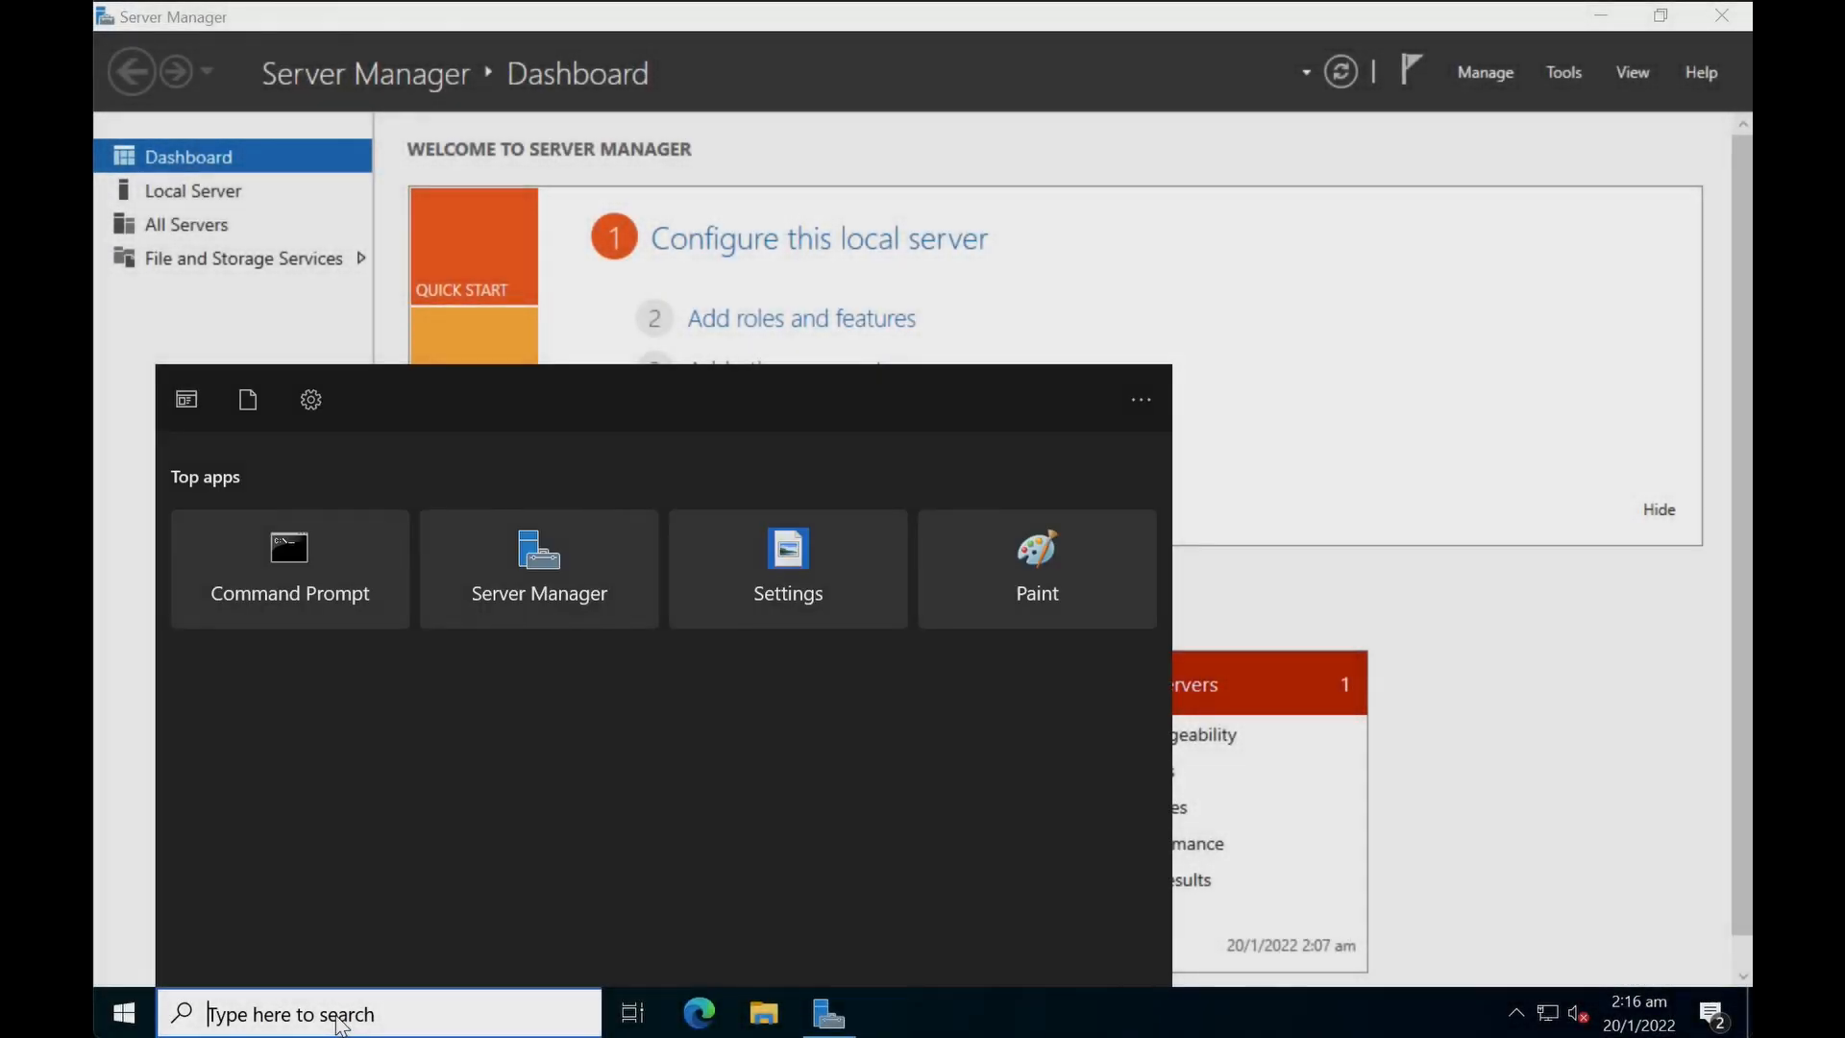
Step: Search 'system' and launch System Information to view the System Summary
{"action": "type", "text": "system"}
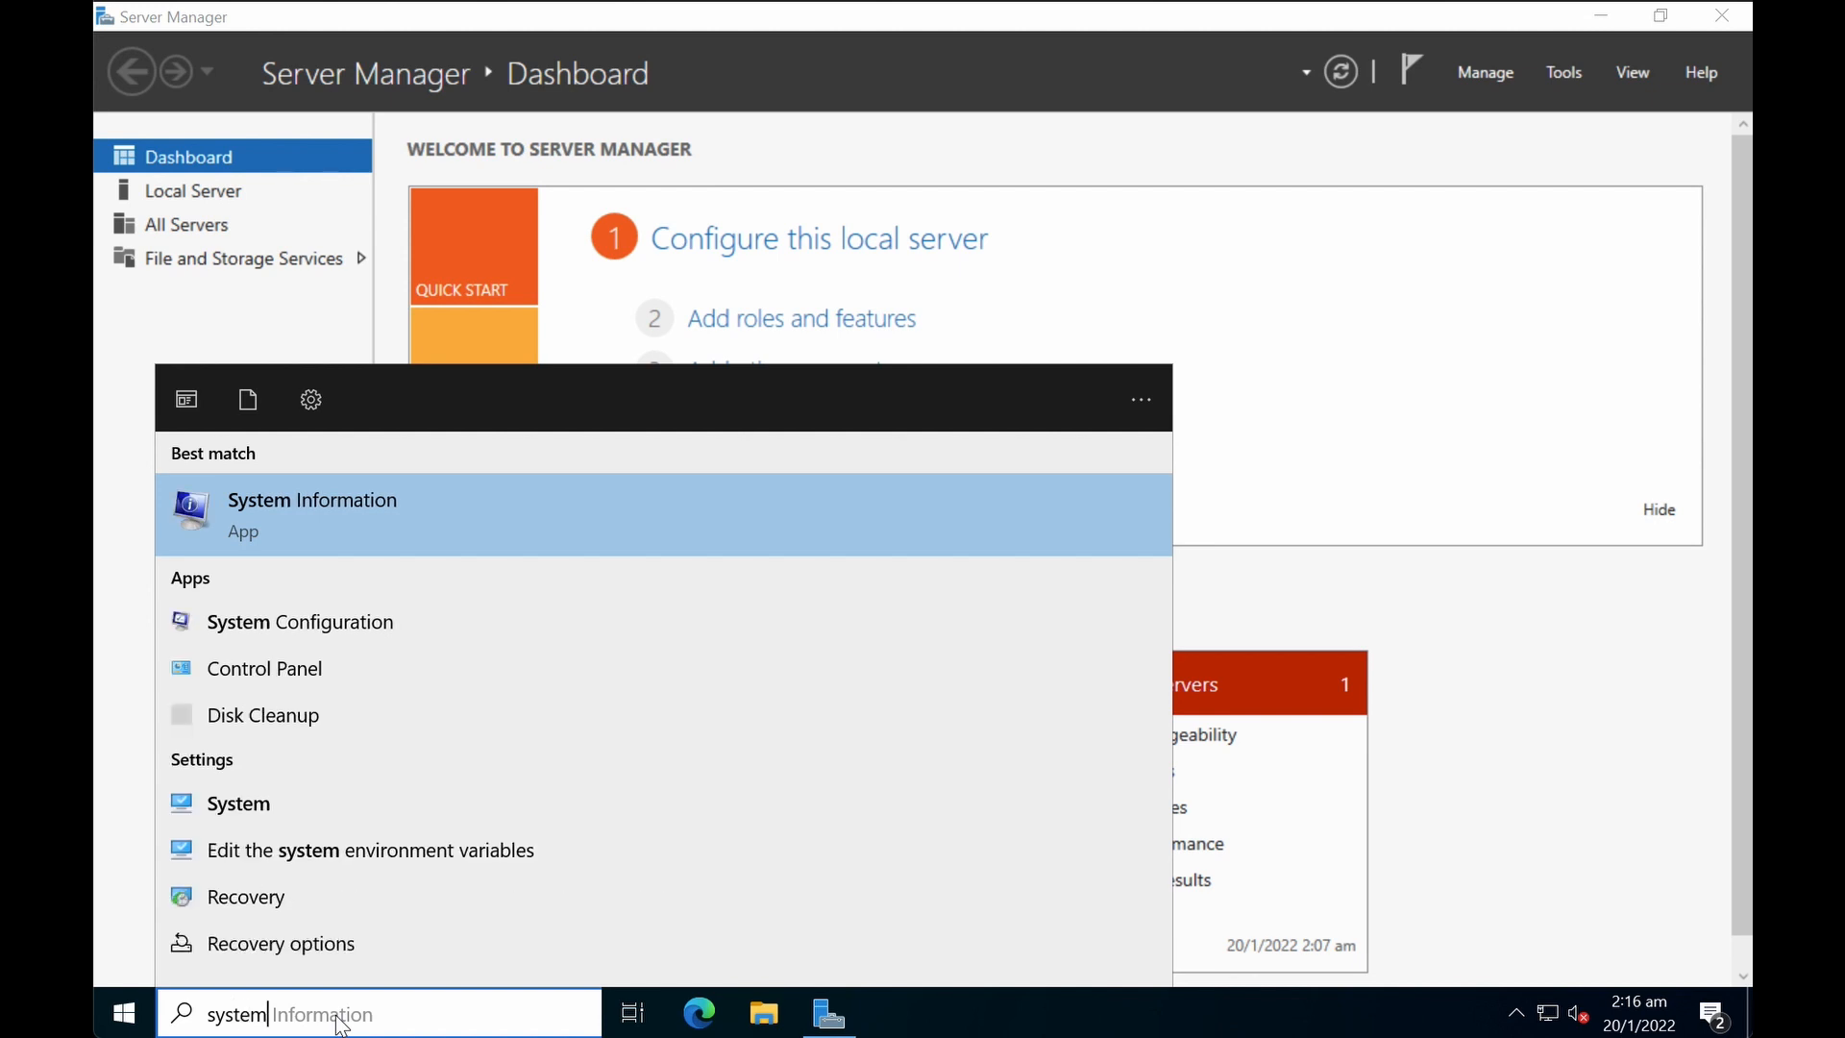
{"action": "left_click", "coordinate": [311, 514]}
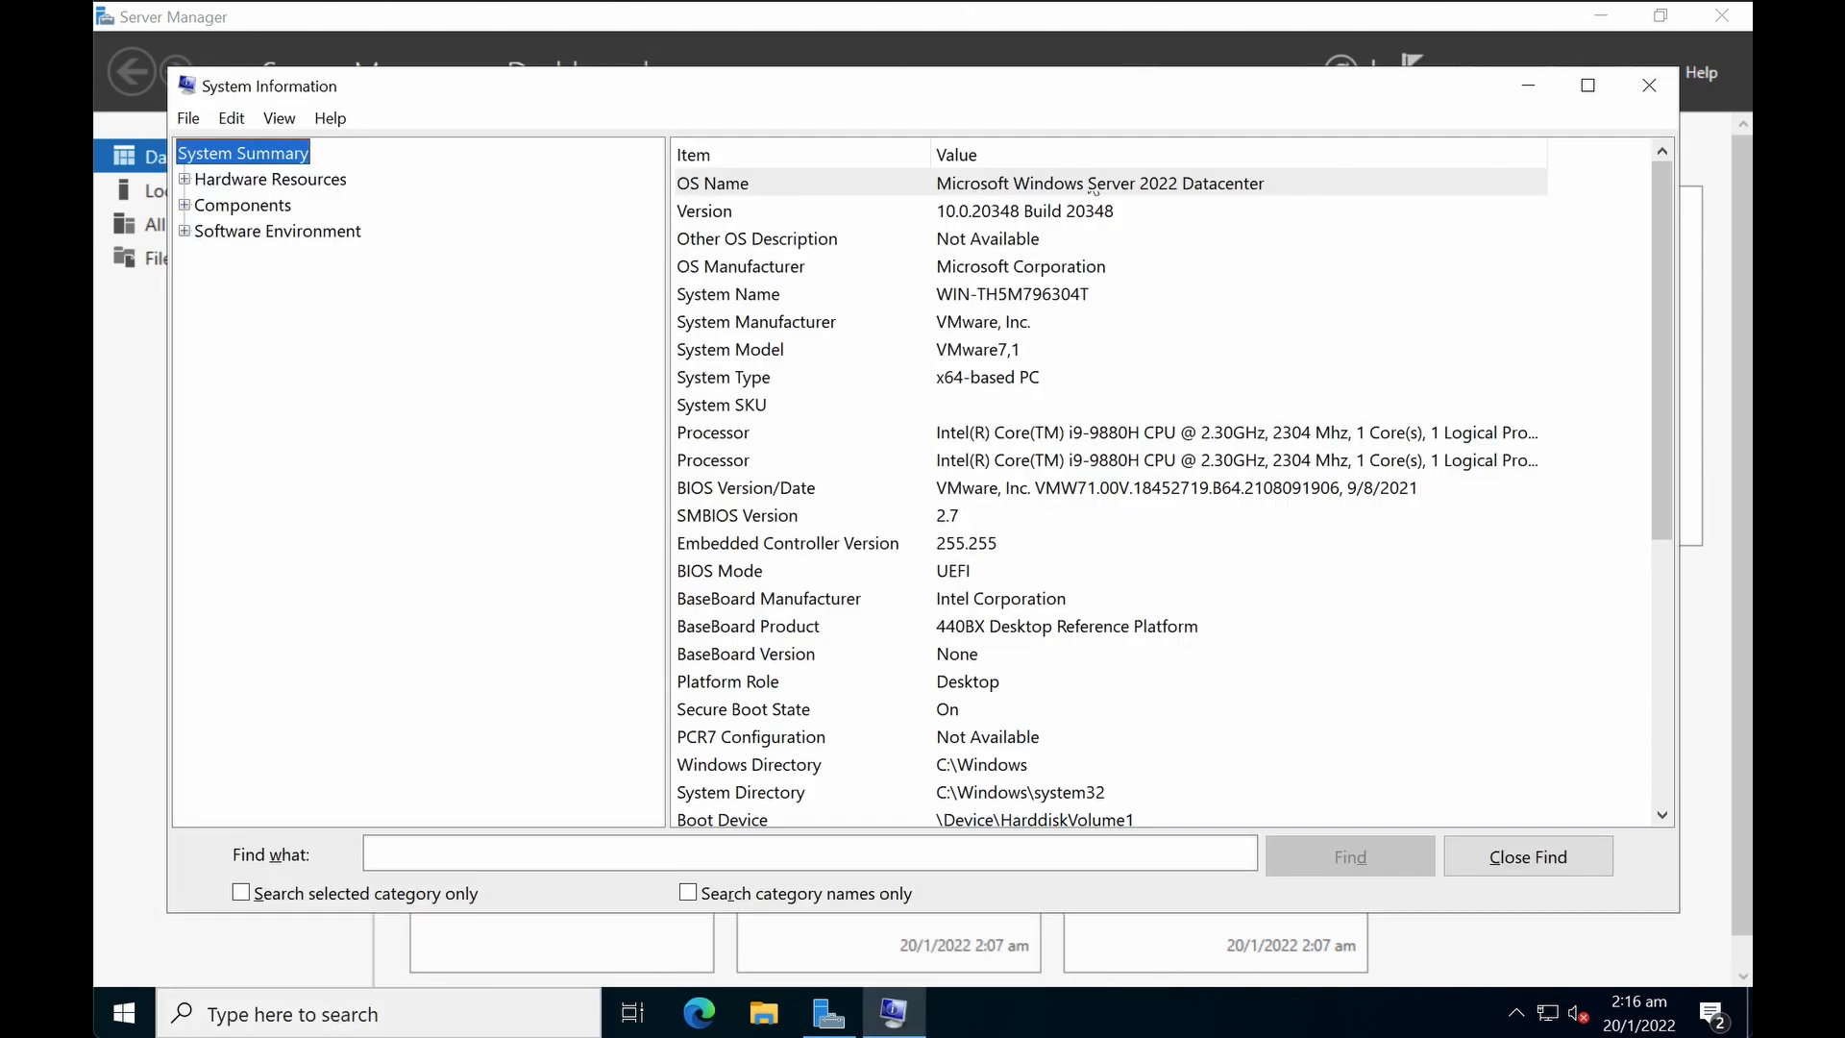
{"action": "mouse_move", "coordinate": [1373, 200]}
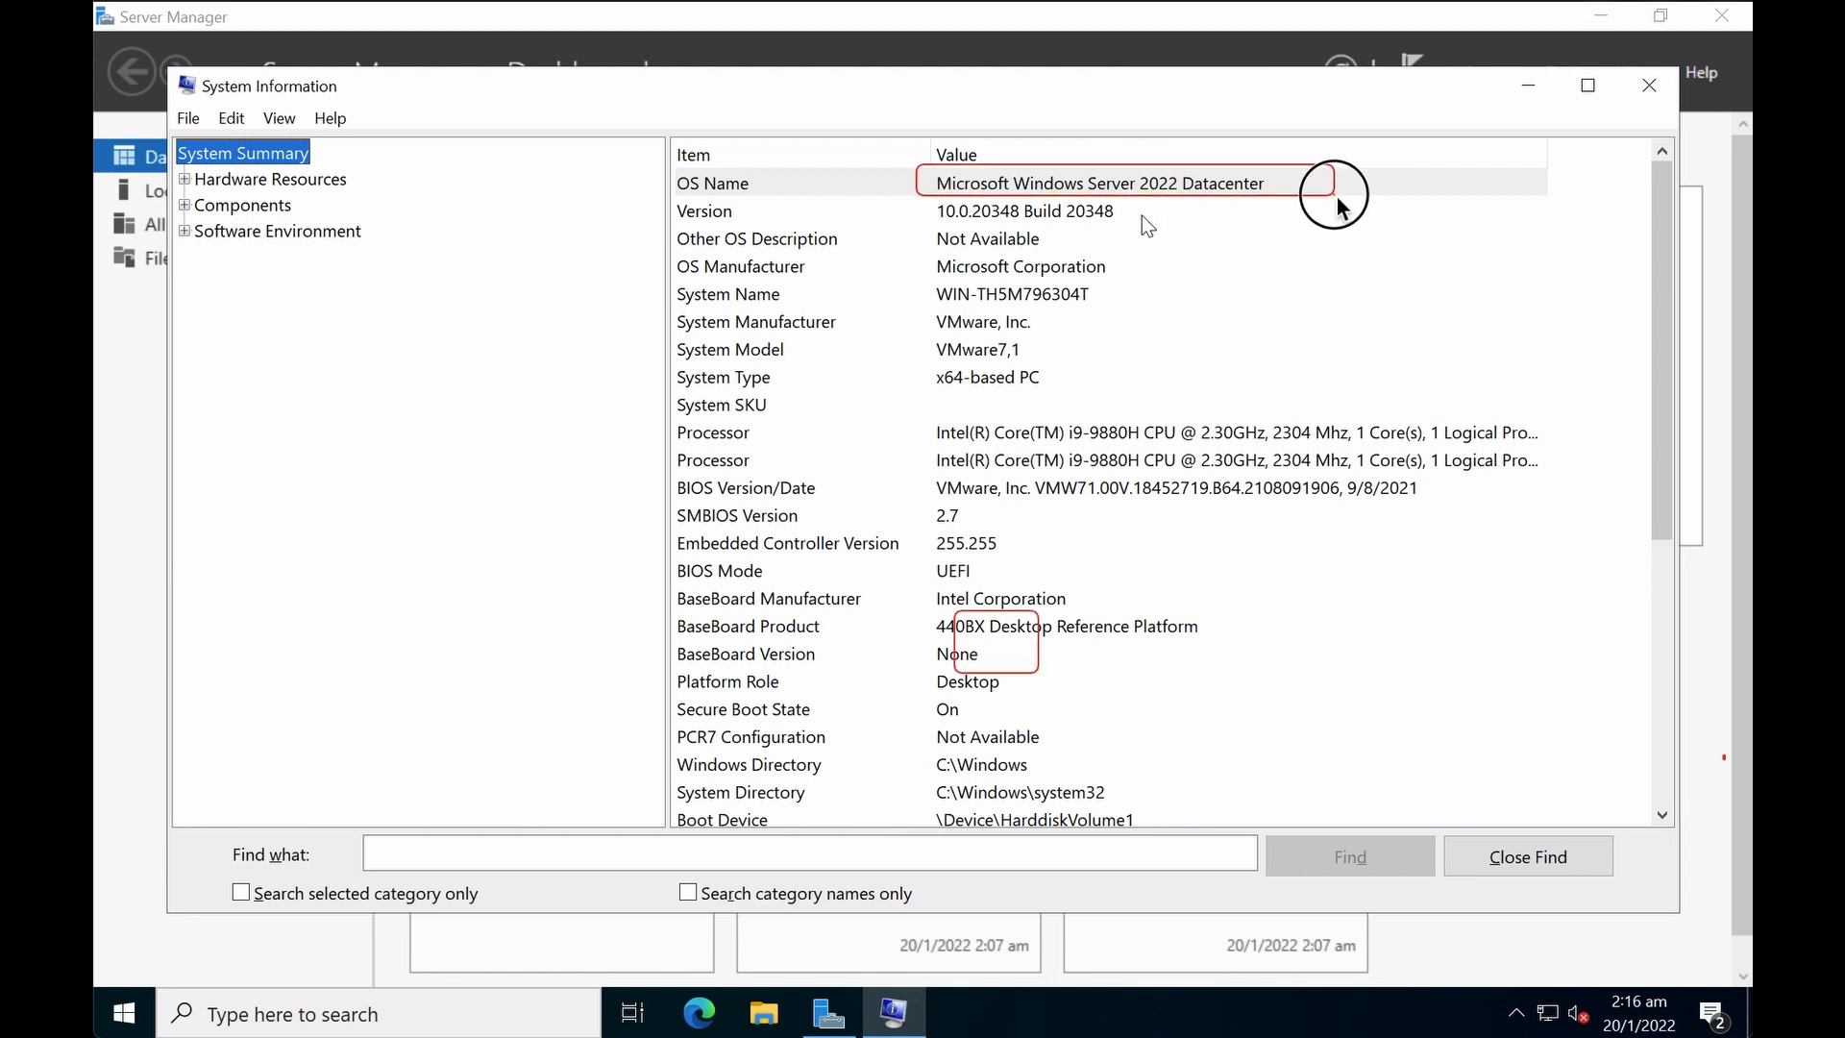
{"action": "mouse_move", "coordinate": [1259, 351]}
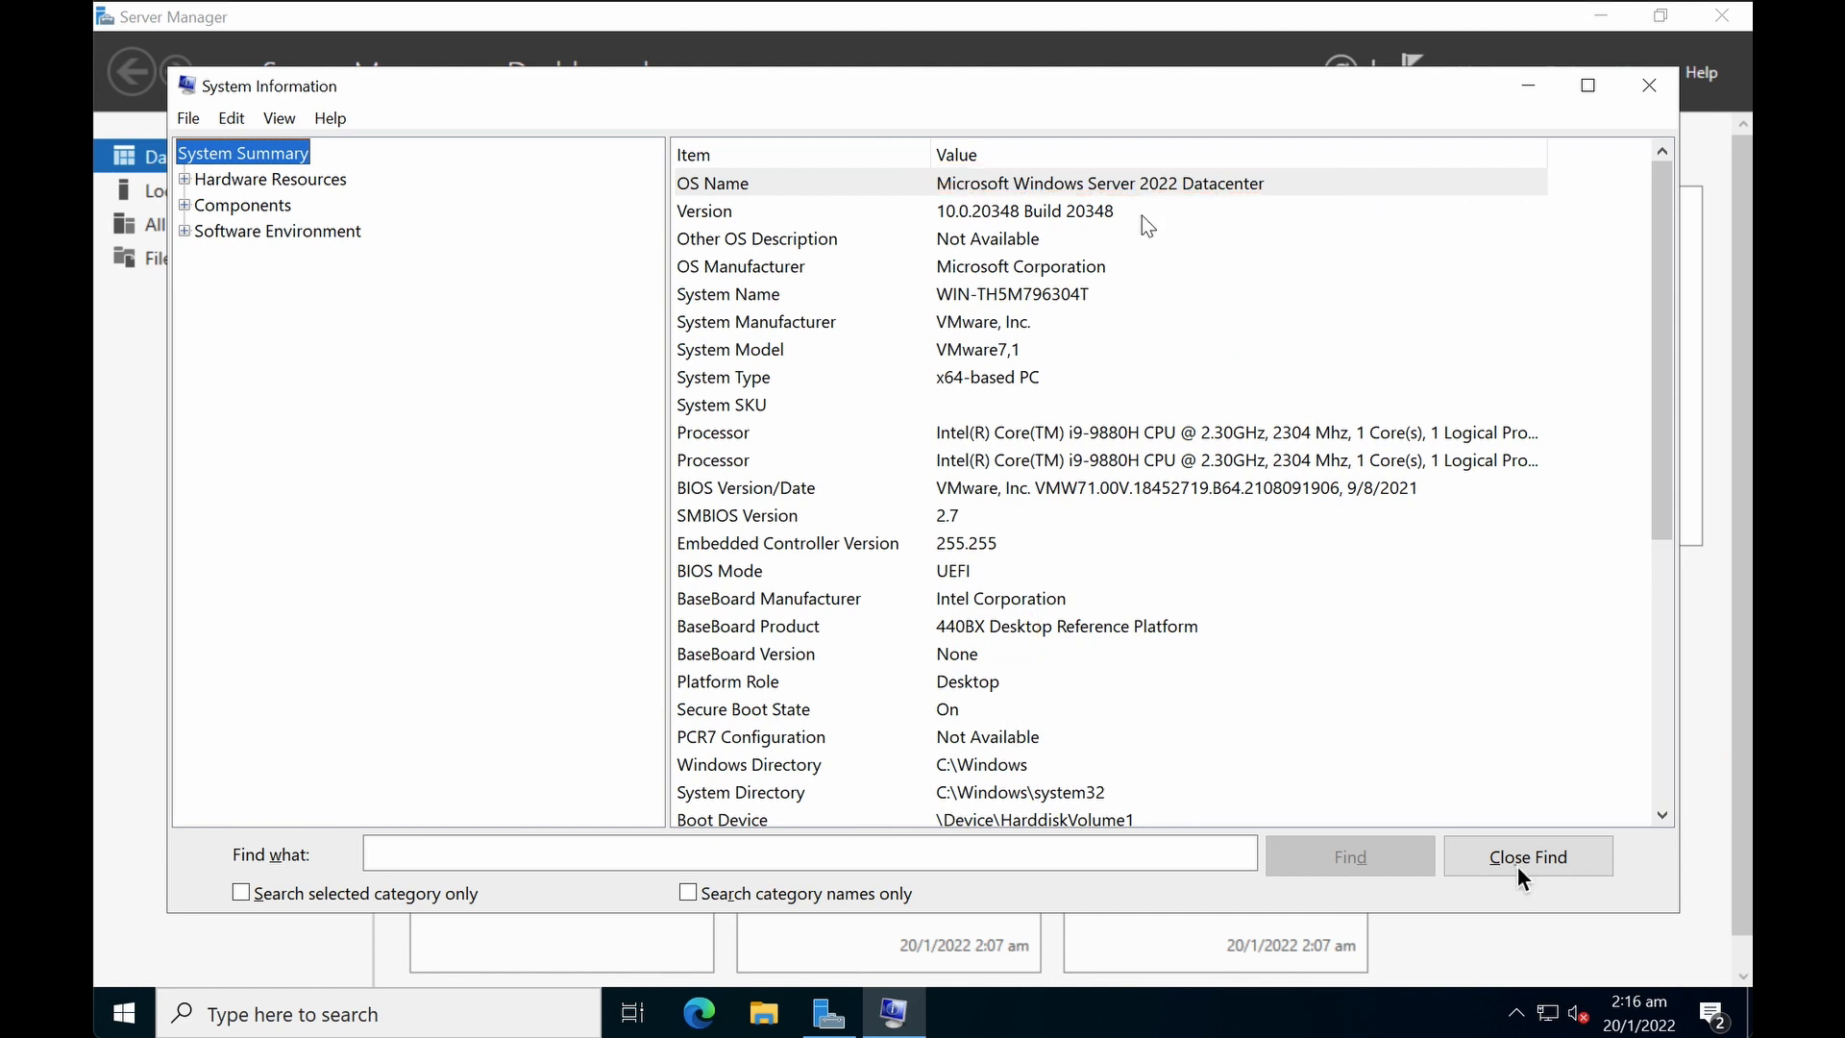
Step: Close System Information and start Manage > Add Roles and Features
{"action": "left_click", "coordinate": [1649, 84]}
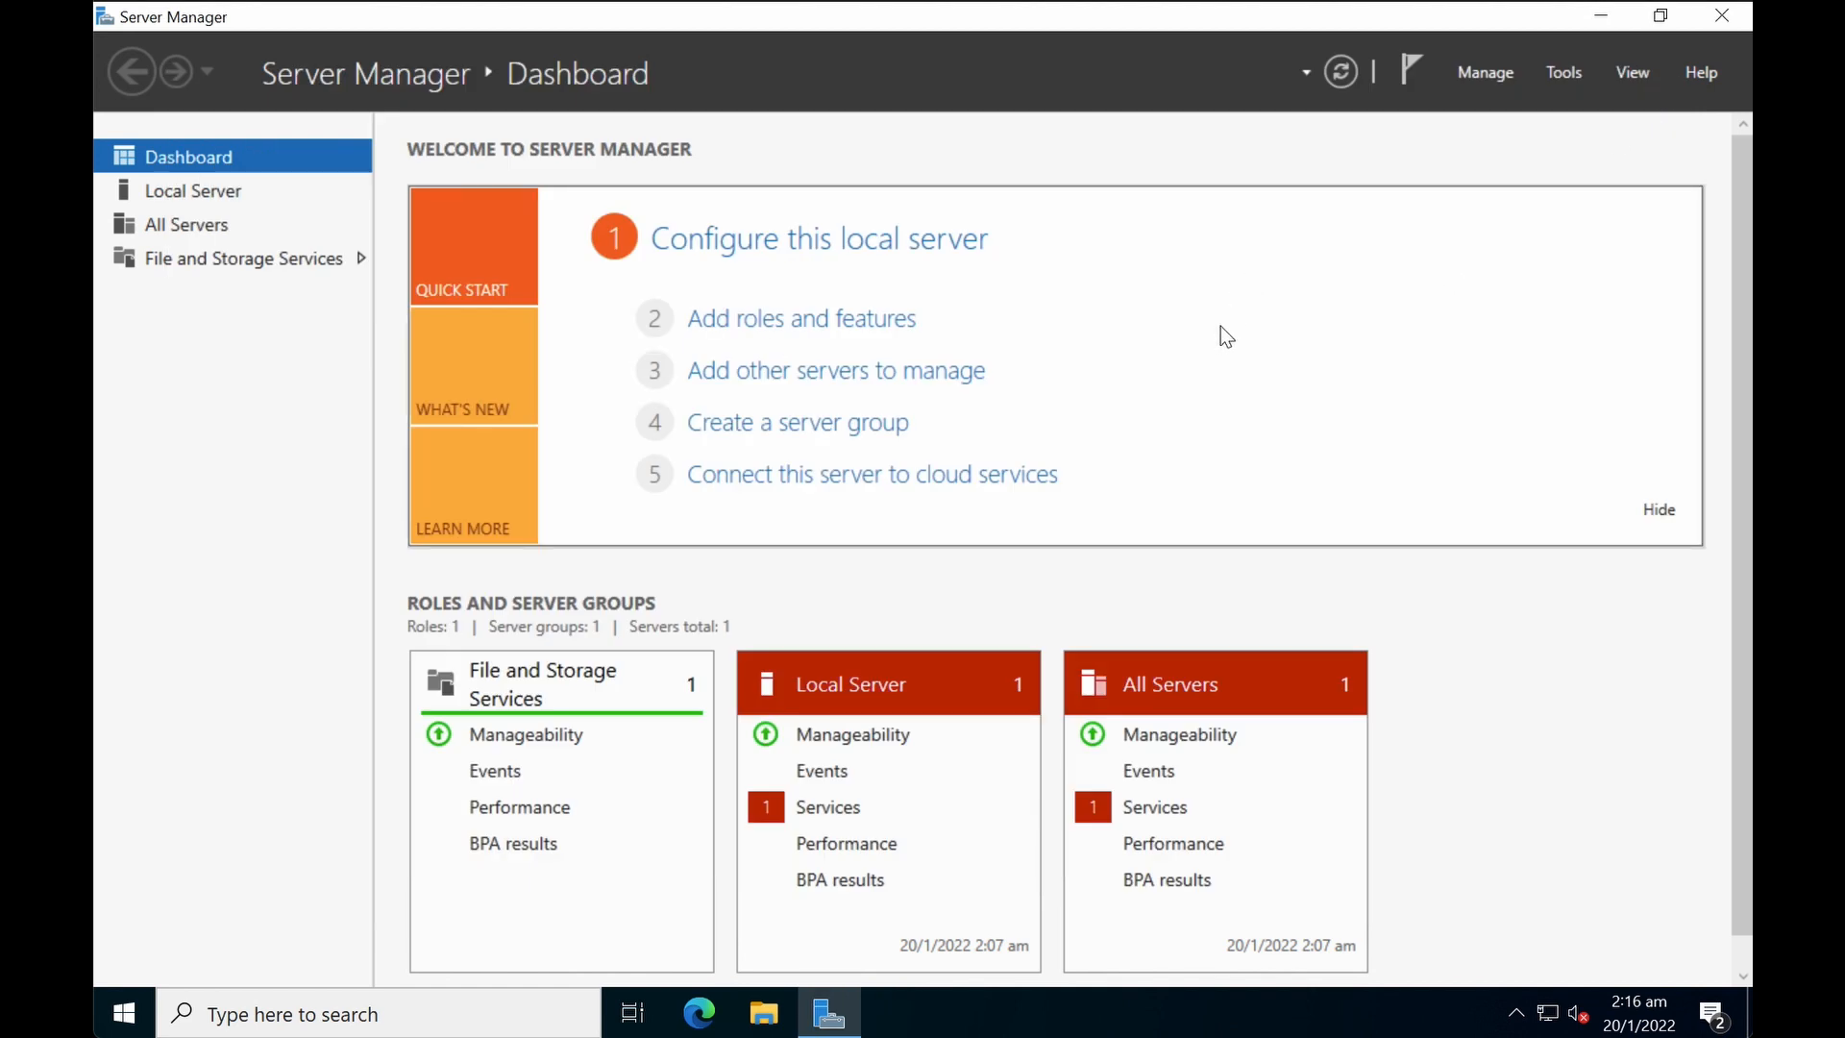
{"action": "mouse_move", "coordinate": [1492, 111]}
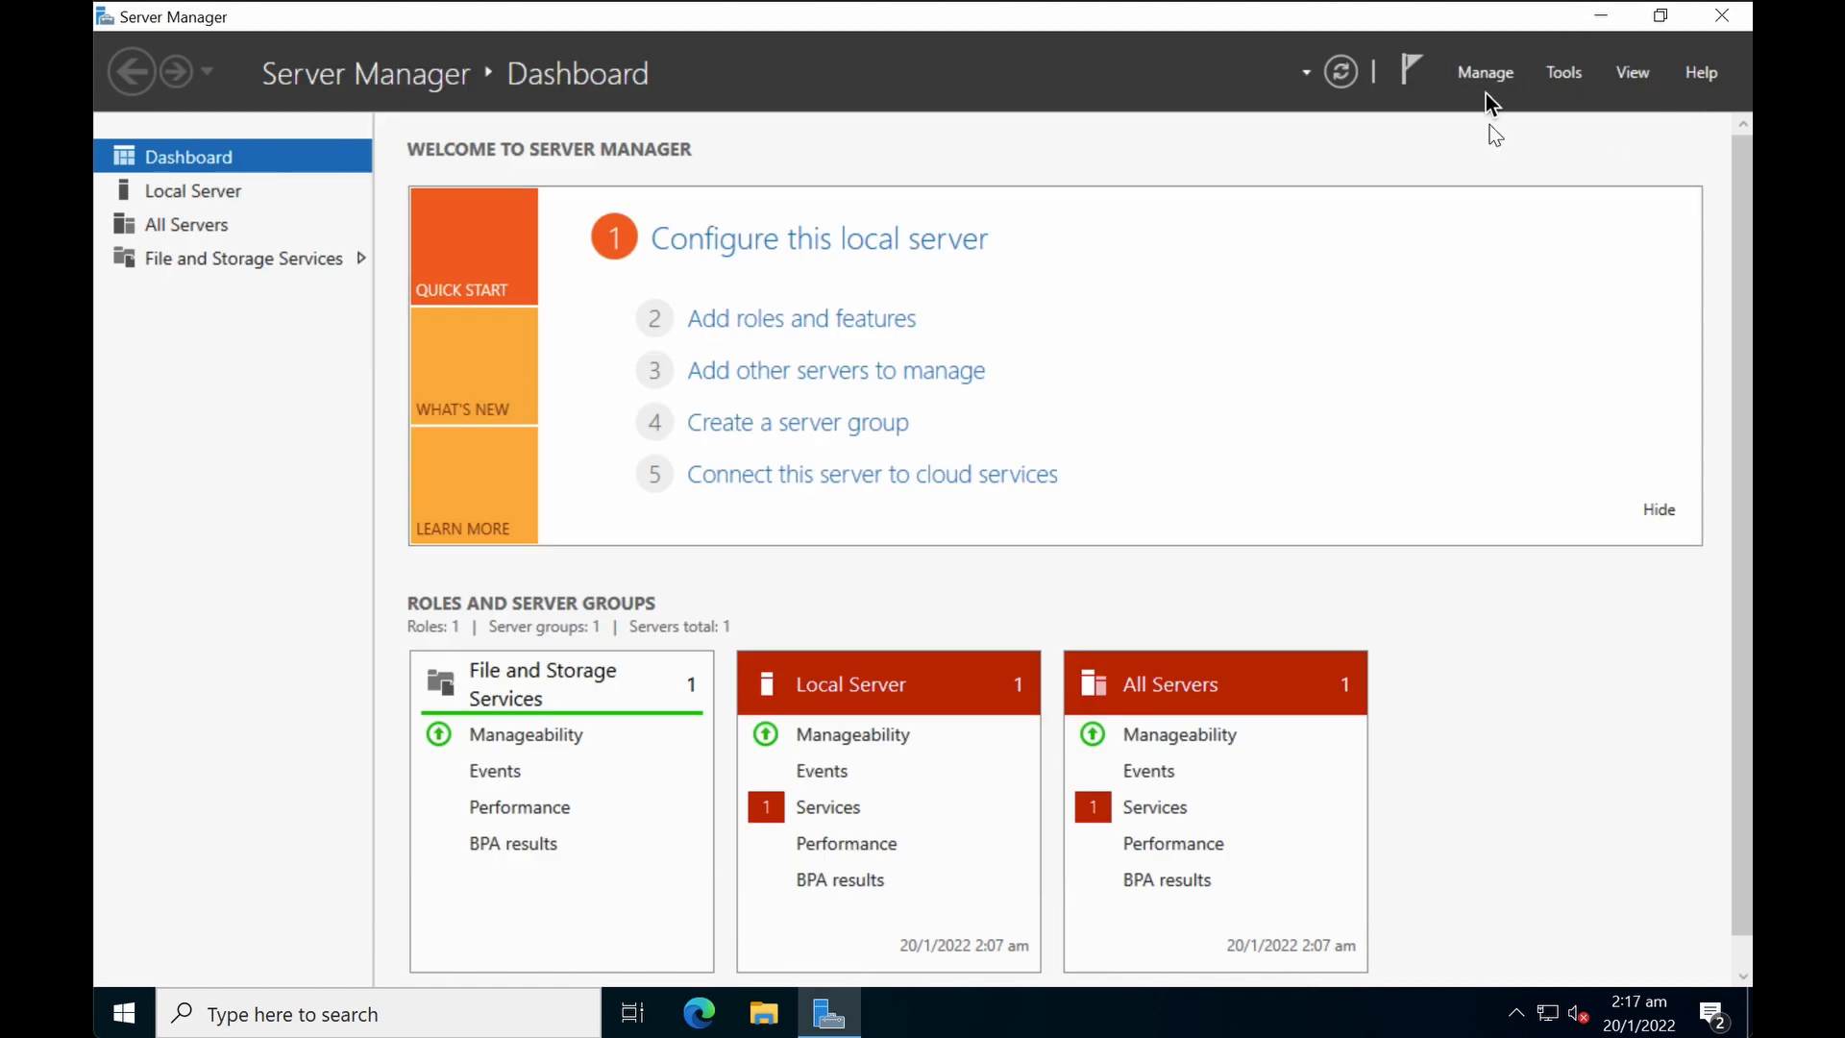
{"action": "left_click", "coordinate": [1485, 72]}
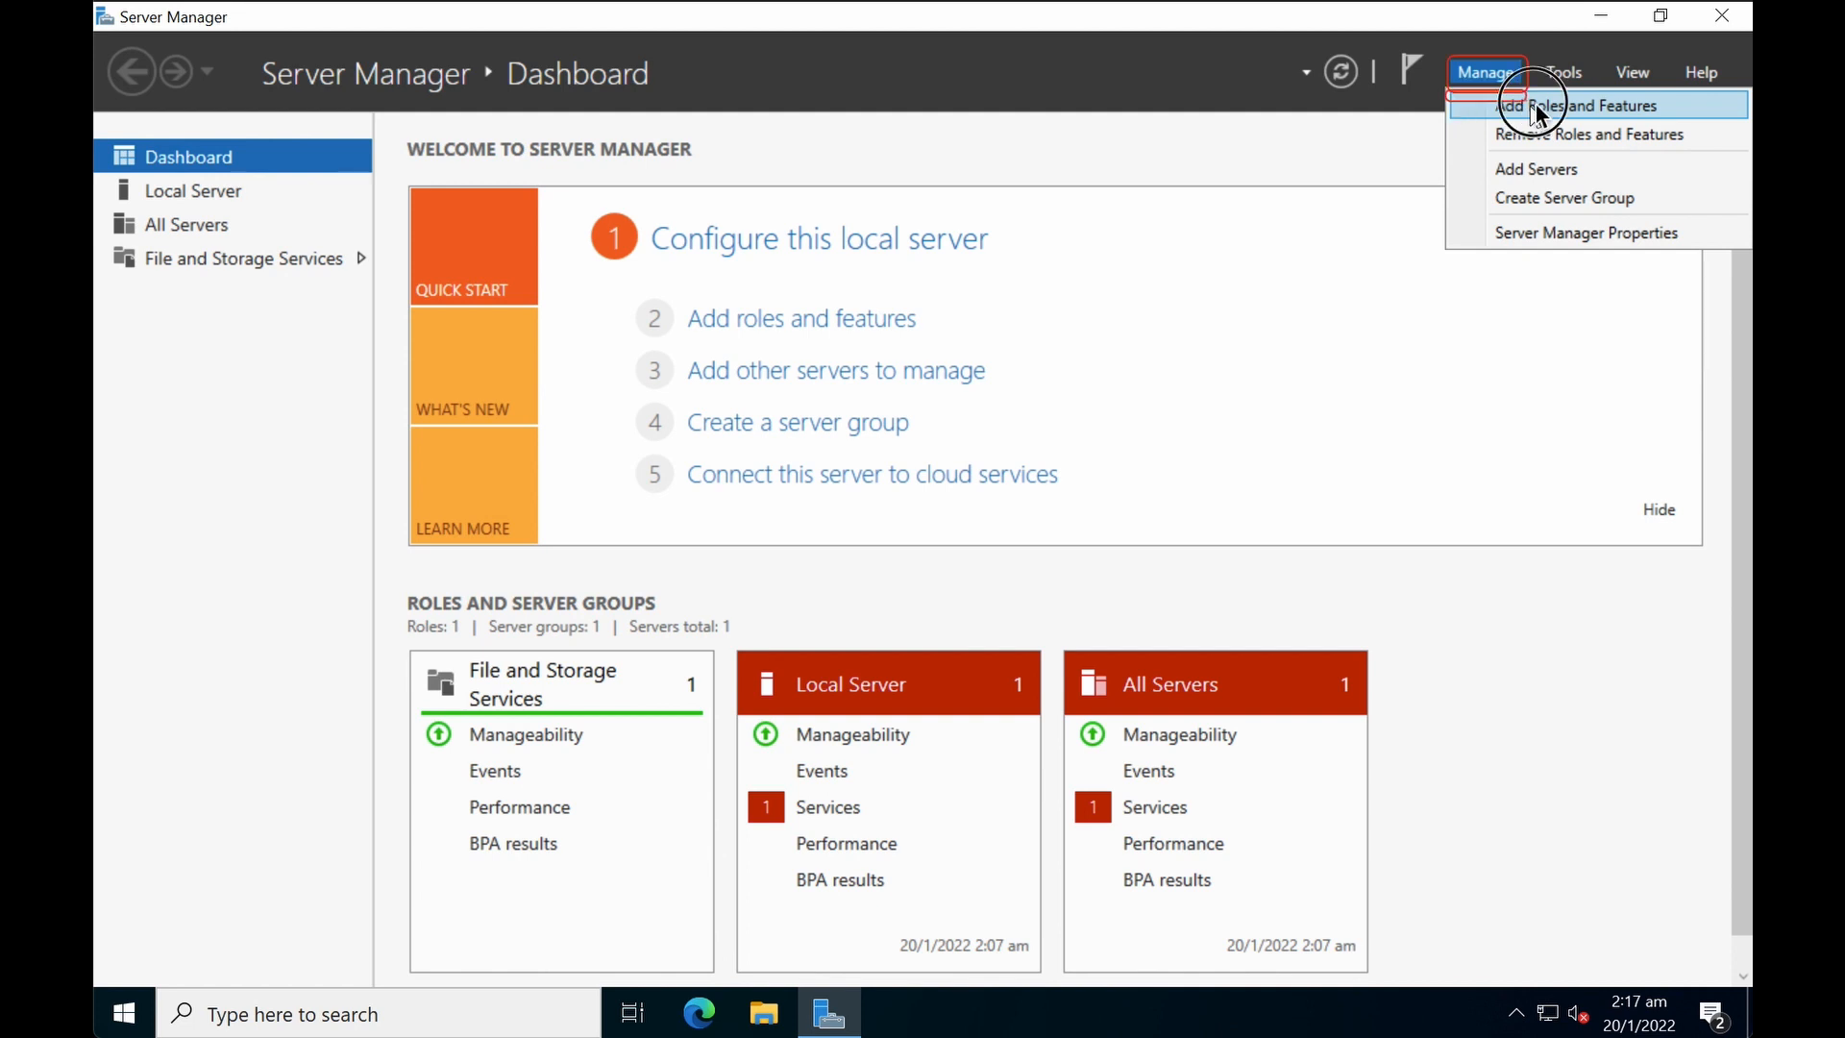
{"action": "left_click", "coordinate": [1580, 104]}
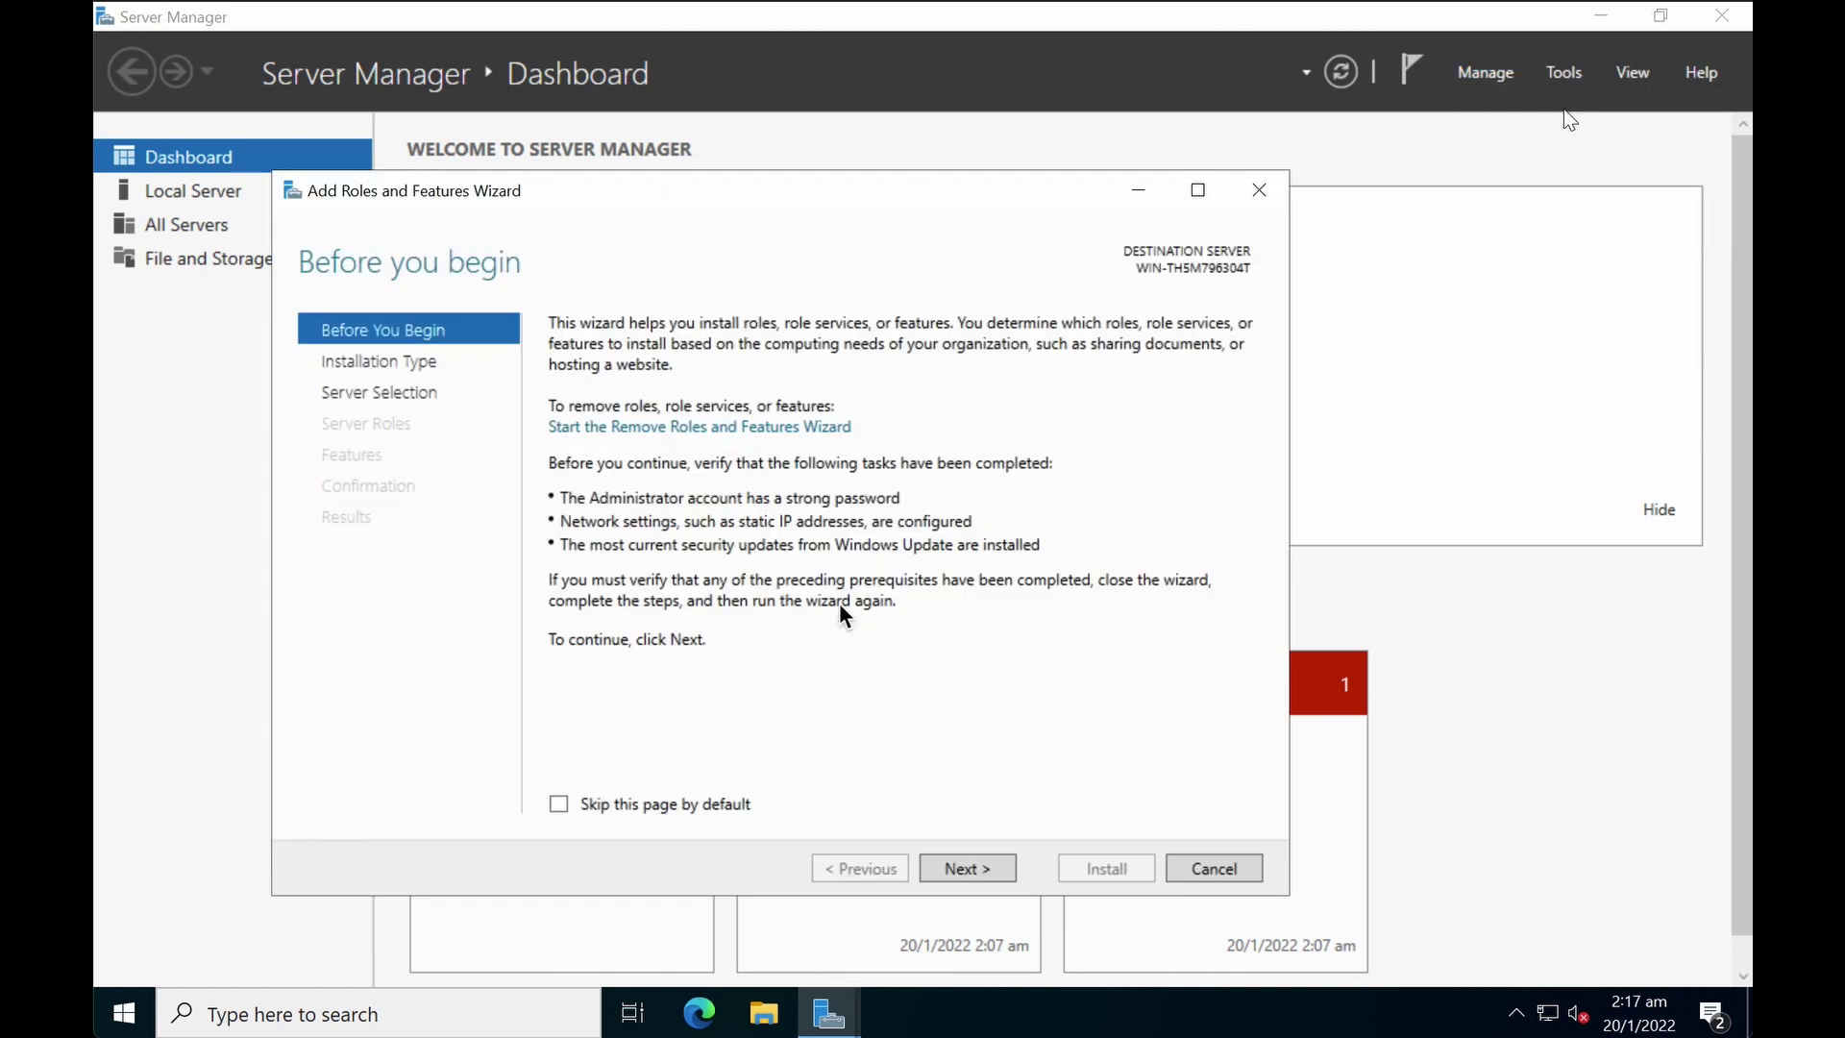
{"action": "mouse_move", "coordinate": [358, 241]}
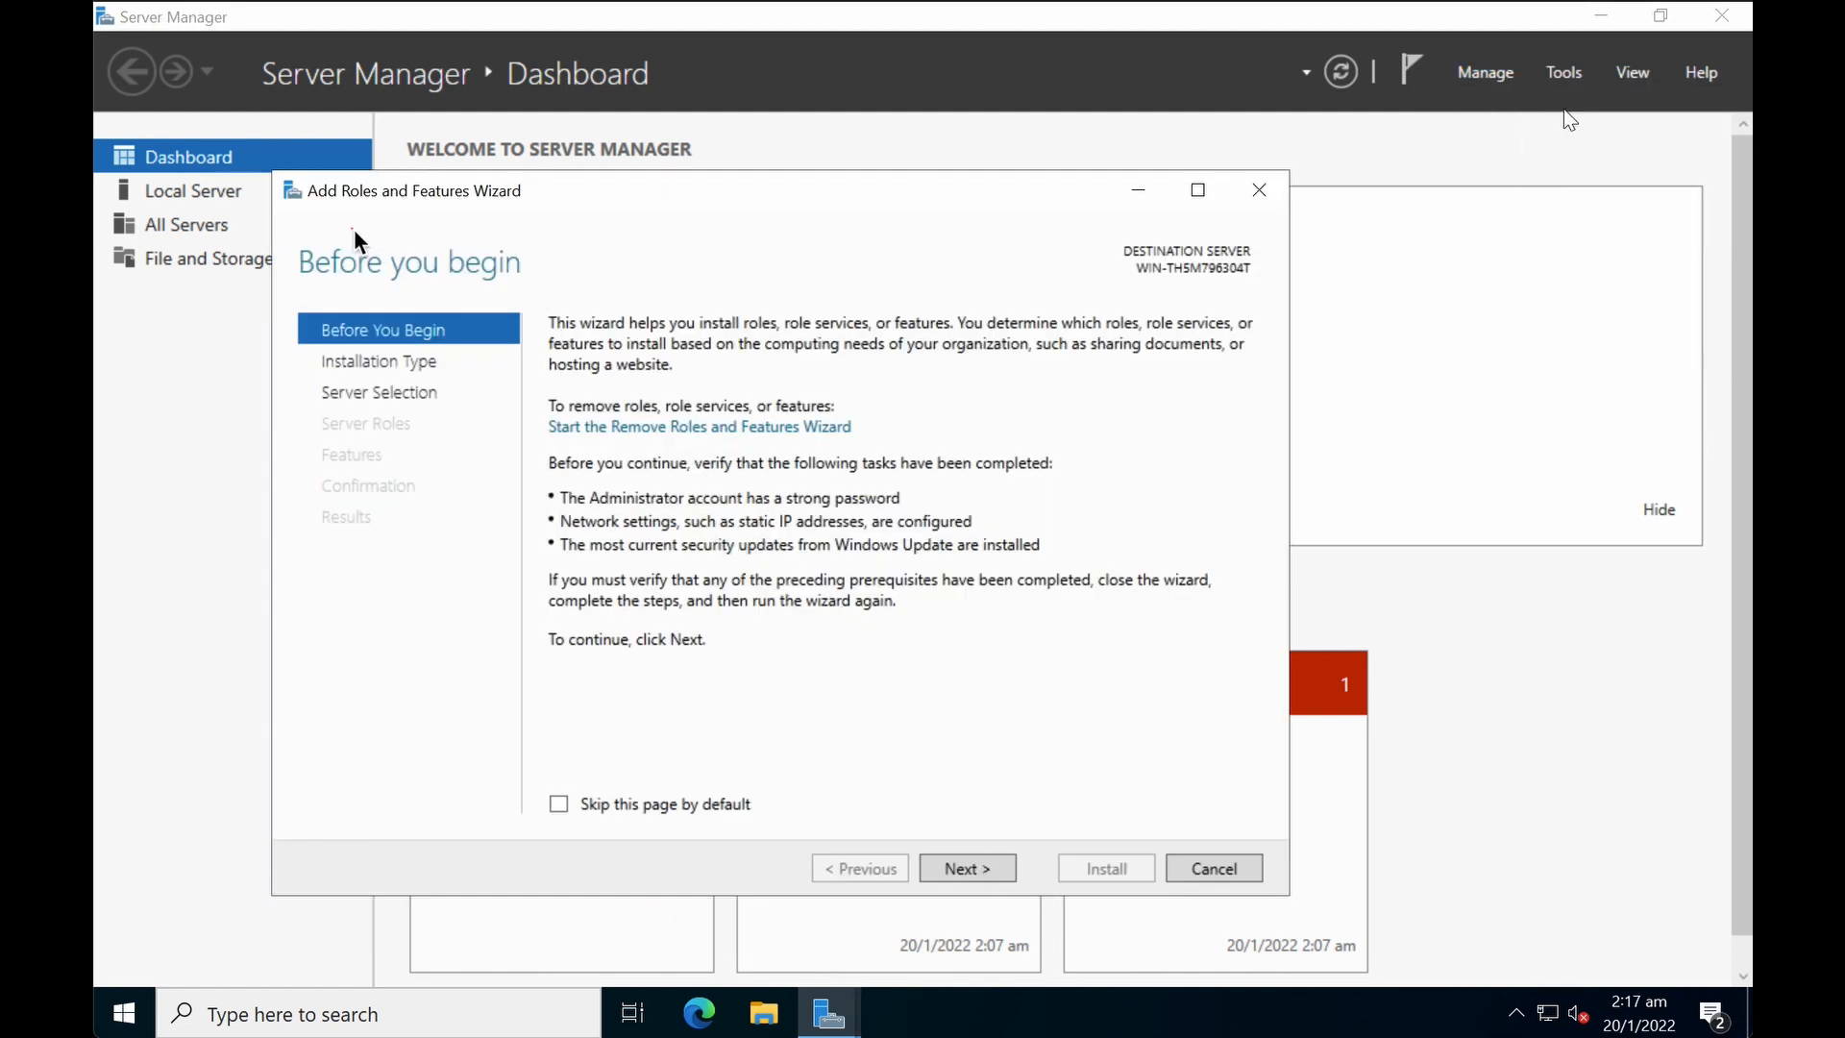
{"action": "mouse_move", "coordinate": [1024, 895]}
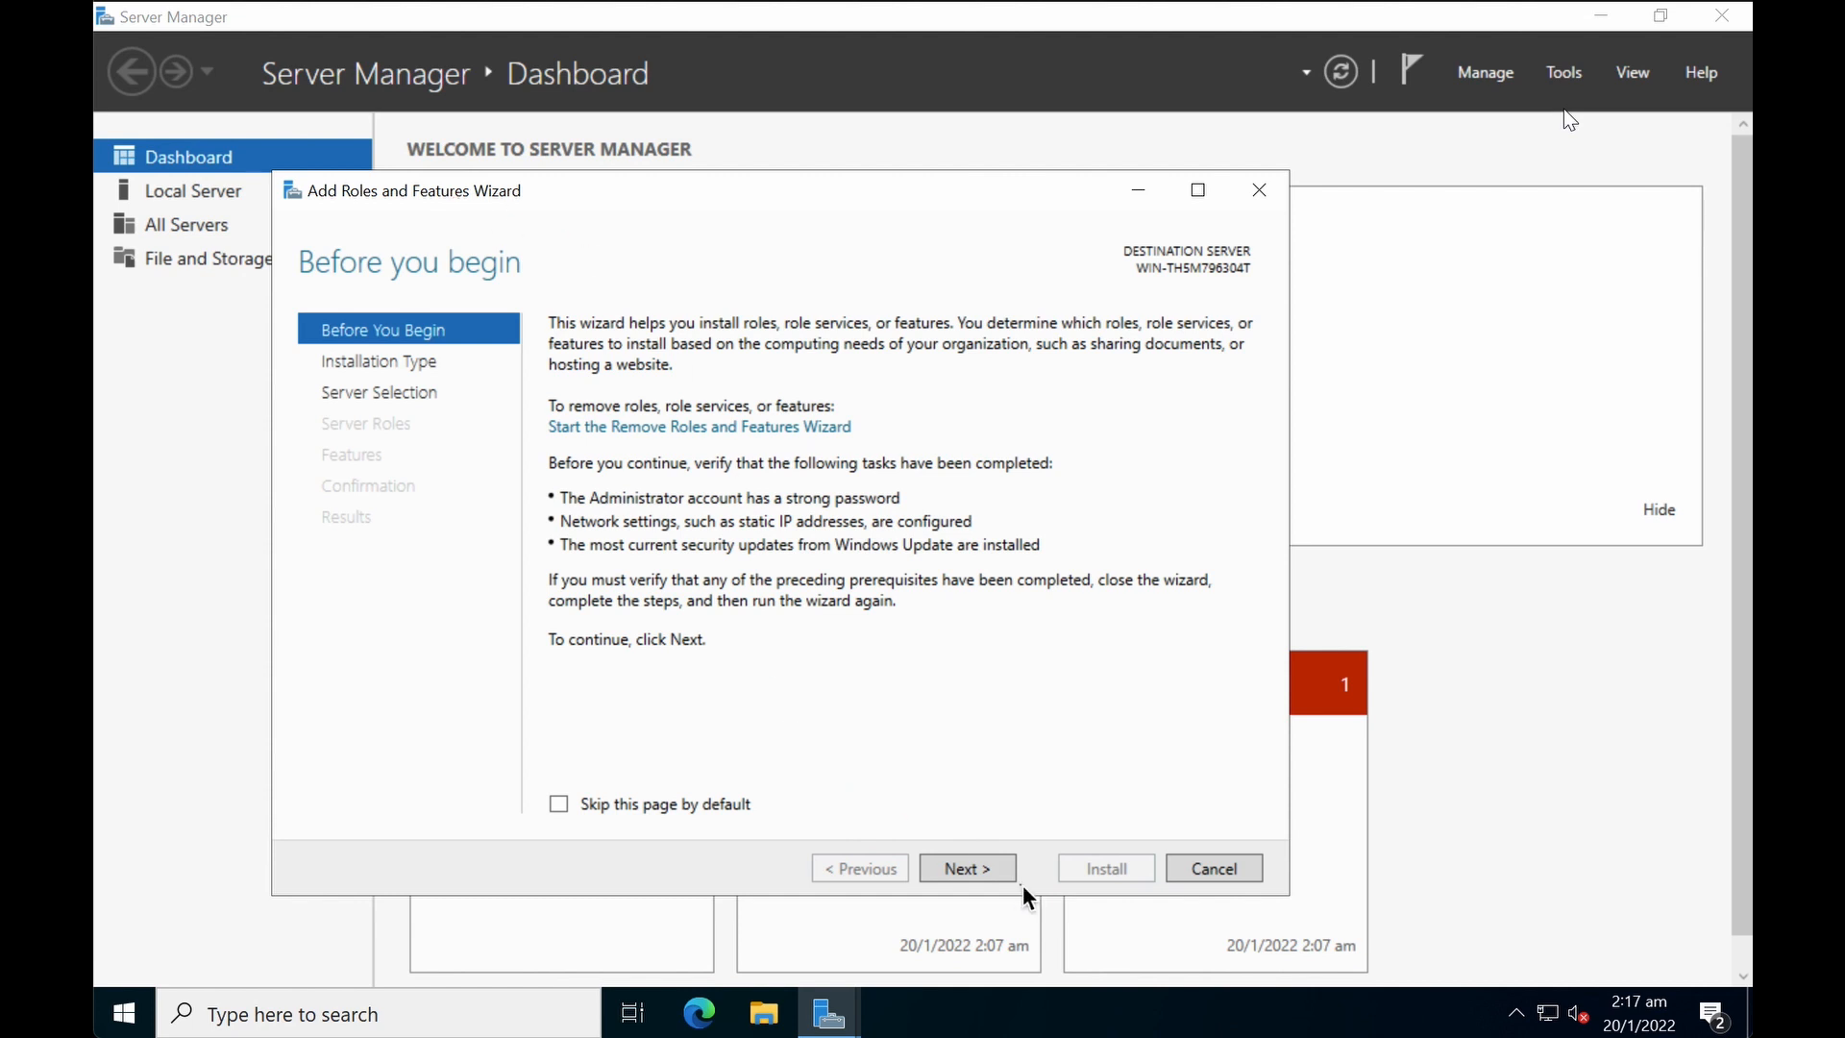
{"action": "mouse_move", "coordinate": [966, 869]}
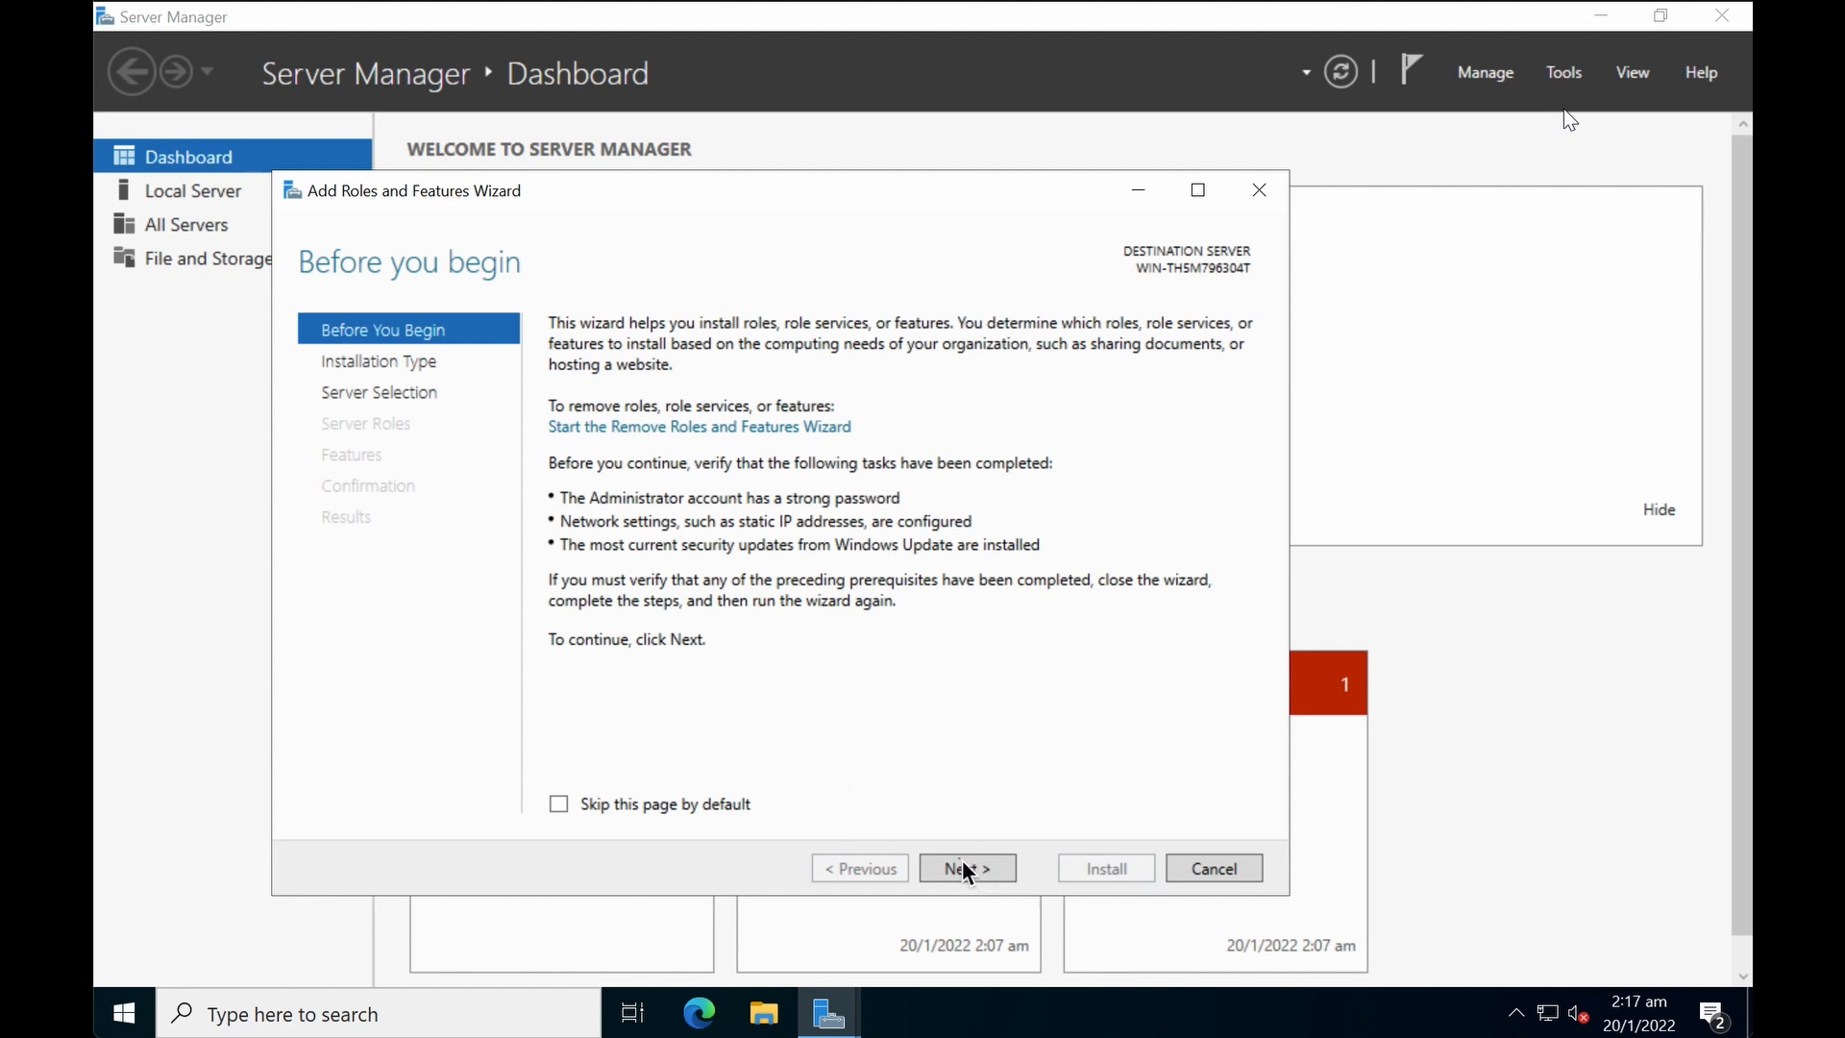
{"action": "mouse_move", "coordinate": [759, 576]}
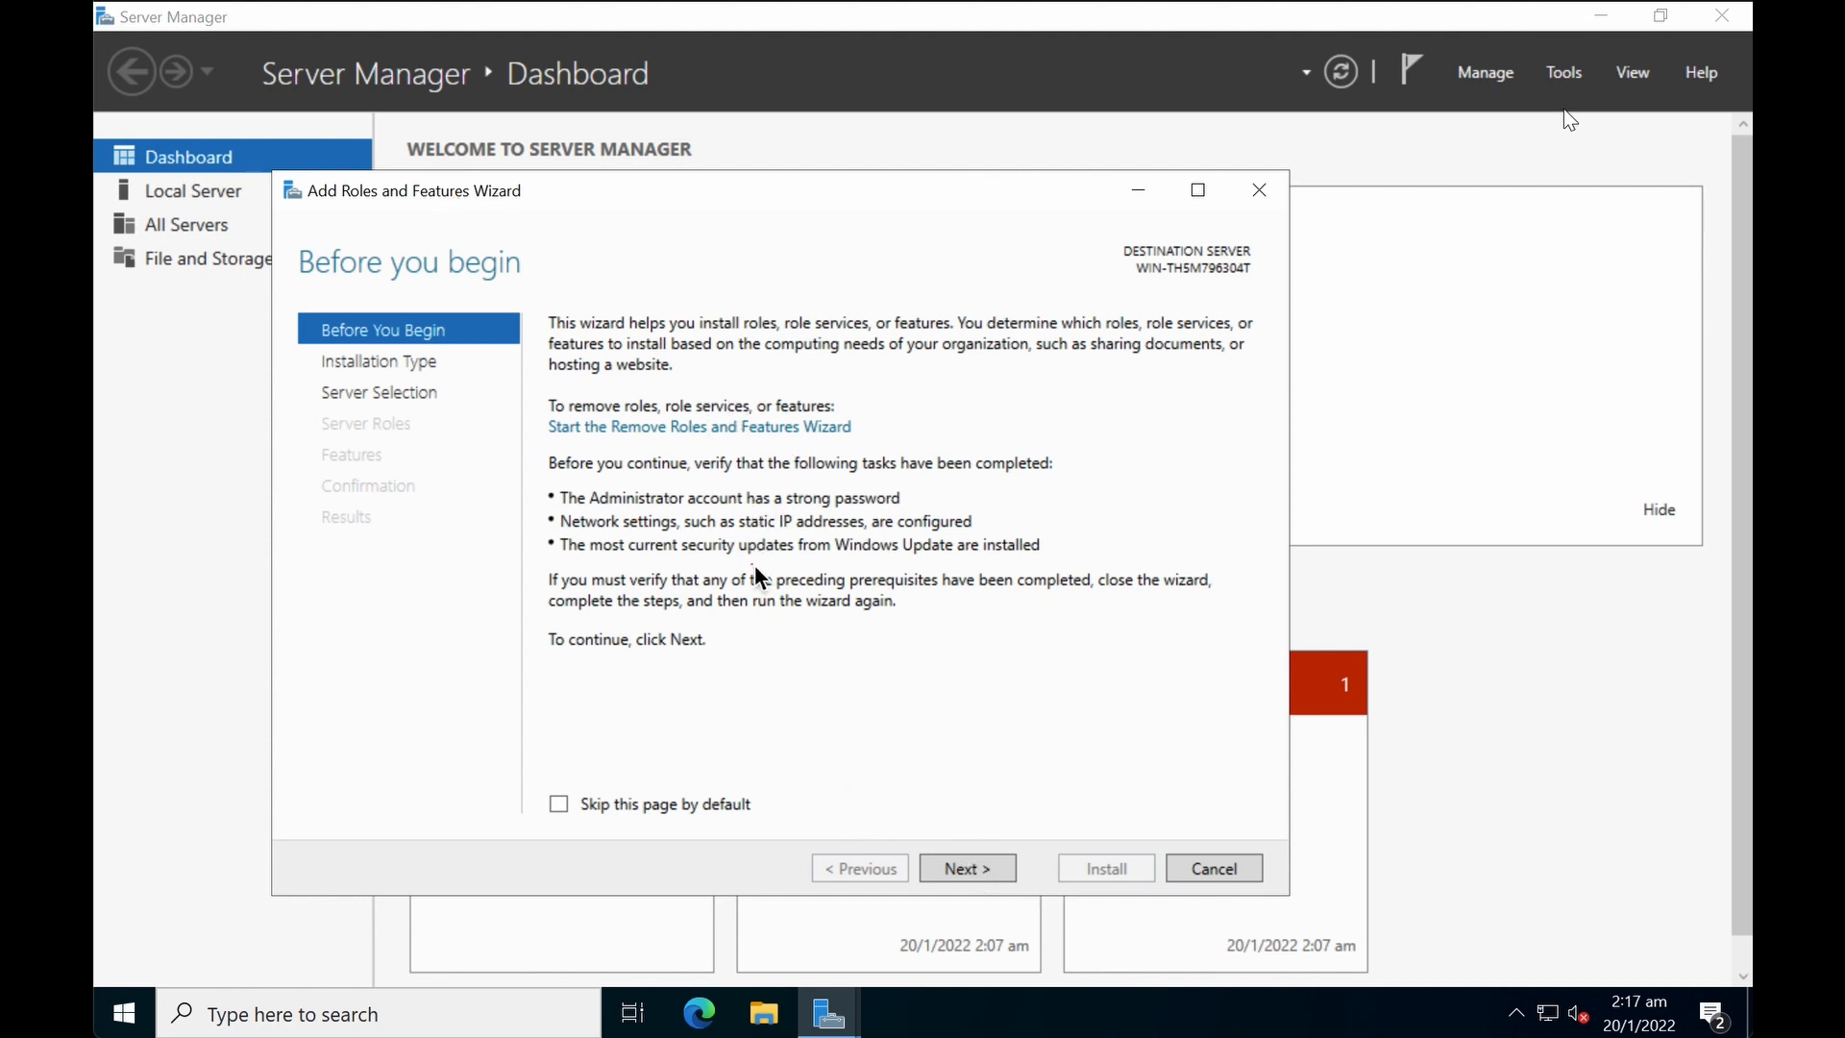
{"action": "mouse_move", "coordinate": [856, 823]}
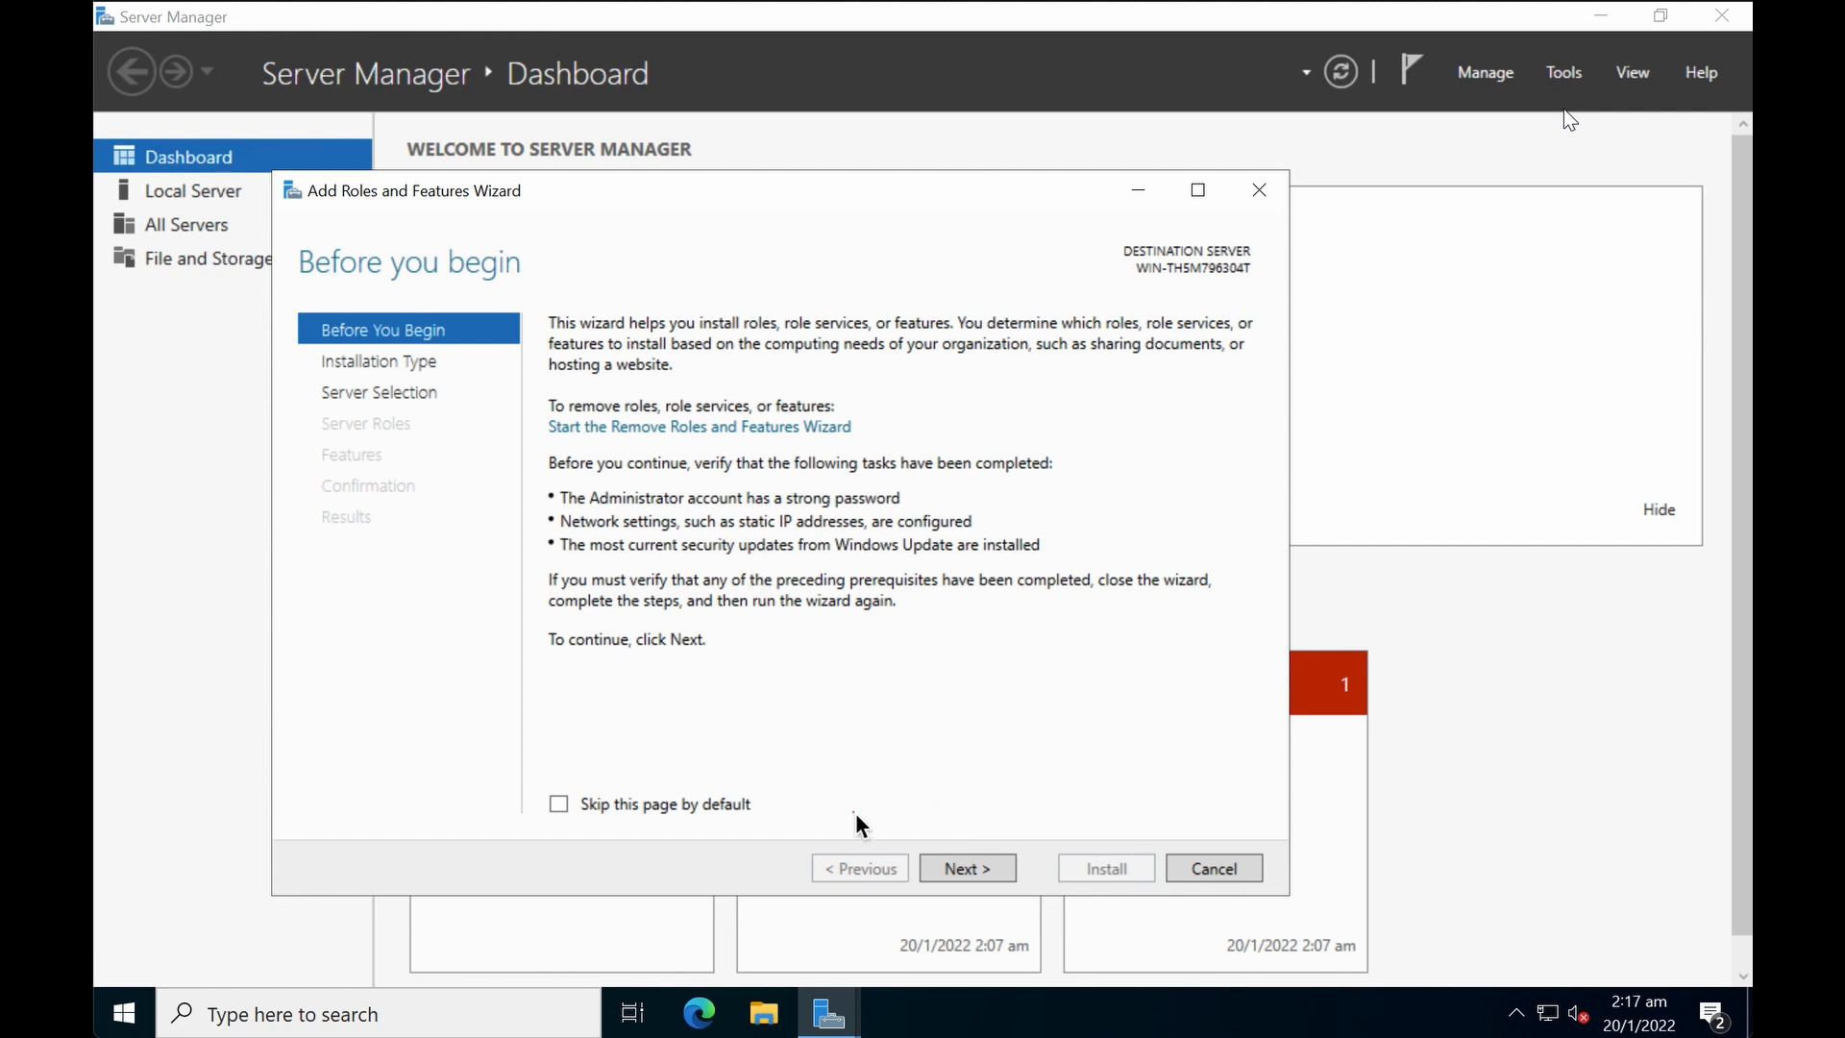
{"action": "mouse_move", "coordinate": [963, 885]}
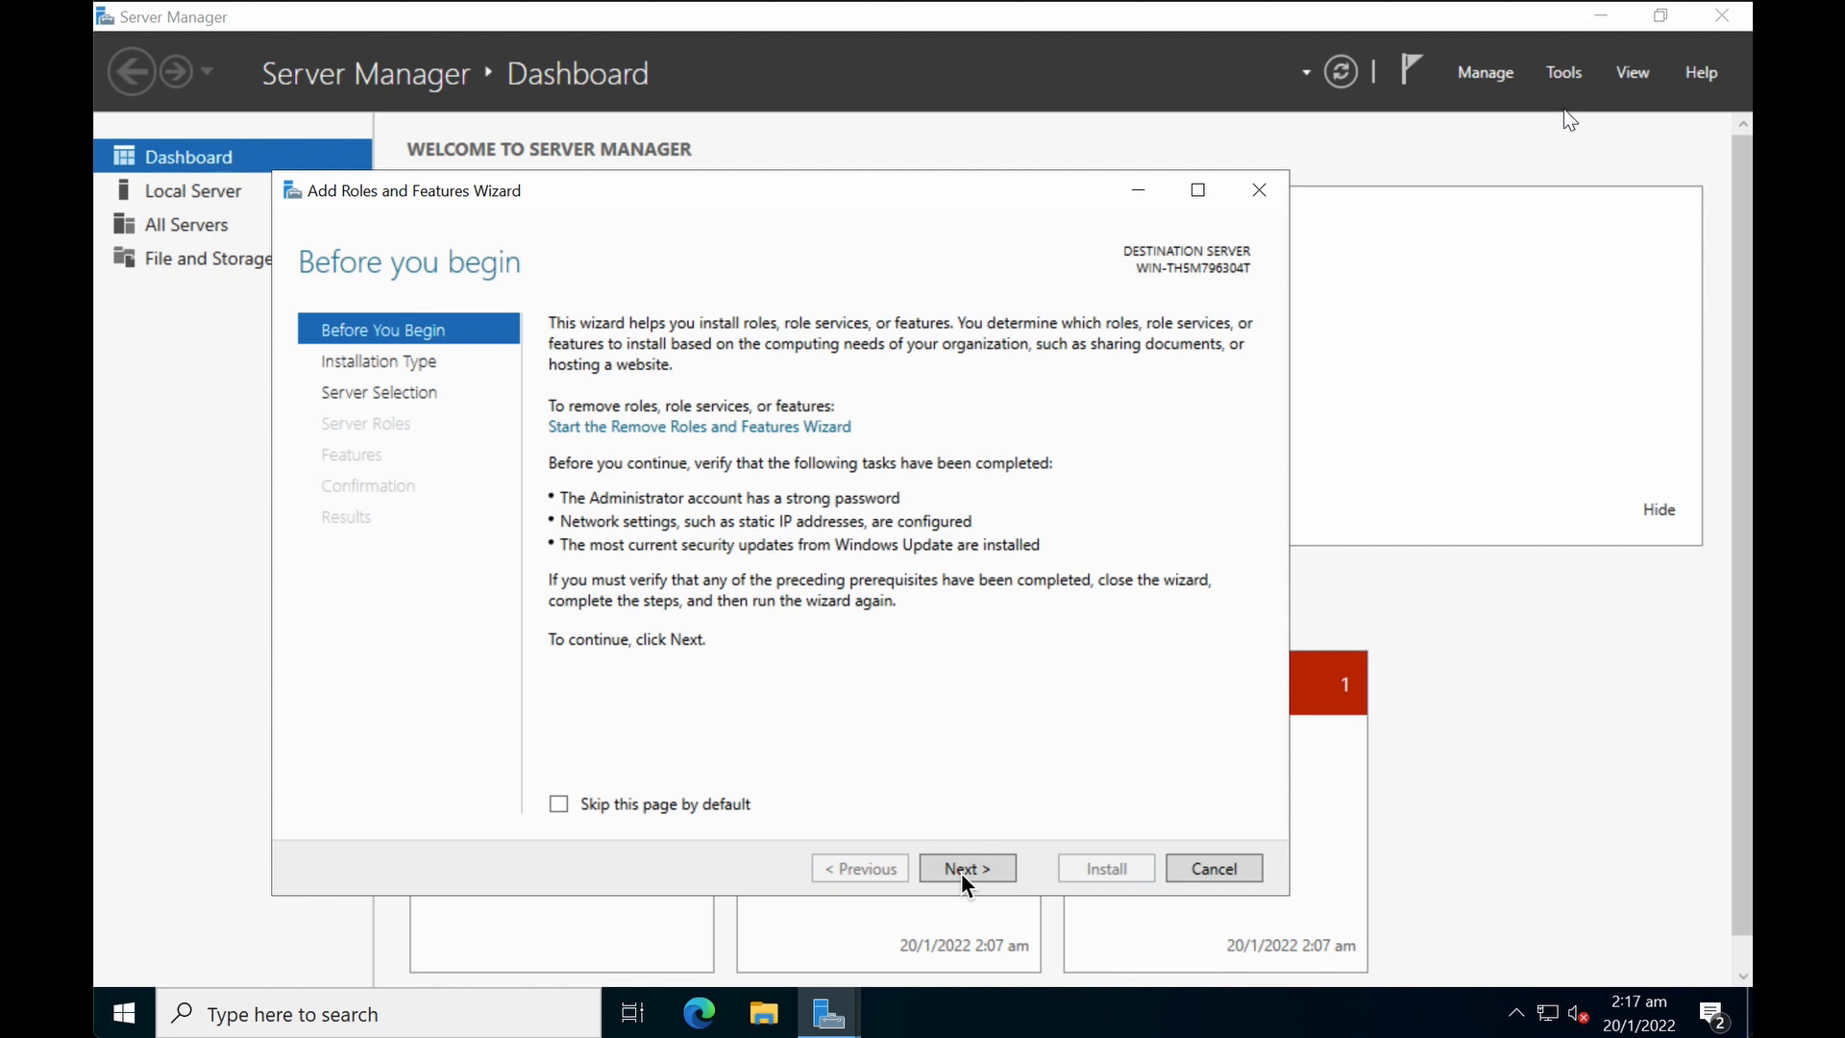
Step: Advance the wizard with role-based installation and the local server as destination
{"action": "left_click", "coordinate": [966, 869]}
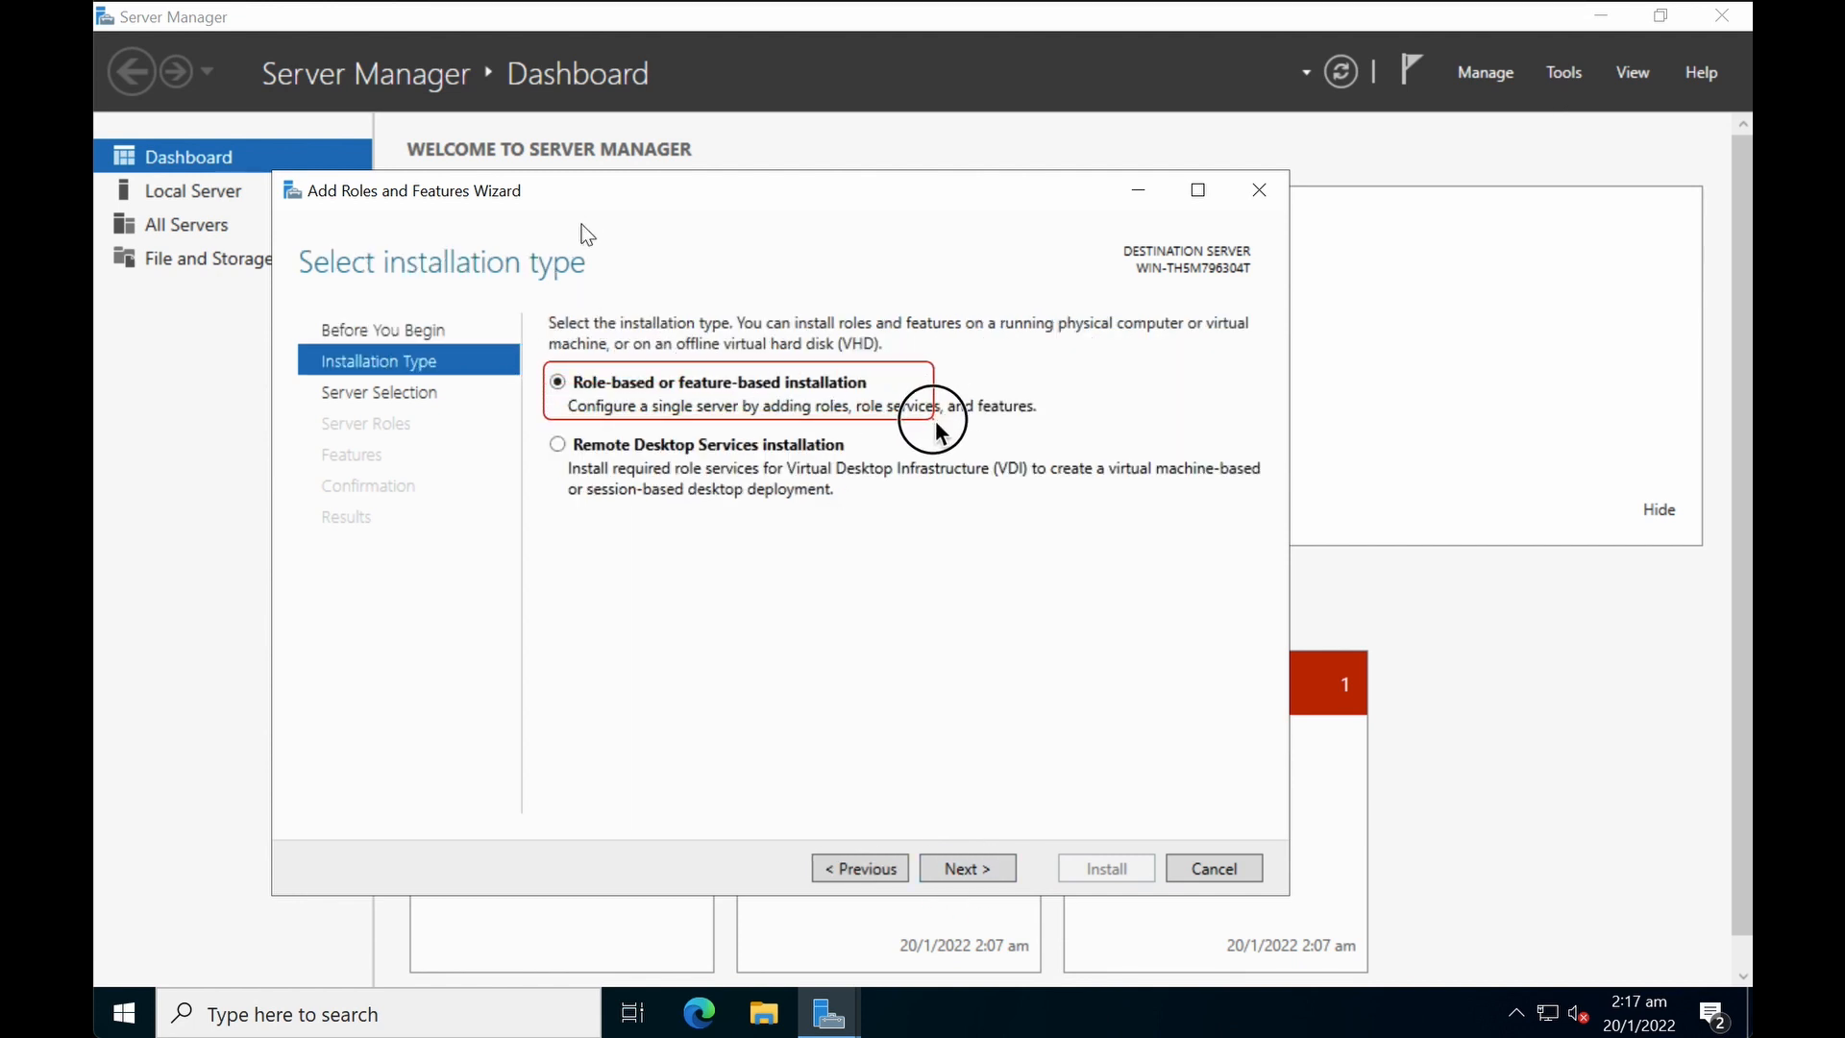
{"action": "mouse_move", "coordinate": [966, 869]}
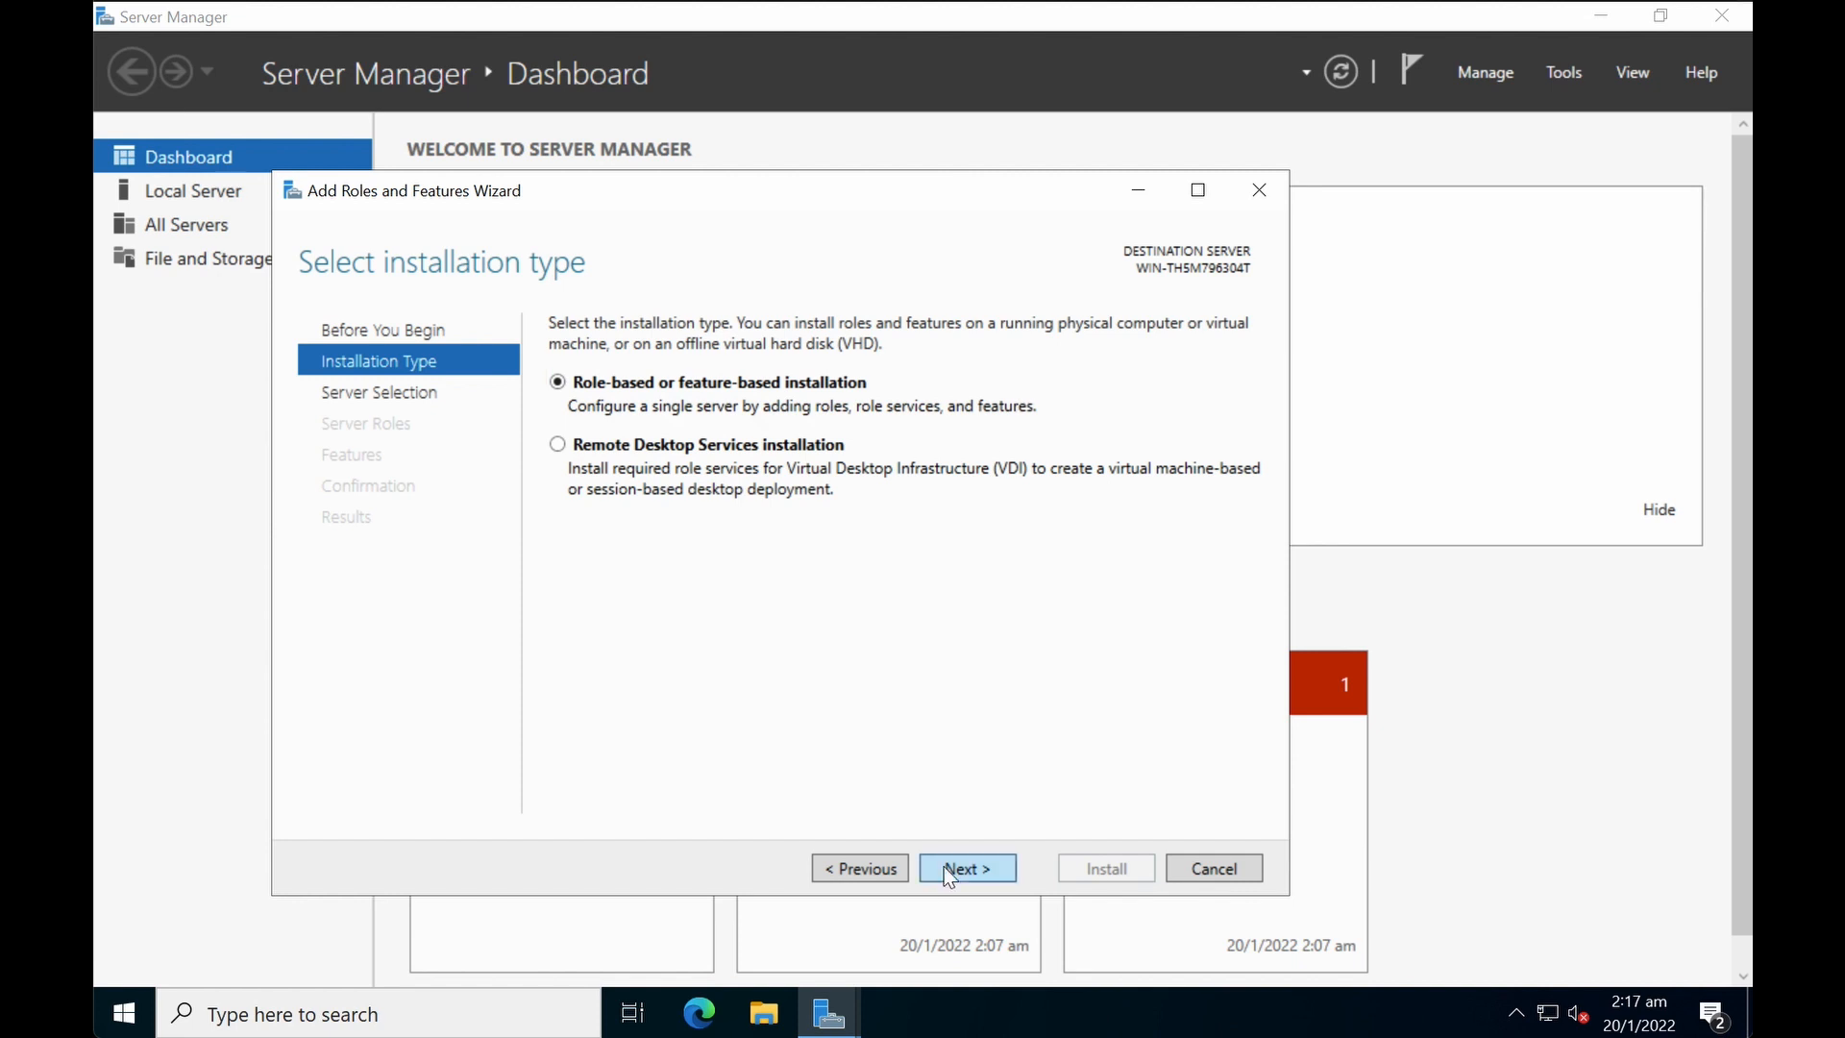
{"action": "left_click", "coordinate": [966, 869]}
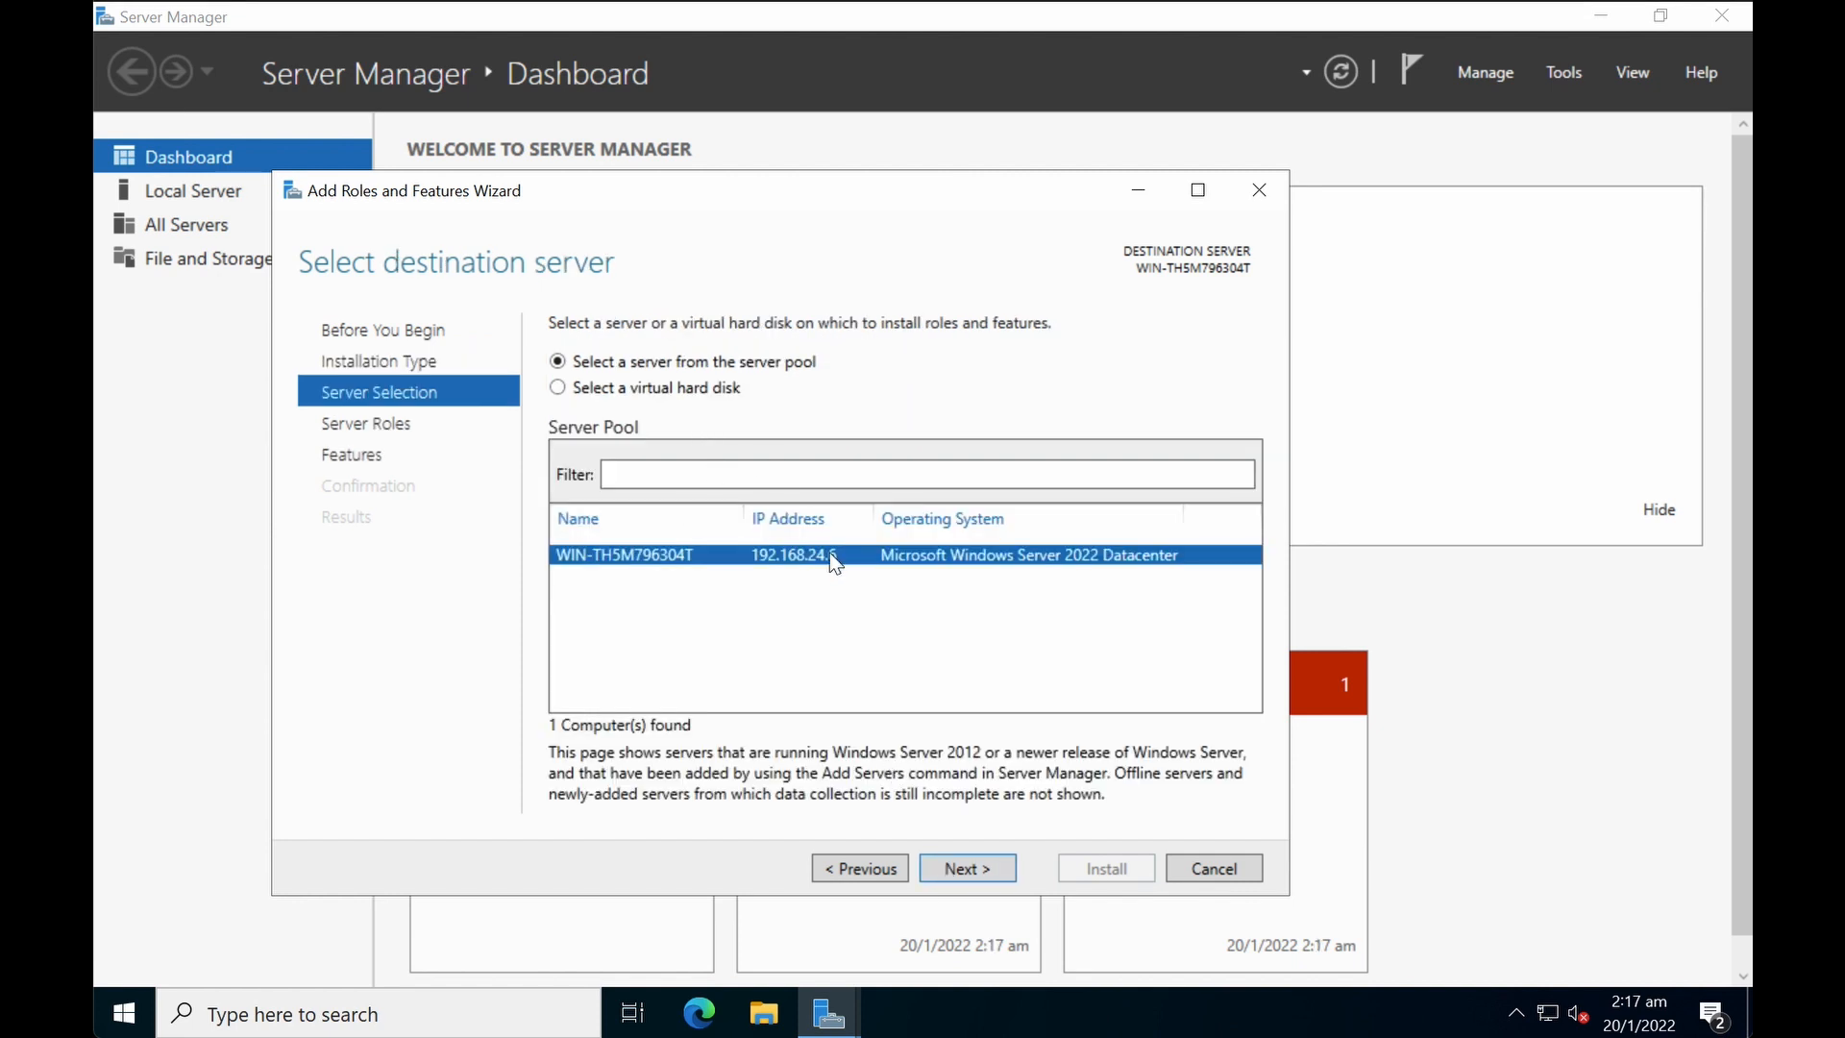
{"action": "mouse_move", "coordinate": [720, 600]}
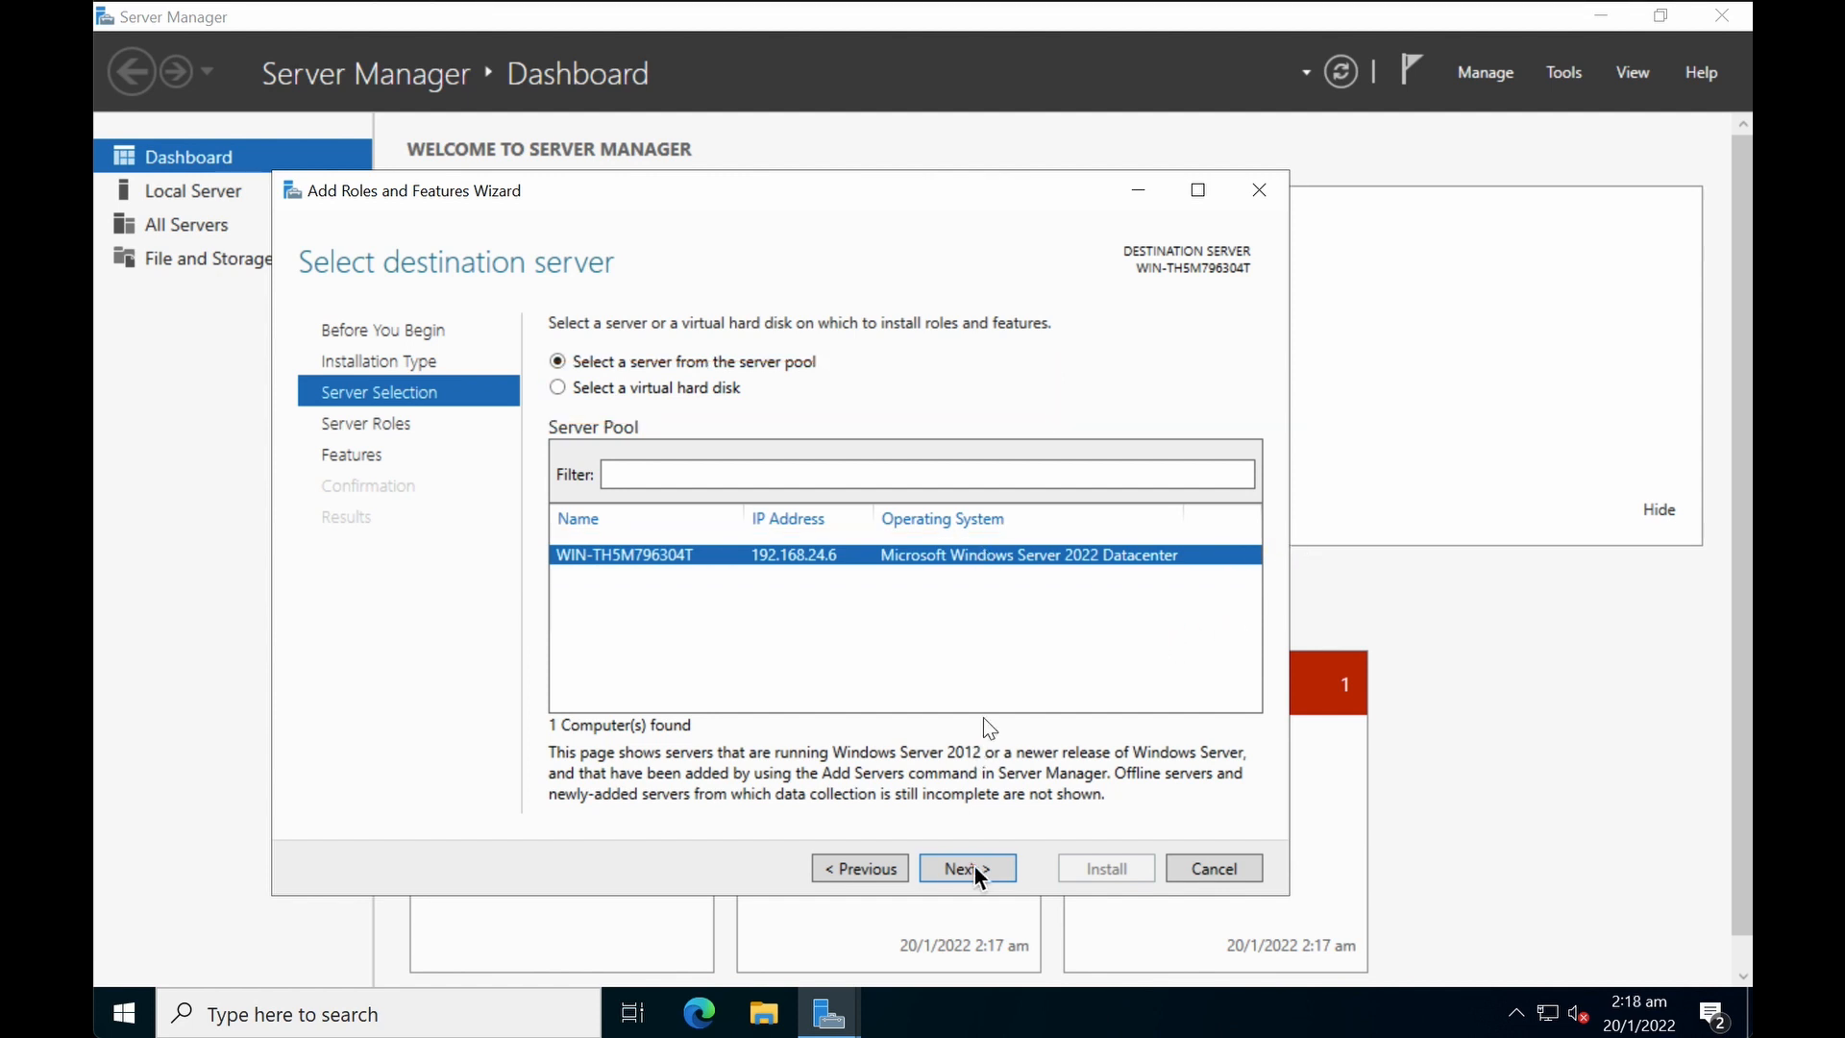
{"action": "left_click", "coordinate": [963, 869]}
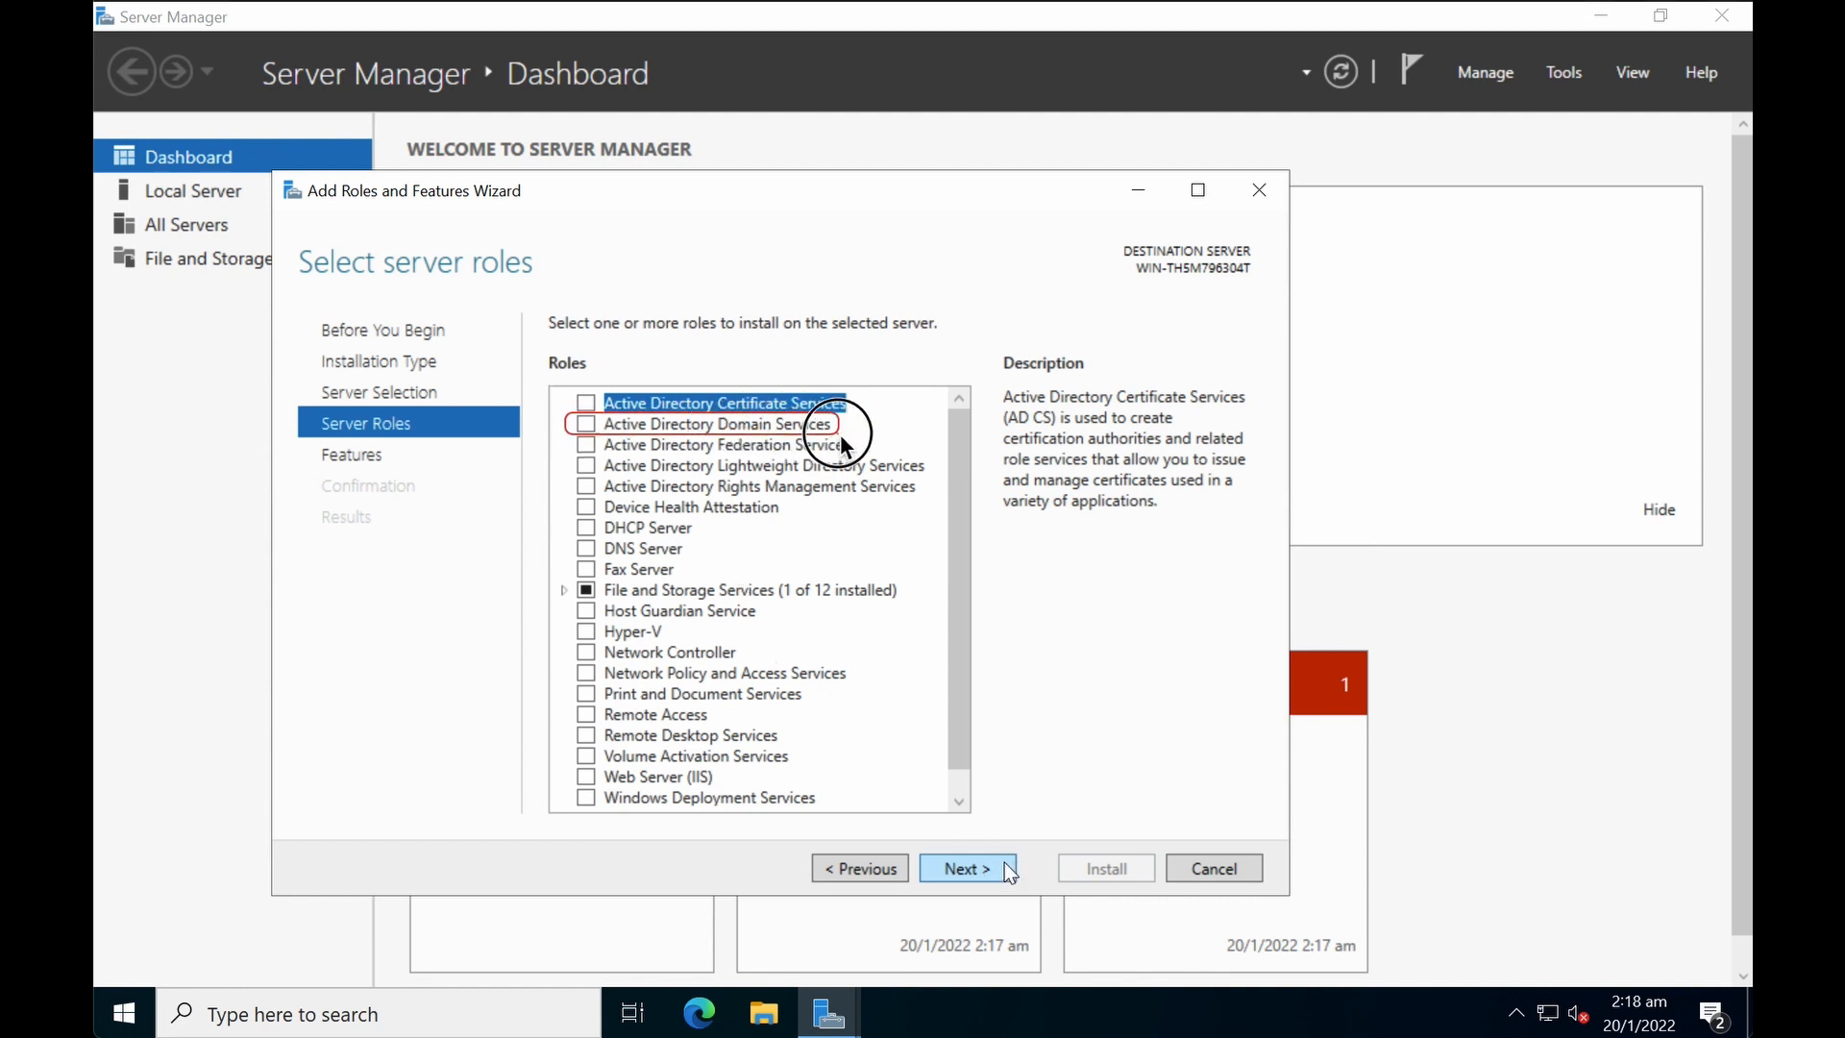
Step: Select Active Directory Domain Services with its management tools and continue to Features
{"action": "left_click", "coordinate": [587, 424]}
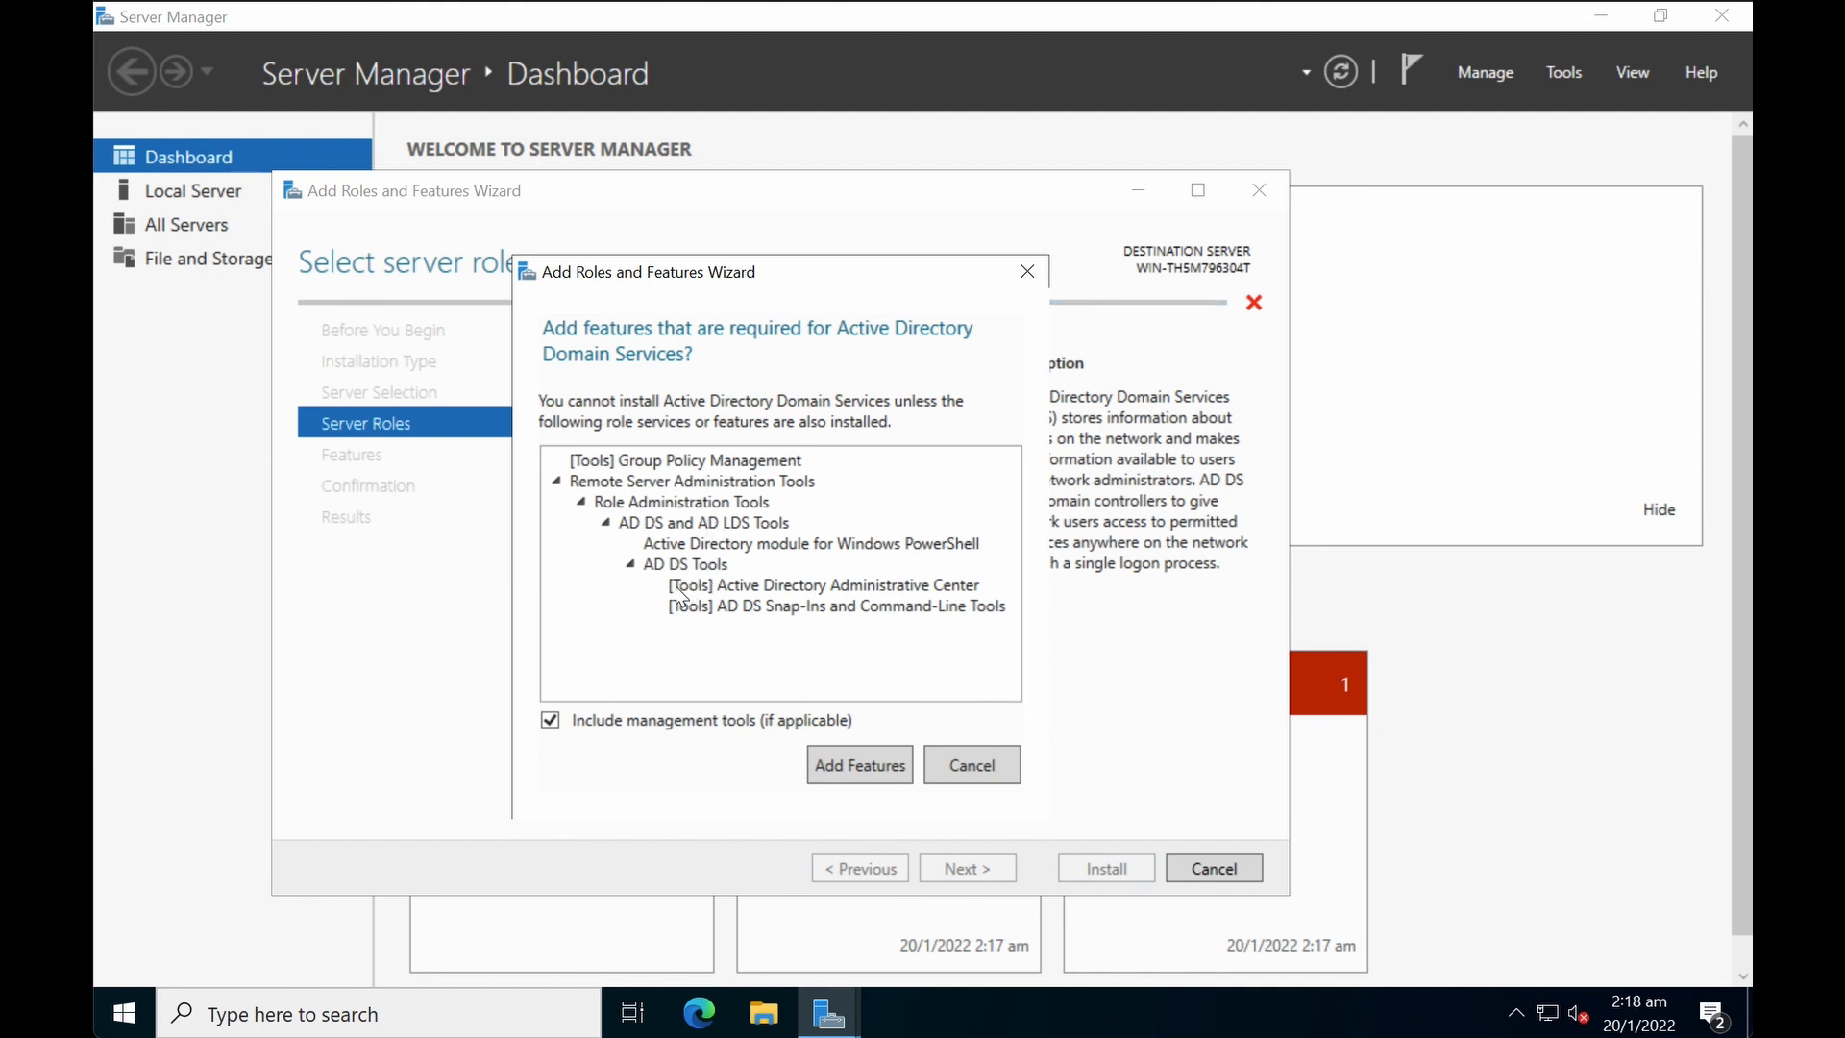
{"action": "mouse_move", "coordinate": [651, 624]}
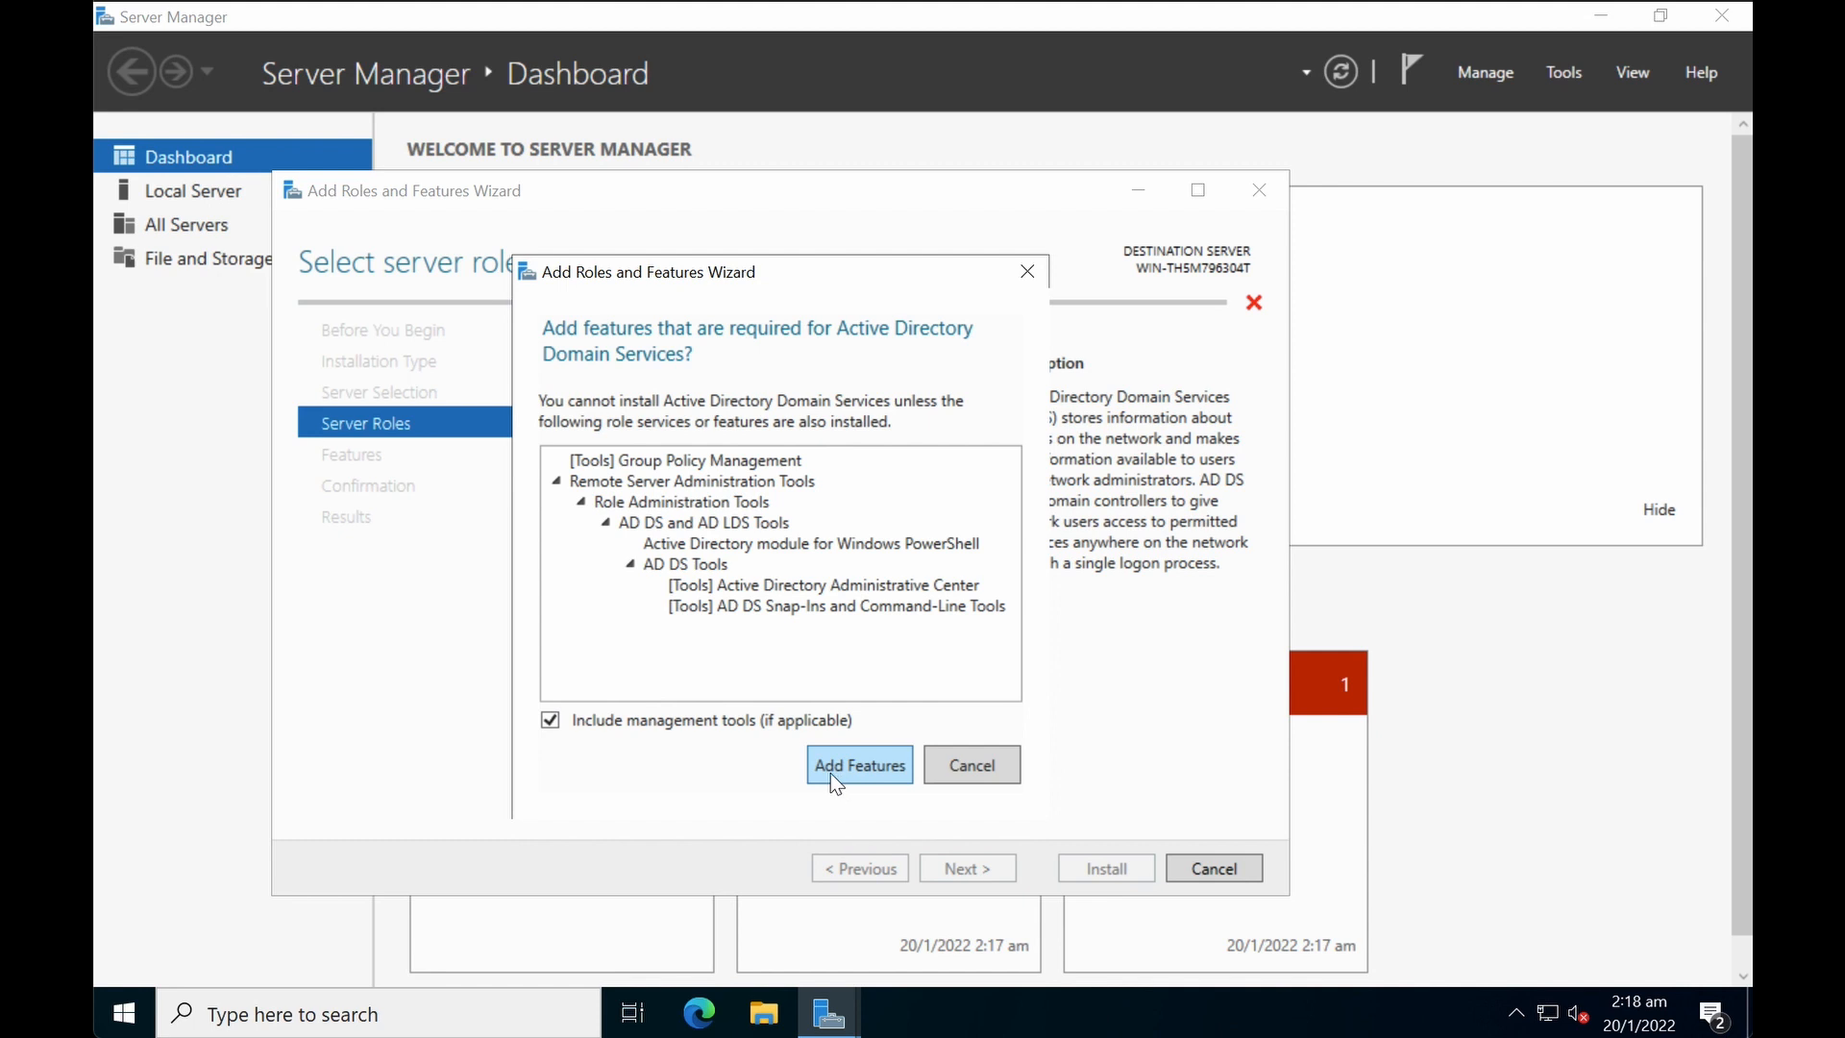
{"action": "left_click", "coordinate": [859, 765]}
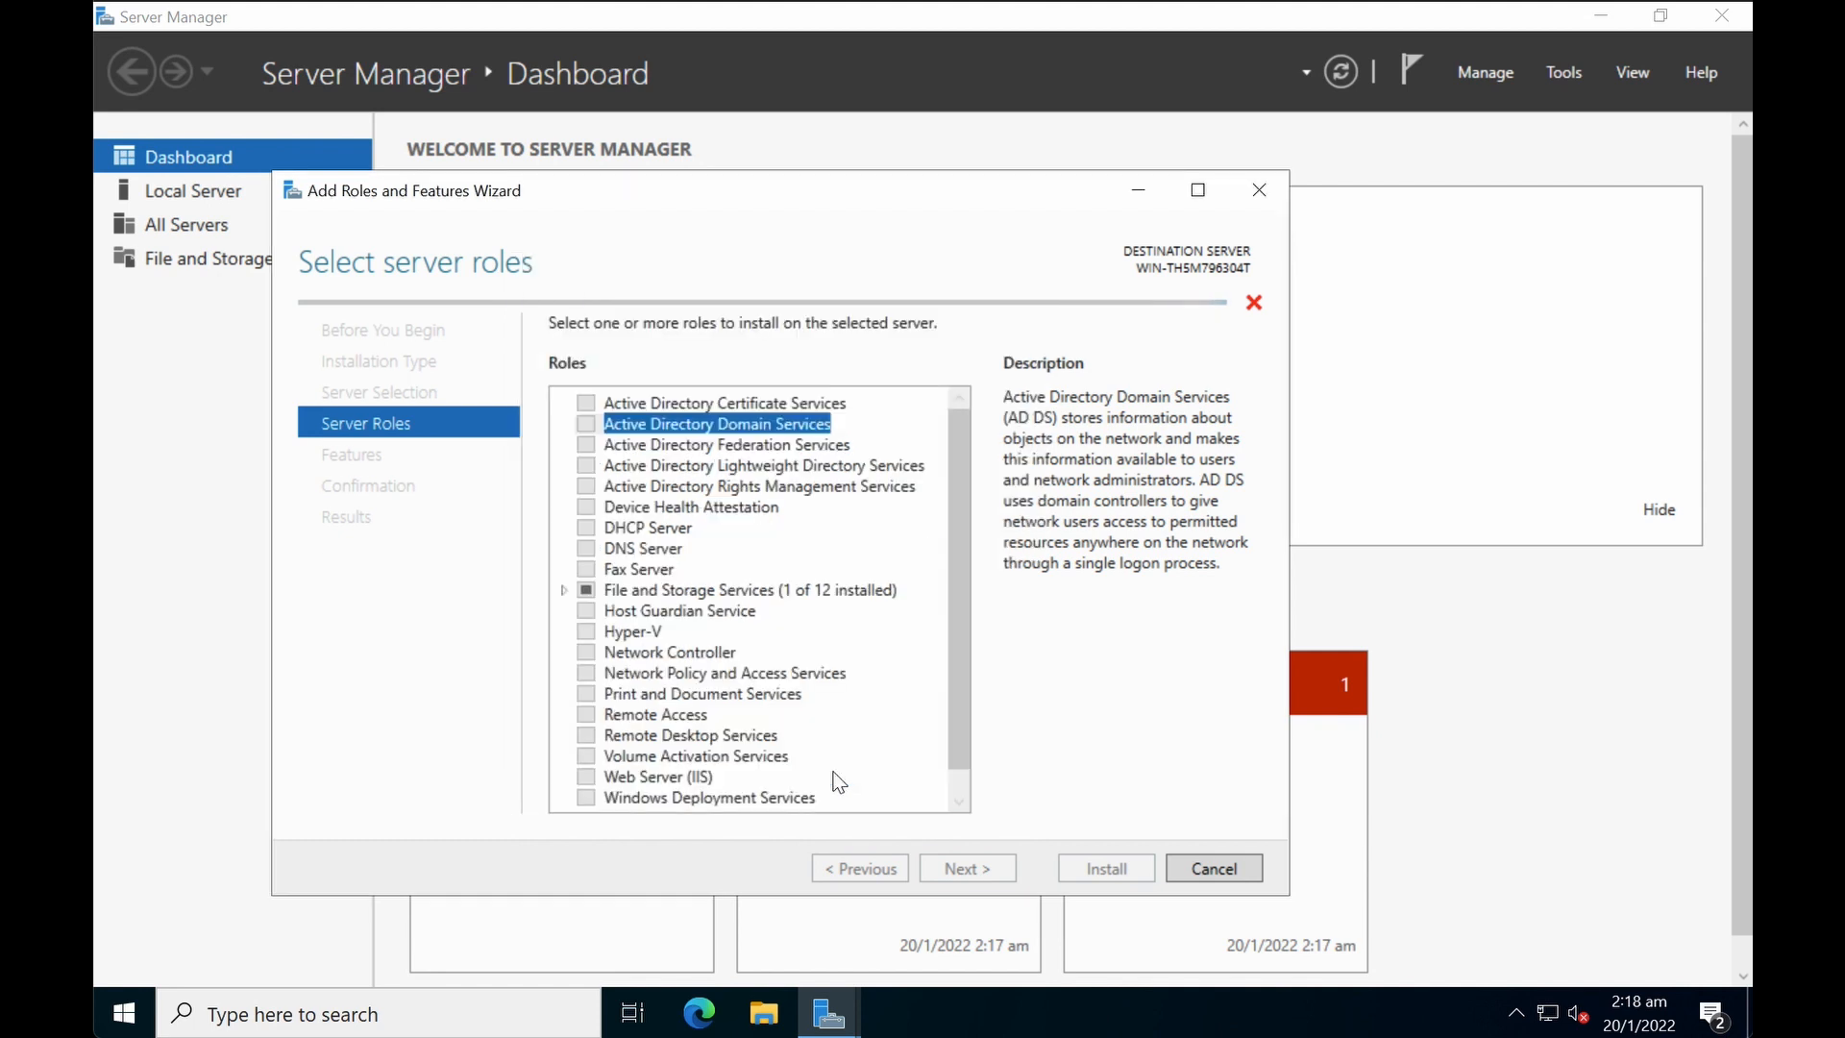
{"action": "left_click", "coordinate": [586, 424]}
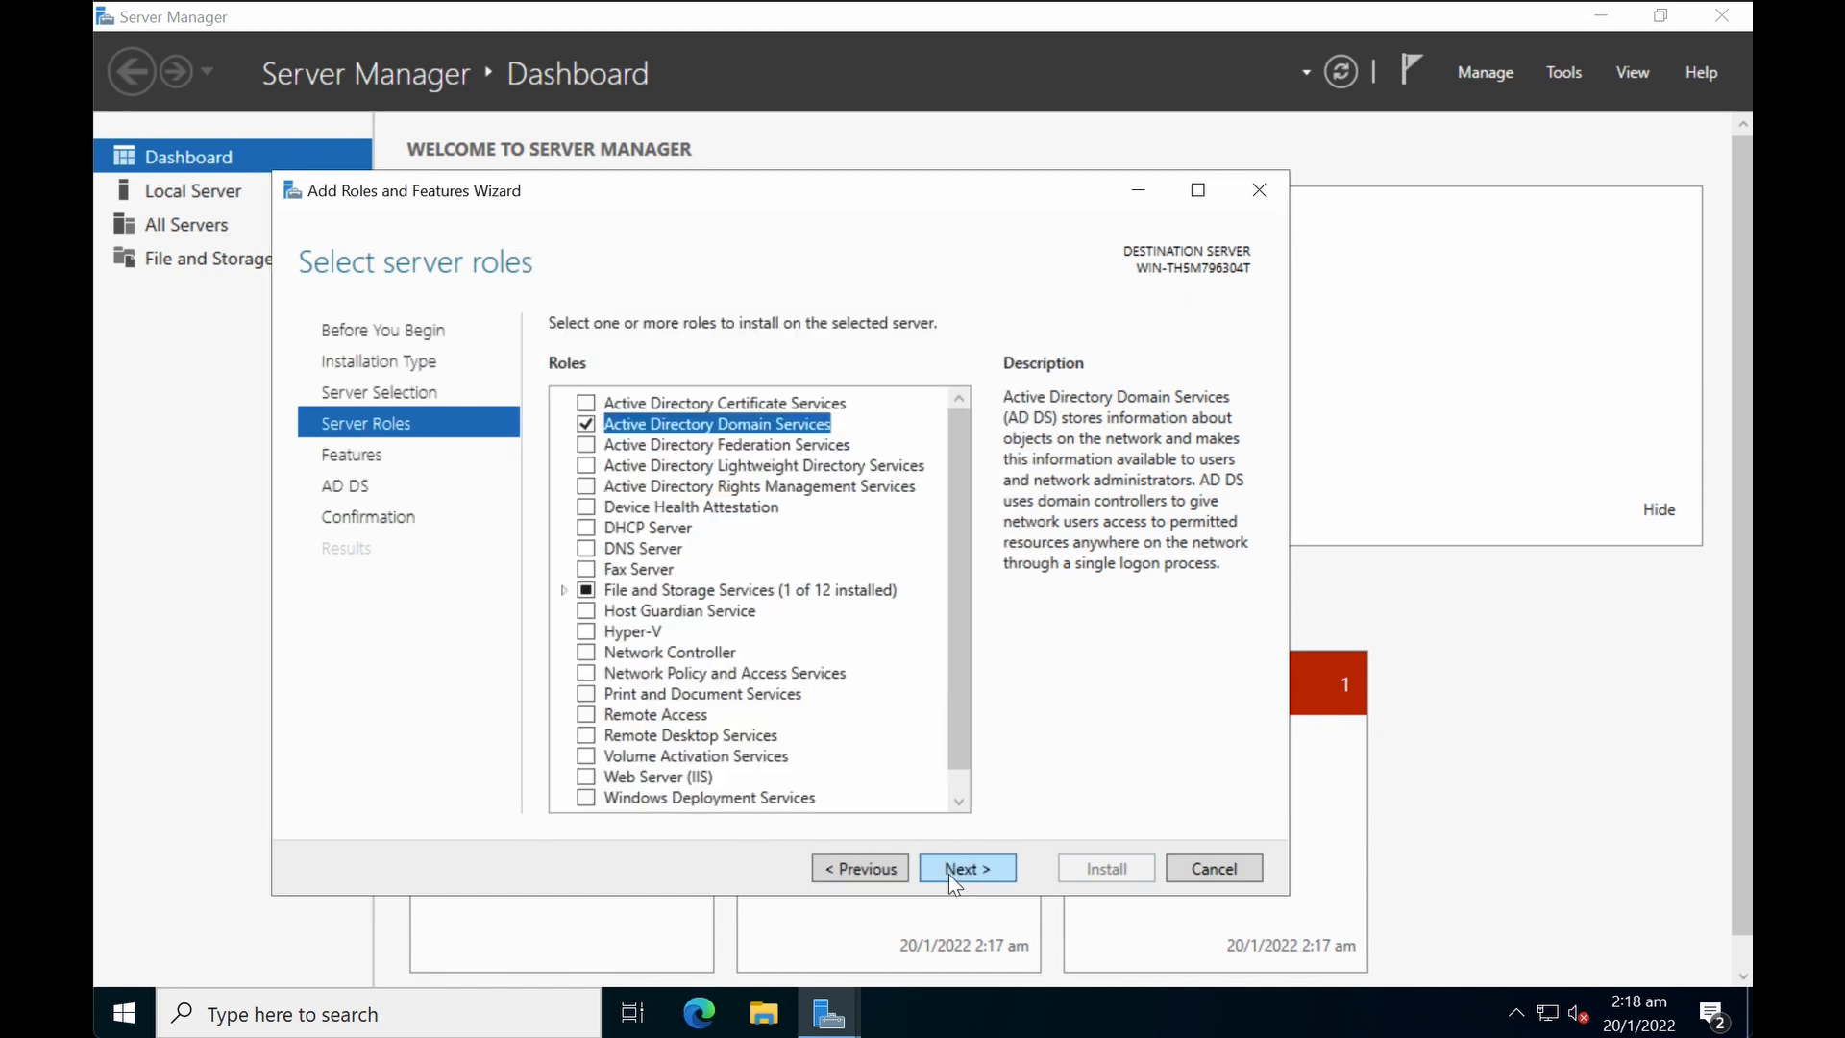
{"action": "left_click", "coordinate": [966, 869]}
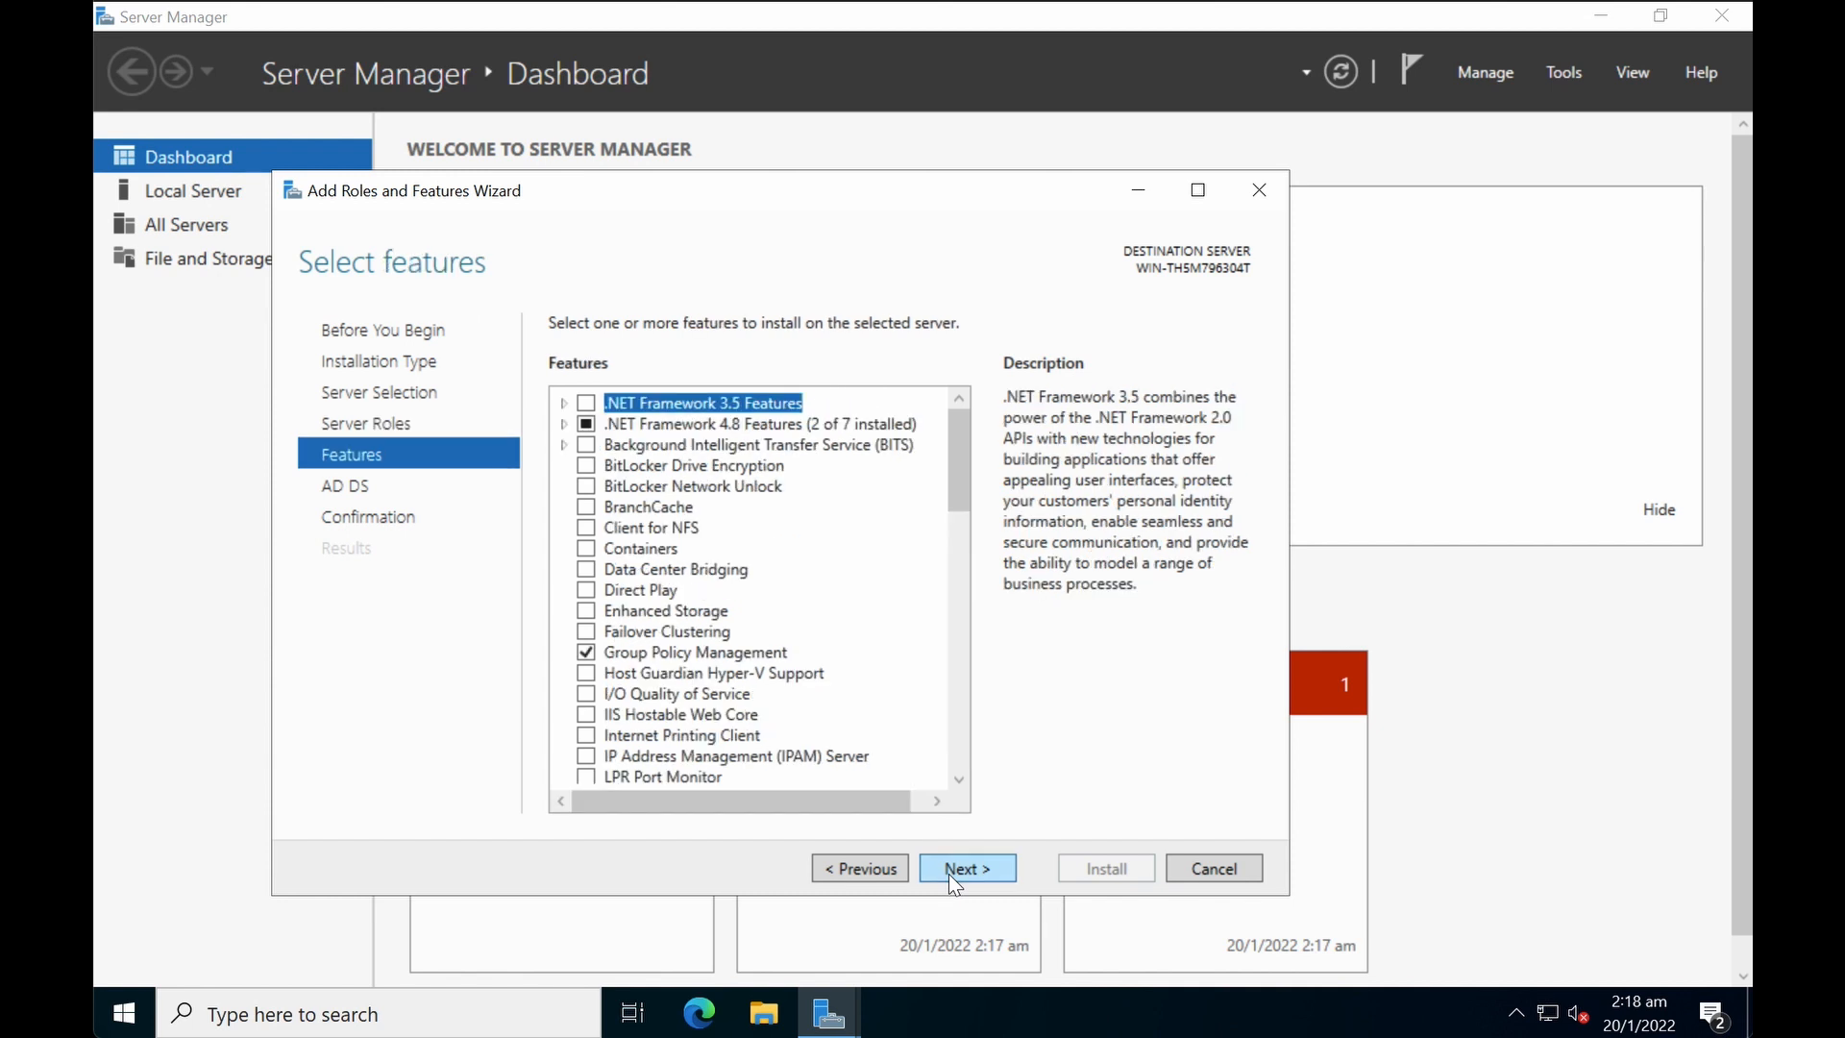
{"action": "mouse_move", "coordinate": [817, 577]}
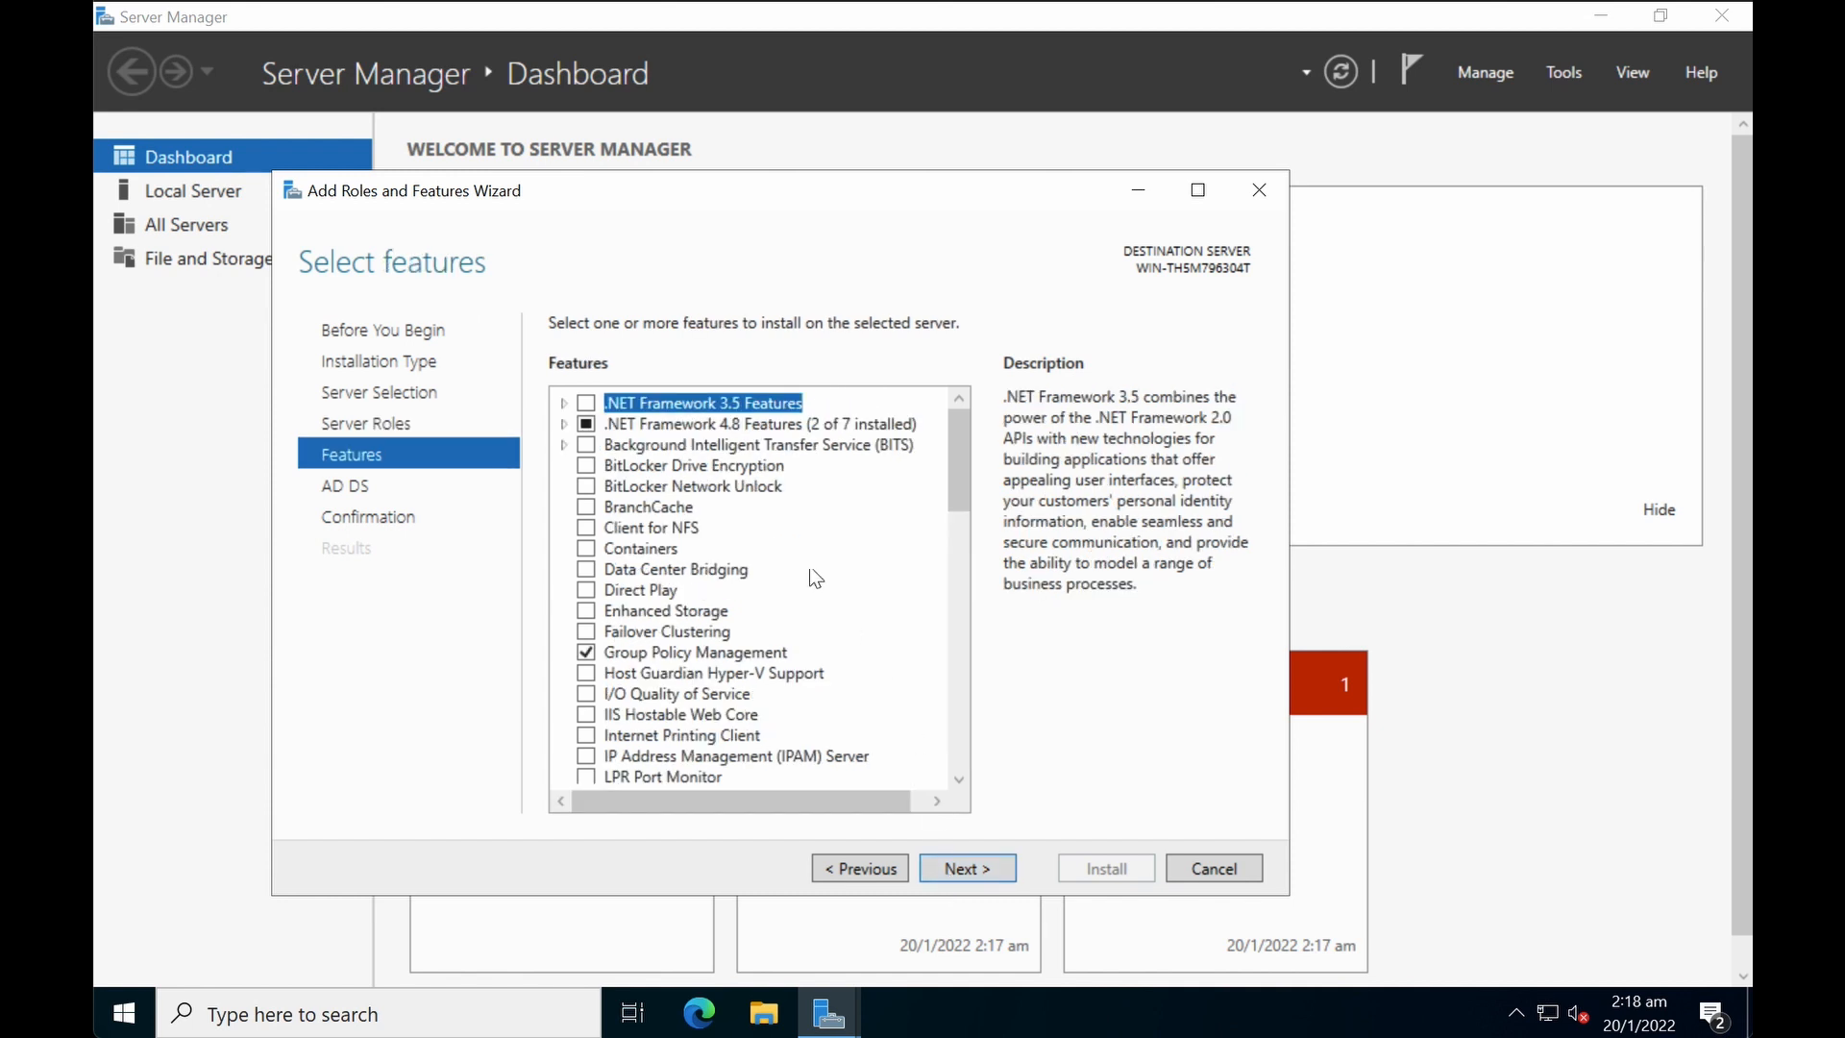
{"action": "mouse_move", "coordinate": [966, 869]}
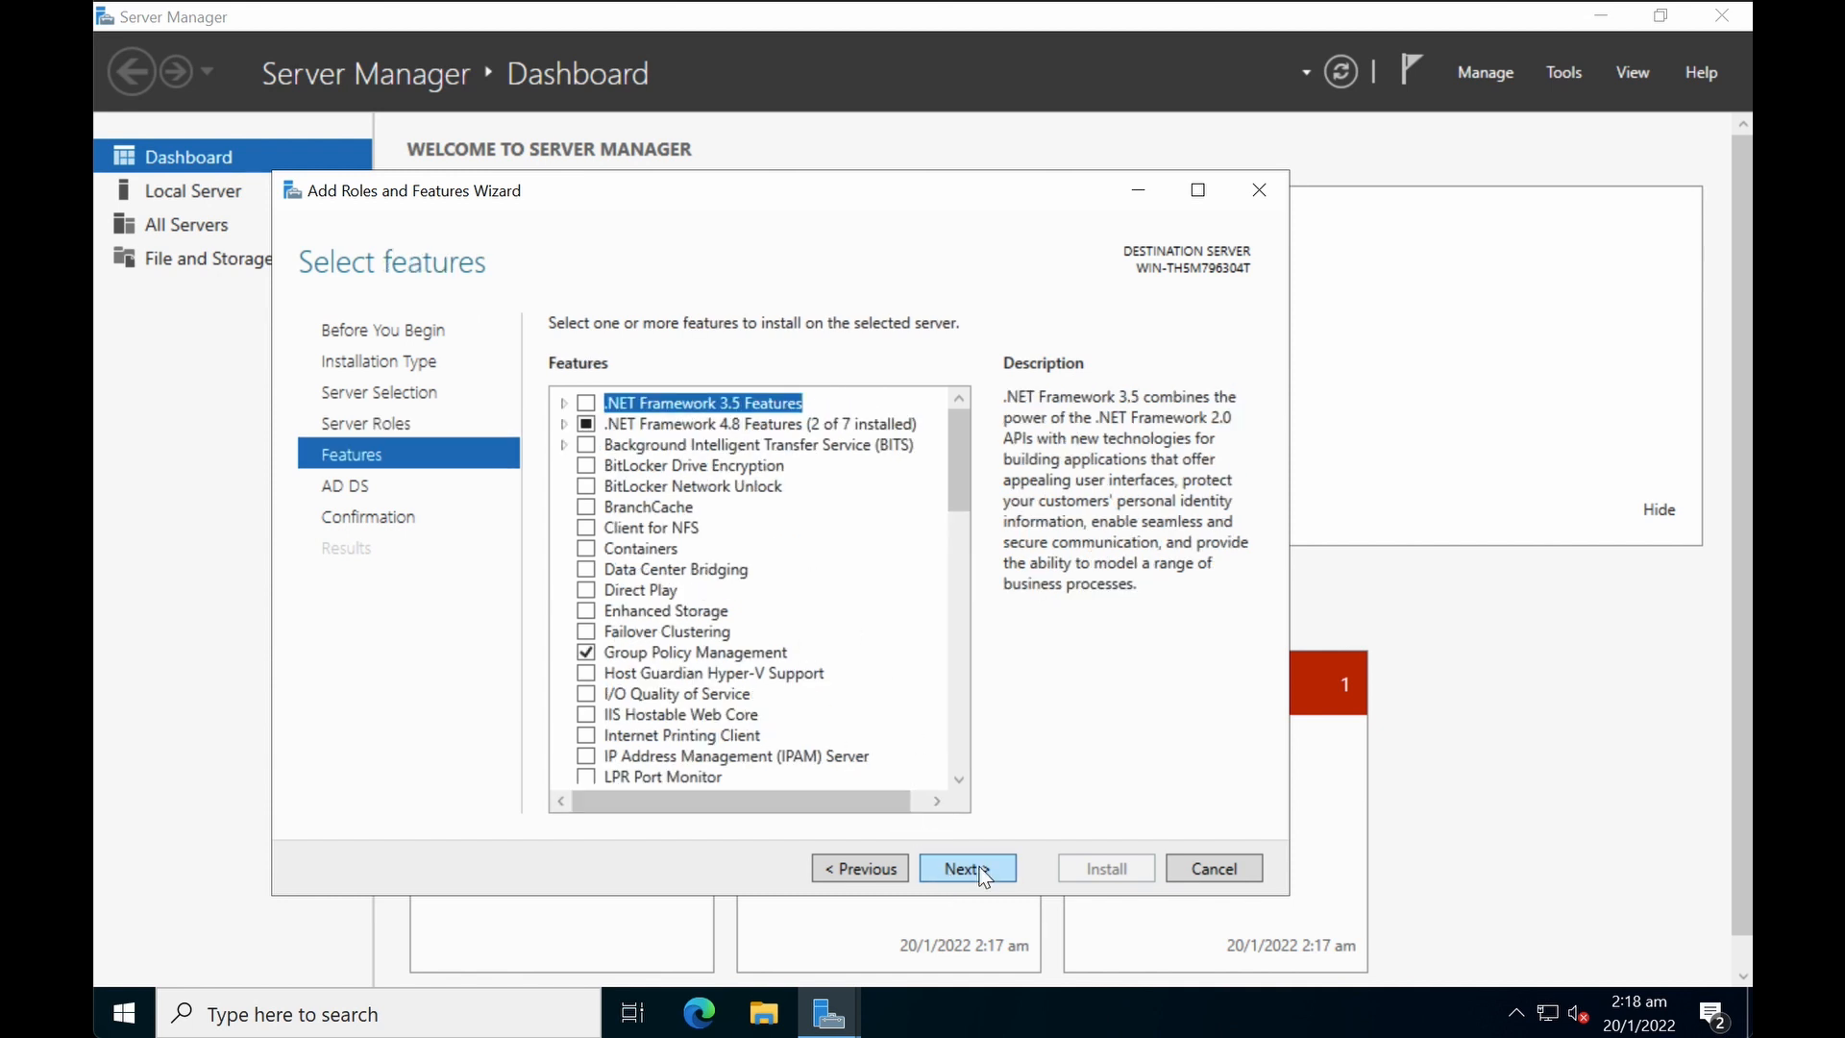
Step: Keep default features and skip the AD DS page to the Confirmation summary
{"action": "left_click", "coordinate": [966, 869]}
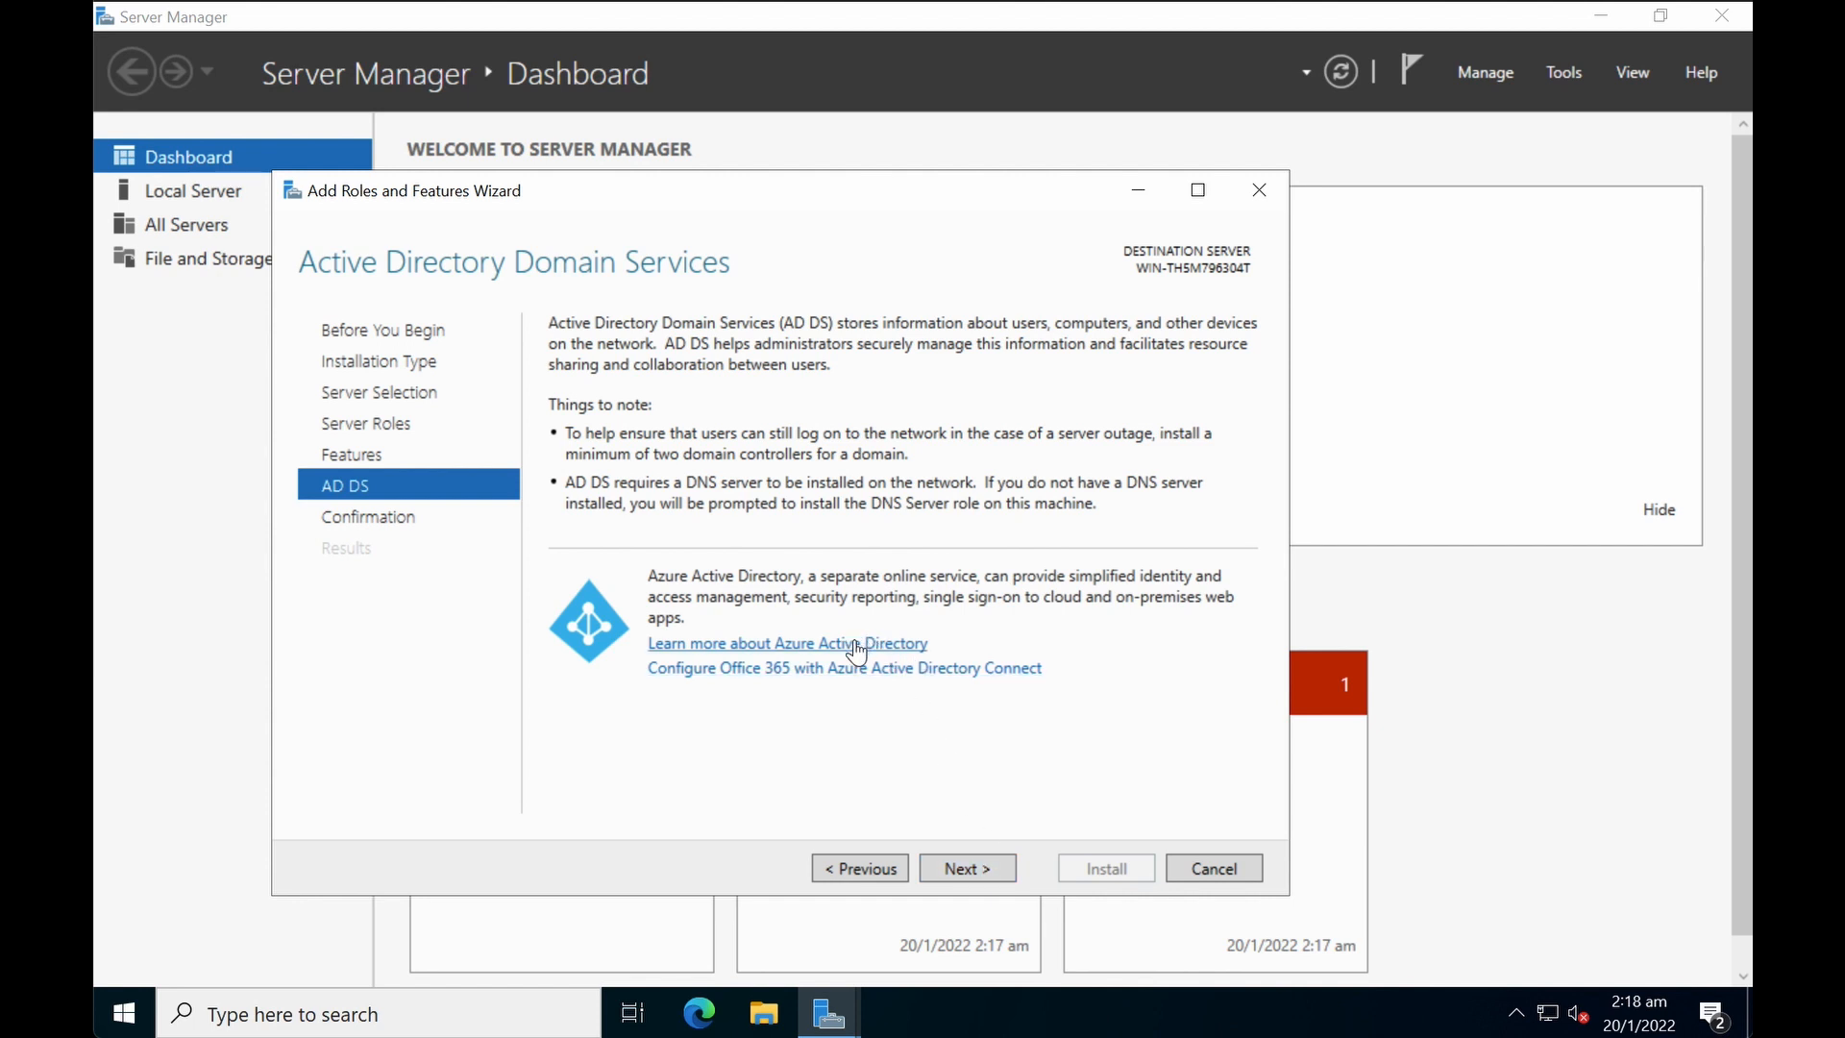
{"action": "mouse_move", "coordinate": [844, 680]}
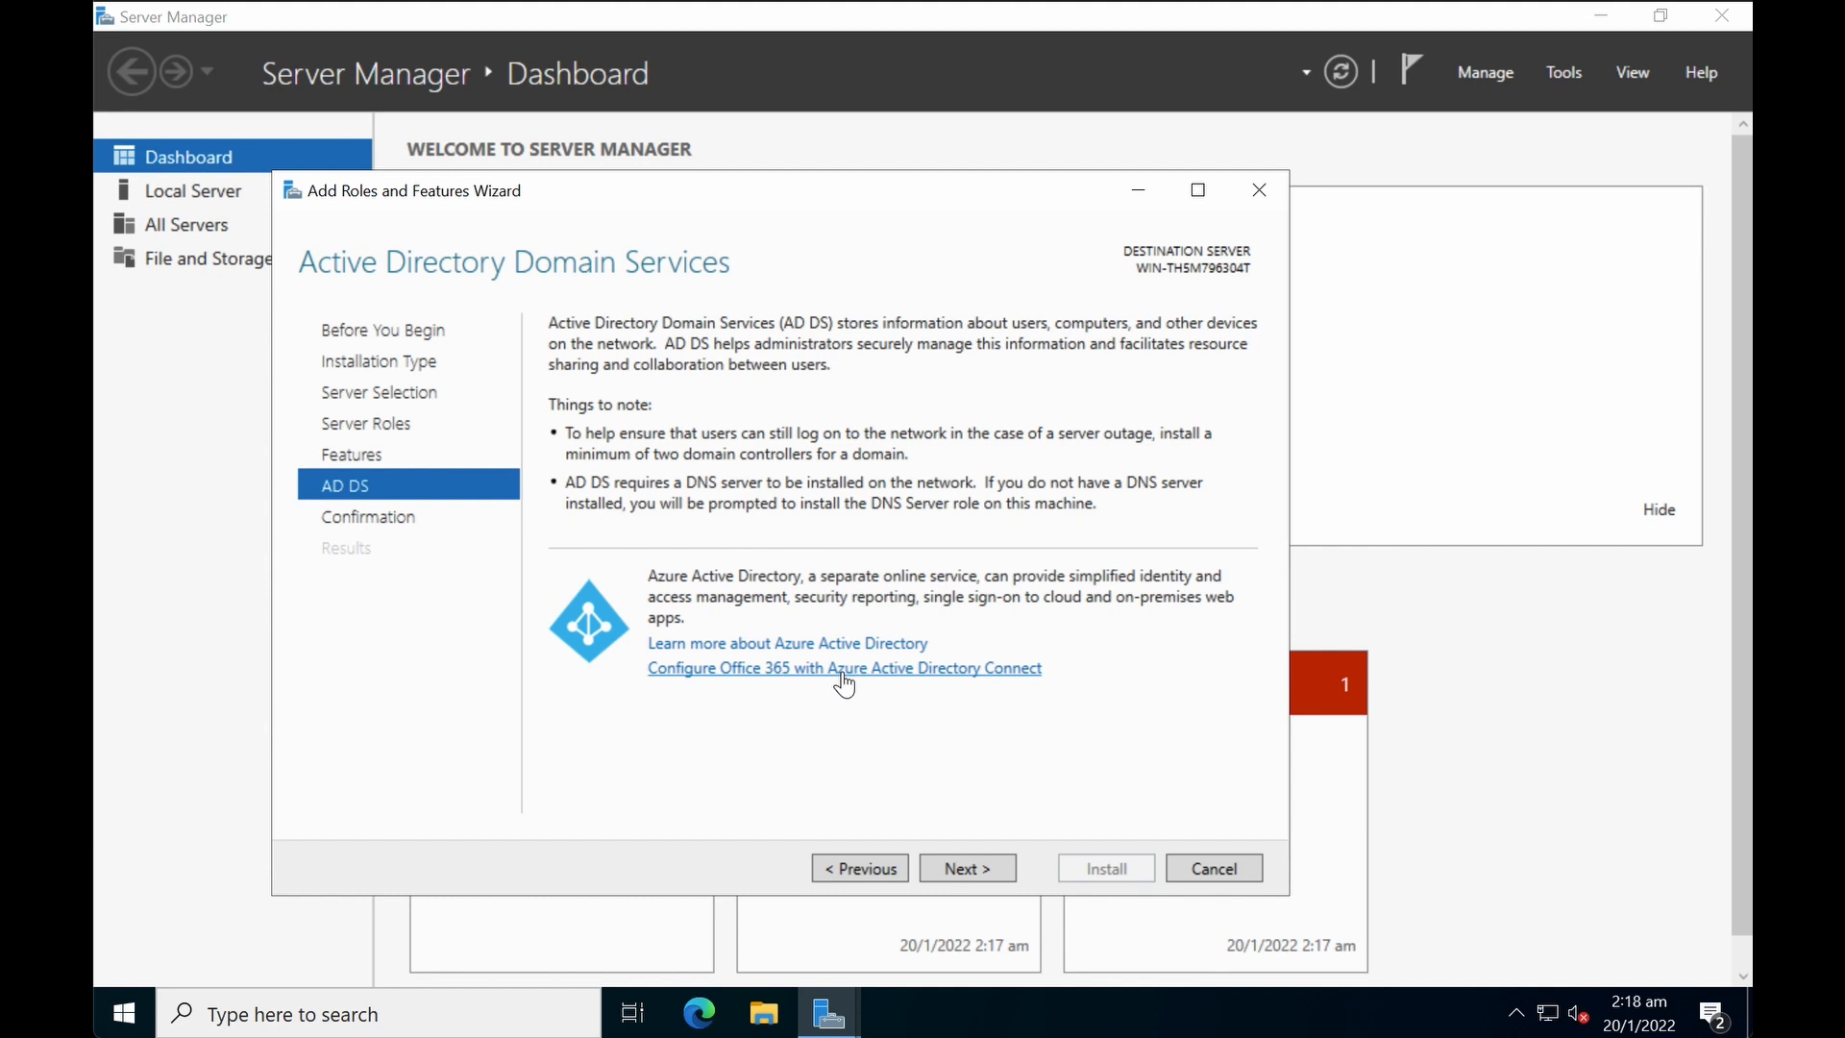
{"action": "mouse_move", "coordinate": [867, 683]}
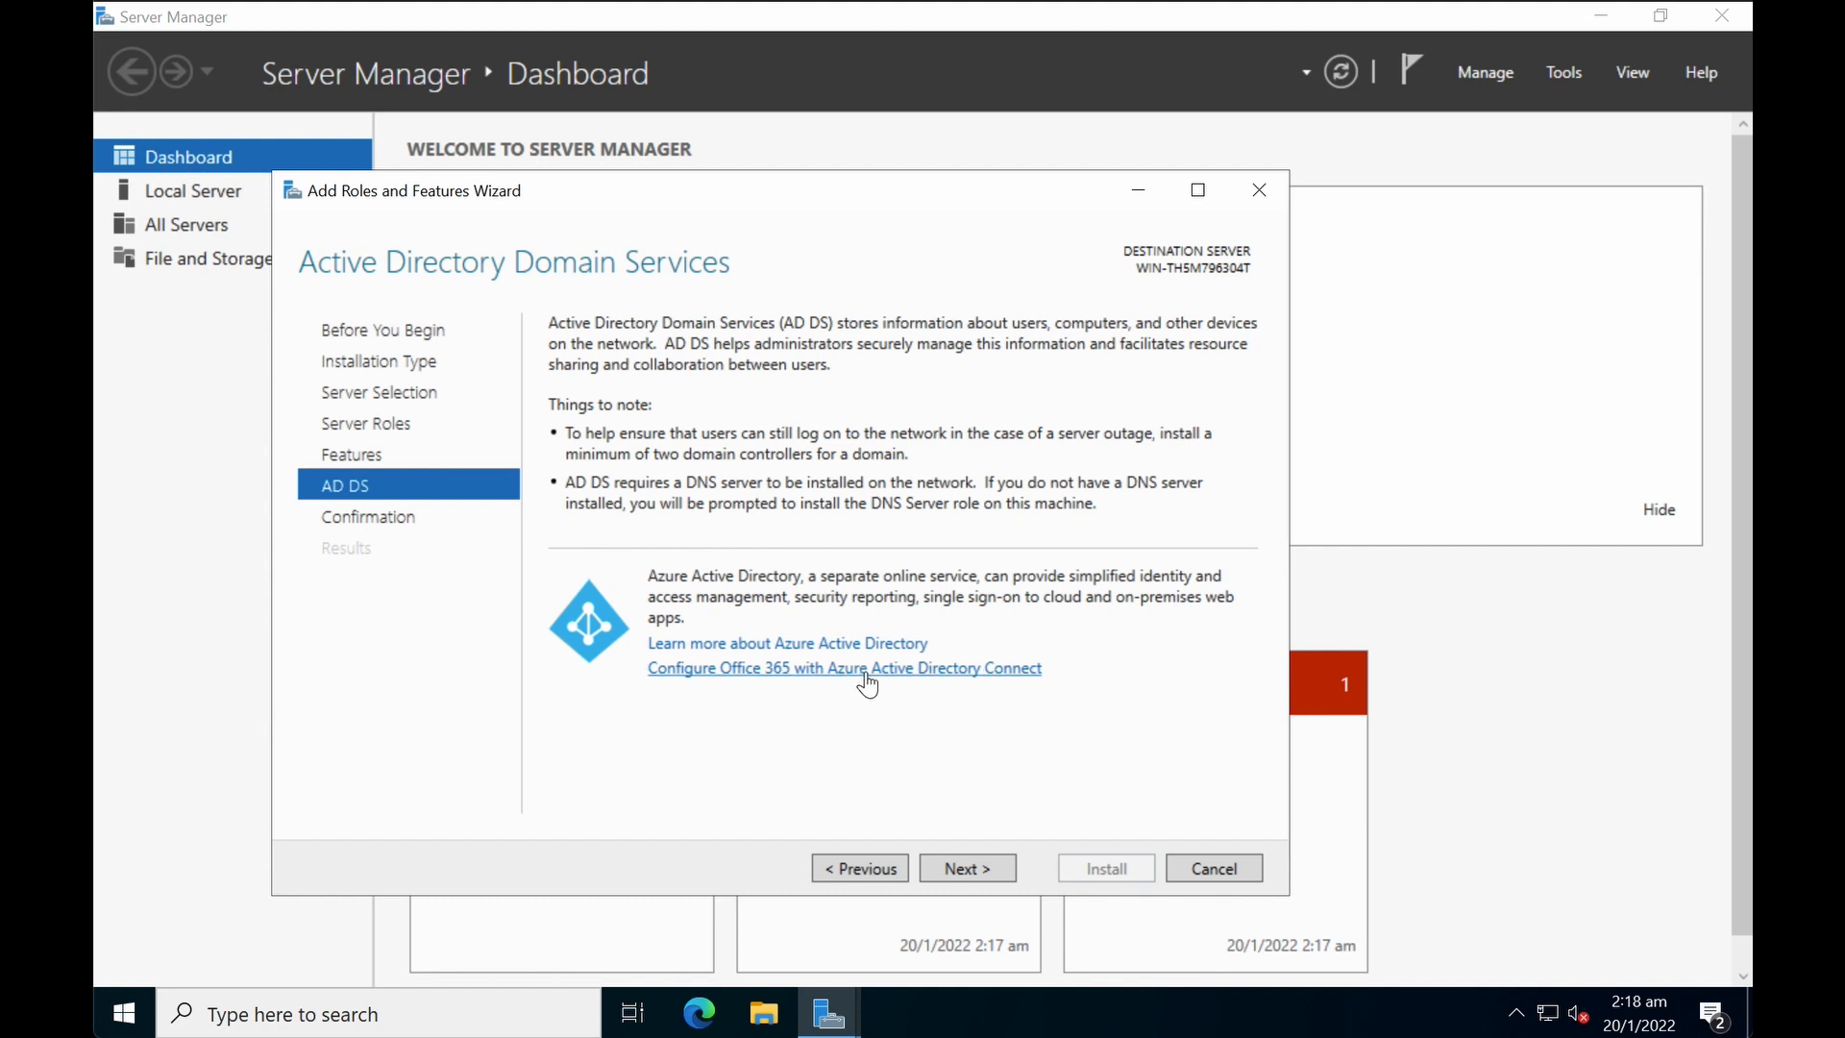
{"action": "mouse_move", "coordinate": [906, 711]}
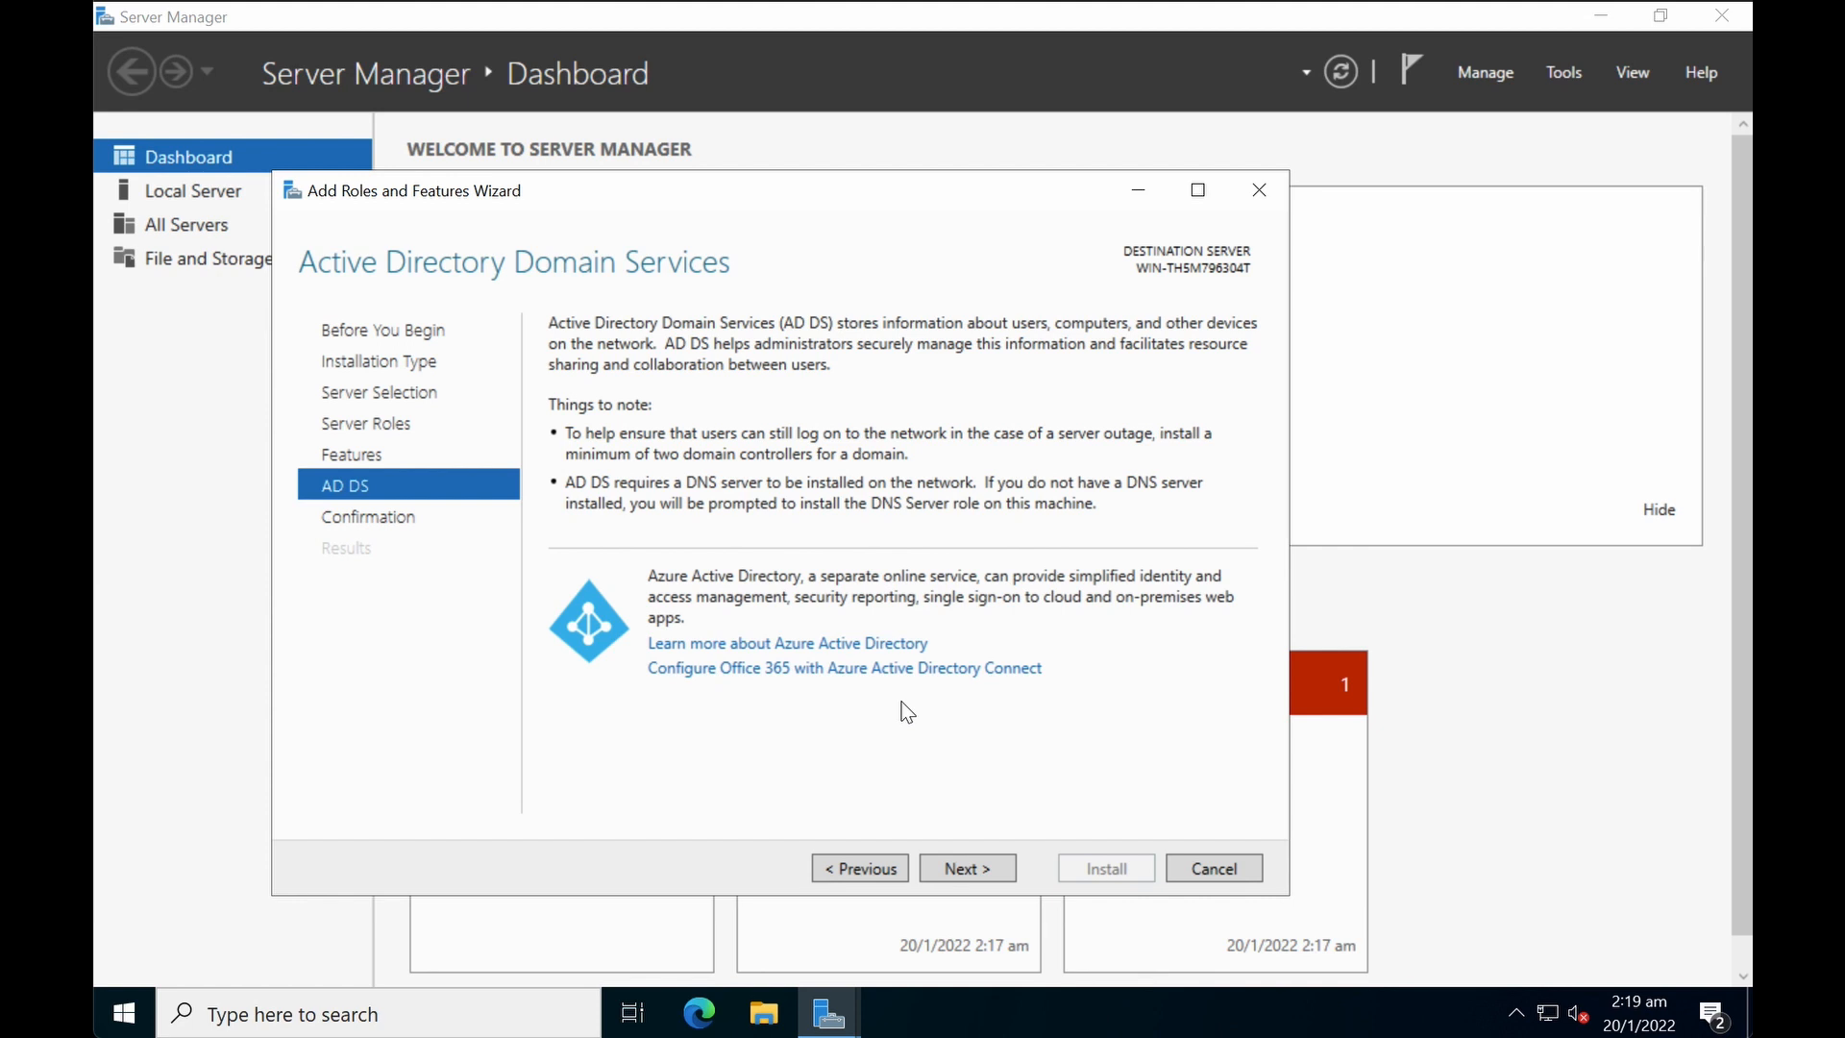
{"action": "left_click", "coordinate": [965, 867]}
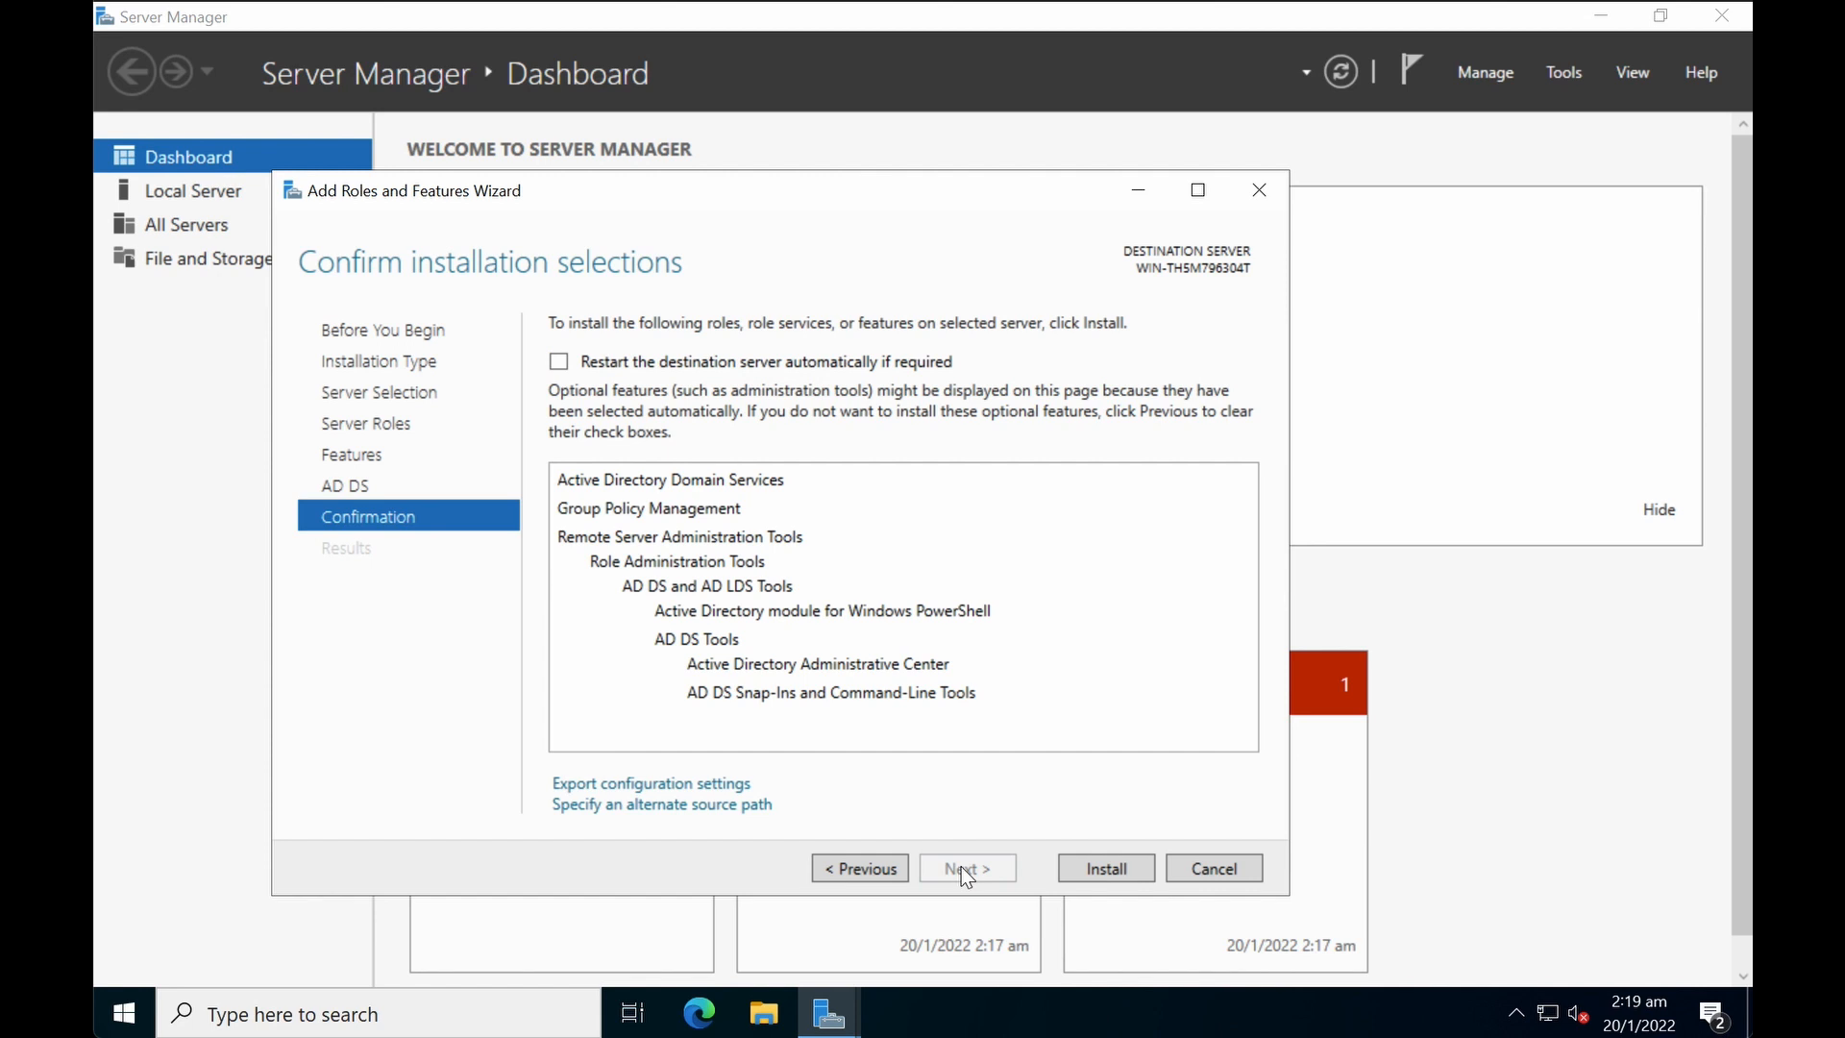
{"action": "mouse_move", "coordinate": [835, 564]}
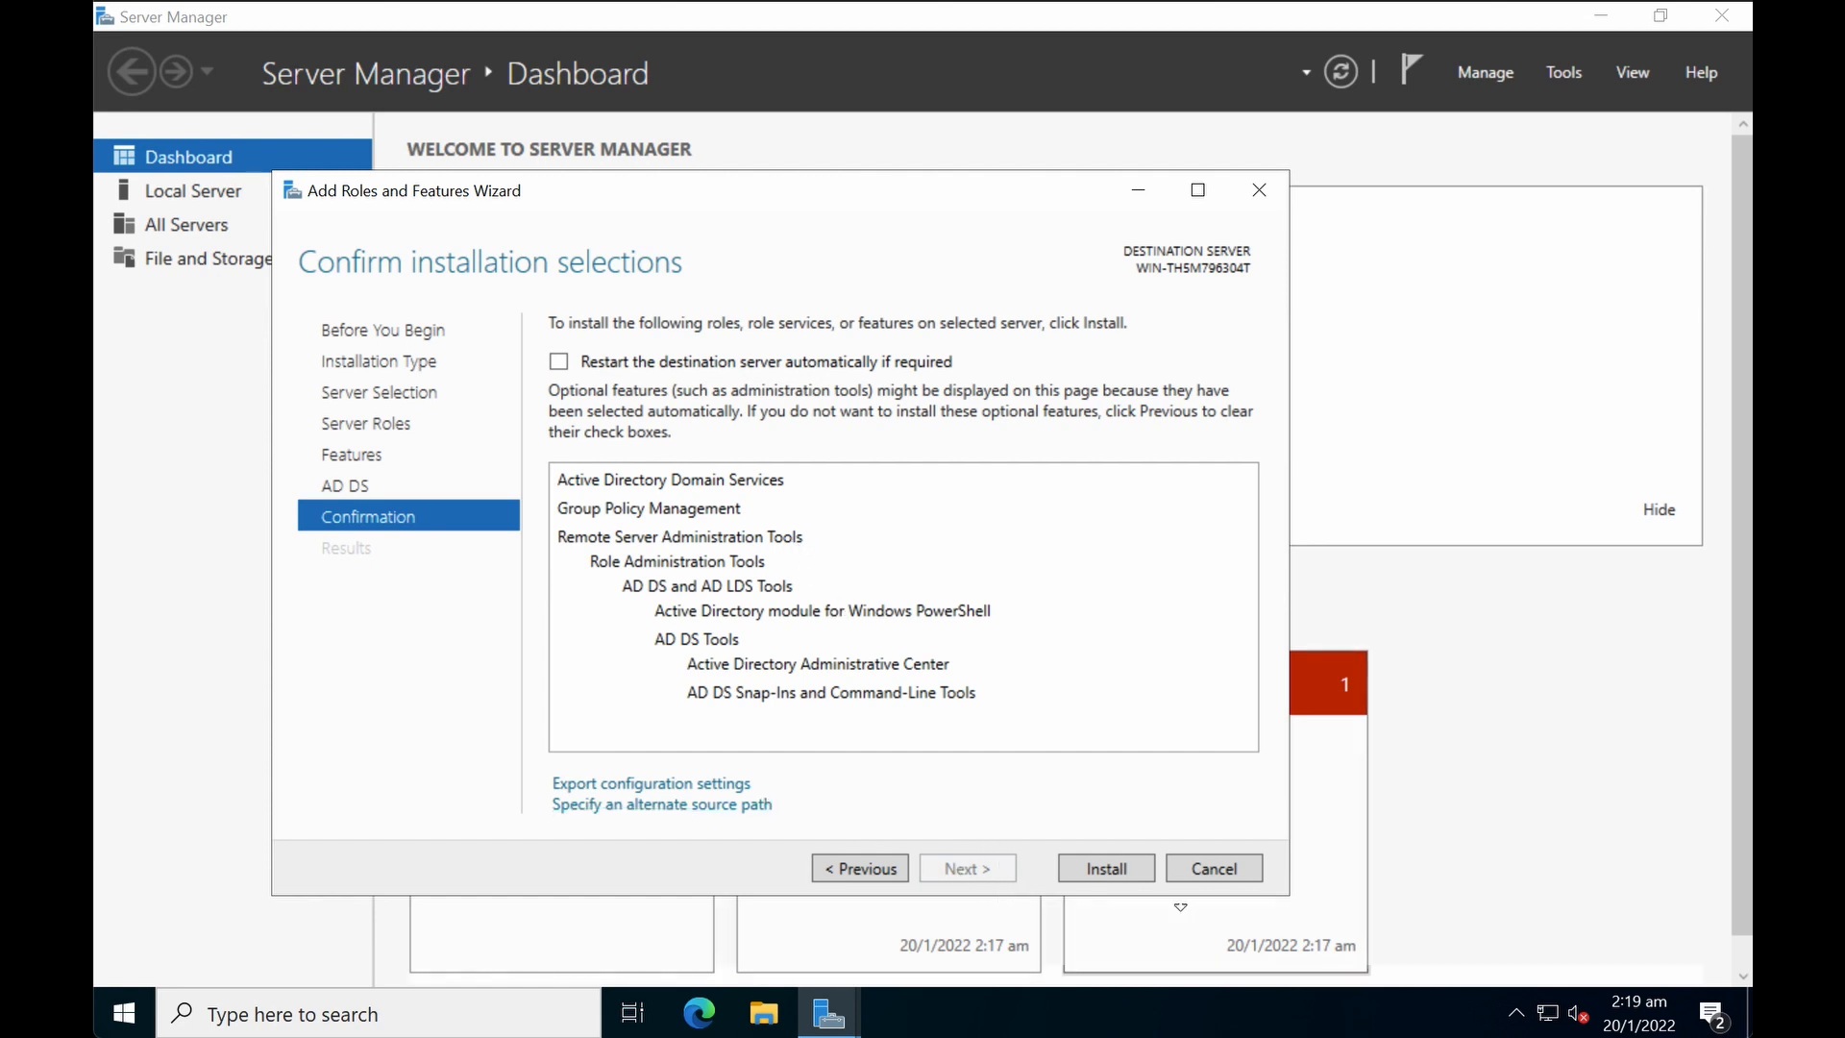
Step: Begin installing AD DS, Group Policy Management and the AD DS tools
{"action": "left_click", "coordinate": [1104, 867]}
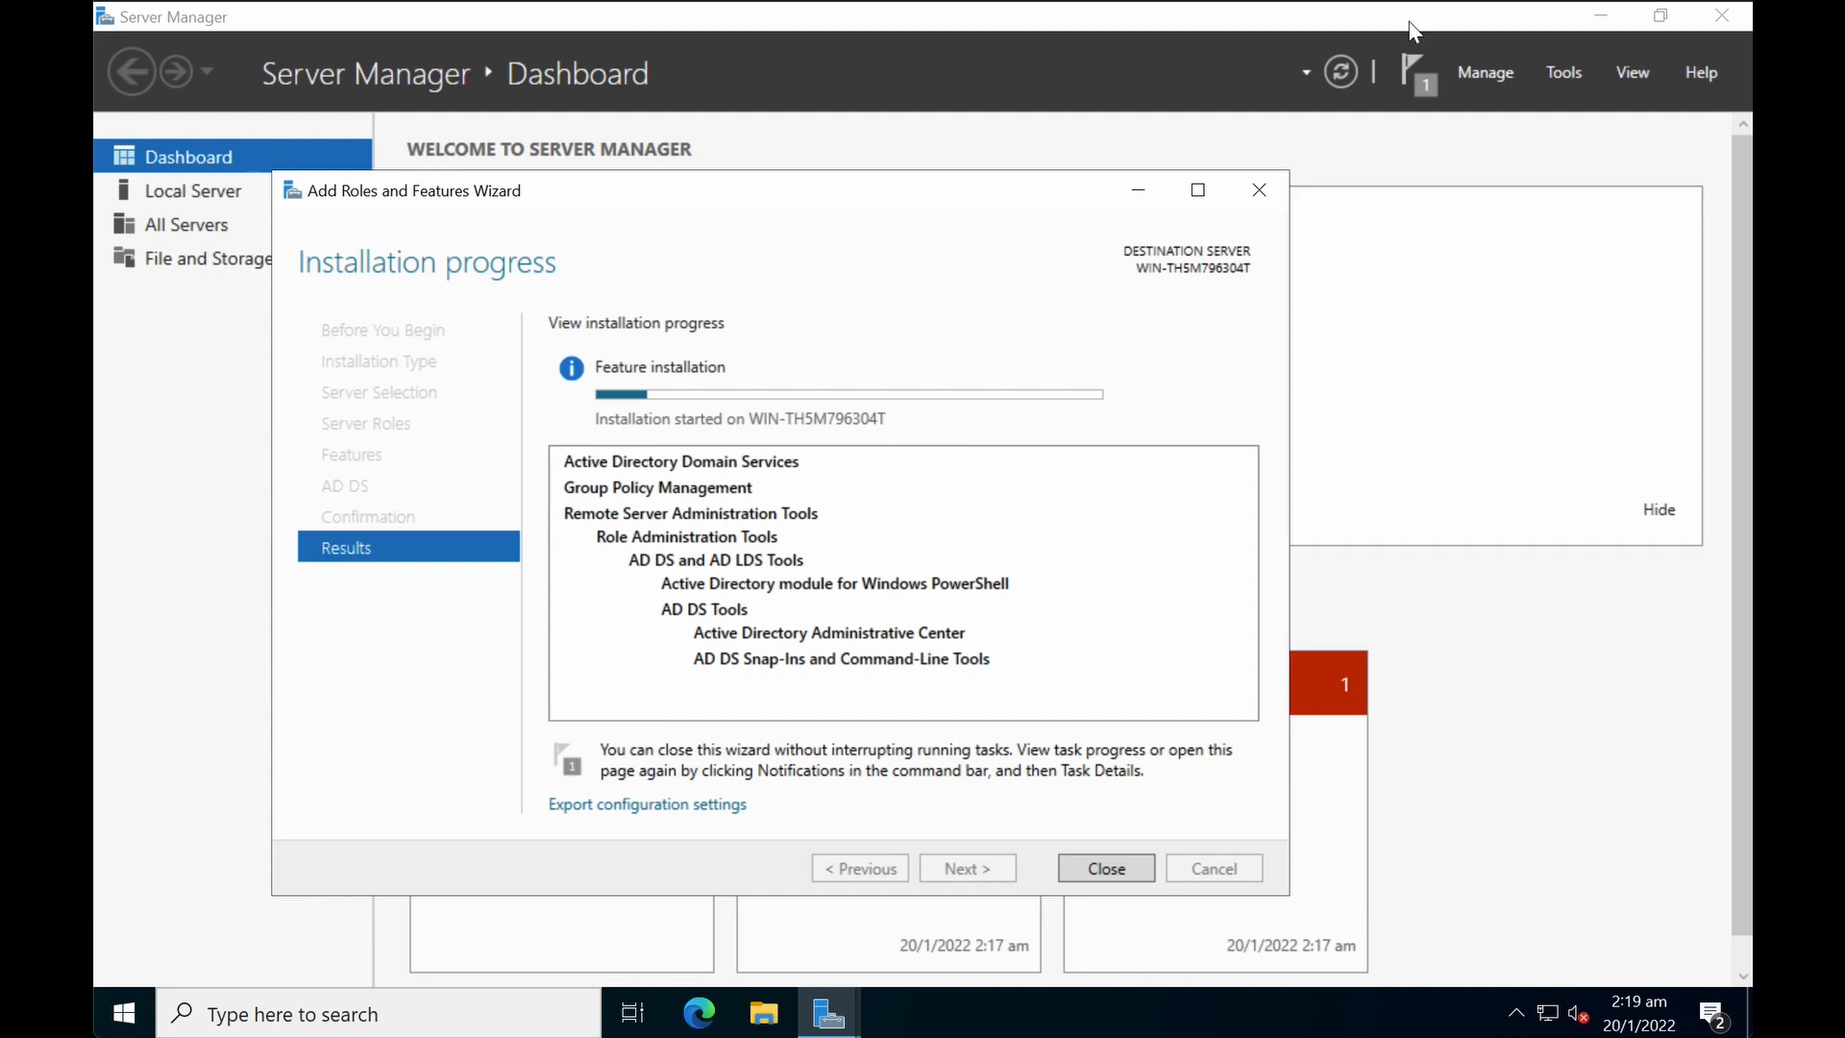
{"action": "mouse_move", "coordinate": [1420, 68]}
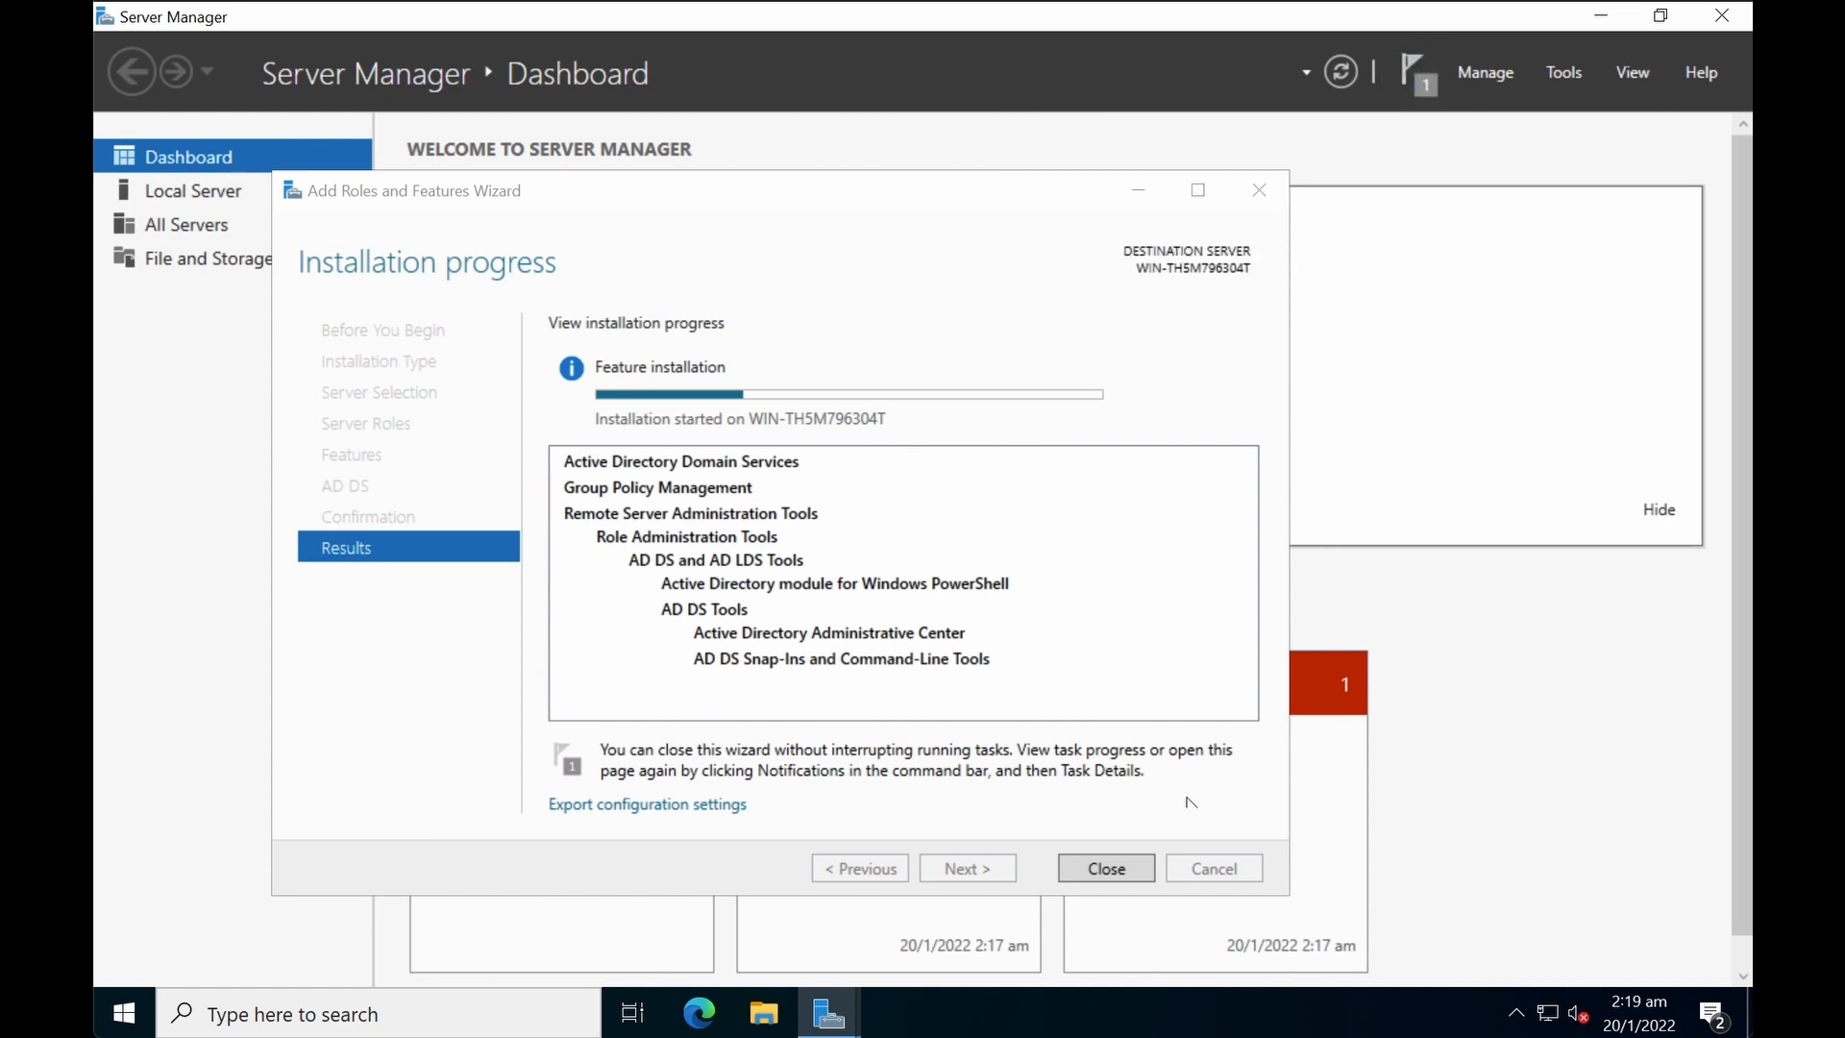
{"action": "mouse_move", "coordinate": [1184, 863]}
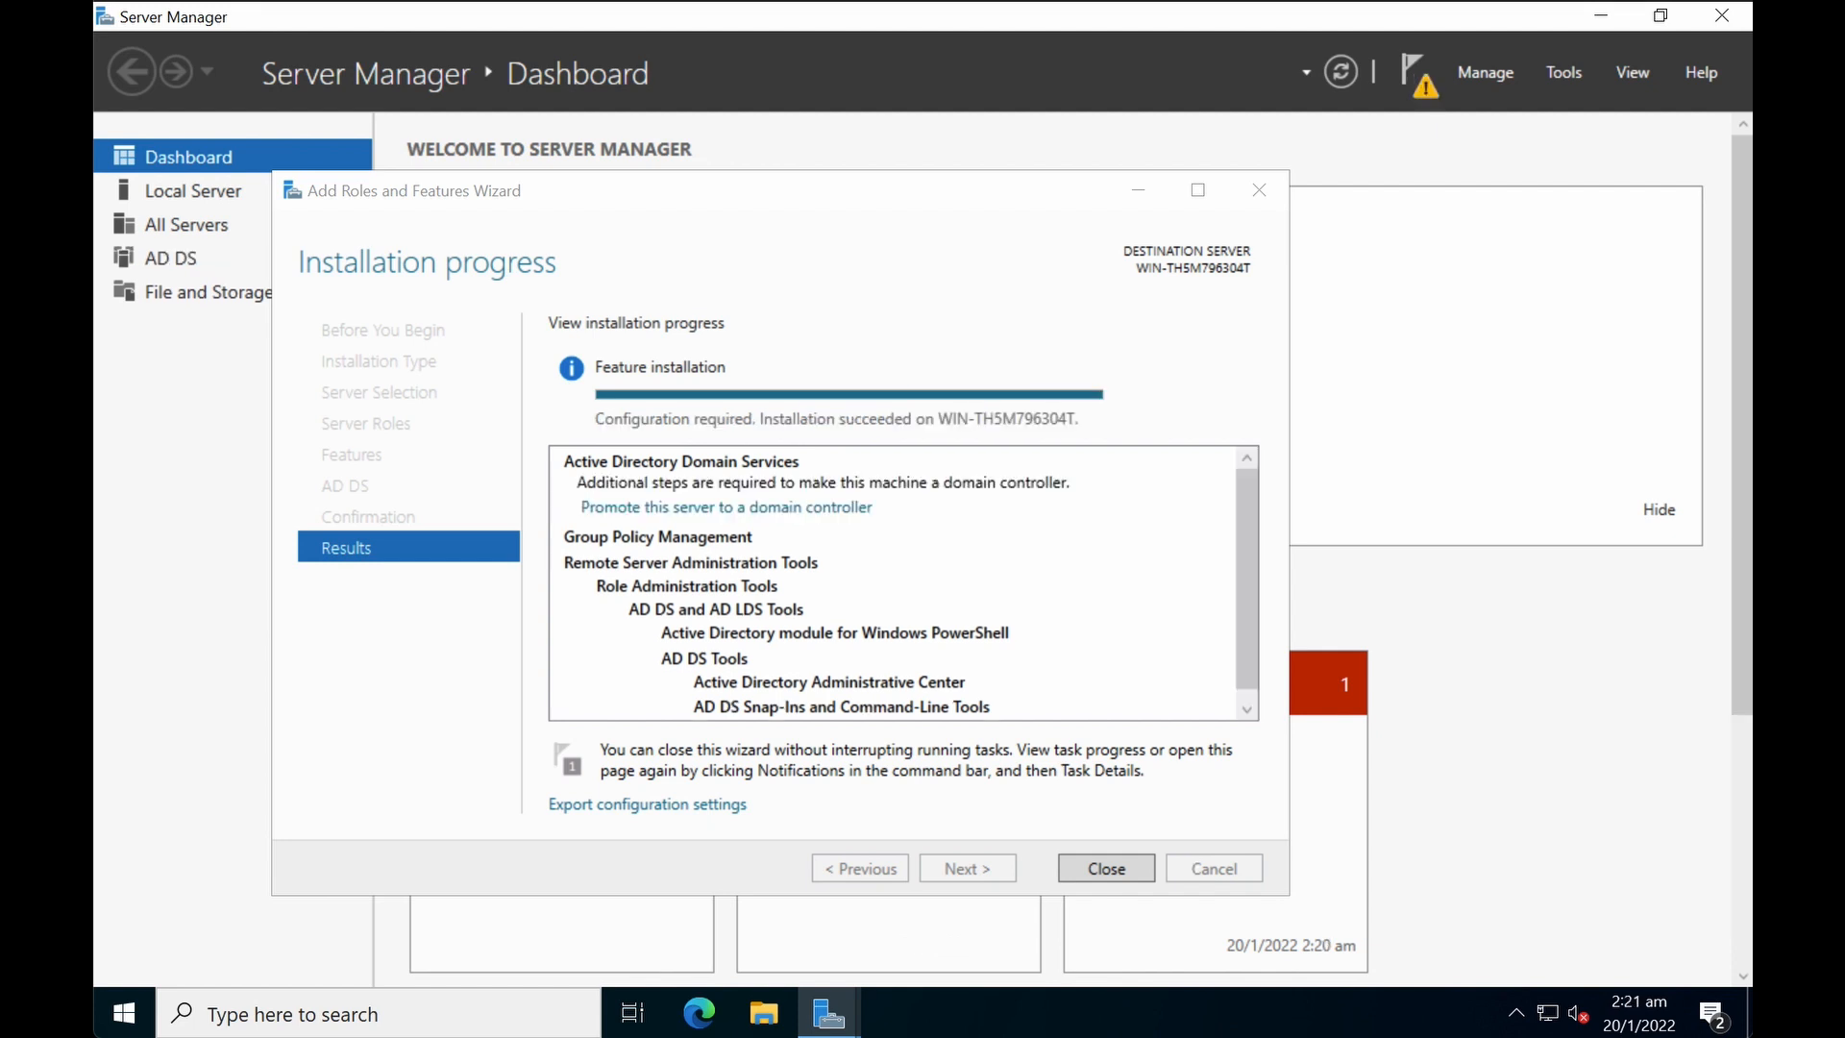
{"action": "mouse_move", "coordinate": [661, 384]}
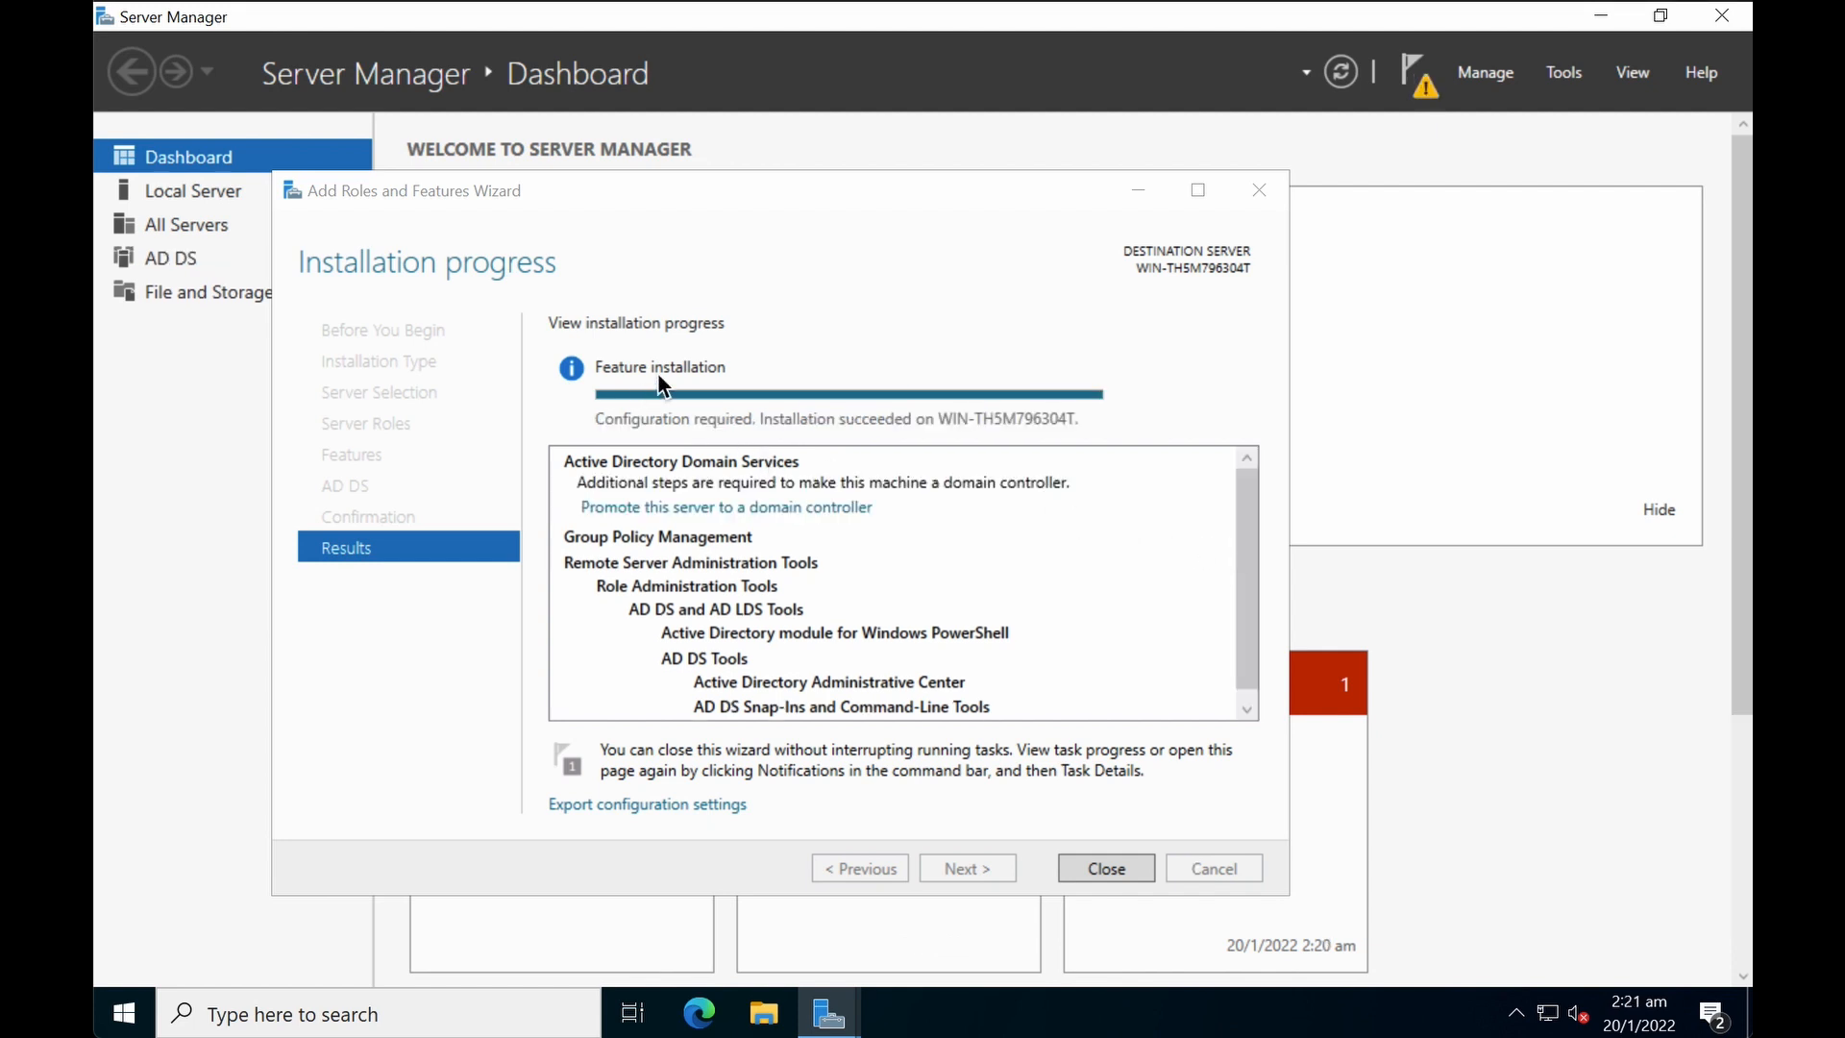
{"action": "mouse_move", "coordinate": [701, 352]}
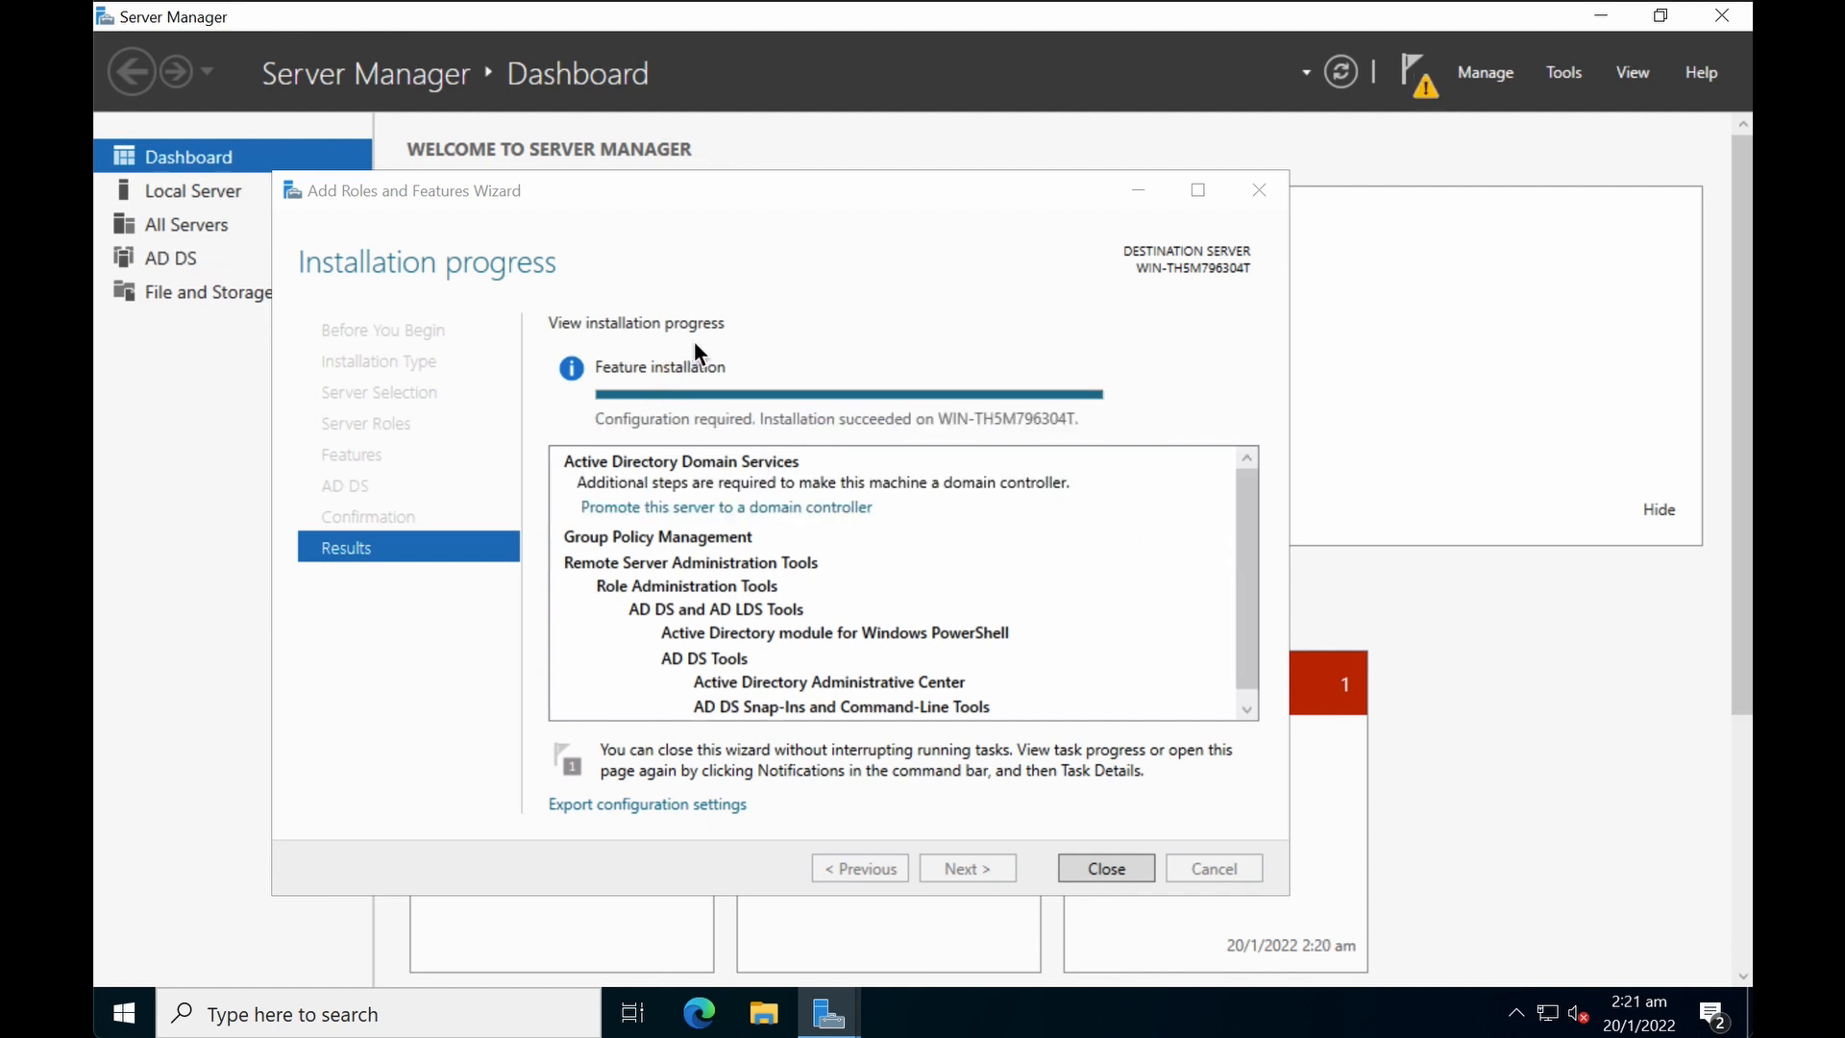
{"action": "mouse_move", "coordinate": [692, 639]}
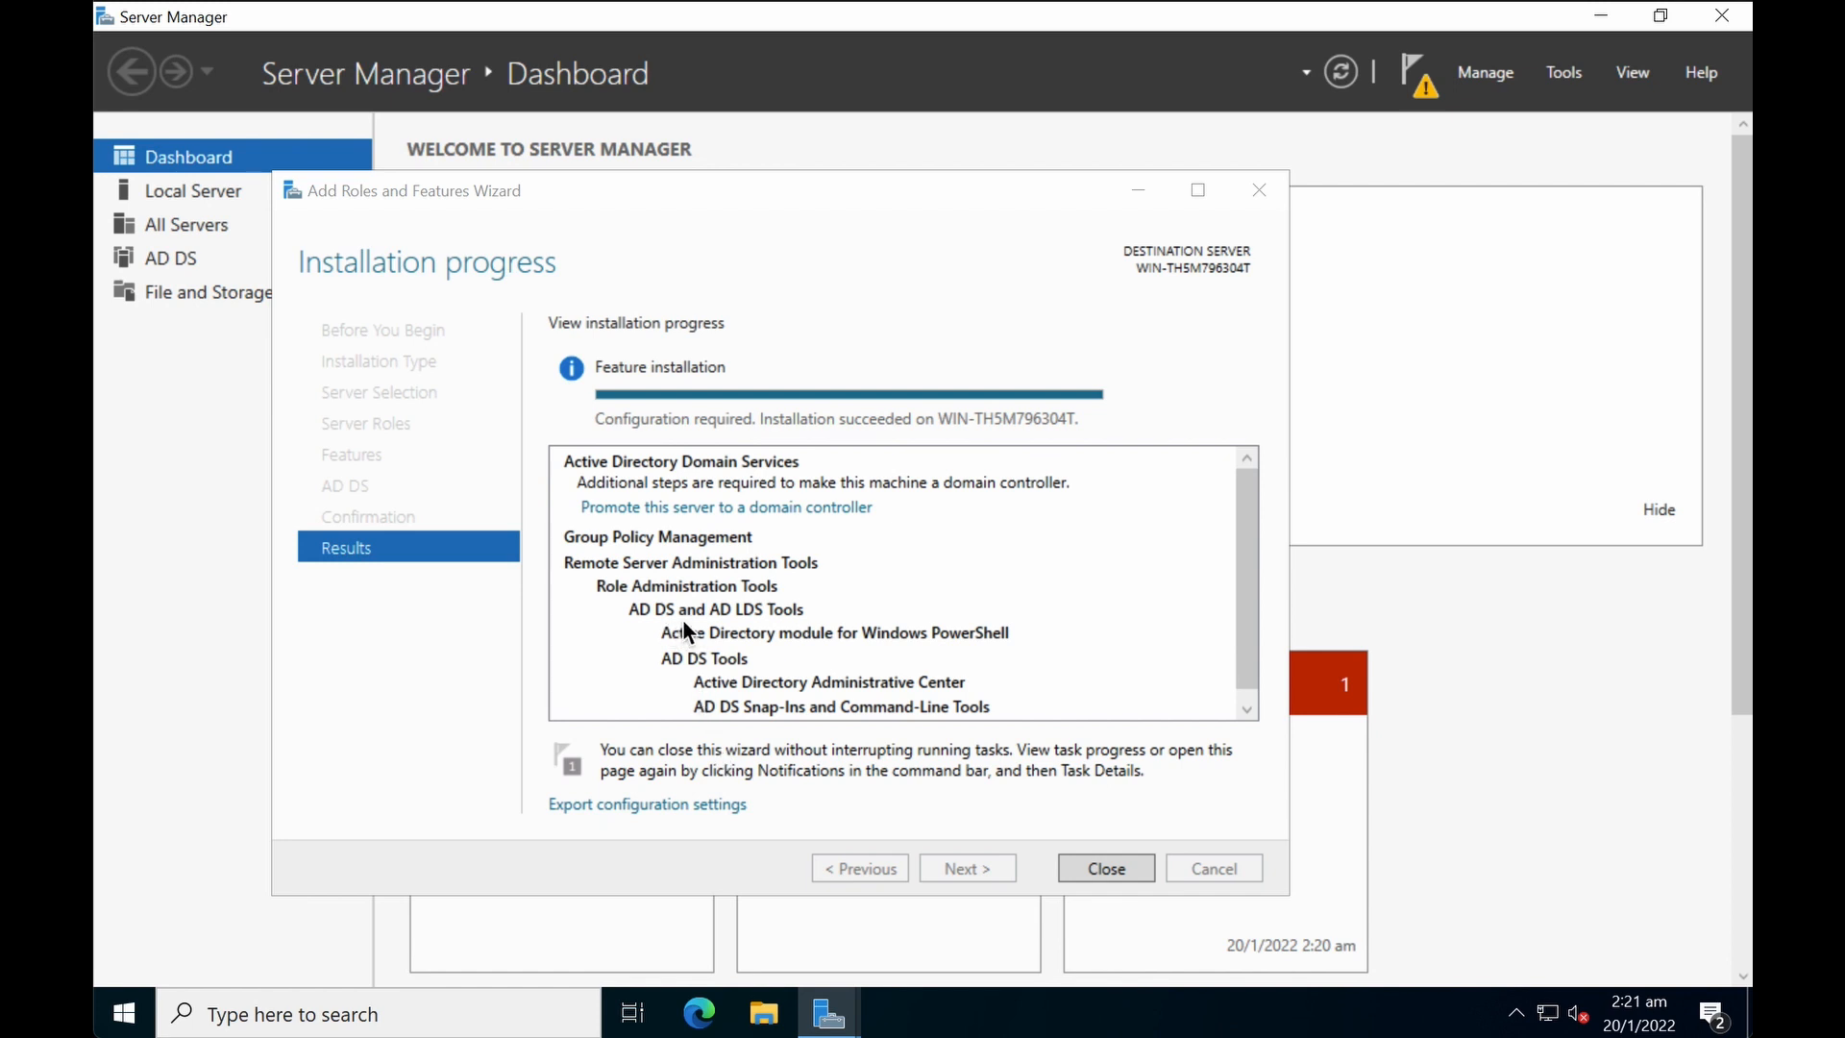
{"action": "mouse_move", "coordinate": [818, 658]}
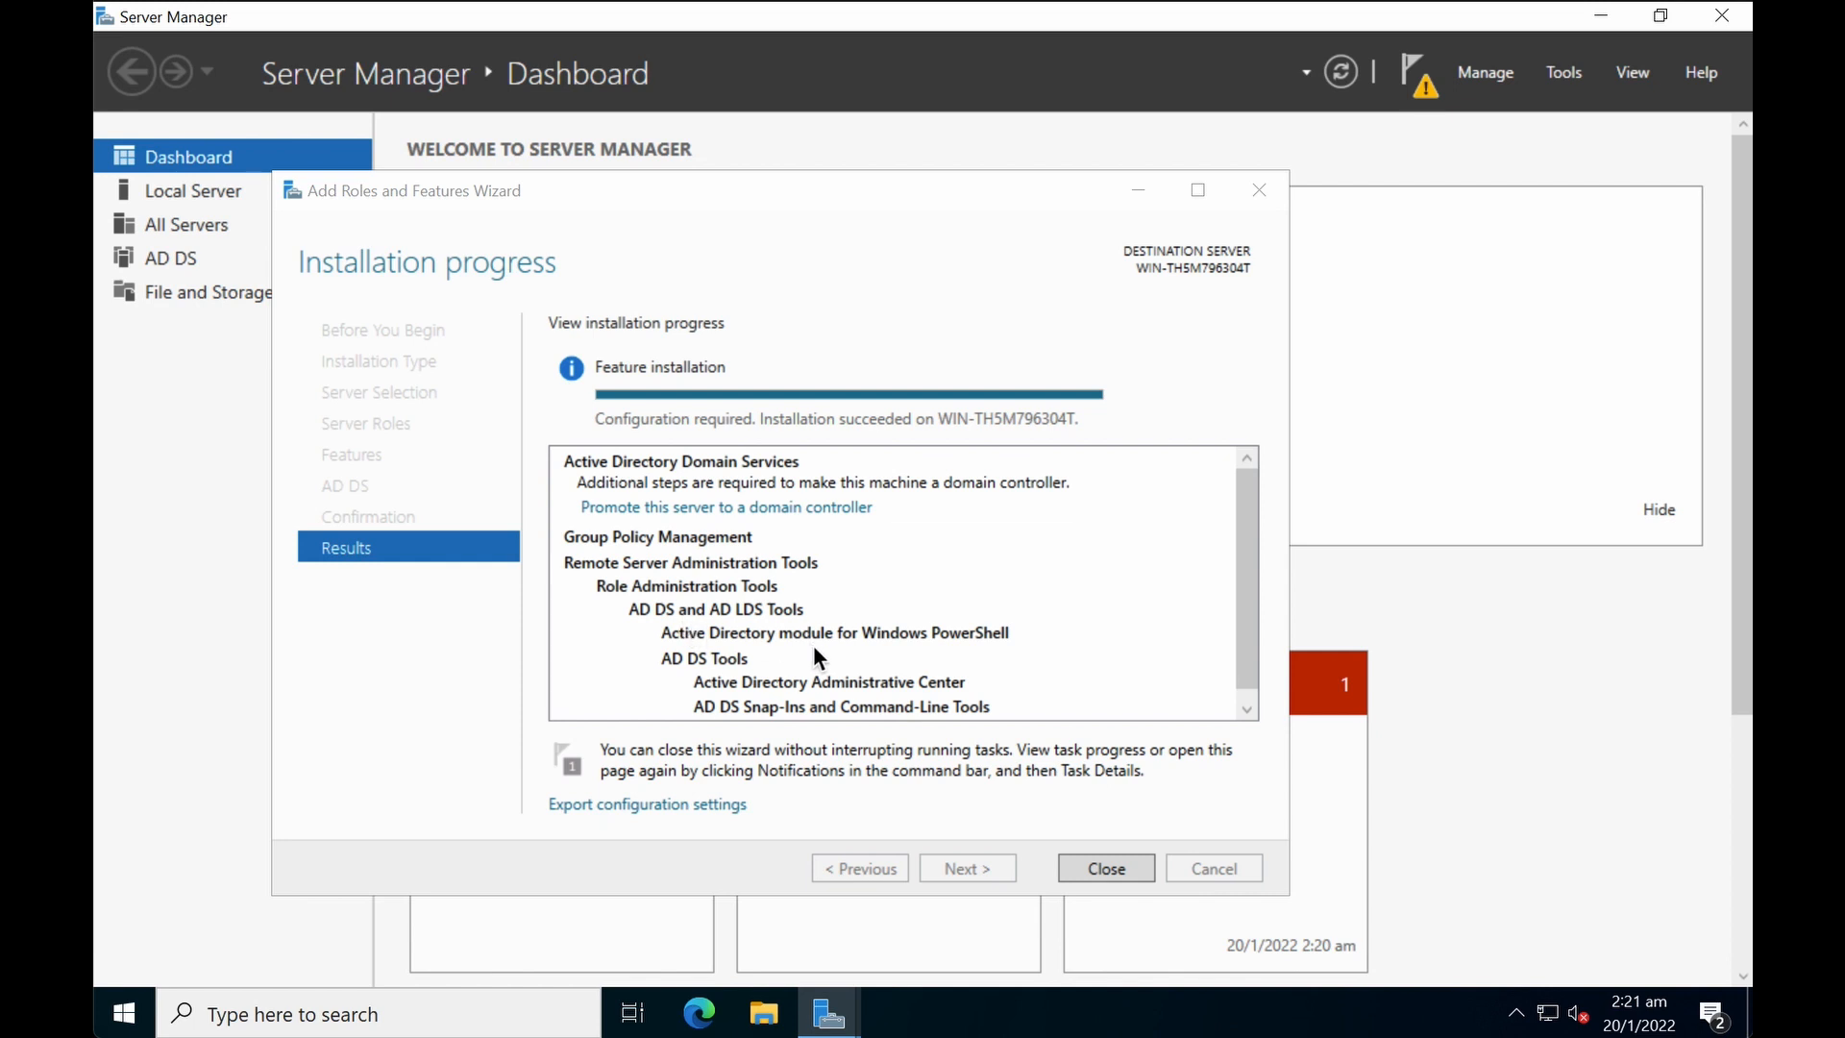
{"action": "mouse_move", "coordinate": [870, 506]}
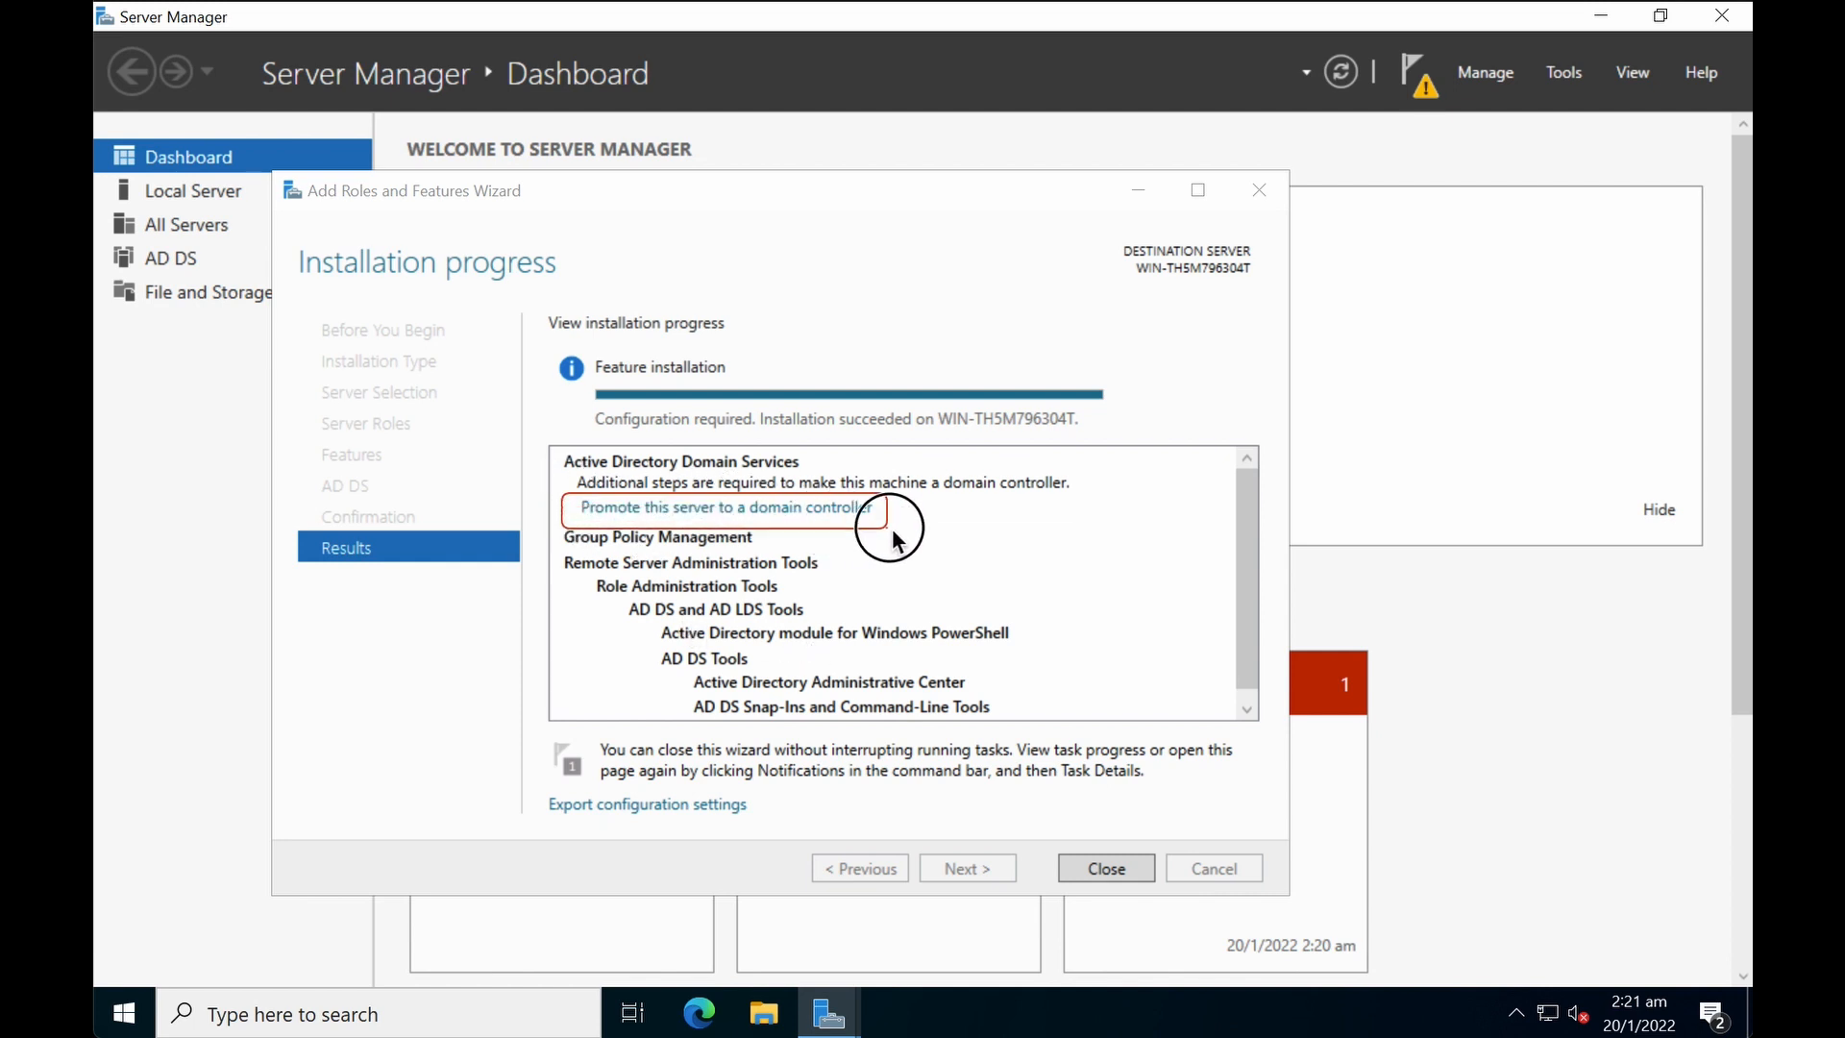
{"action": "mouse_move", "coordinate": [760, 546]}
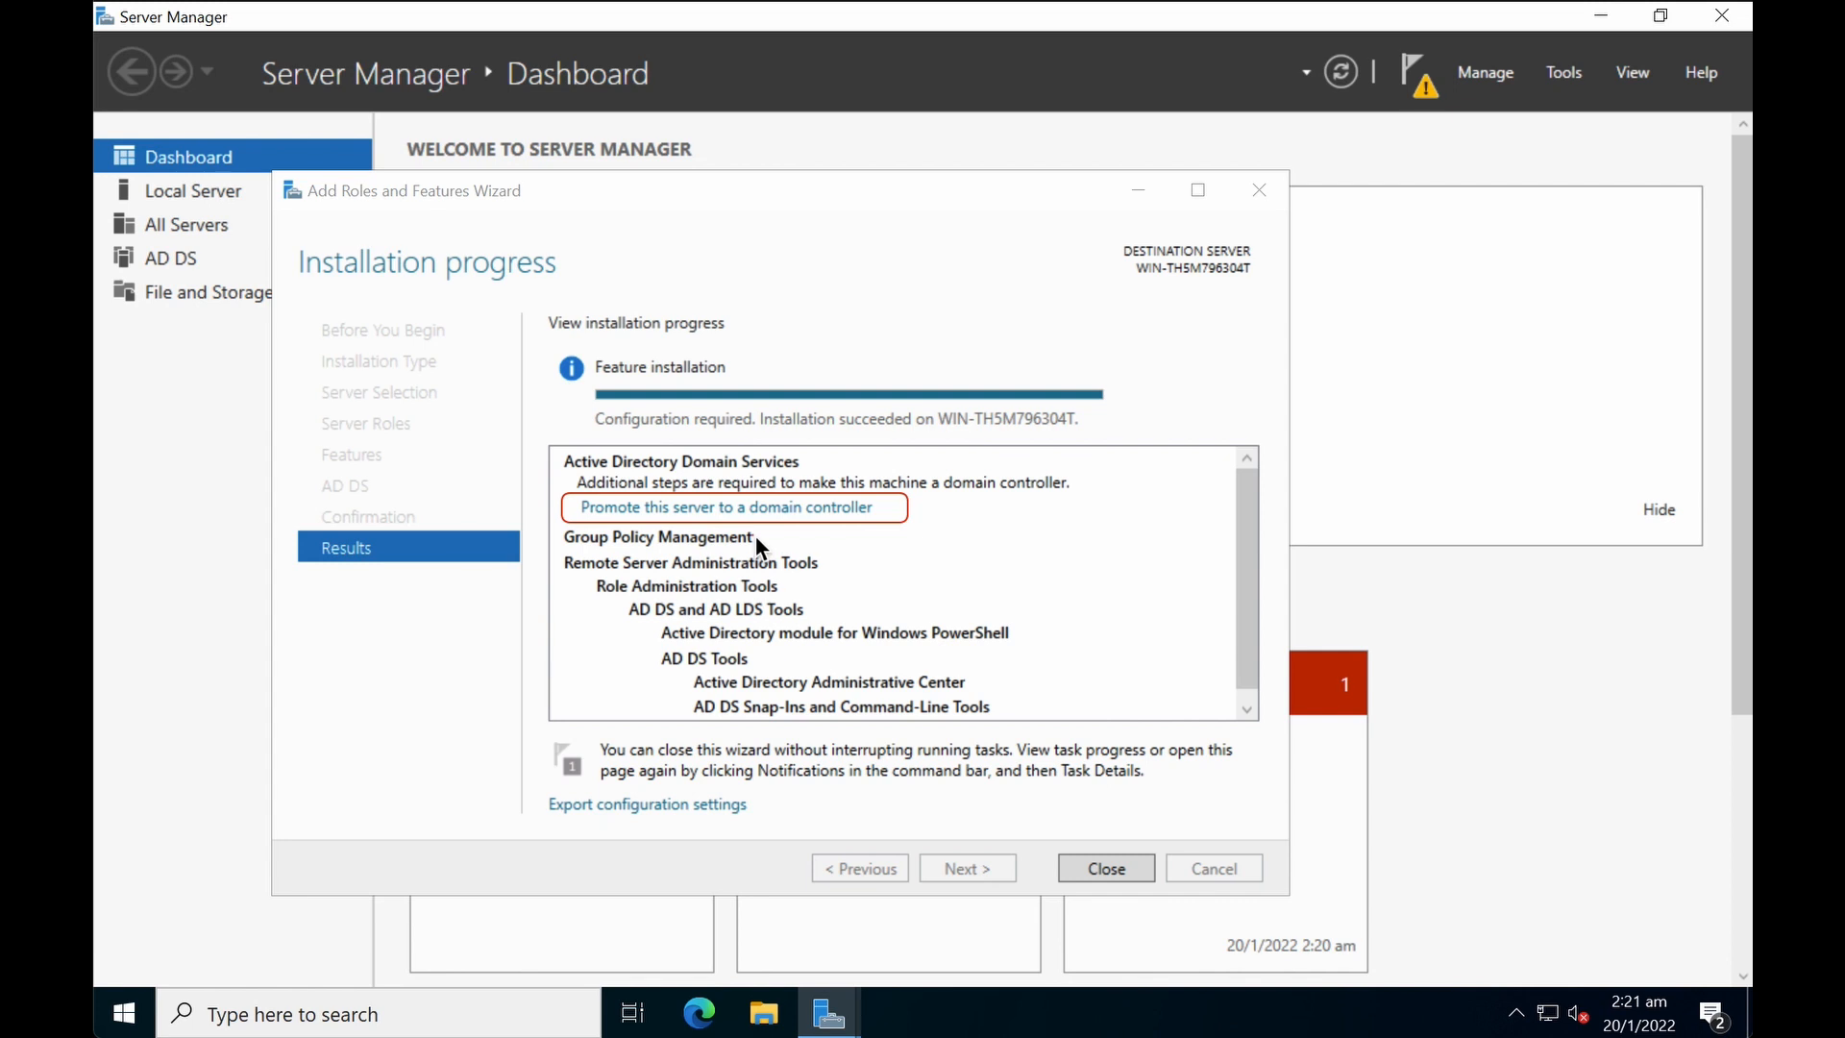
Step: Promote to a domain controller as a new forest with root domain in.dpseasean.com
{"action": "left_click", "coordinate": [726, 507]}
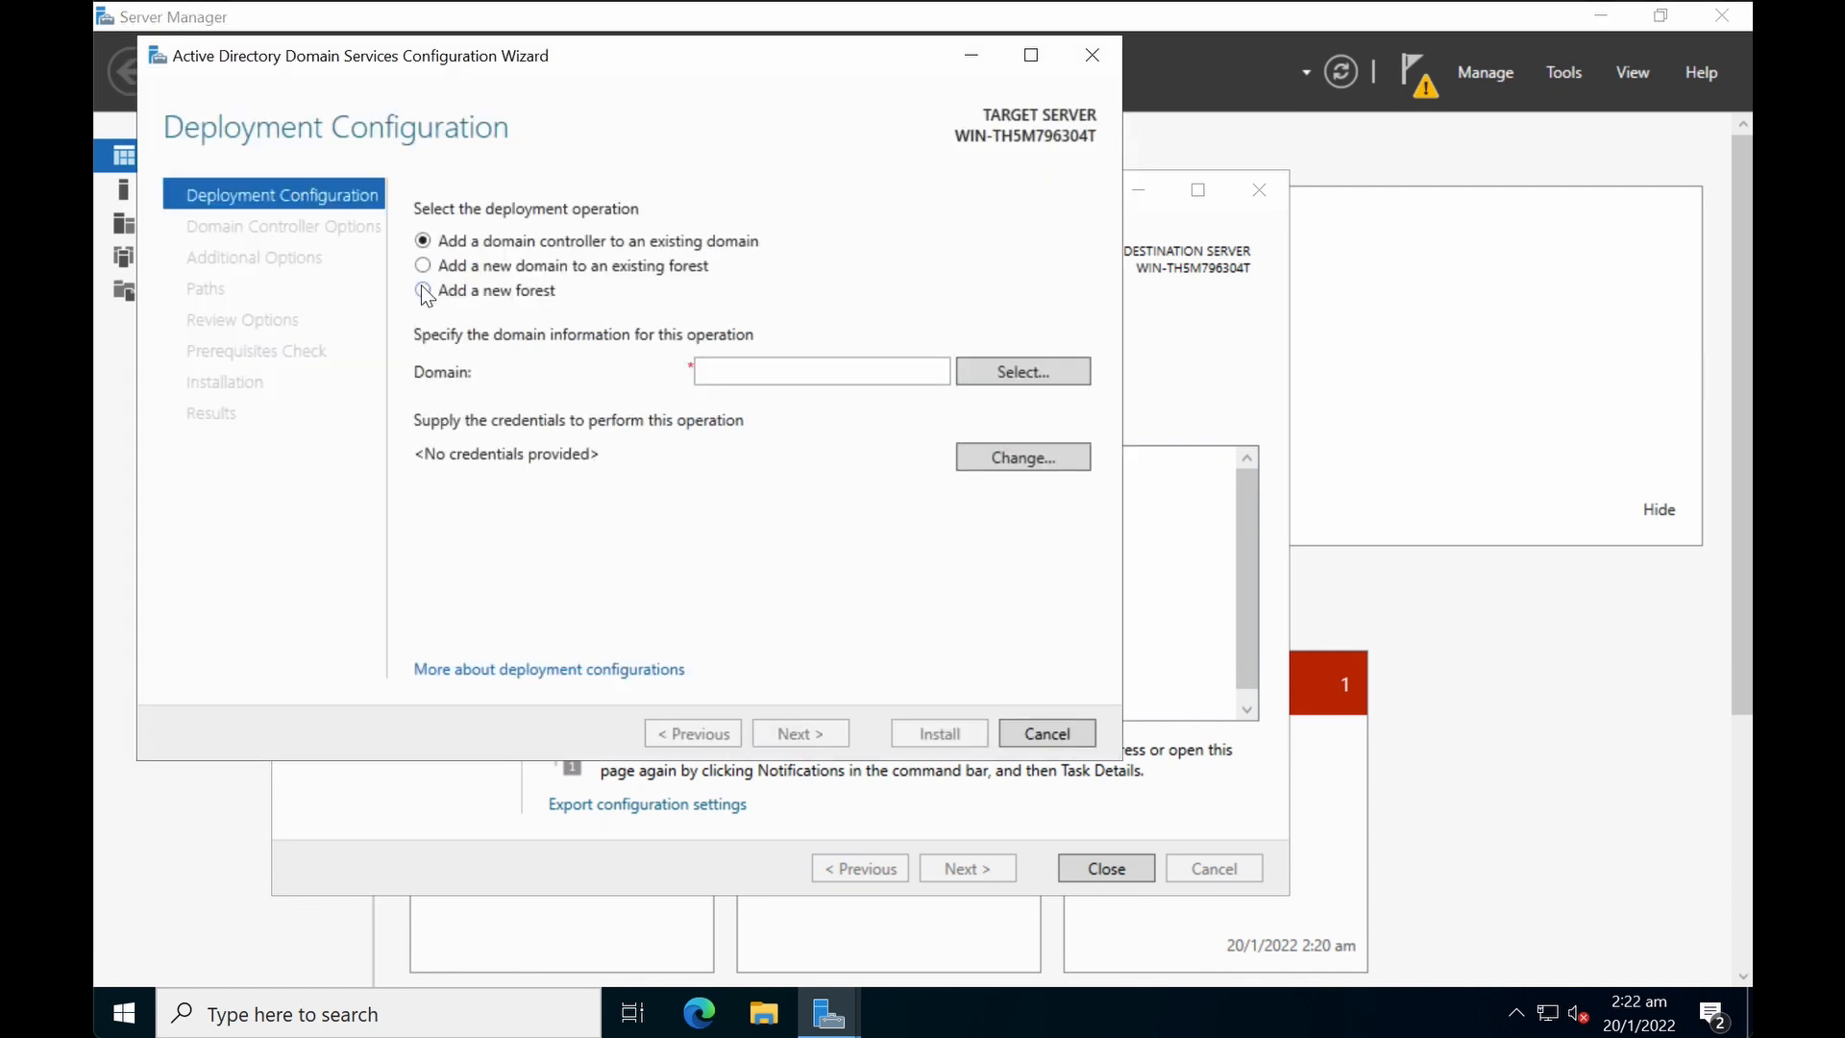
{"action": "left_click", "coordinate": [423, 291]}
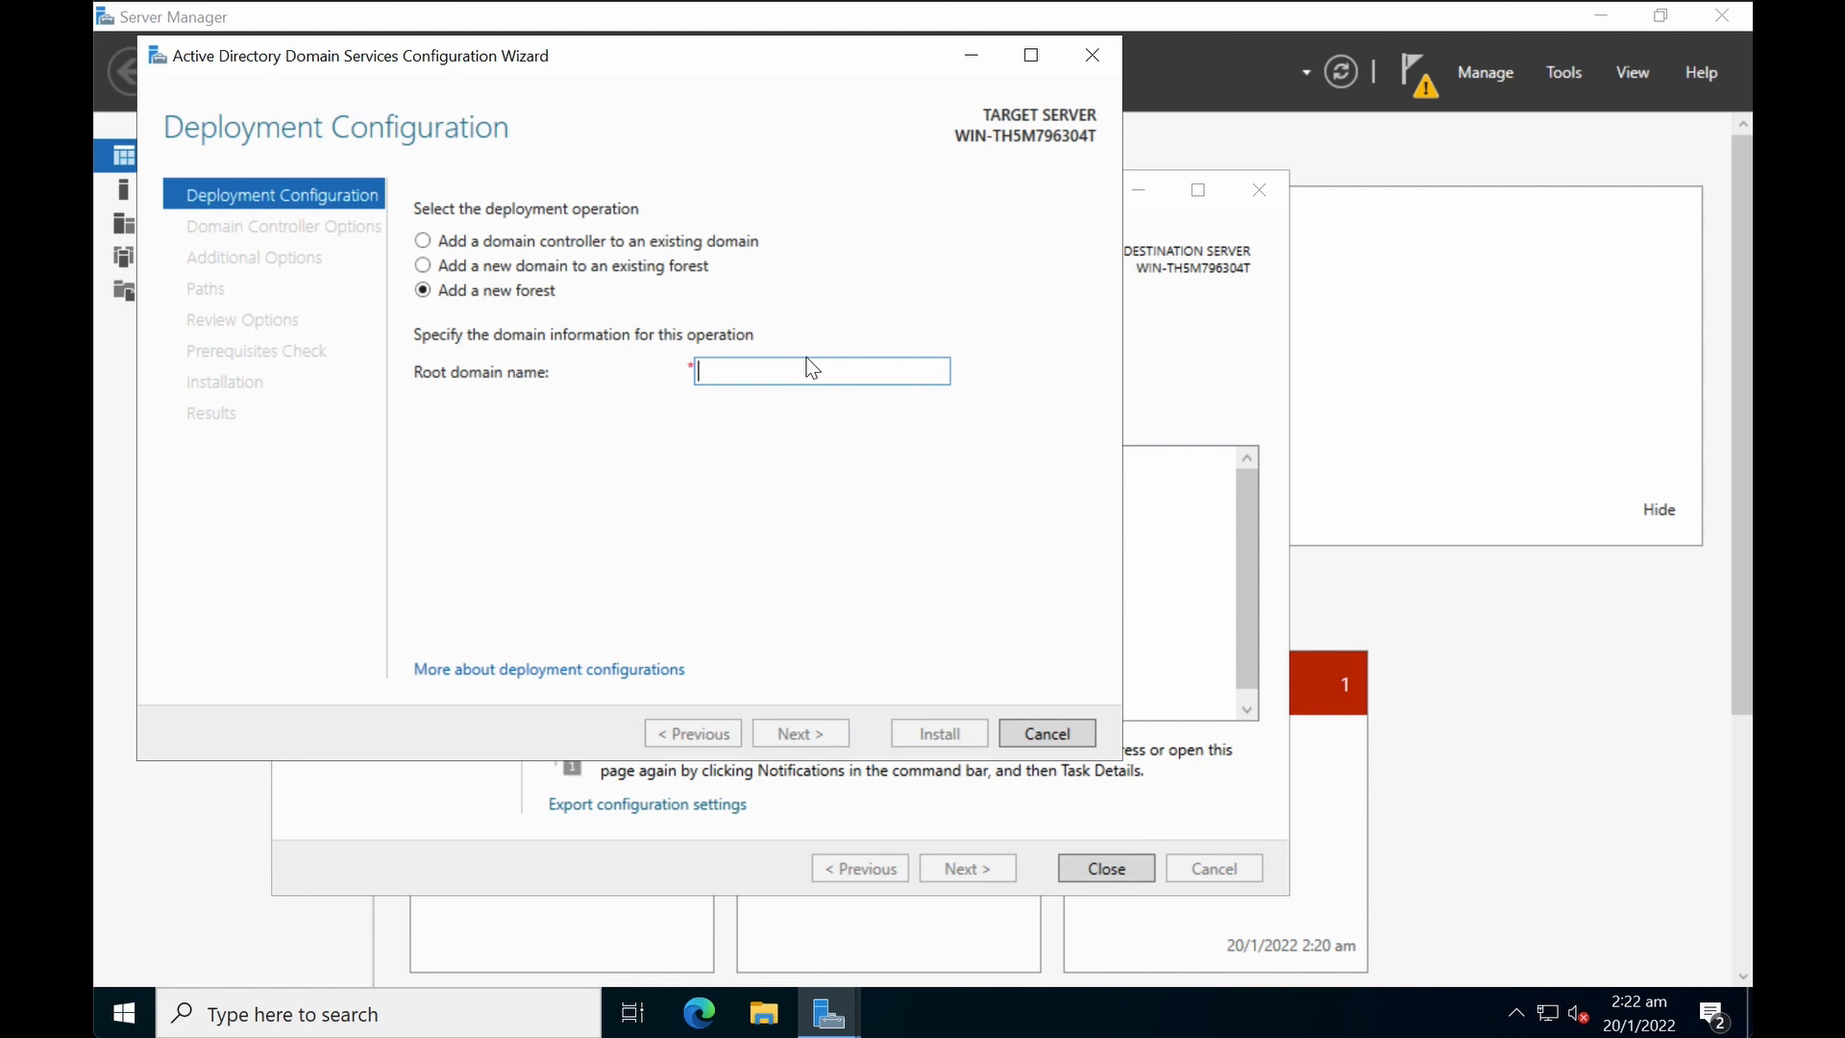
{"action": "type", "text": "in."}
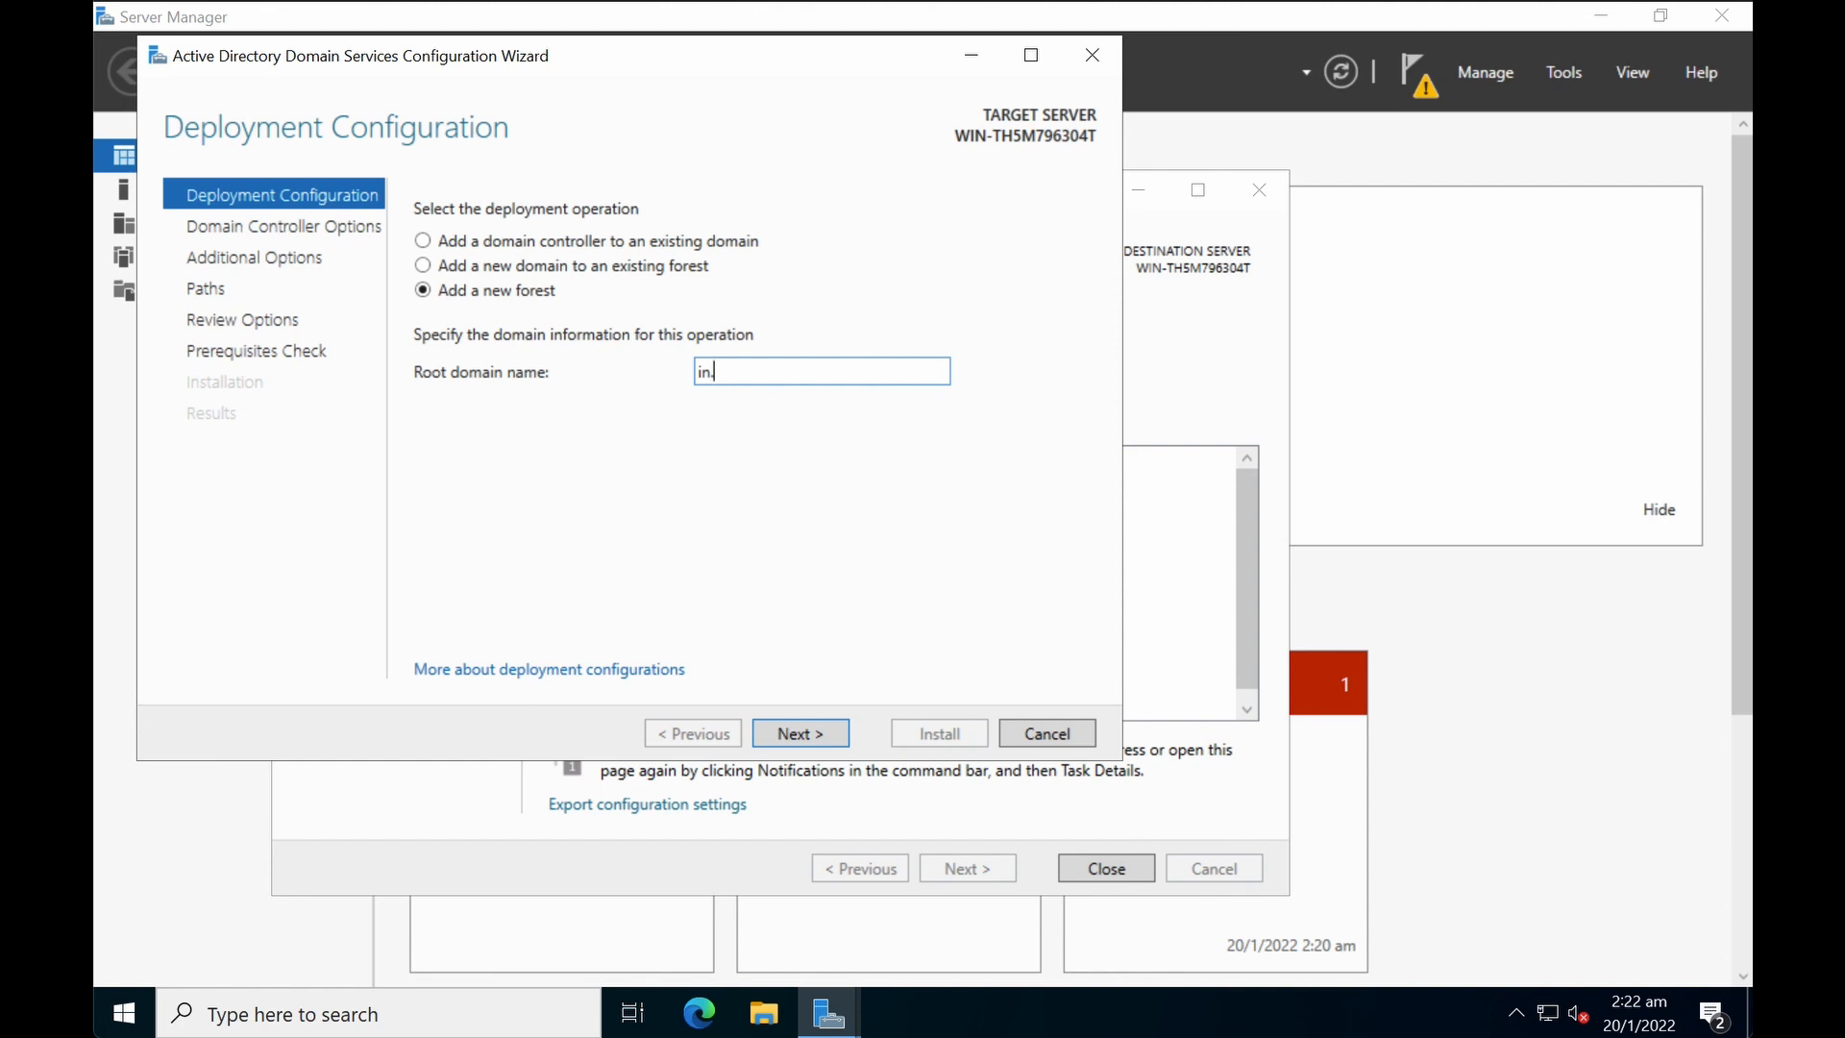
{"action": "type", "text": "dpseasean.com"}
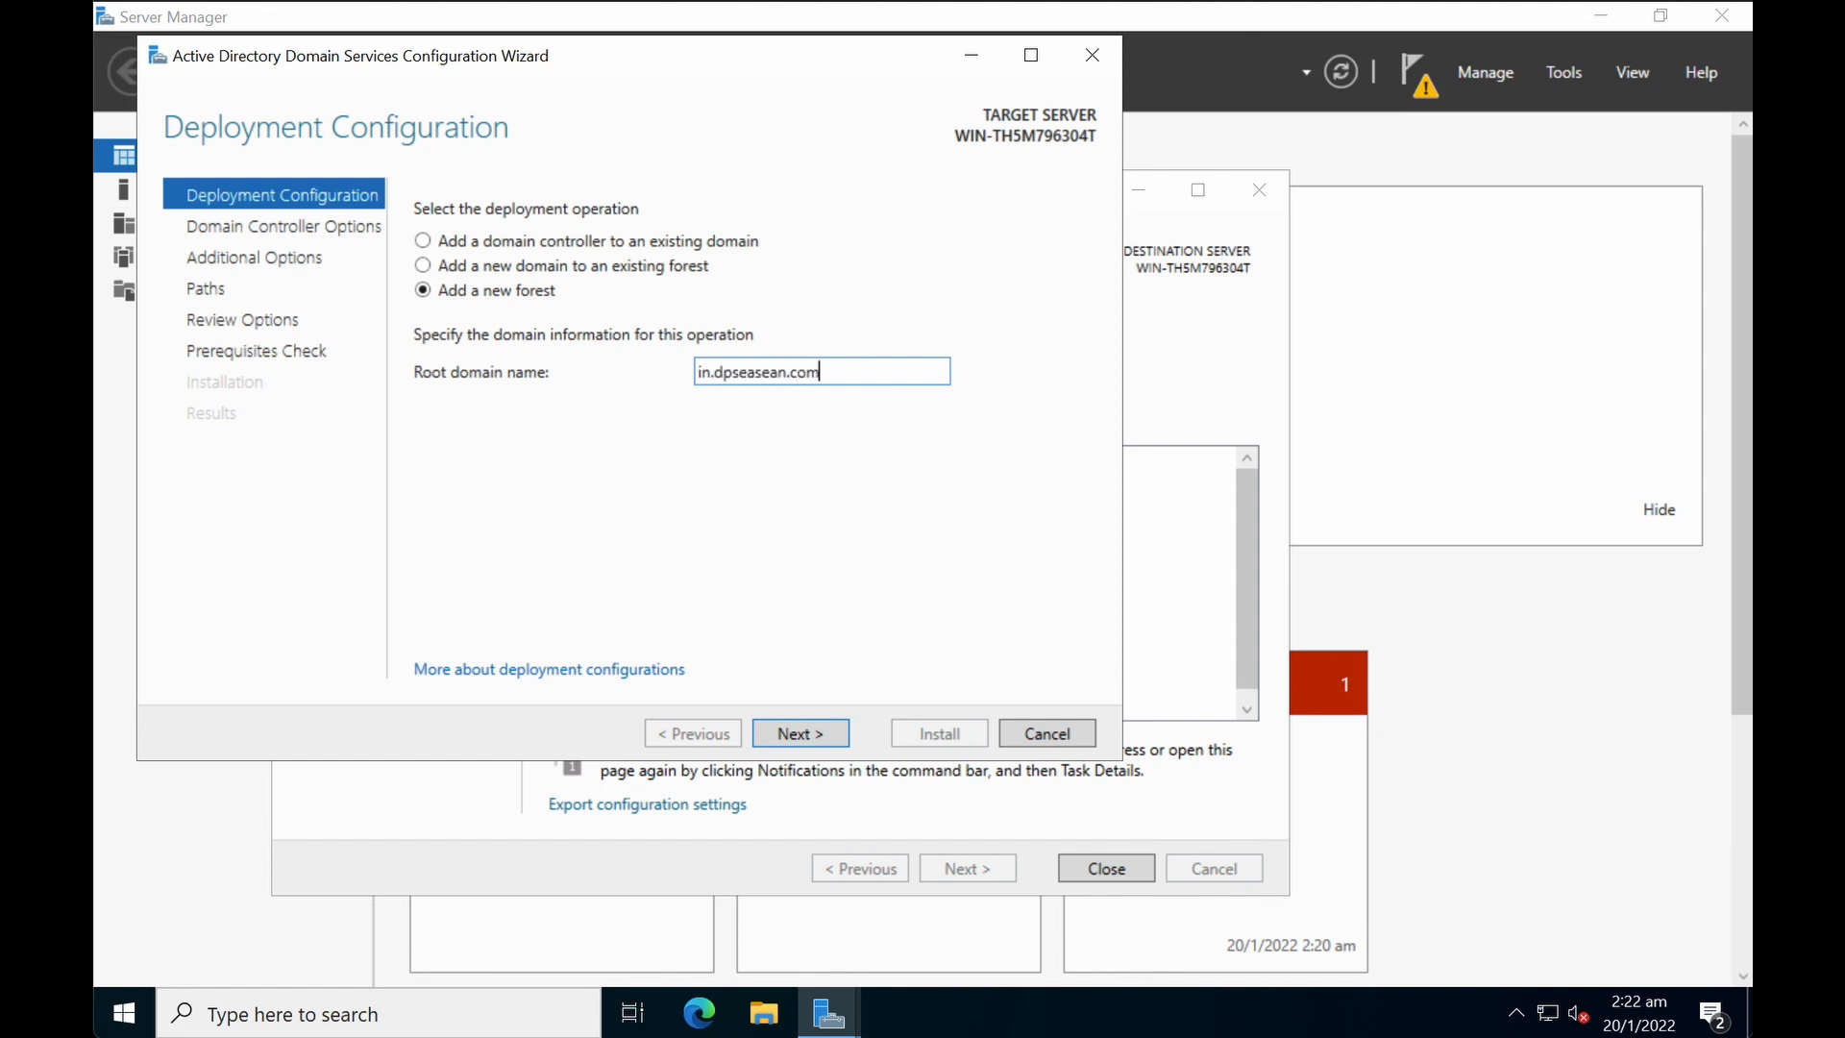
{"action": "mouse_move", "coordinate": [749, 414]}
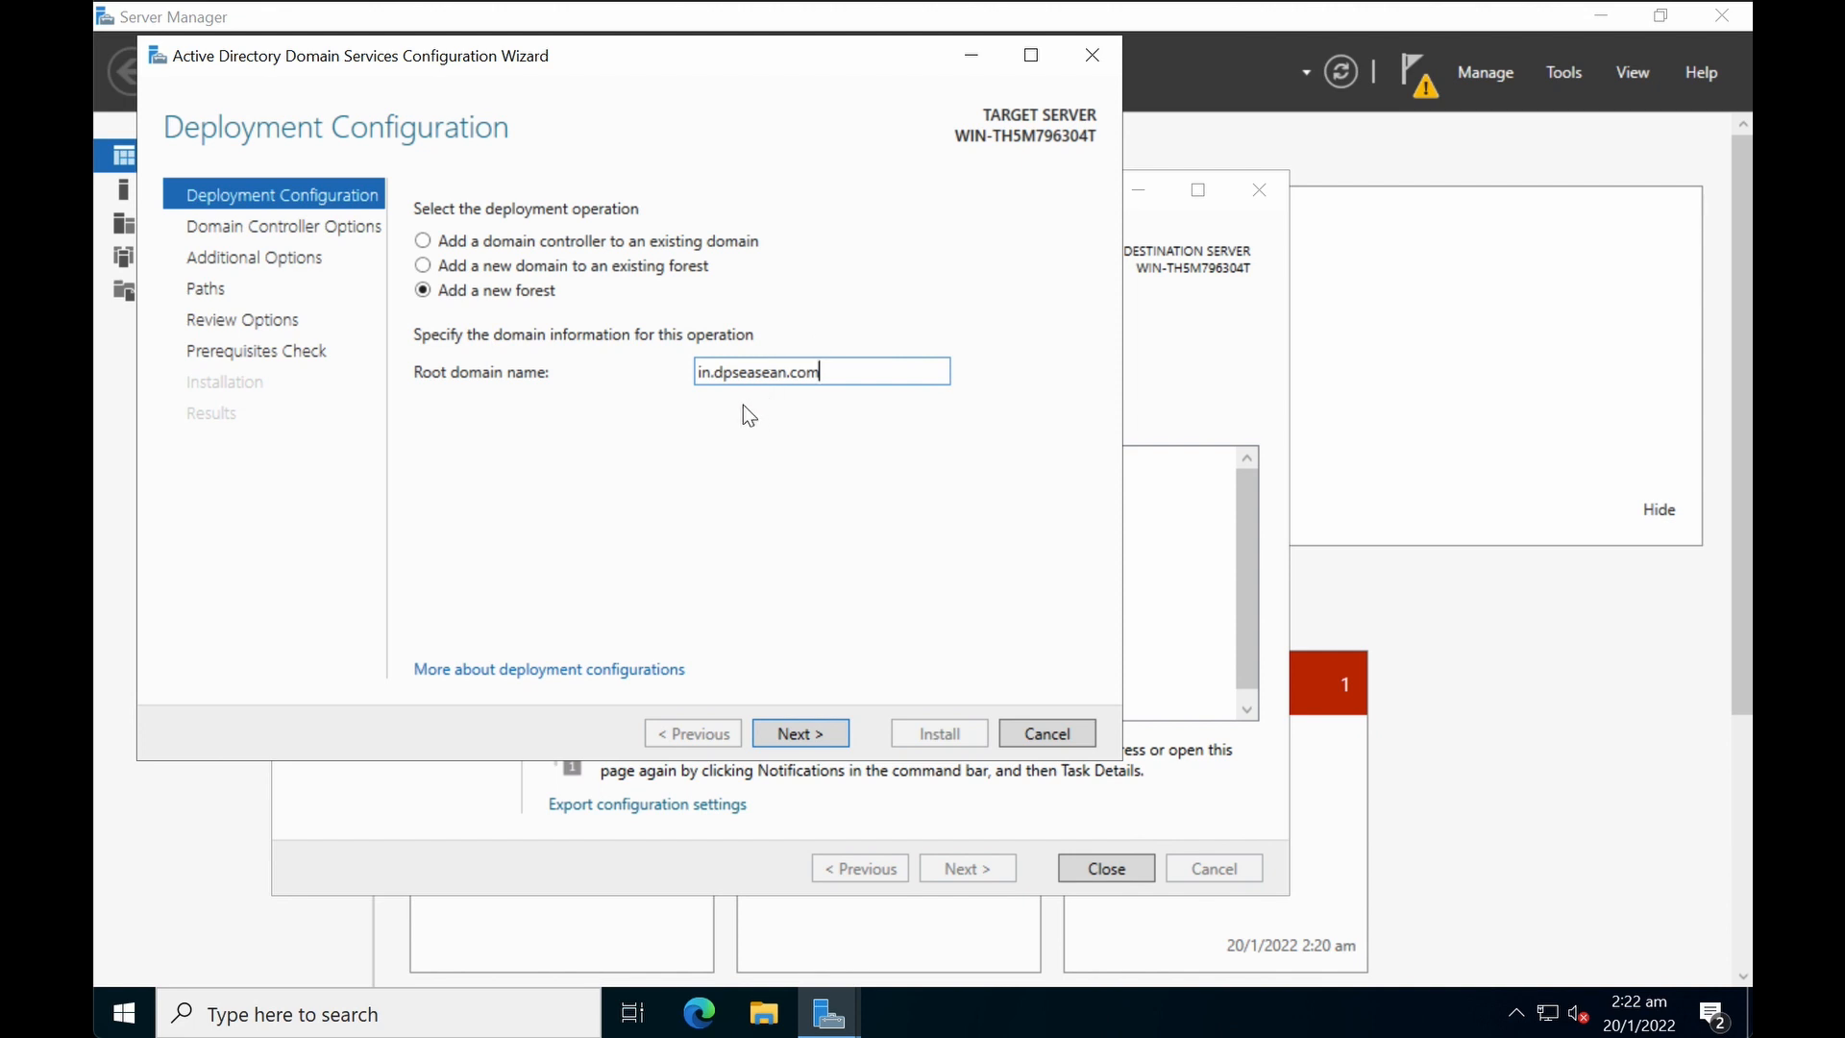
{"action": "mouse_move", "coordinate": [801, 733]}
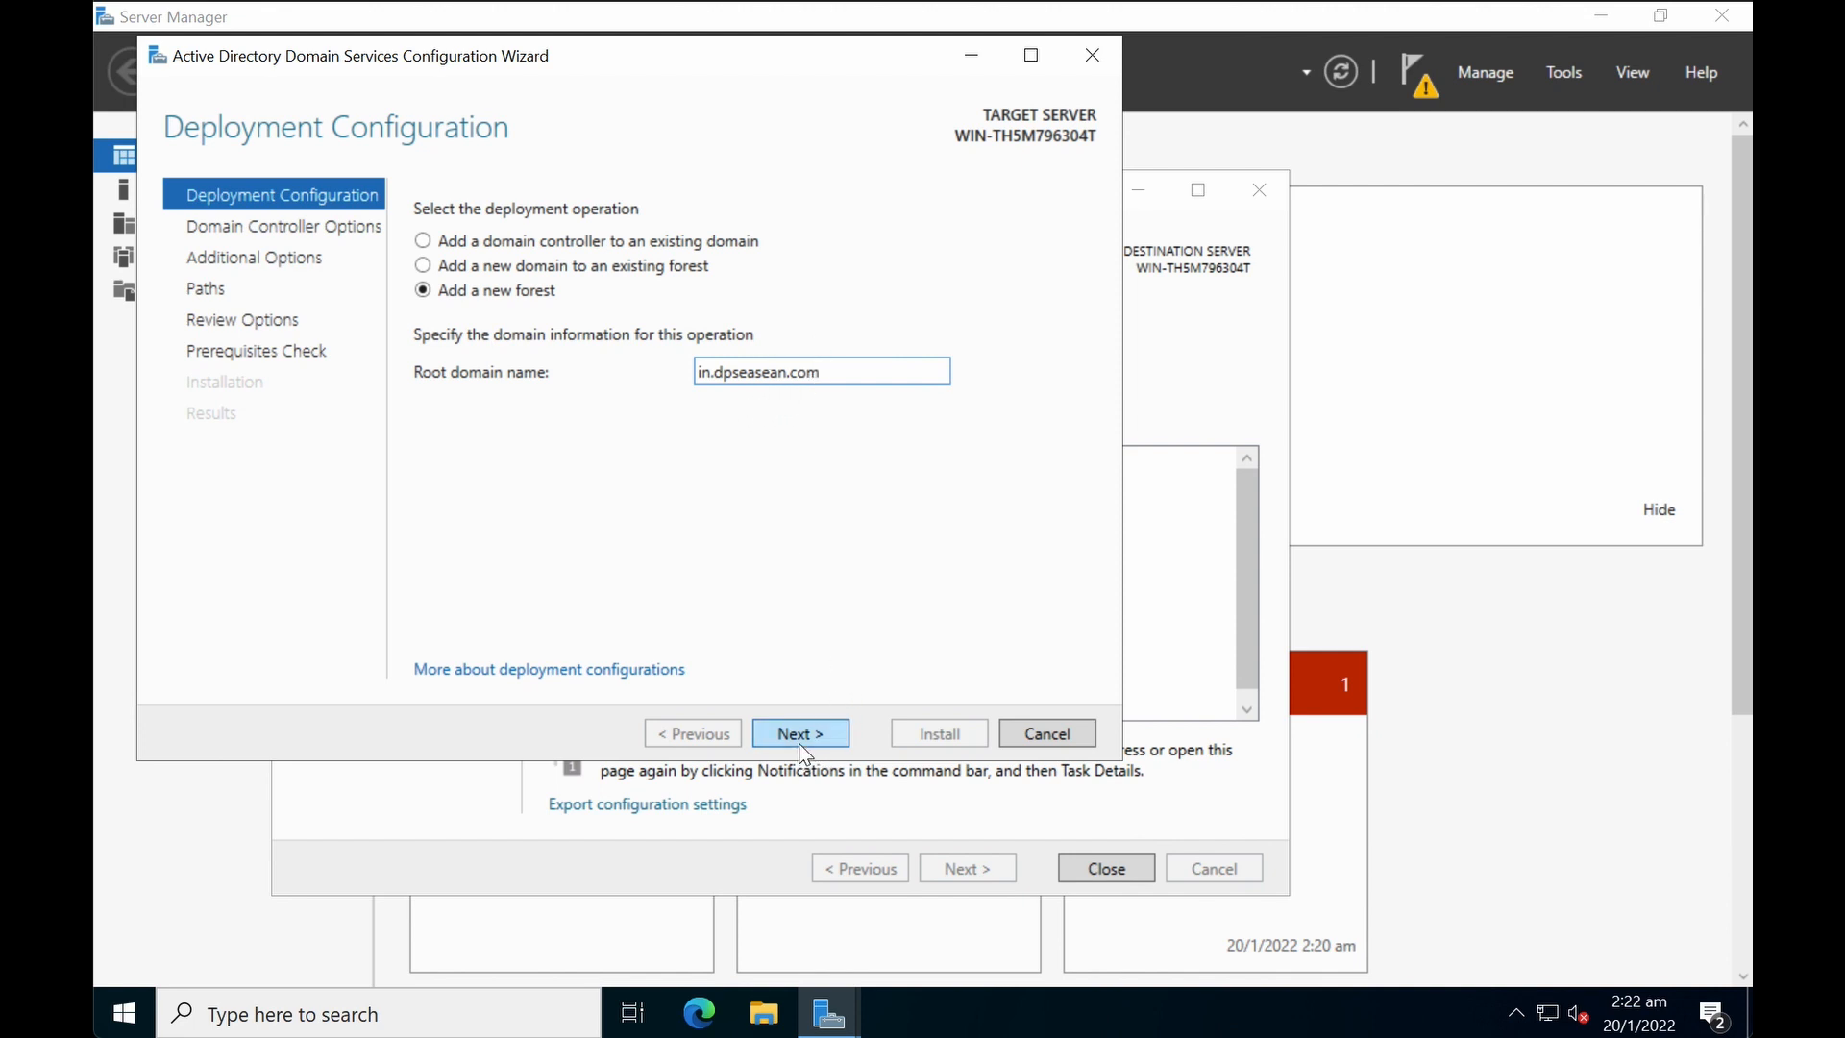
{"action": "left_click", "coordinate": [799, 733]}
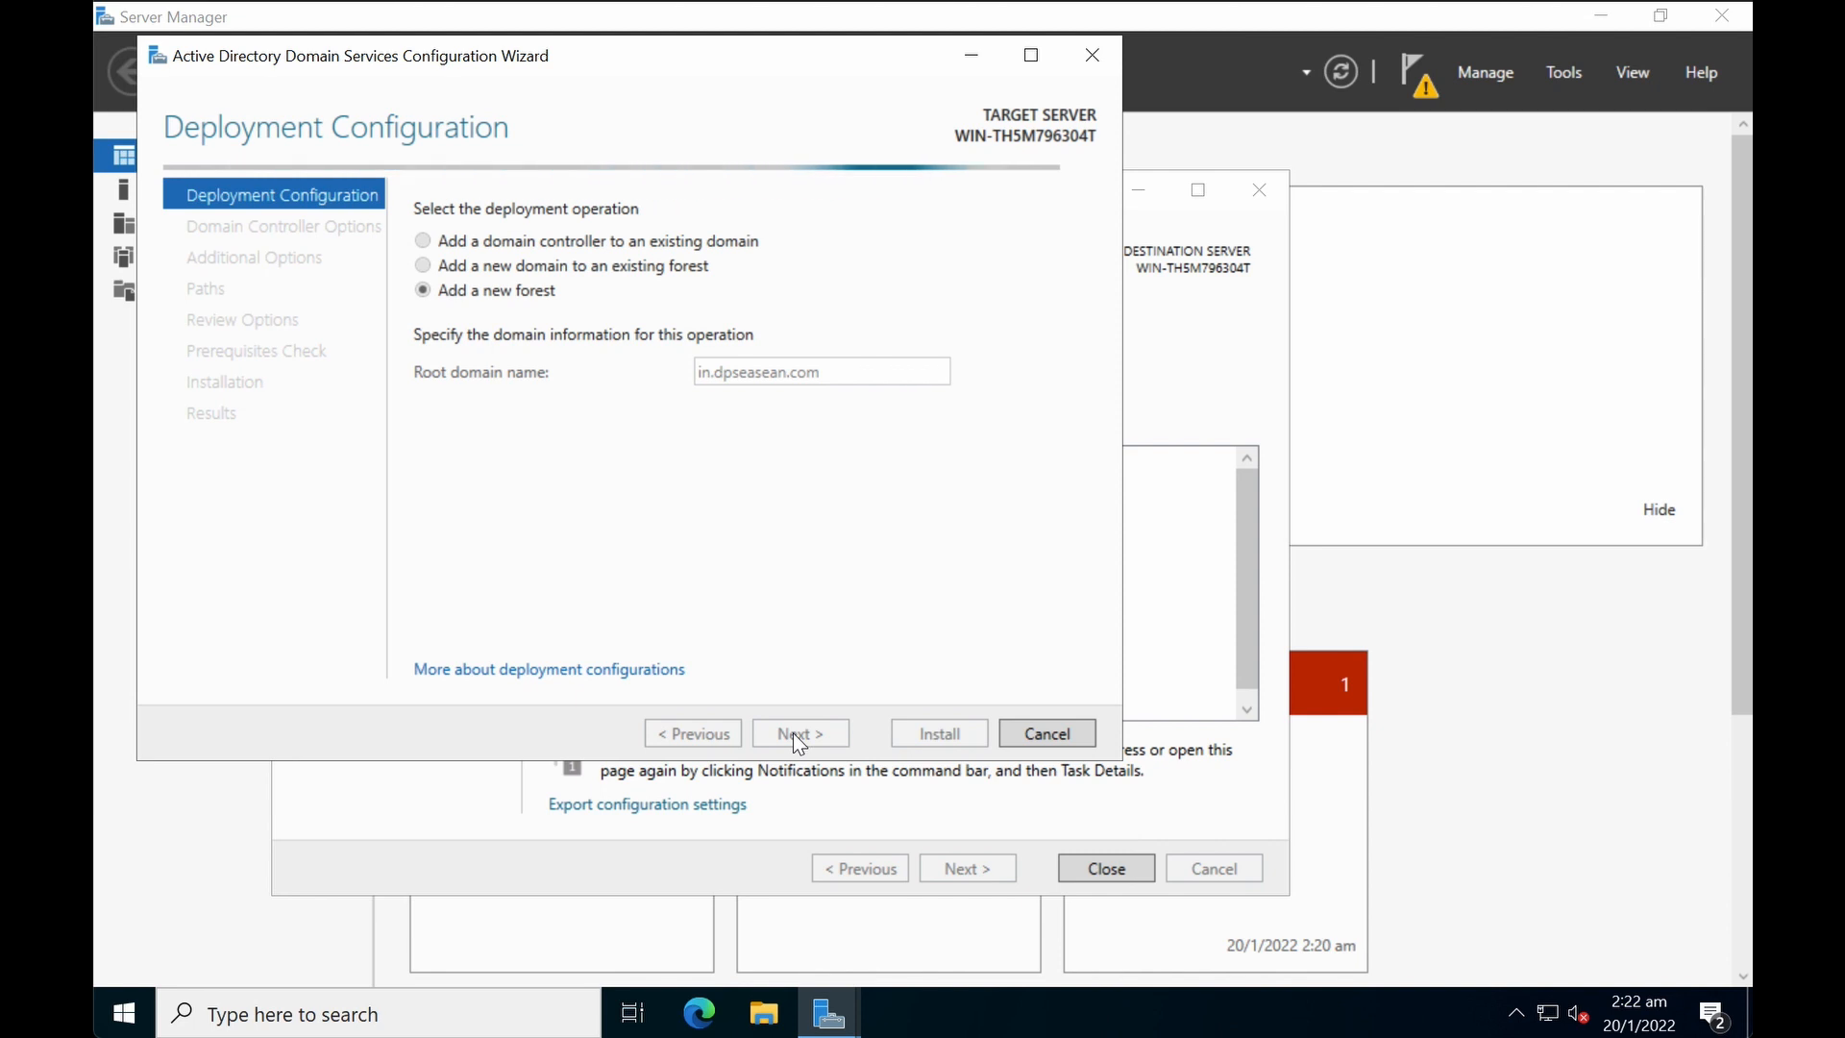
Step: Enter the DSRM password on Domain Controller Options, keeping DNS and Global Catalog
{"action": "left_click", "coordinate": [801, 734]}
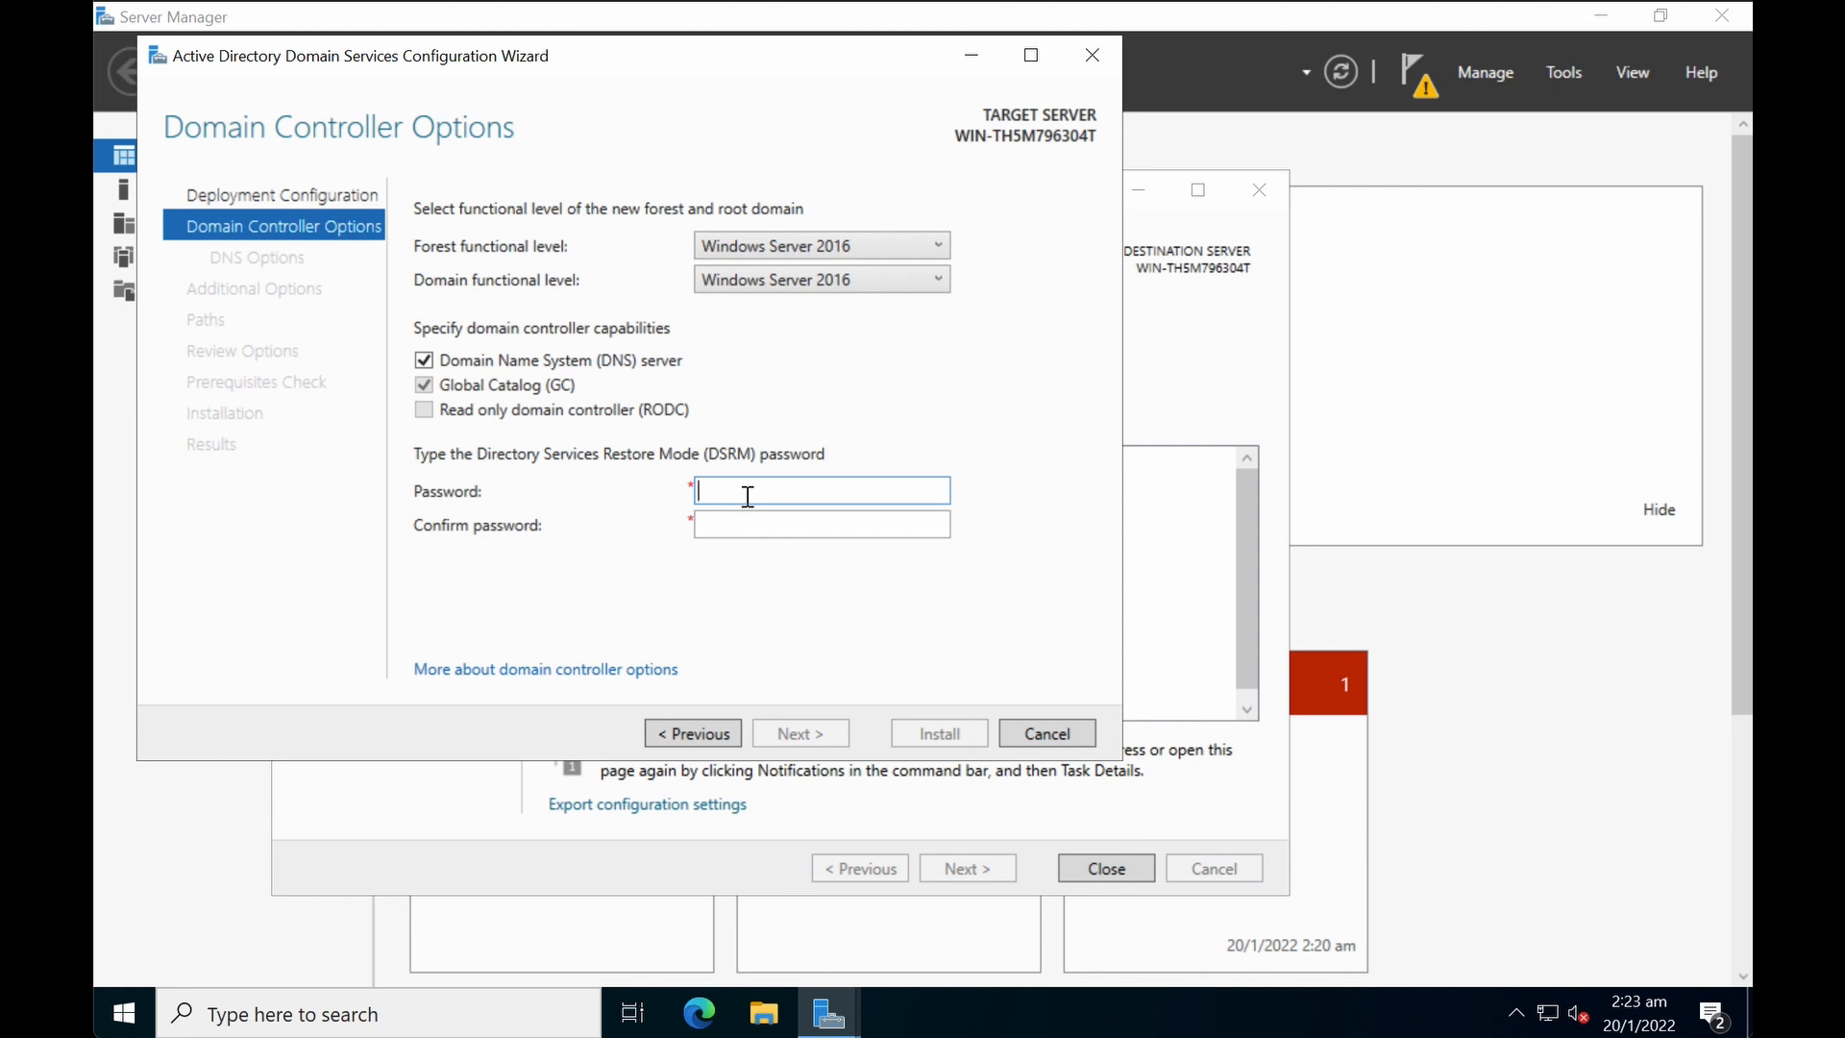
{"action": "type", "text": "•"}
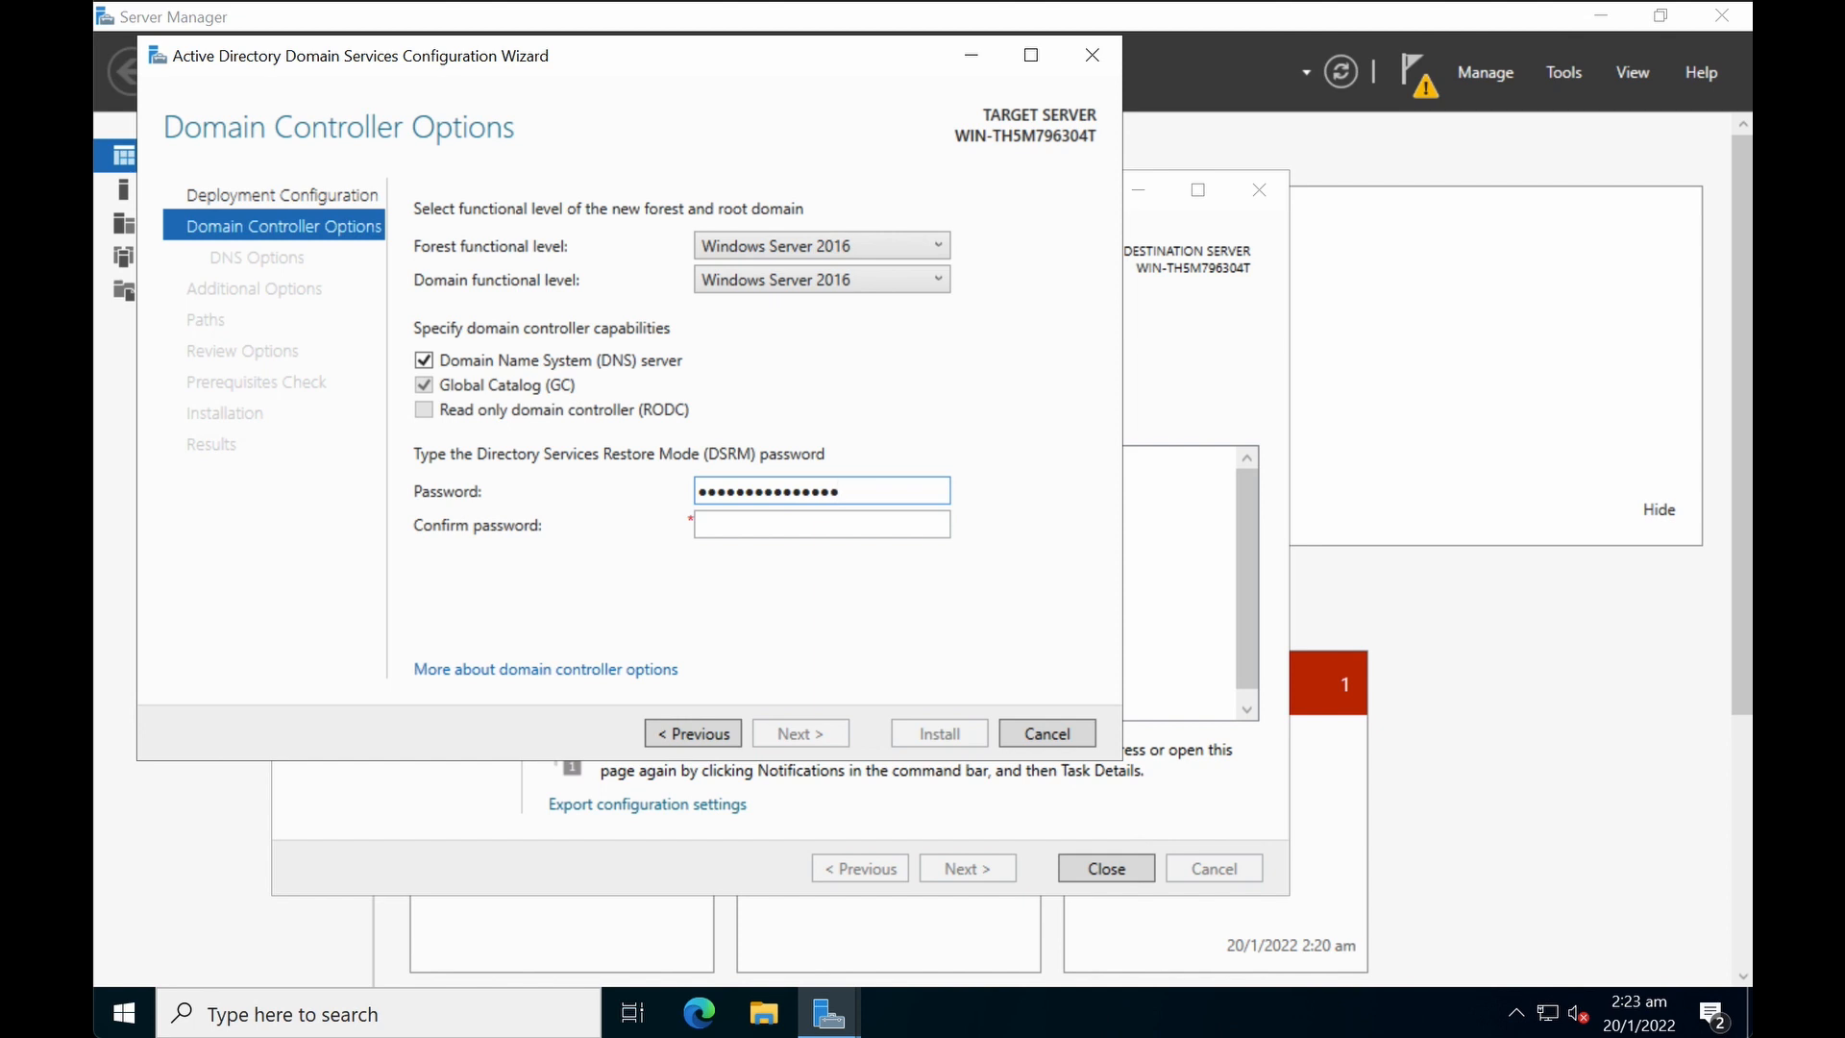
Step: Pass DNS Options without a DNS delegation to reach Additional Options
{"action": "left_click", "coordinate": [800, 734]}
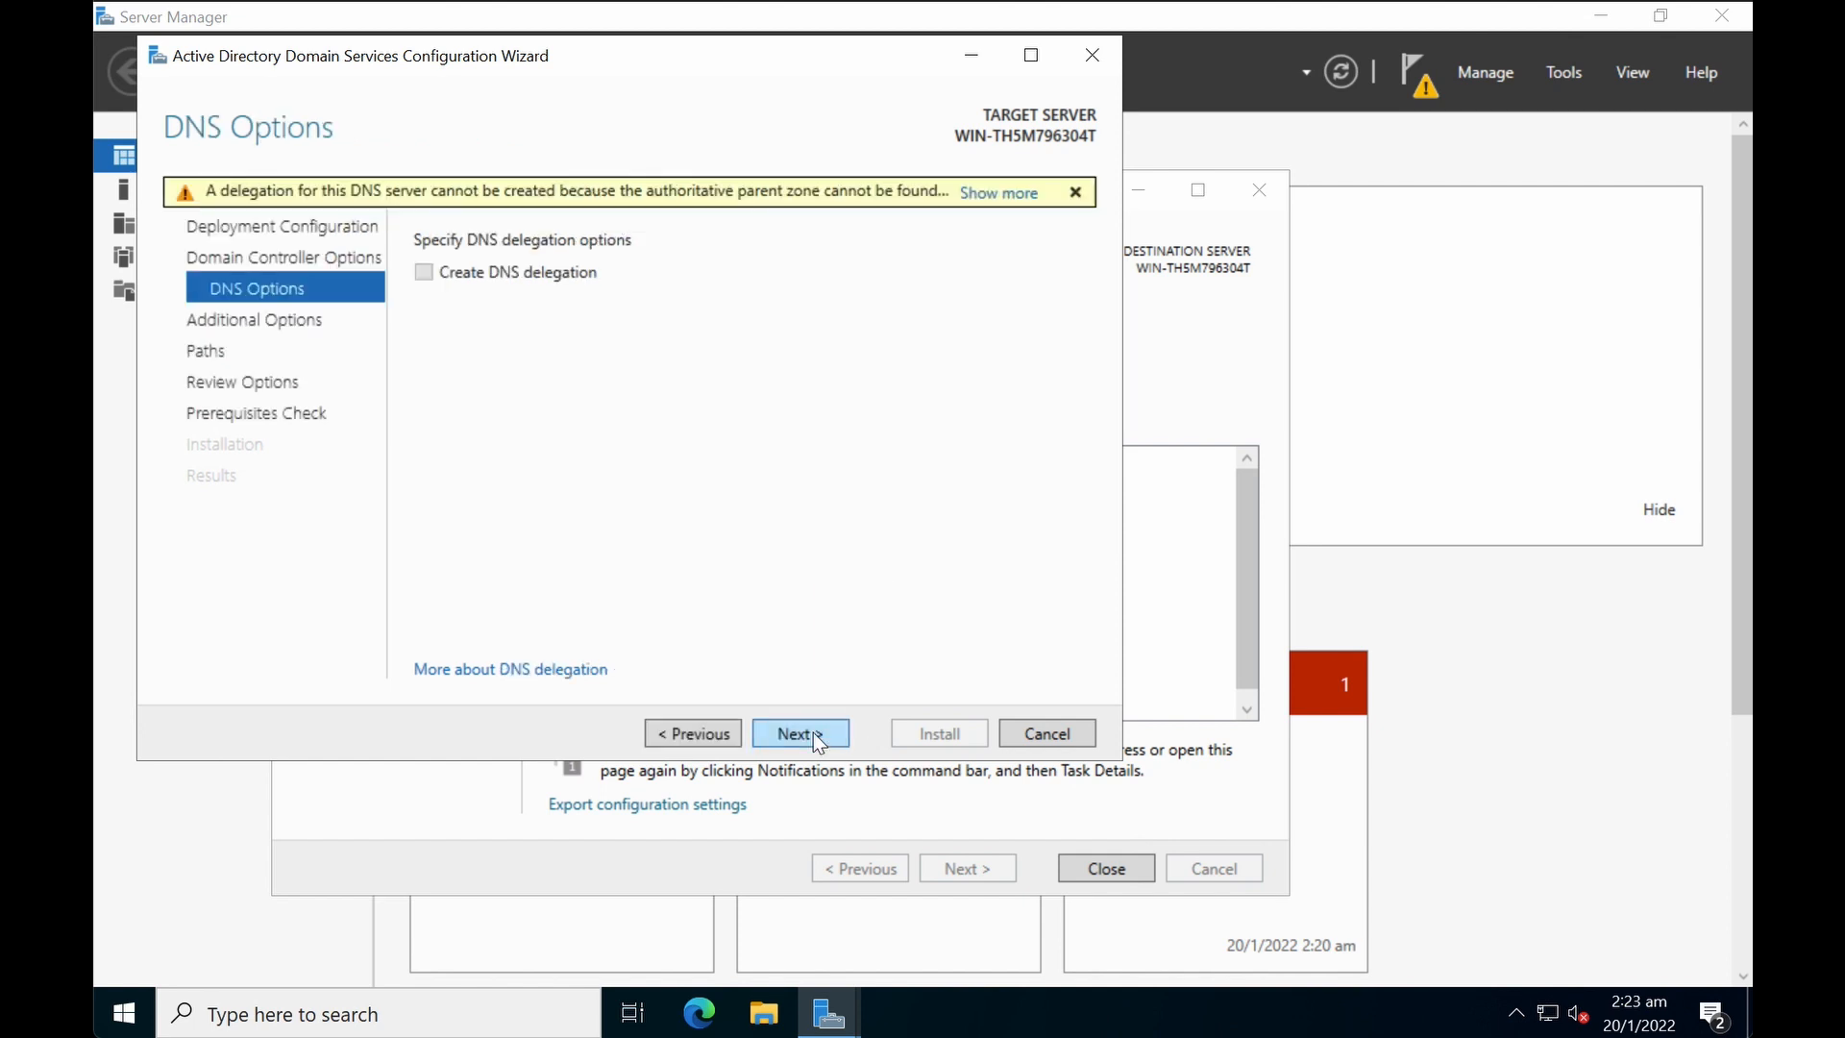
{"action": "mouse_move", "coordinate": [855, 612]}
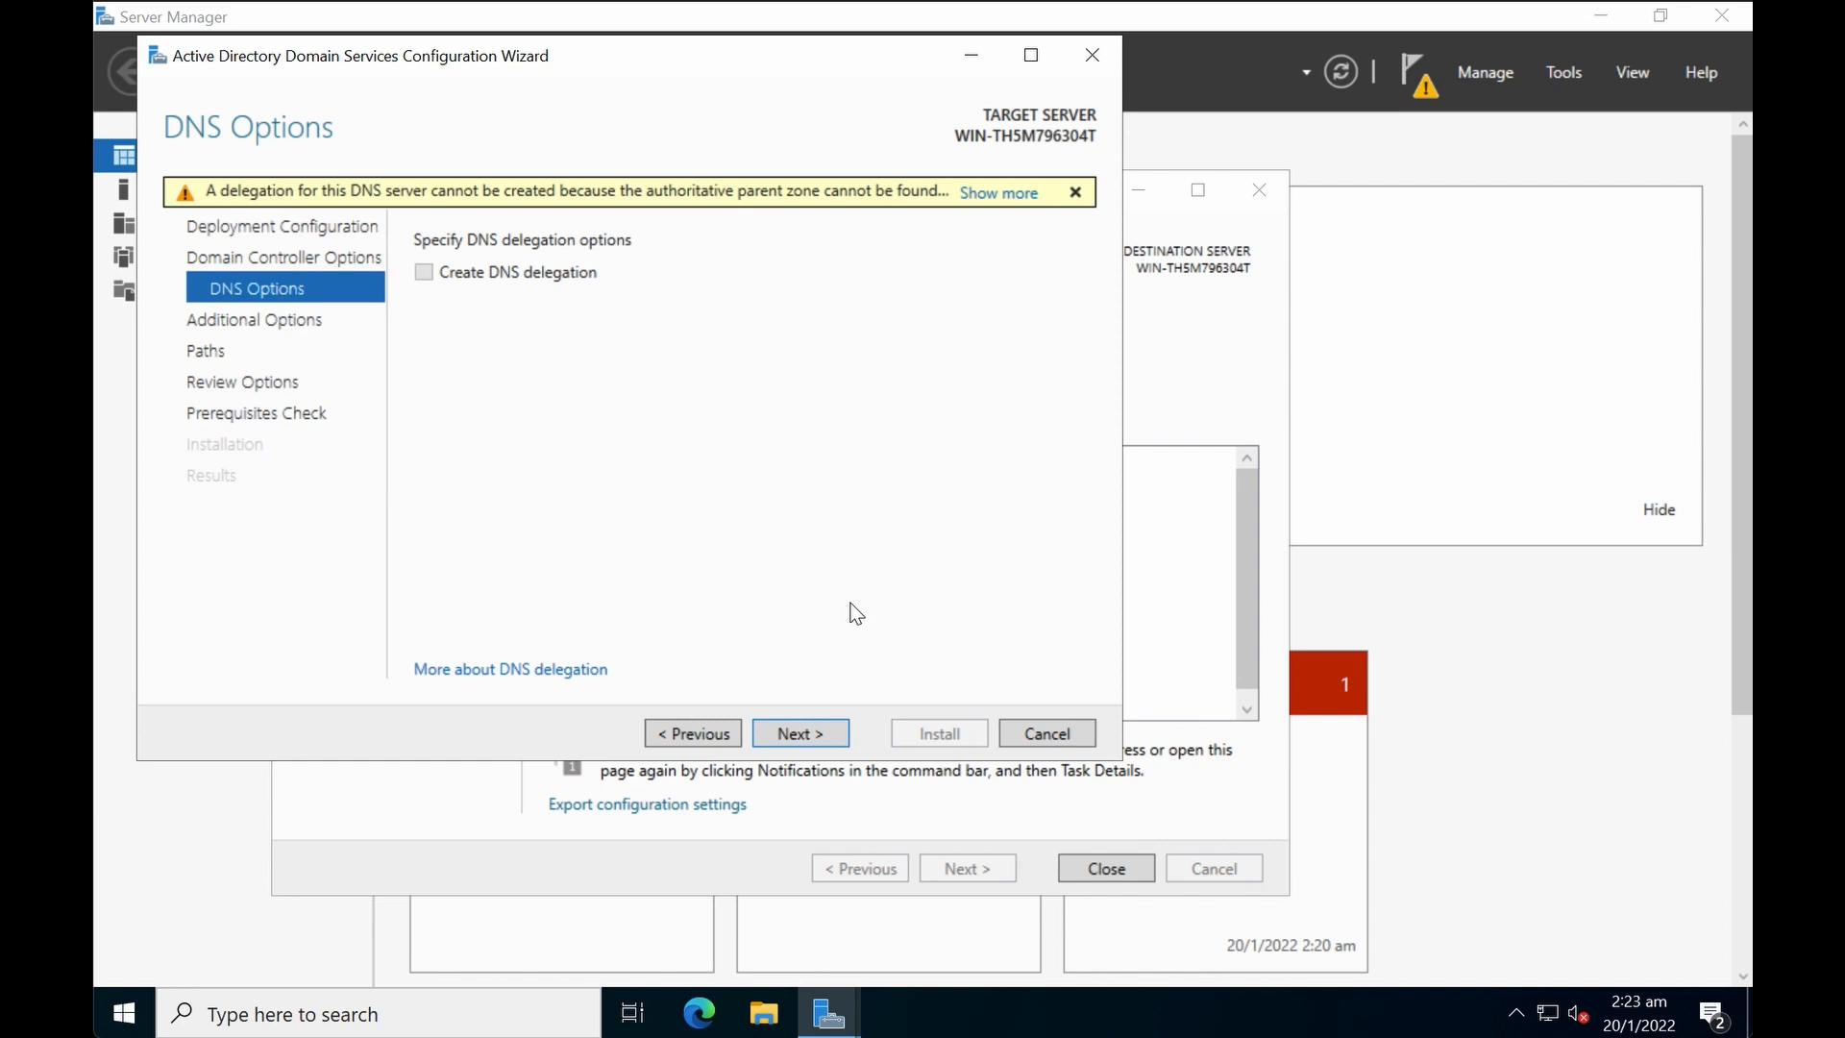
{"action": "left_click", "coordinate": [798, 733]}
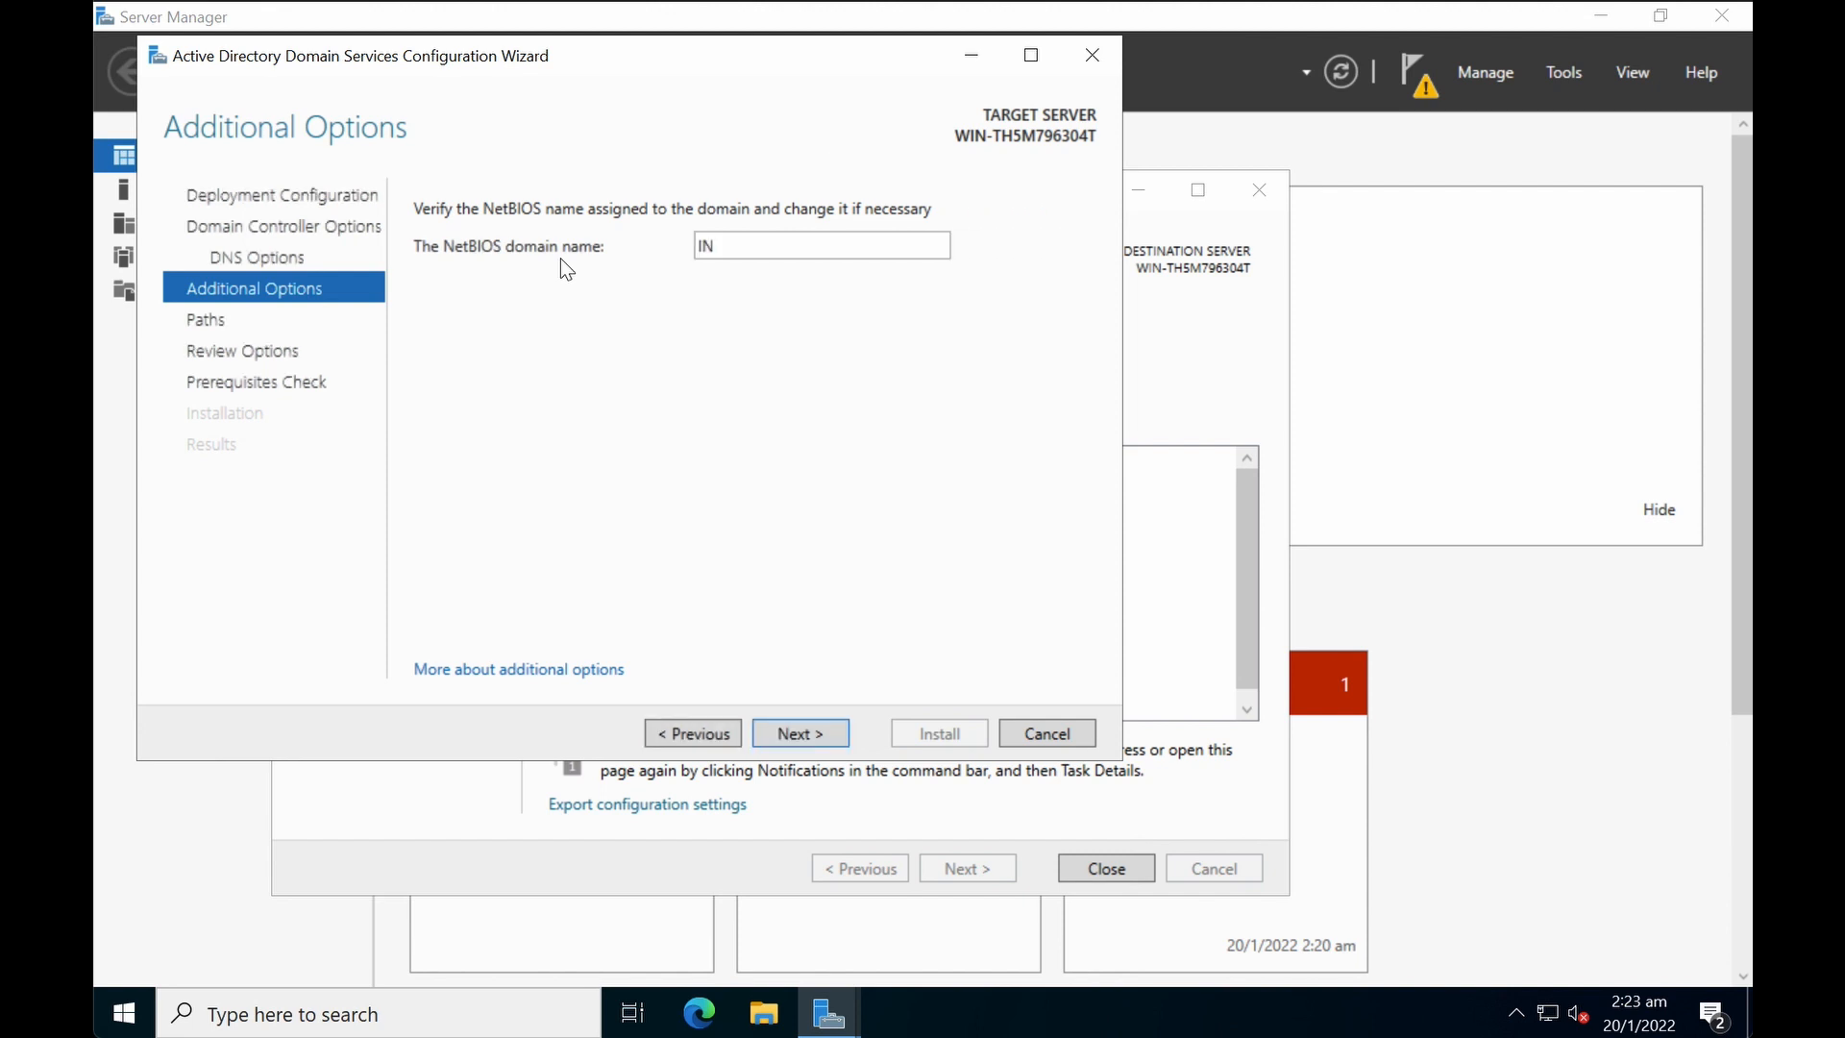
{"action": "mouse_move", "coordinate": [660, 245]}
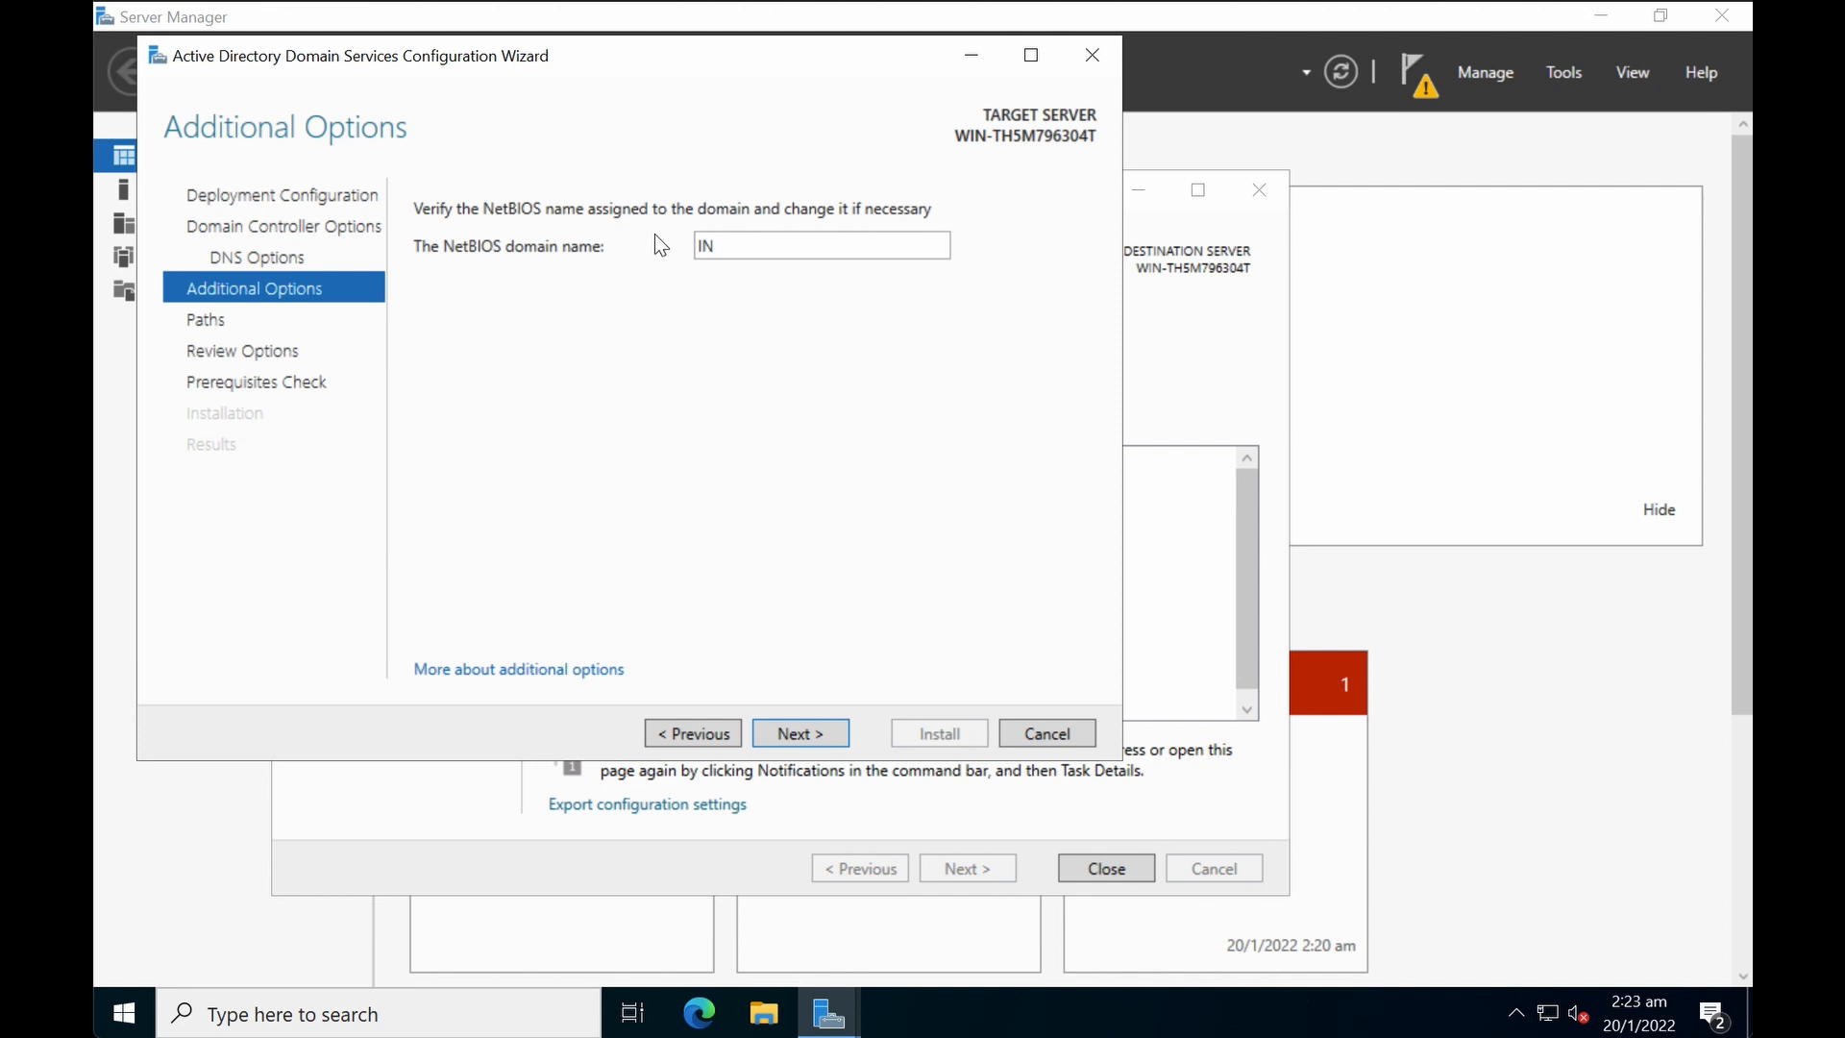
Step: Replace the NetBIOS domain name IN with 'dpseasean'
{"action": "type", "text": "dpse"}
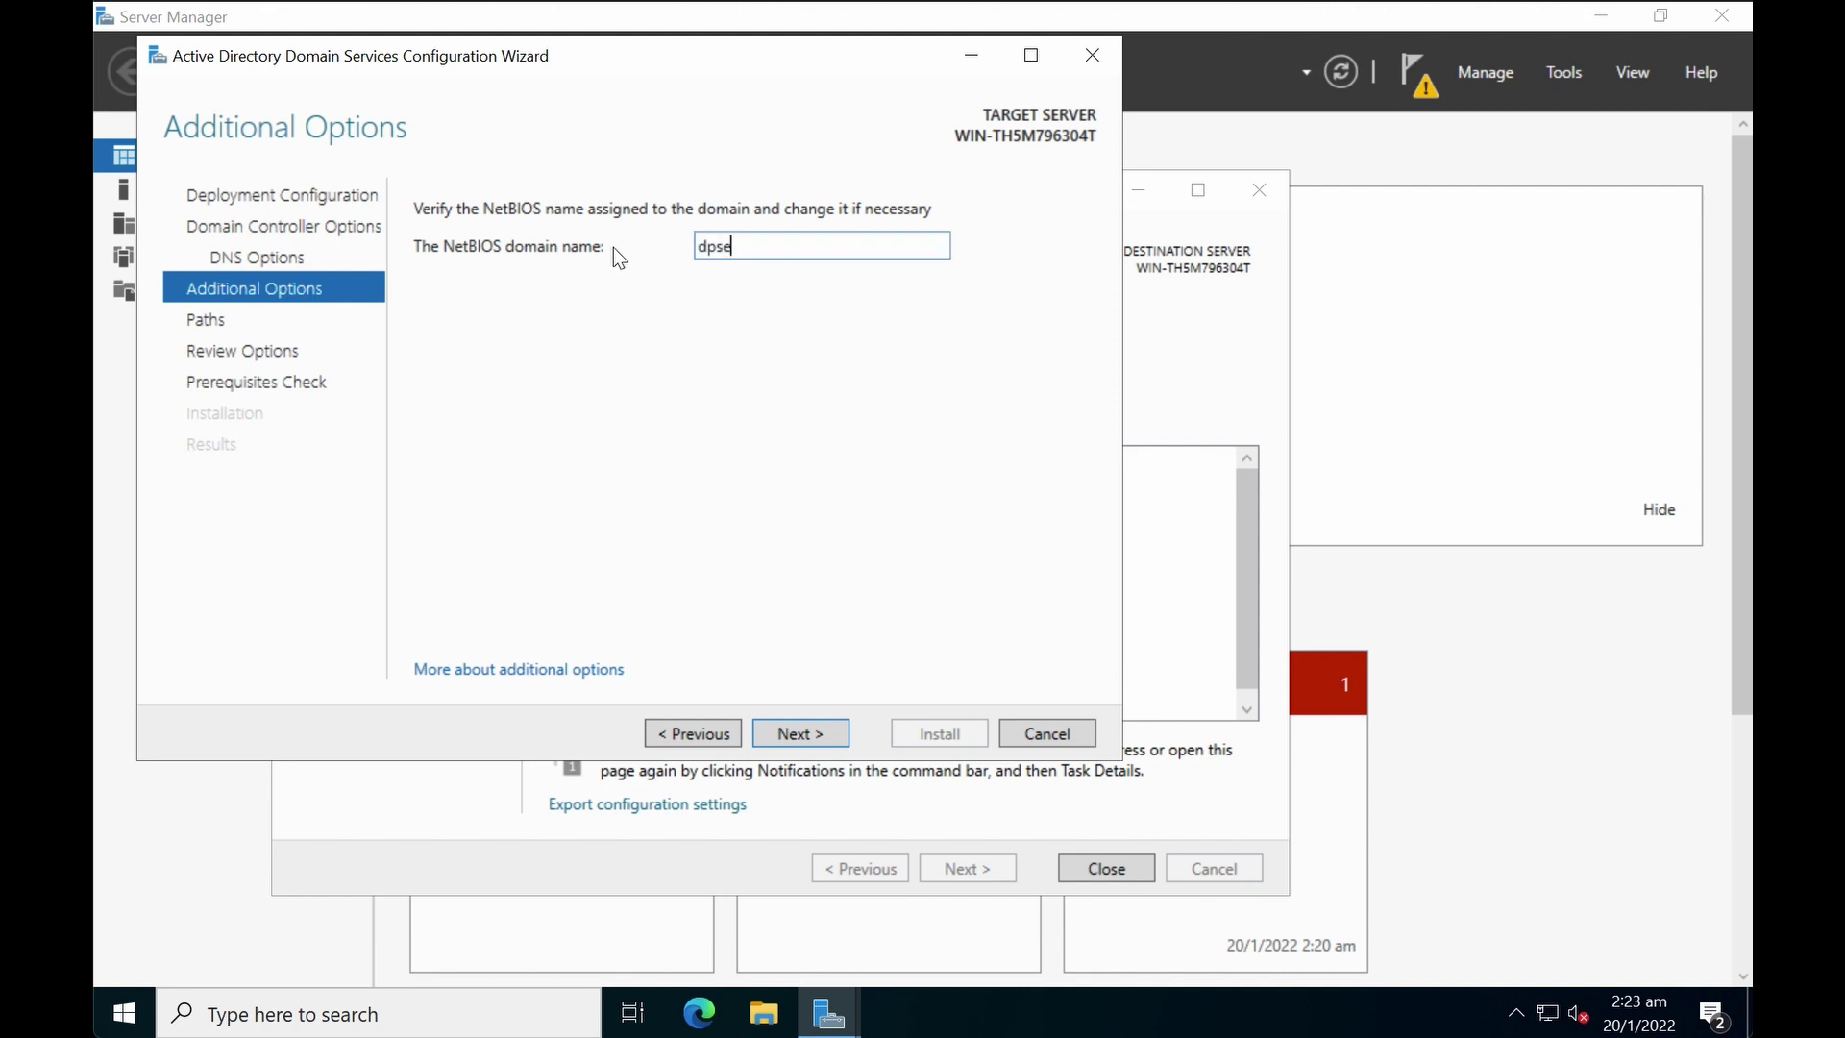
{"action": "type", "text": "asean"}
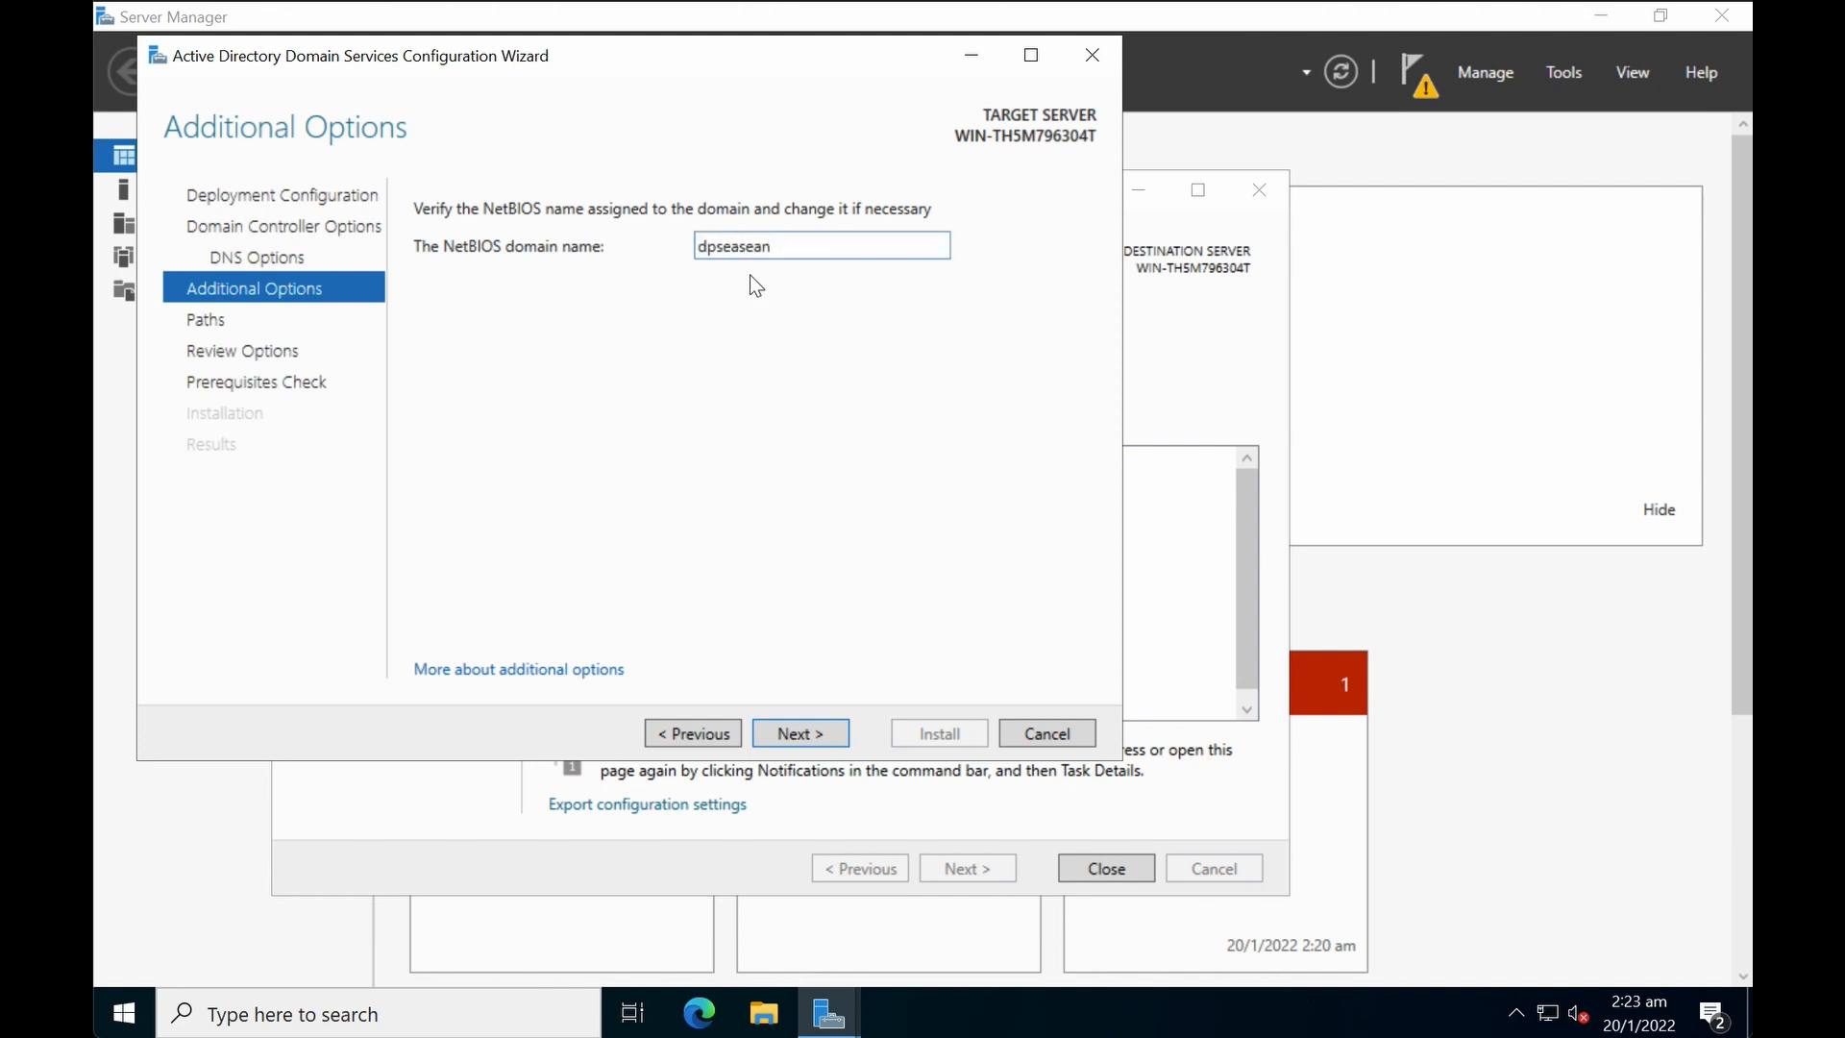
{"action": "mouse_move", "coordinate": [786, 618]}
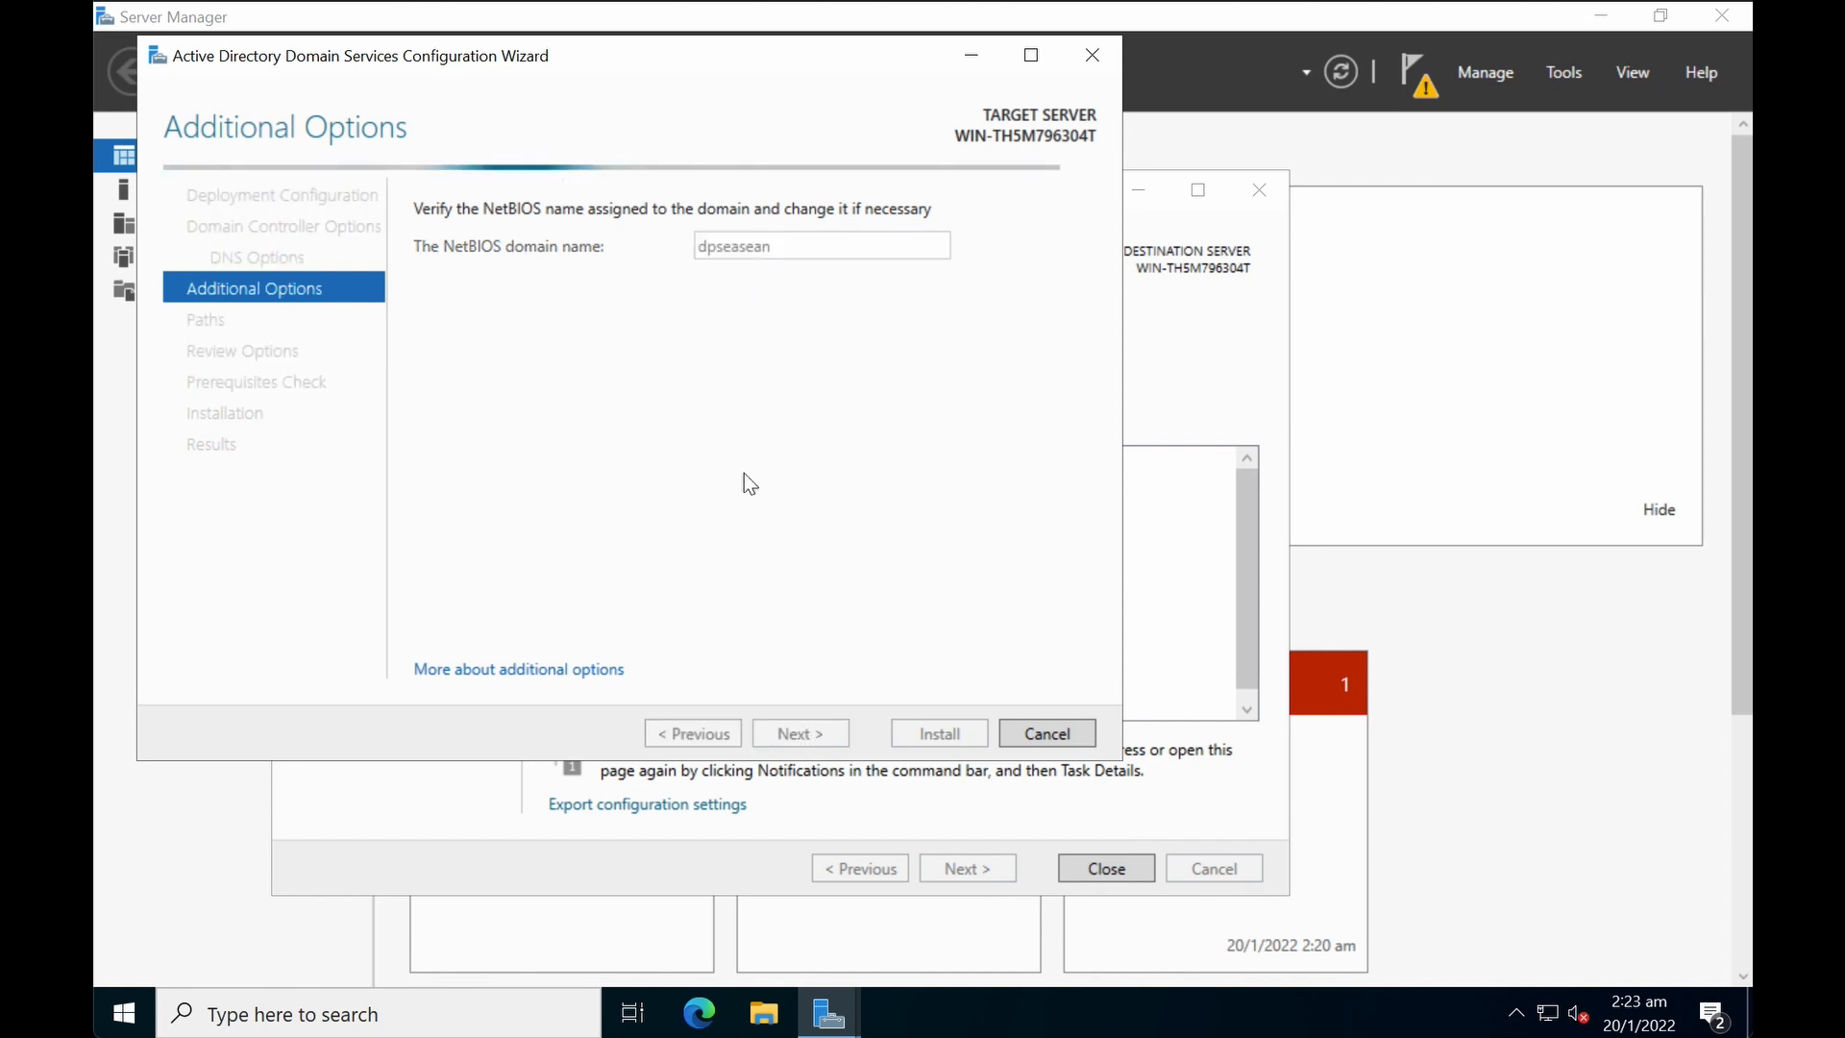
Step: Keep the default C:\Windows\NTDS and C:\Windows\SYSVOL paths and advance to Review Options
{"action": "left_click", "coordinate": [798, 734]}
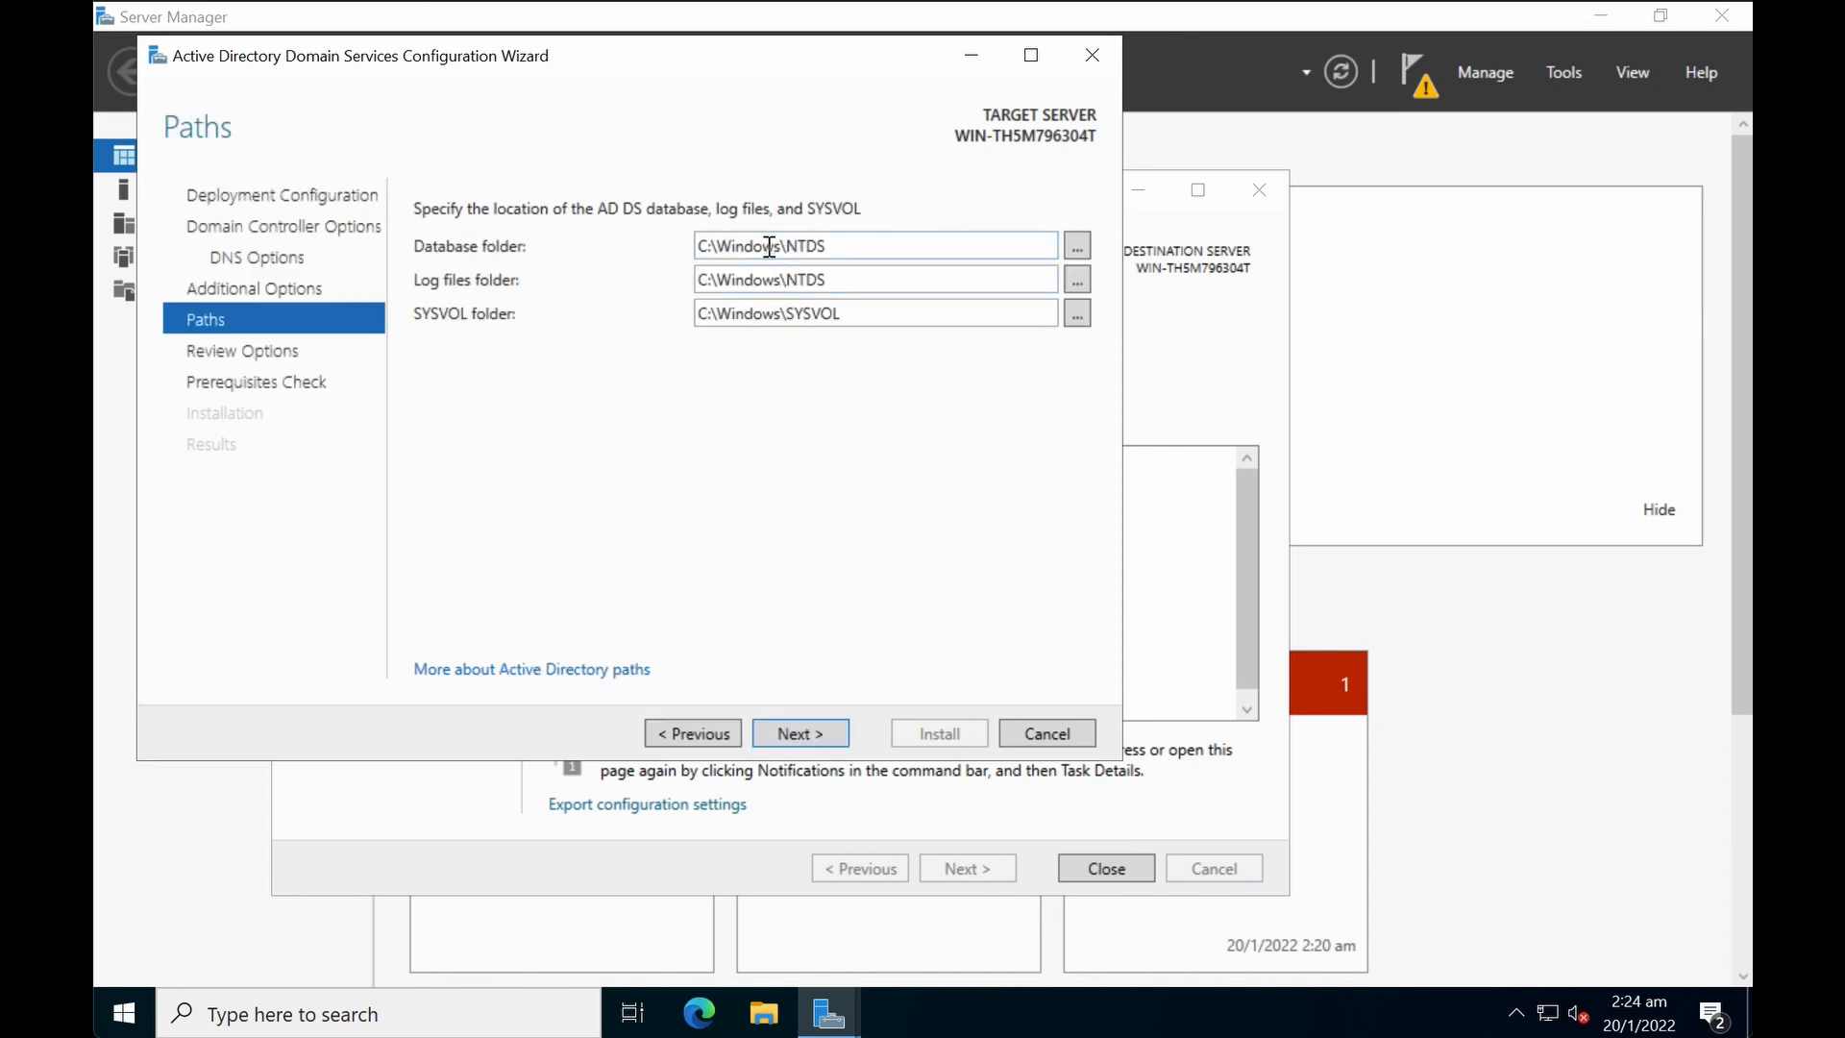
{"action": "mouse_move", "coordinate": [787, 421]}
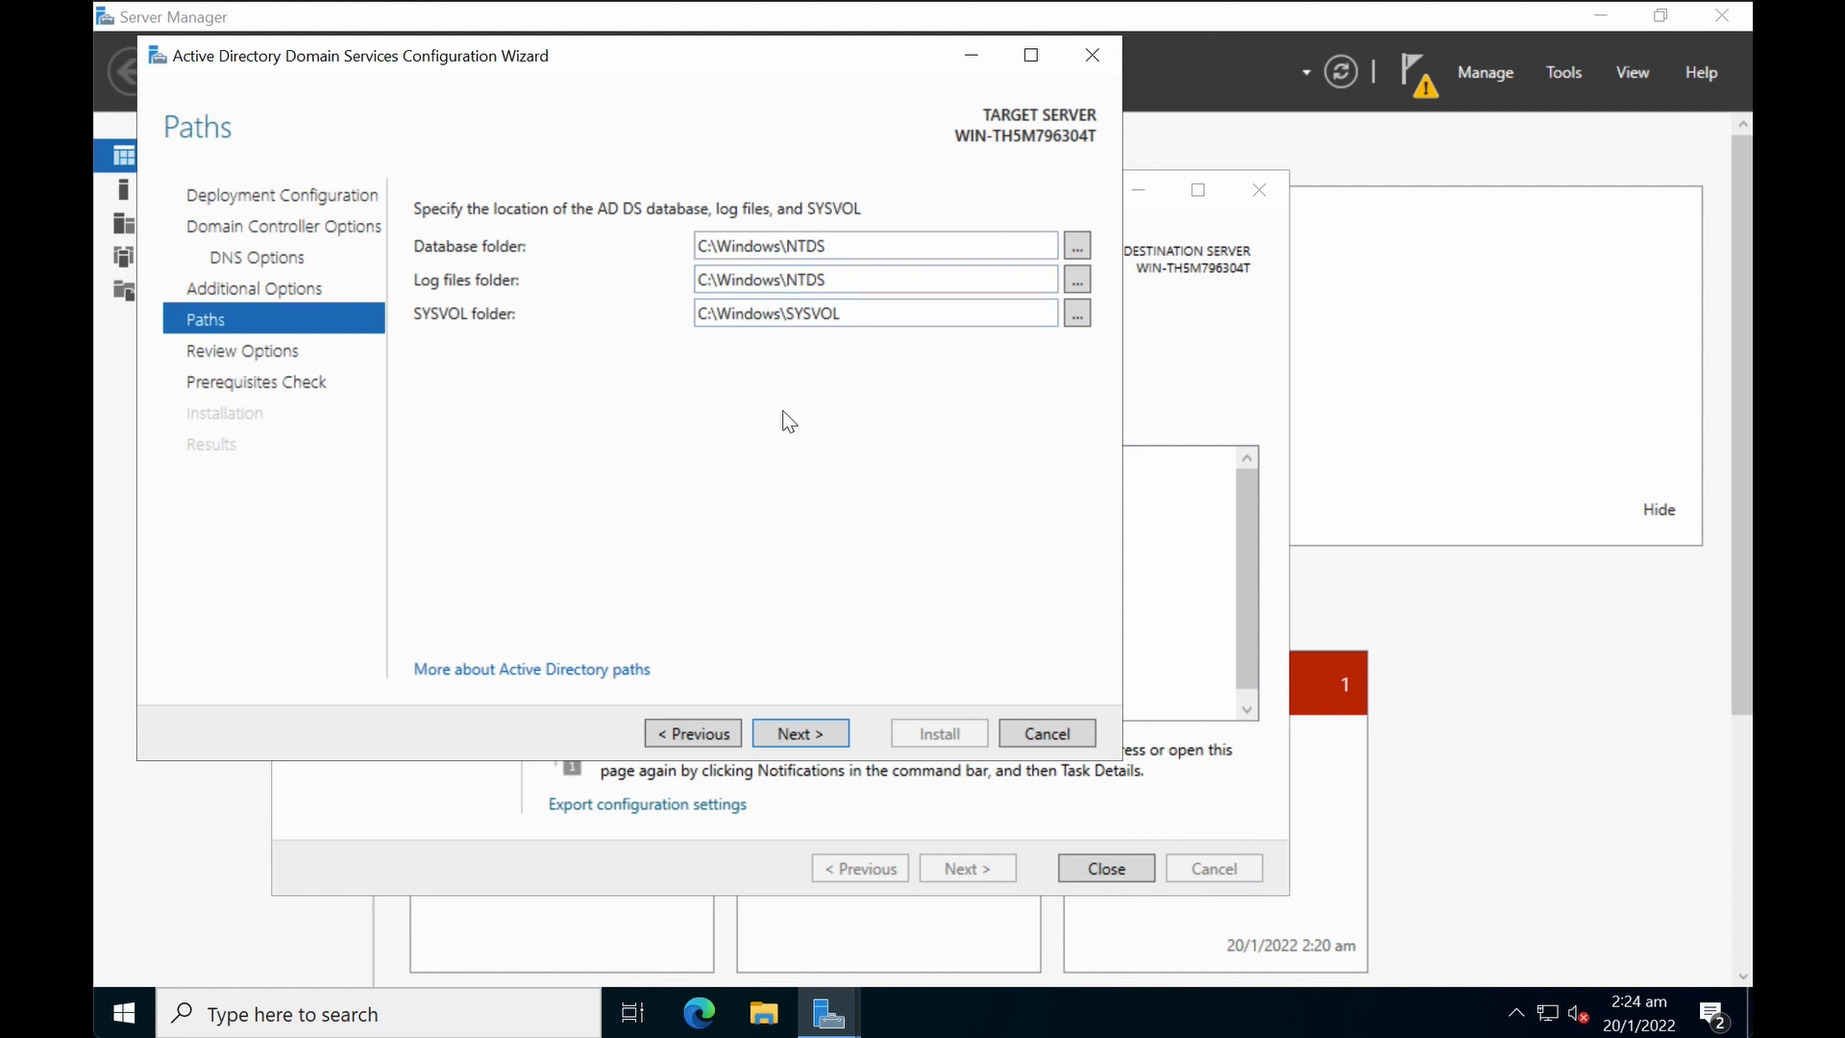
{"action": "mouse_move", "coordinate": [770, 481]}
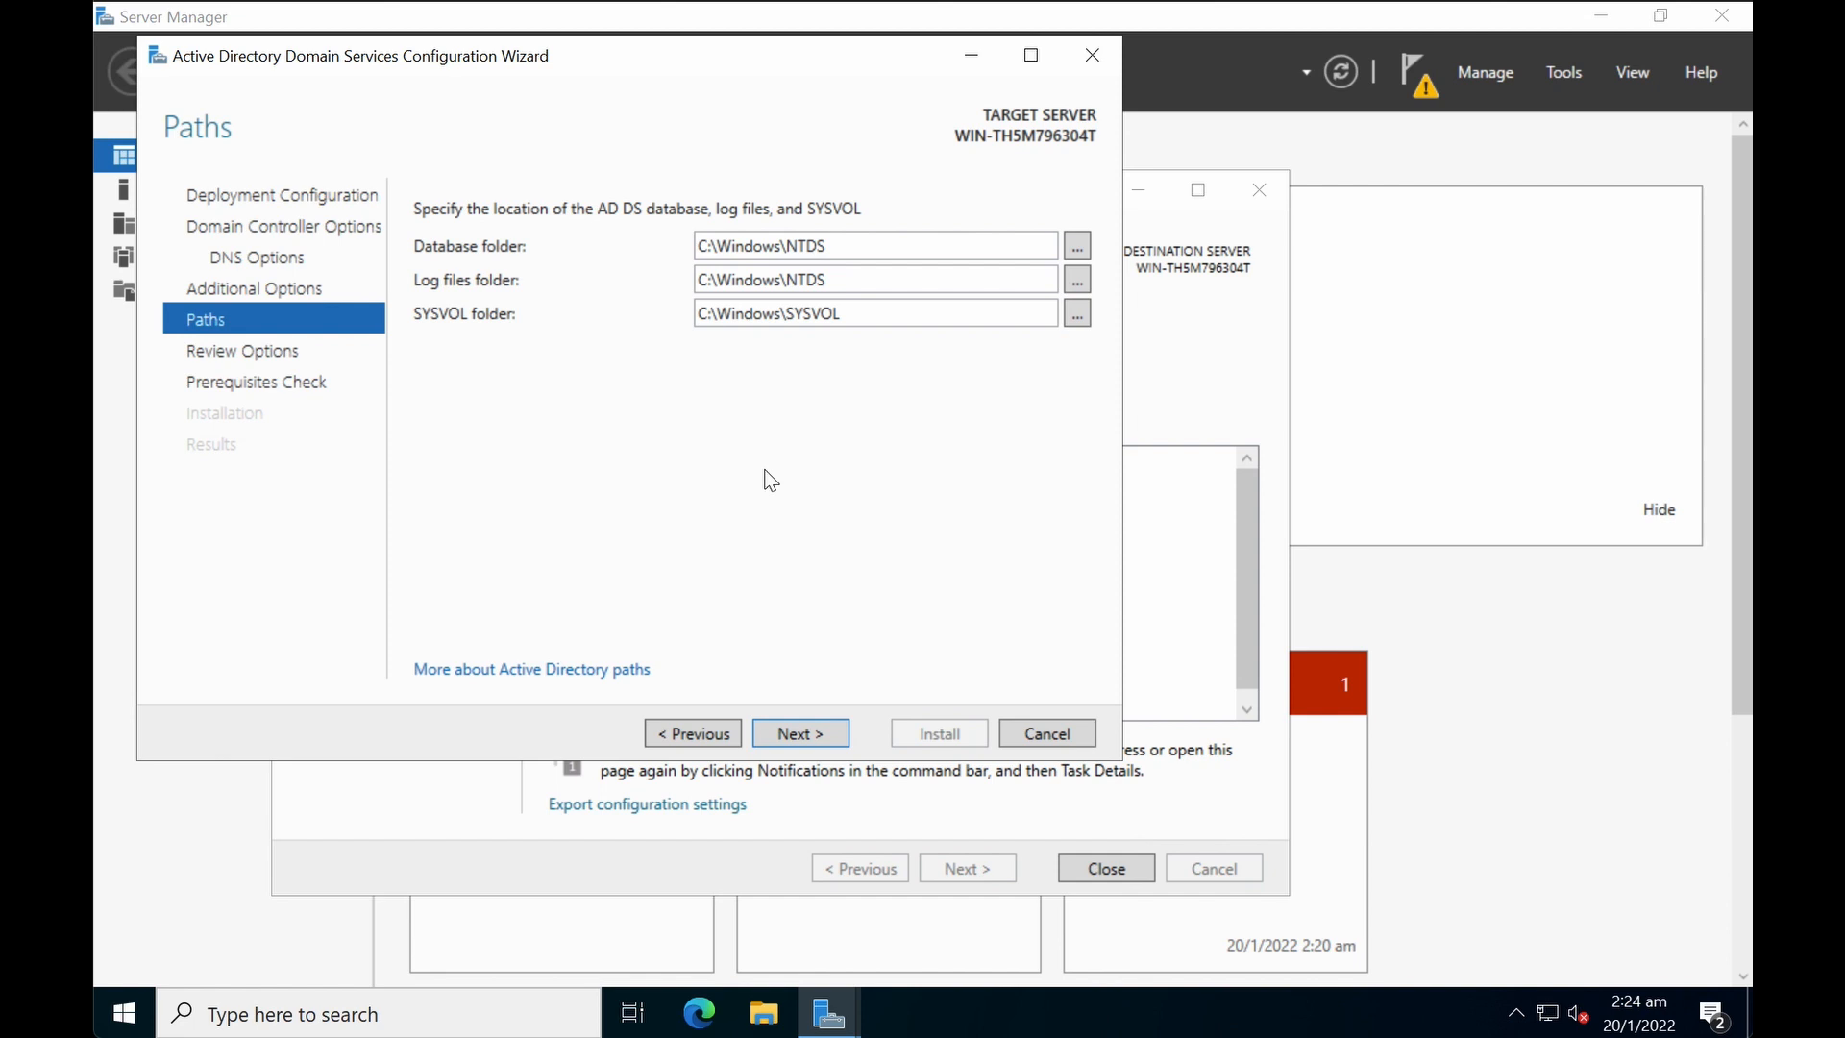
{"action": "left_click", "coordinate": [876, 279]}
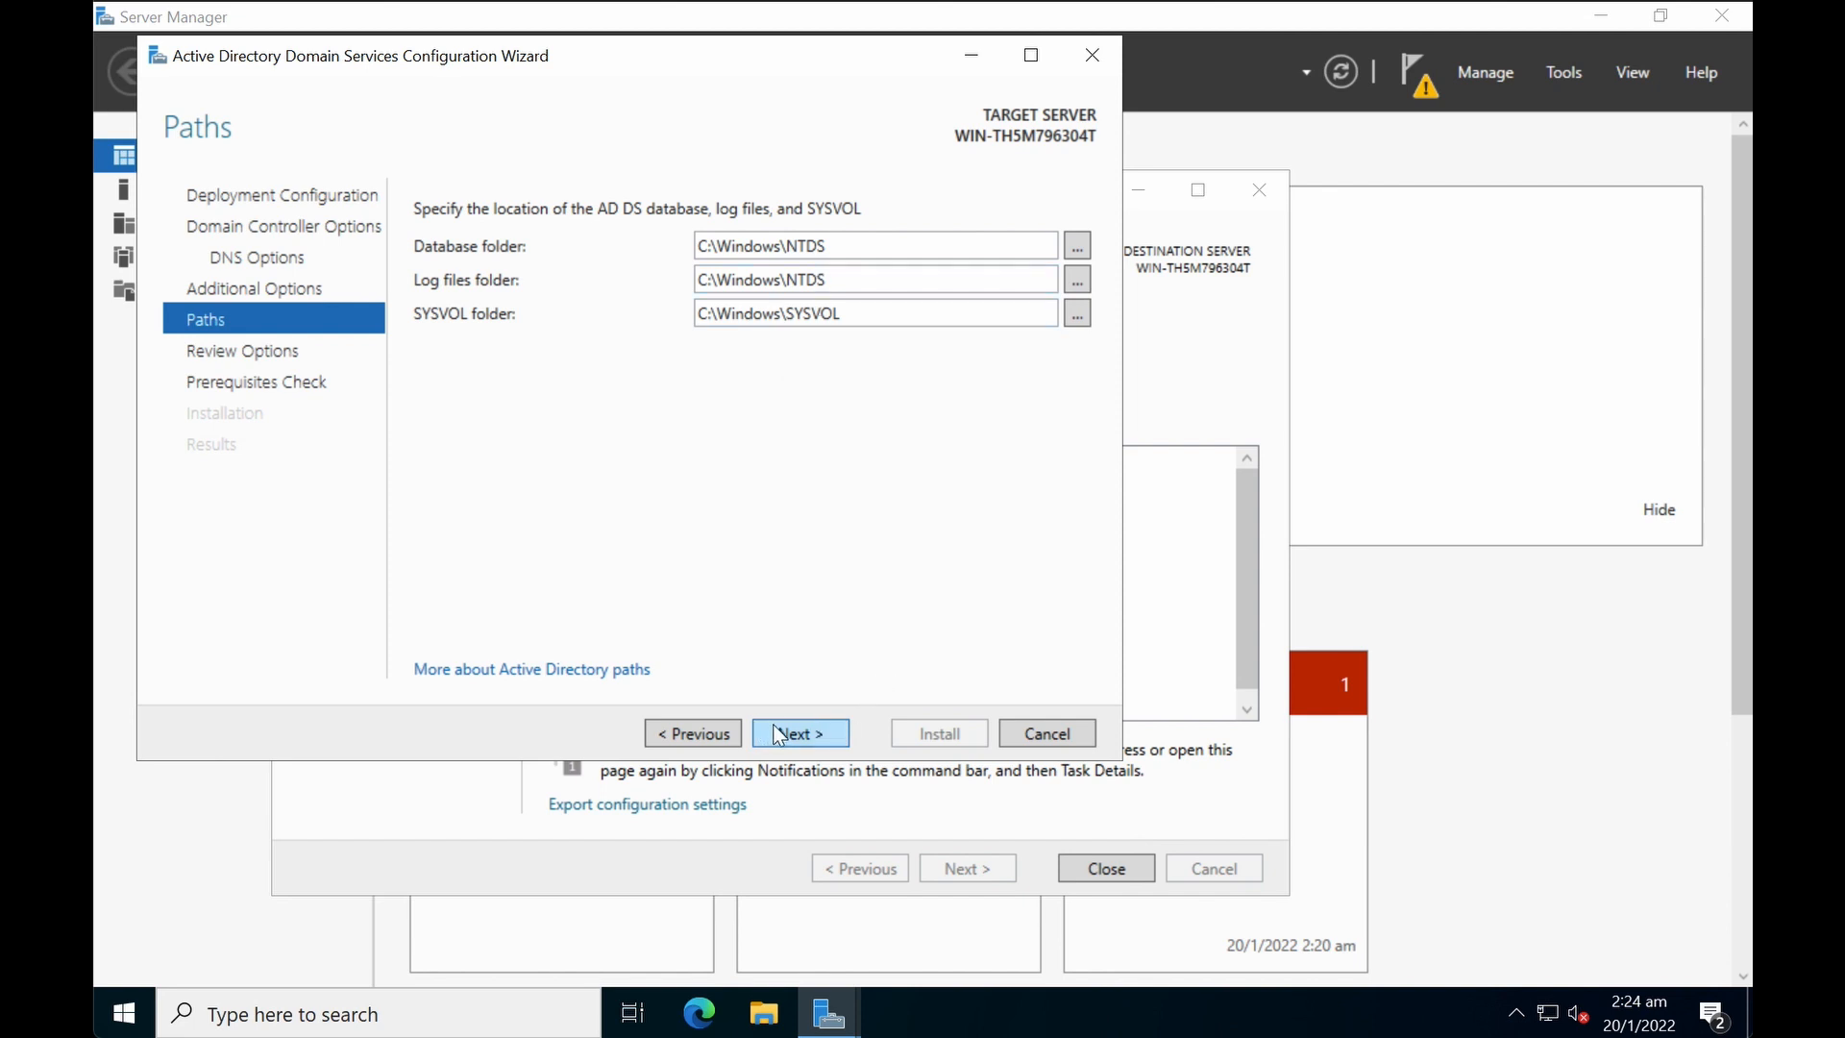
{"action": "left_click", "coordinate": [800, 734]}
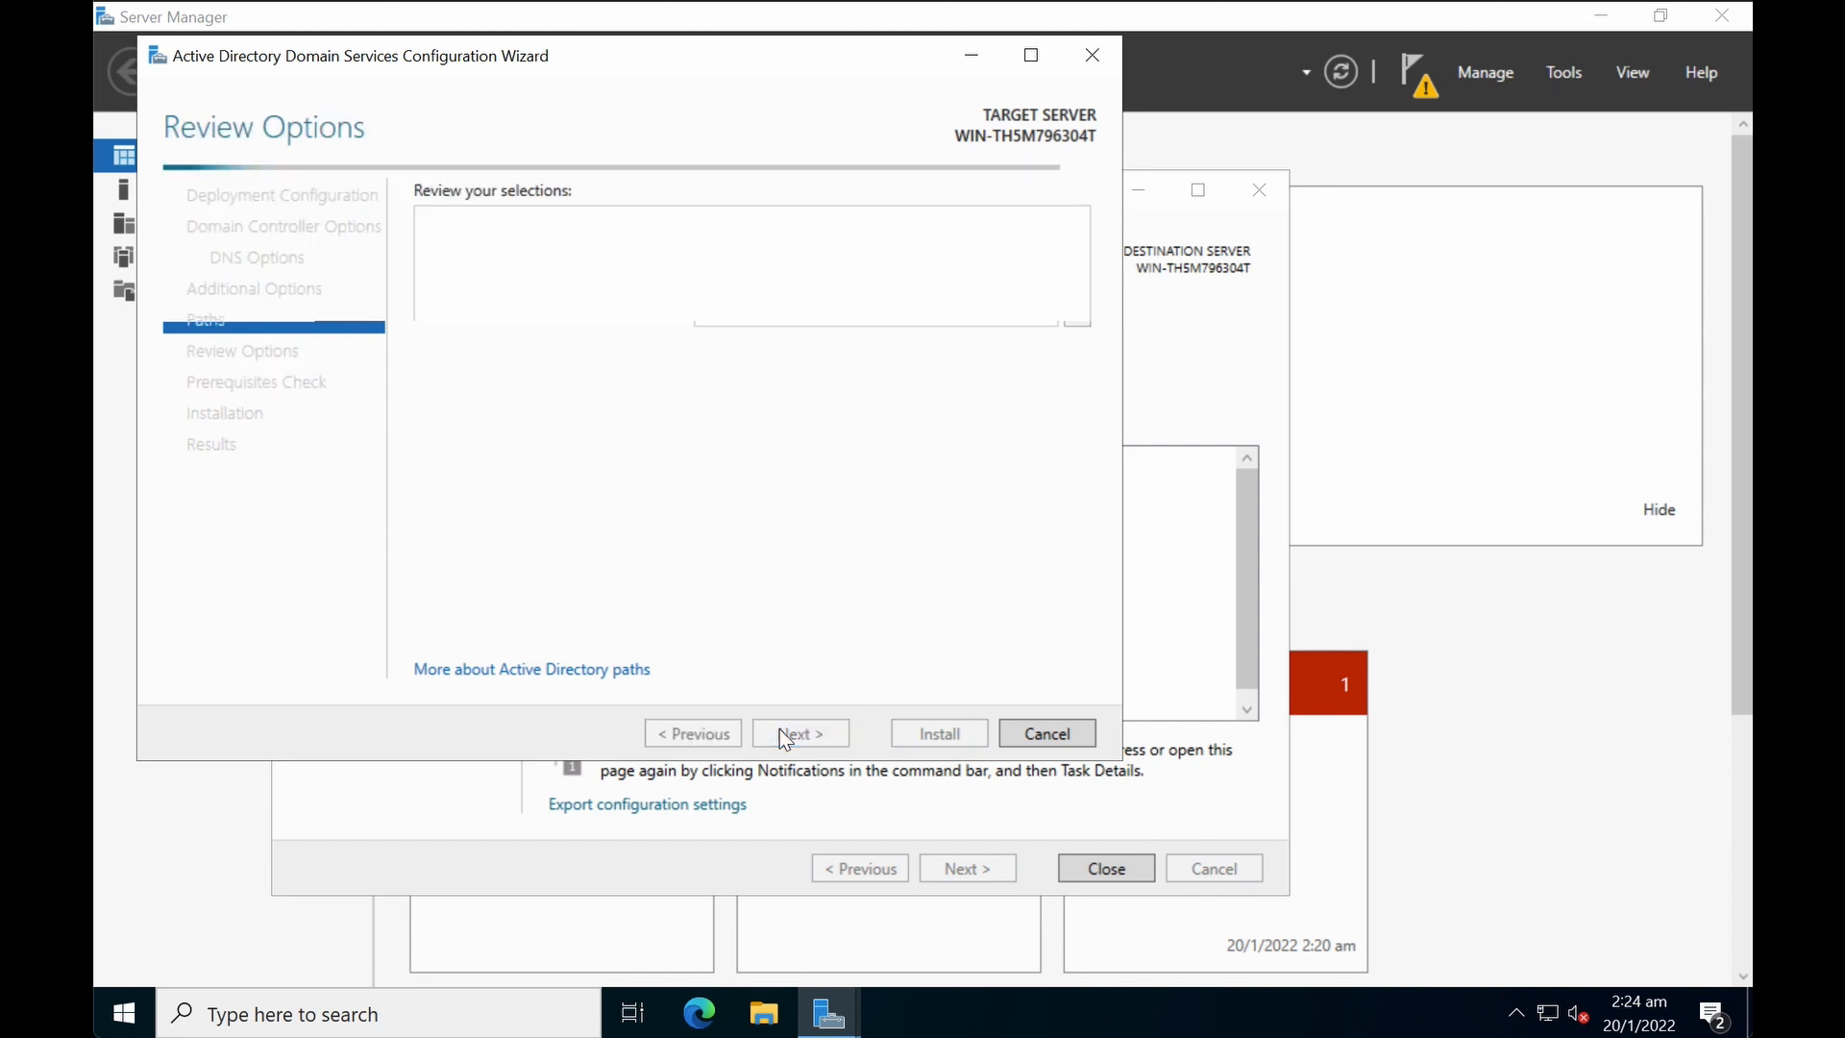
Step: Review the new-forest options for in.dpseasean.com and proceed to the prerequisites check
{"action": "left_click", "coordinate": [798, 733]}
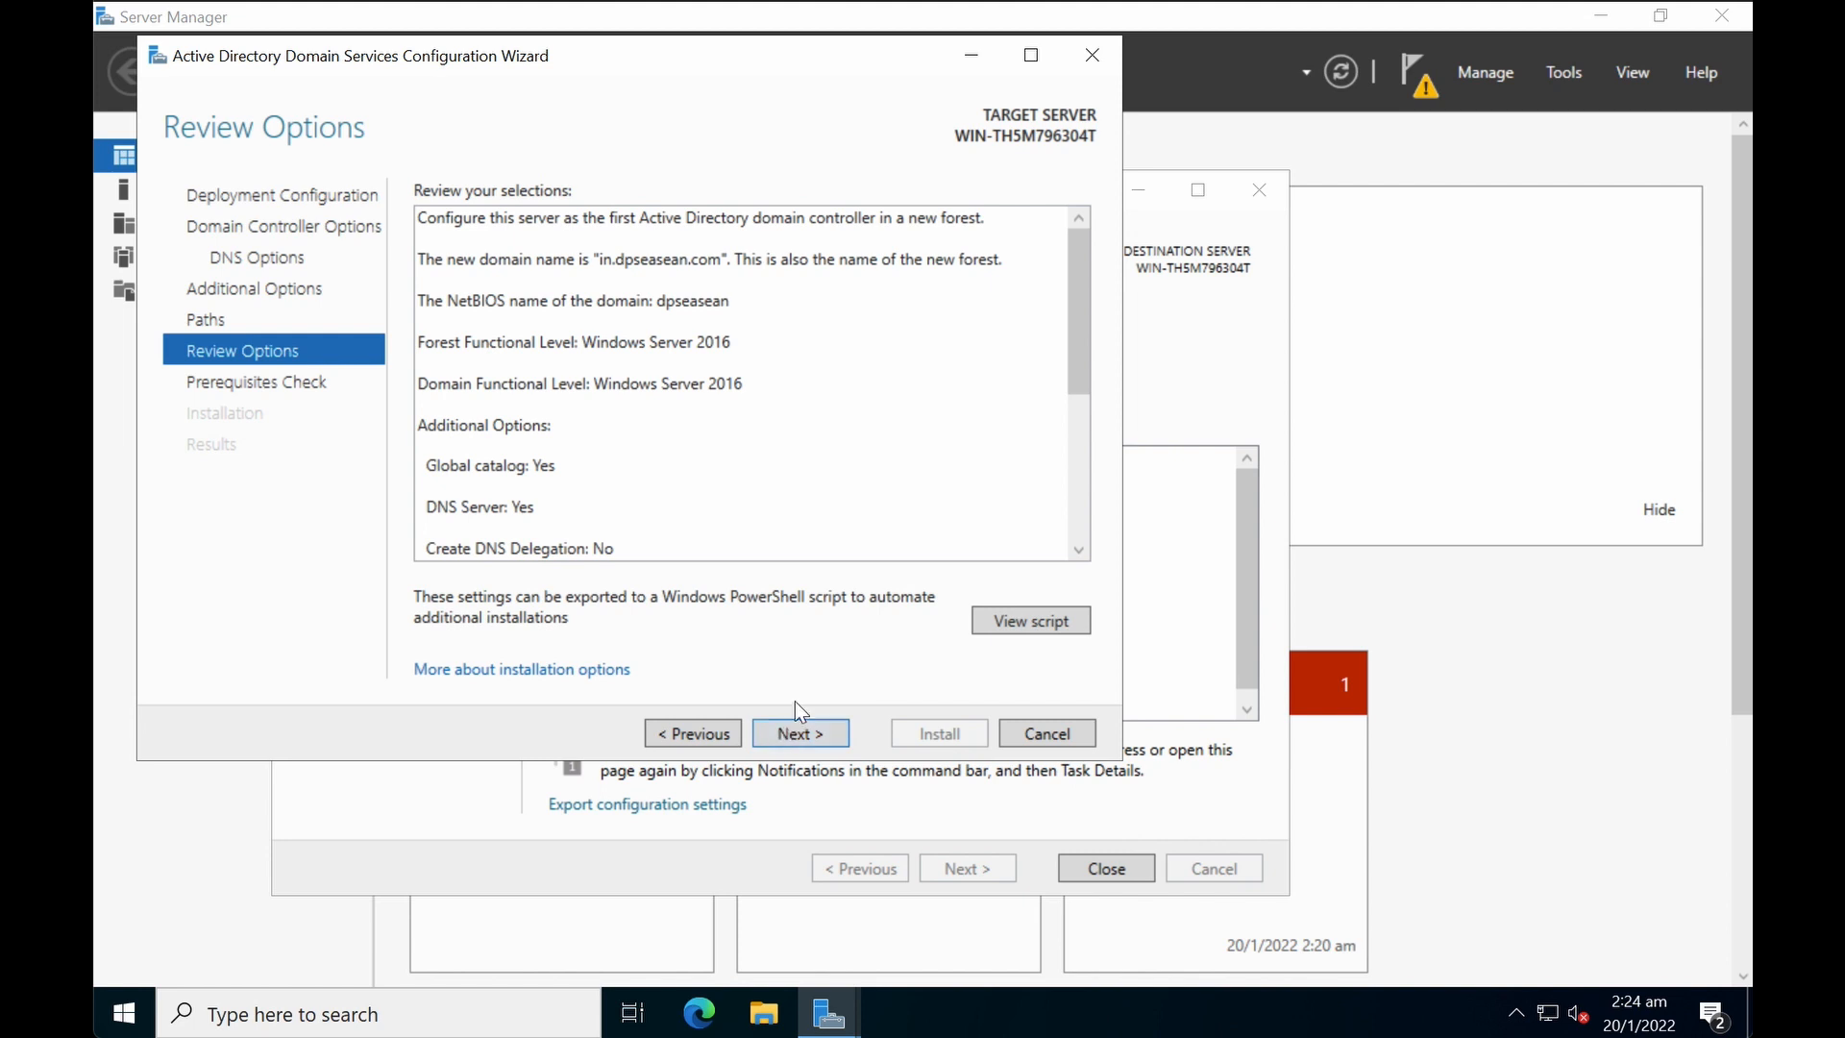
{"action": "mouse_move", "coordinate": [830, 481]}
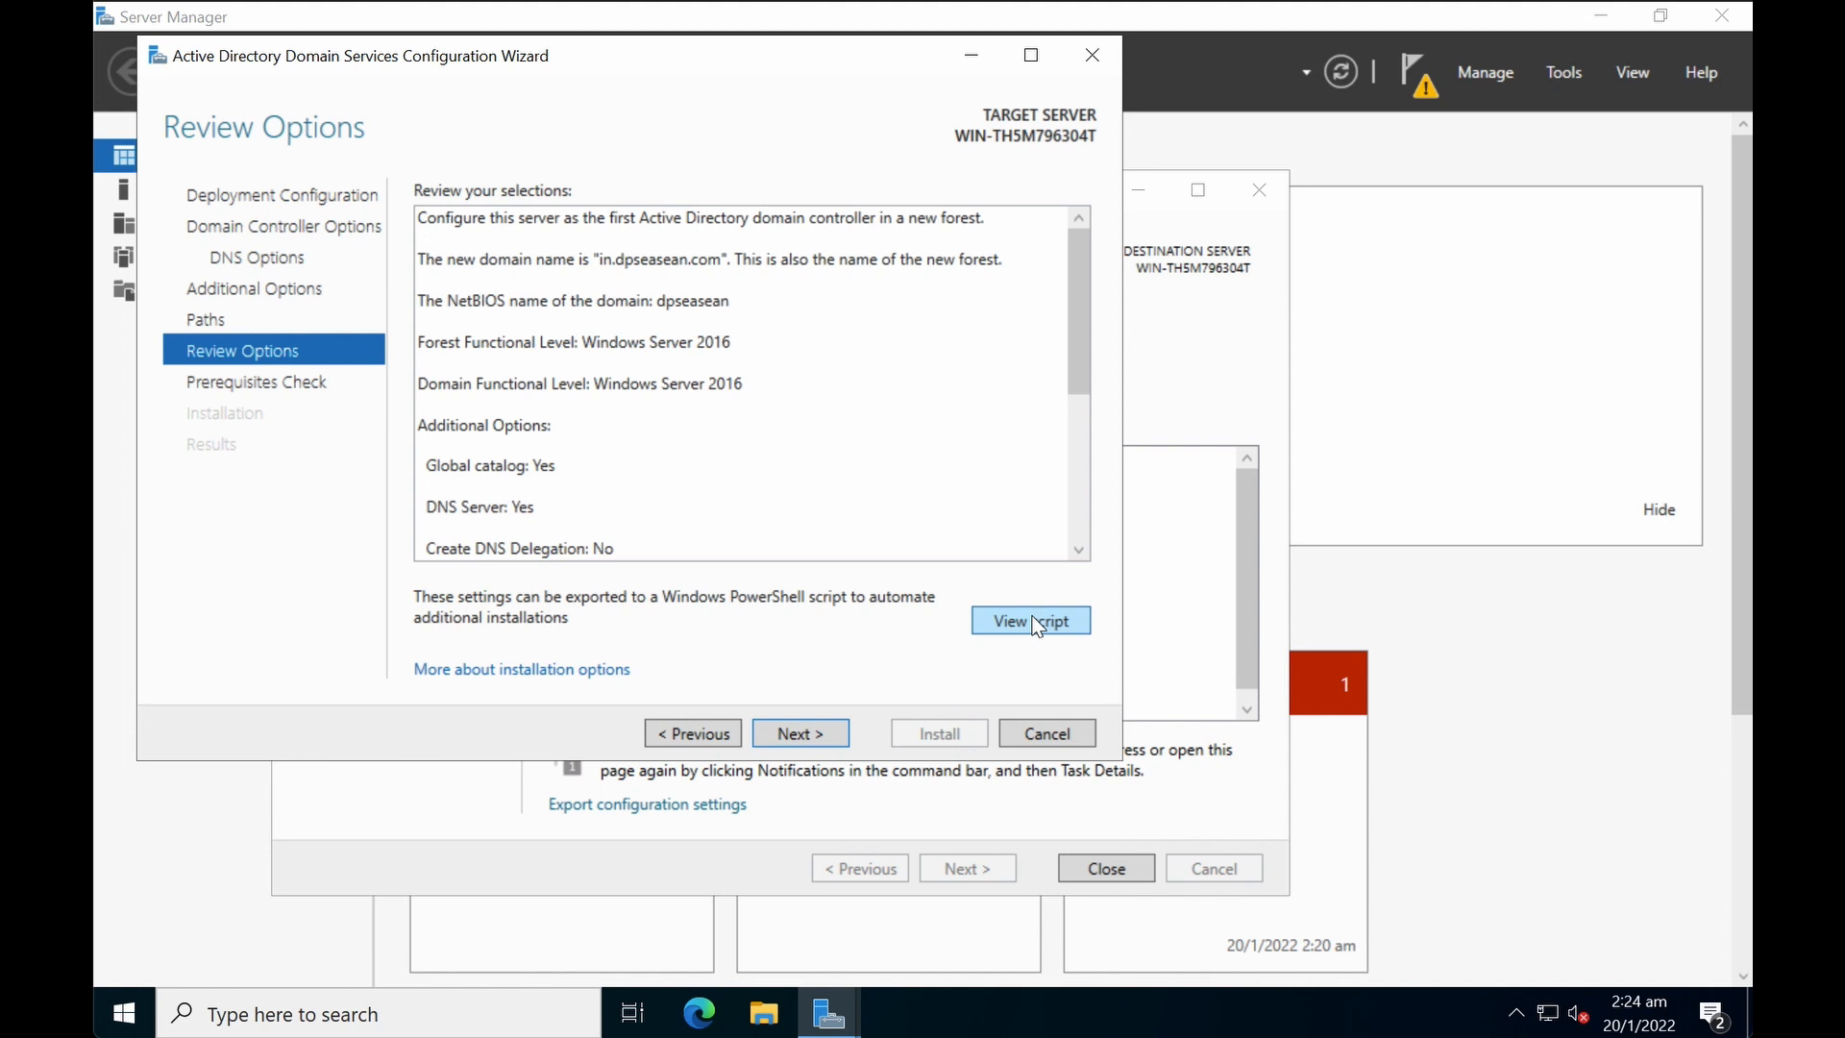
{"action": "mouse_move", "coordinate": [893, 686]}
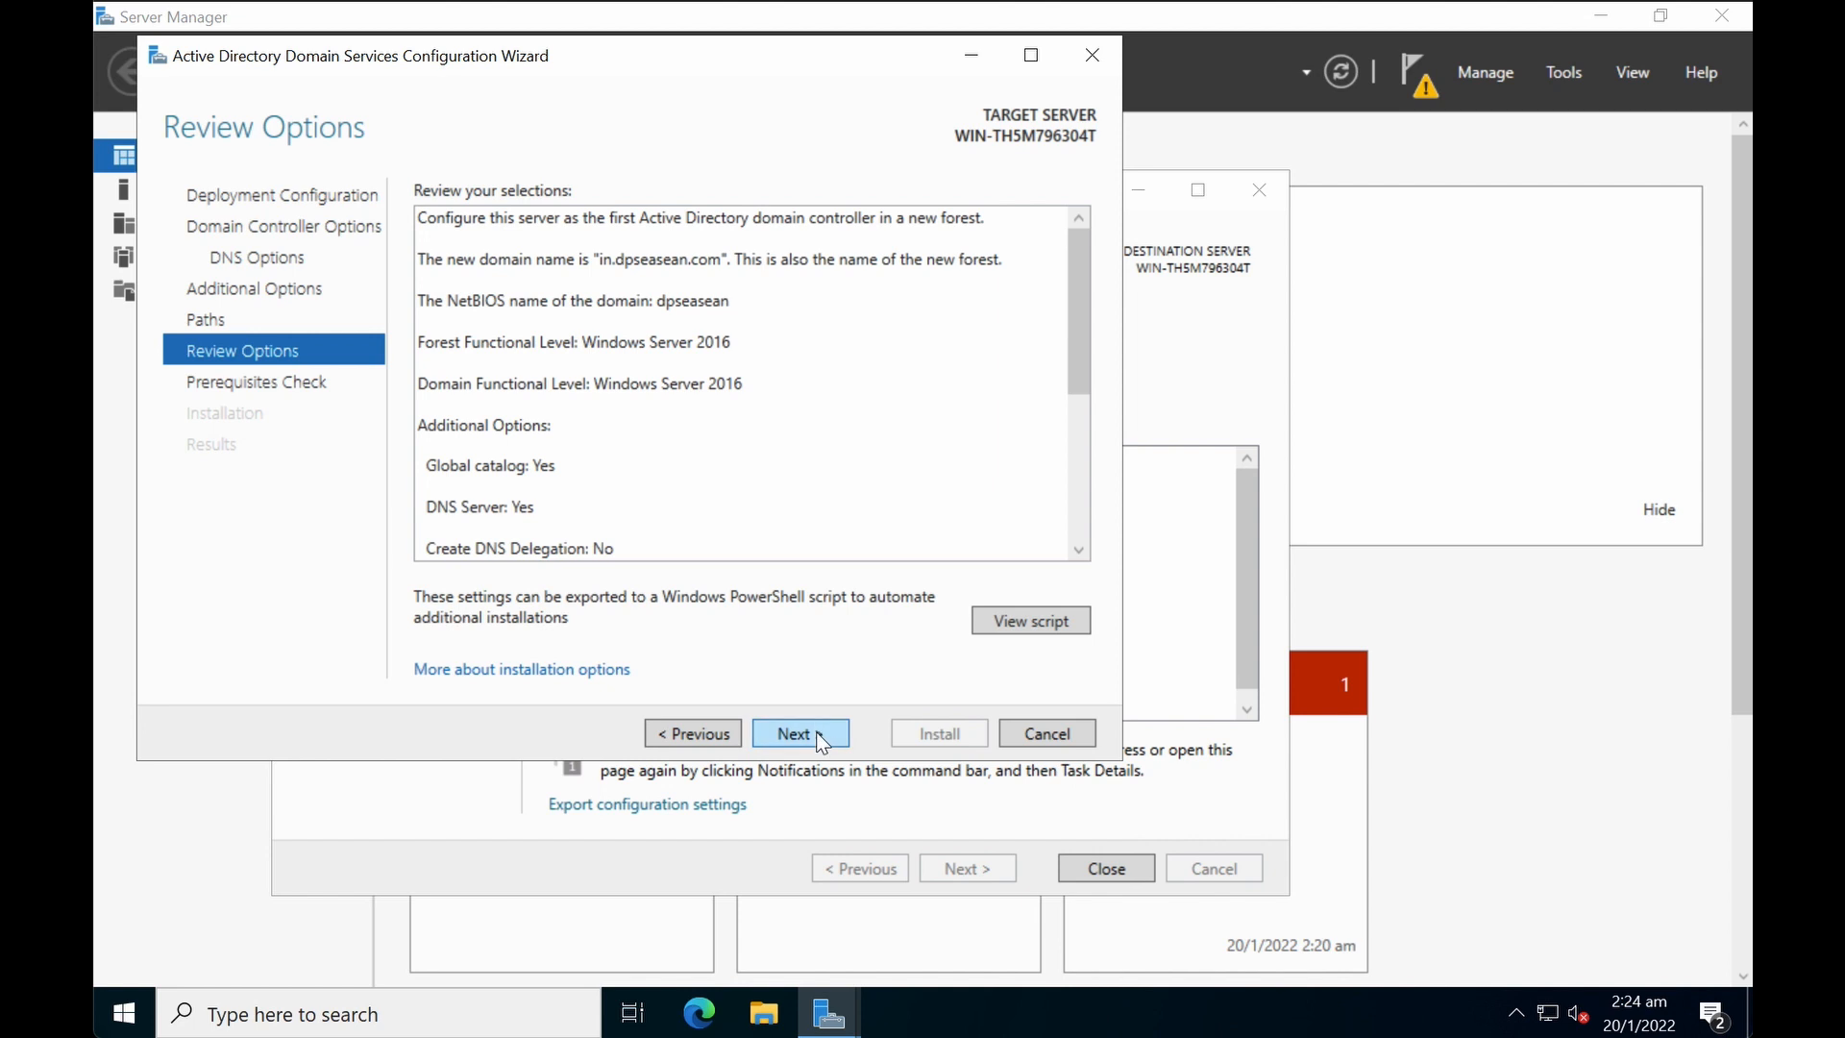
{"action": "left_click", "coordinate": [800, 733]}
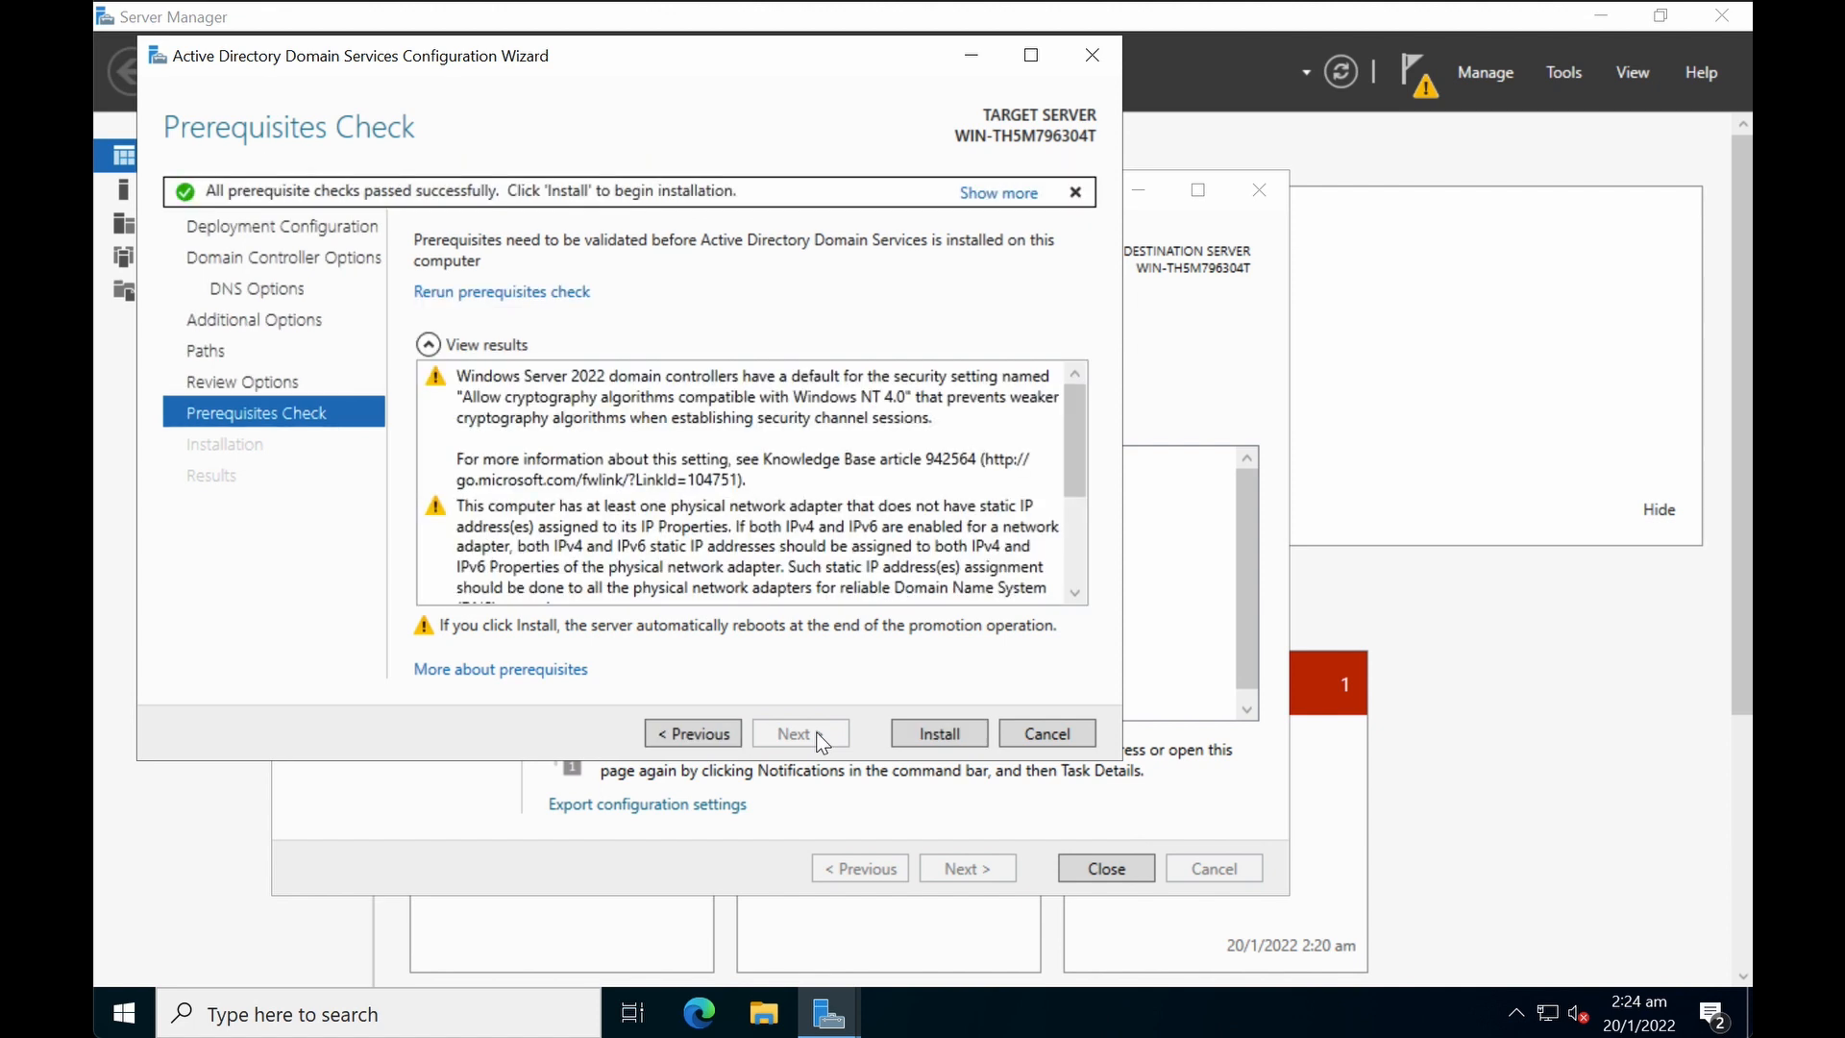
{"action": "mouse_move", "coordinate": [759, 576]}
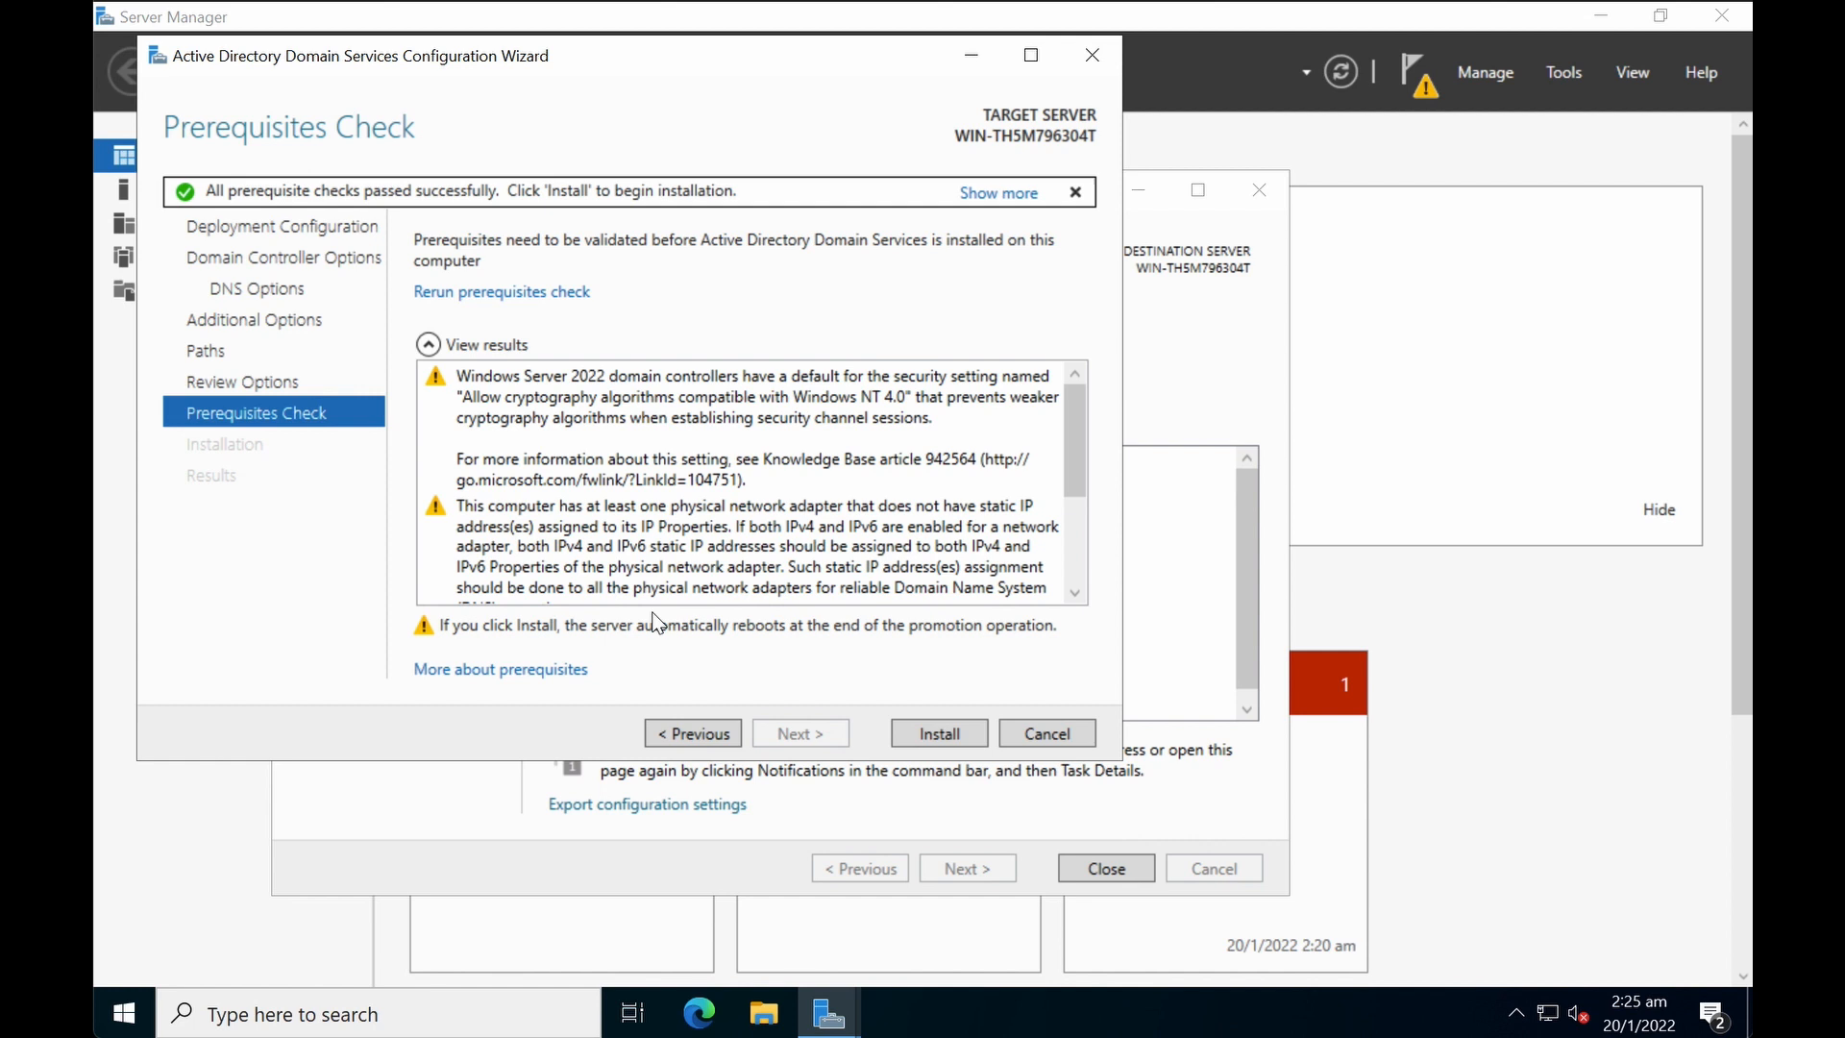
{"action": "mouse_move", "coordinate": [683, 624]}
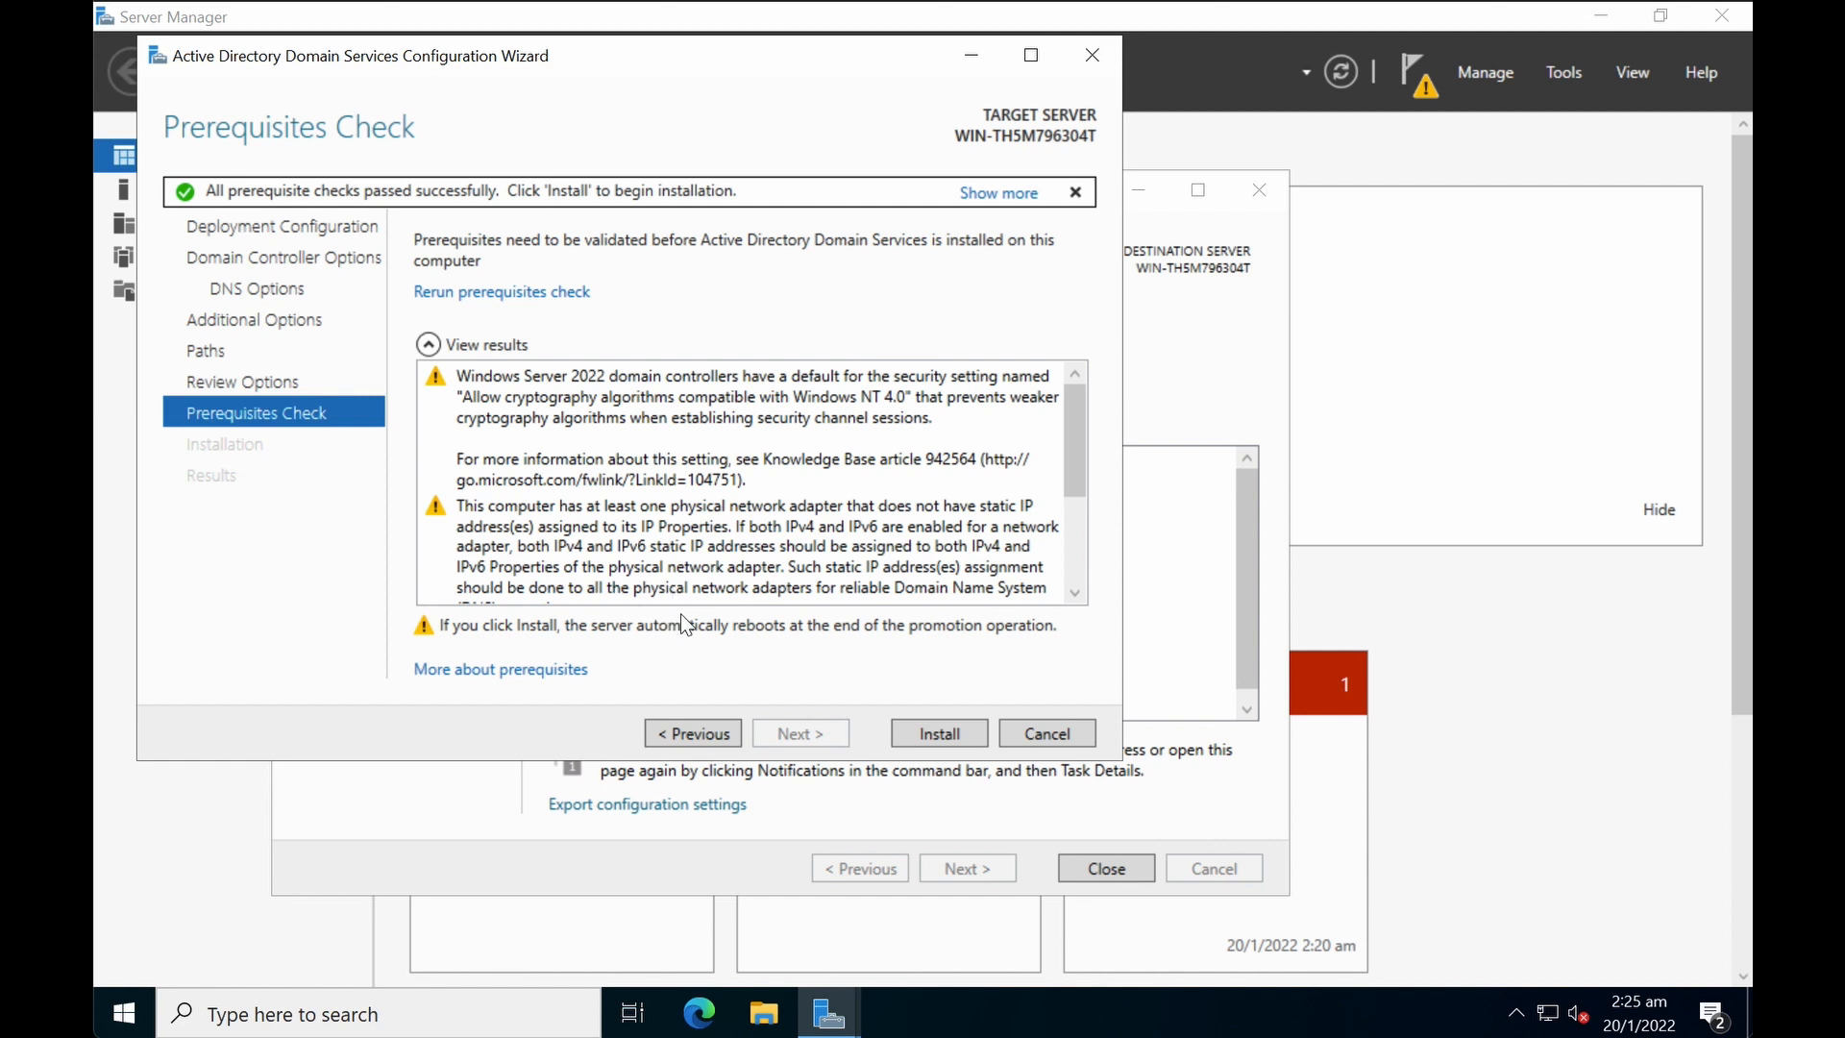
{"action": "mouse_move", "coordinate": [786, 635]}
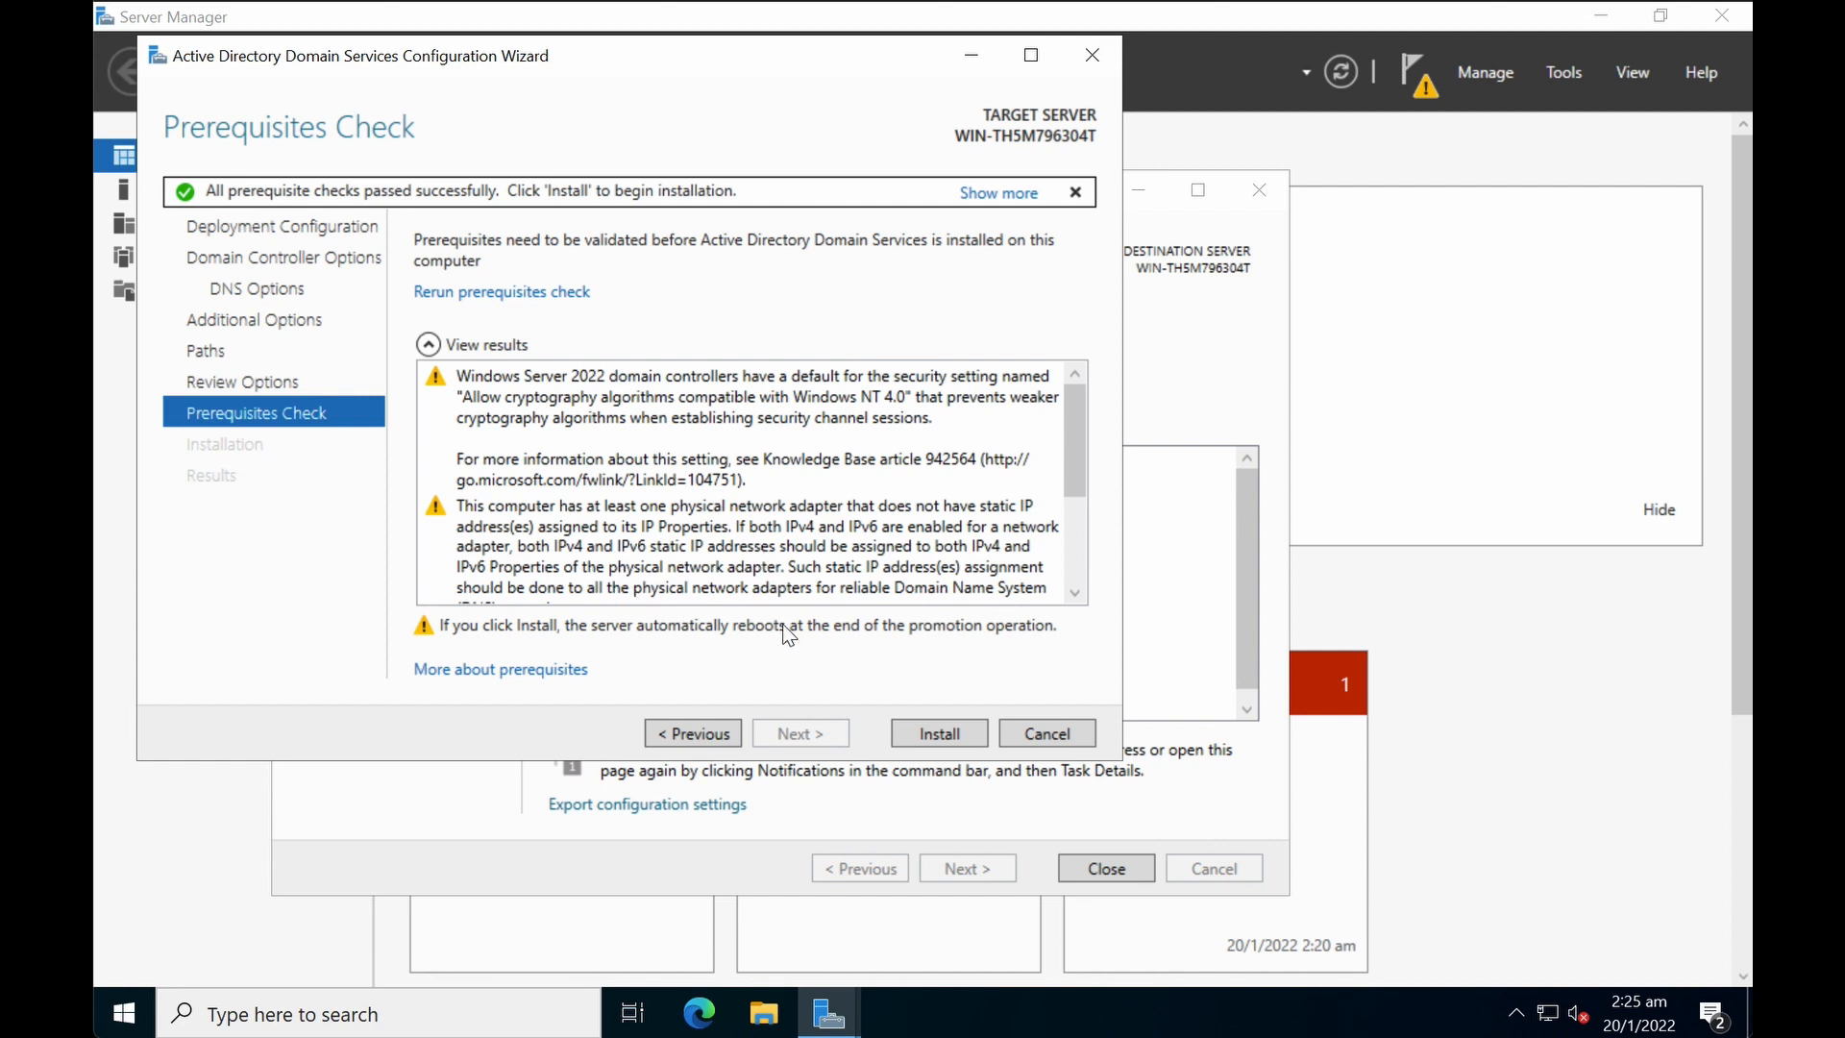
Step: Install AD DS to promote the server to a domain controller
{"action": "left_click", "coordinate": [938, 733]}
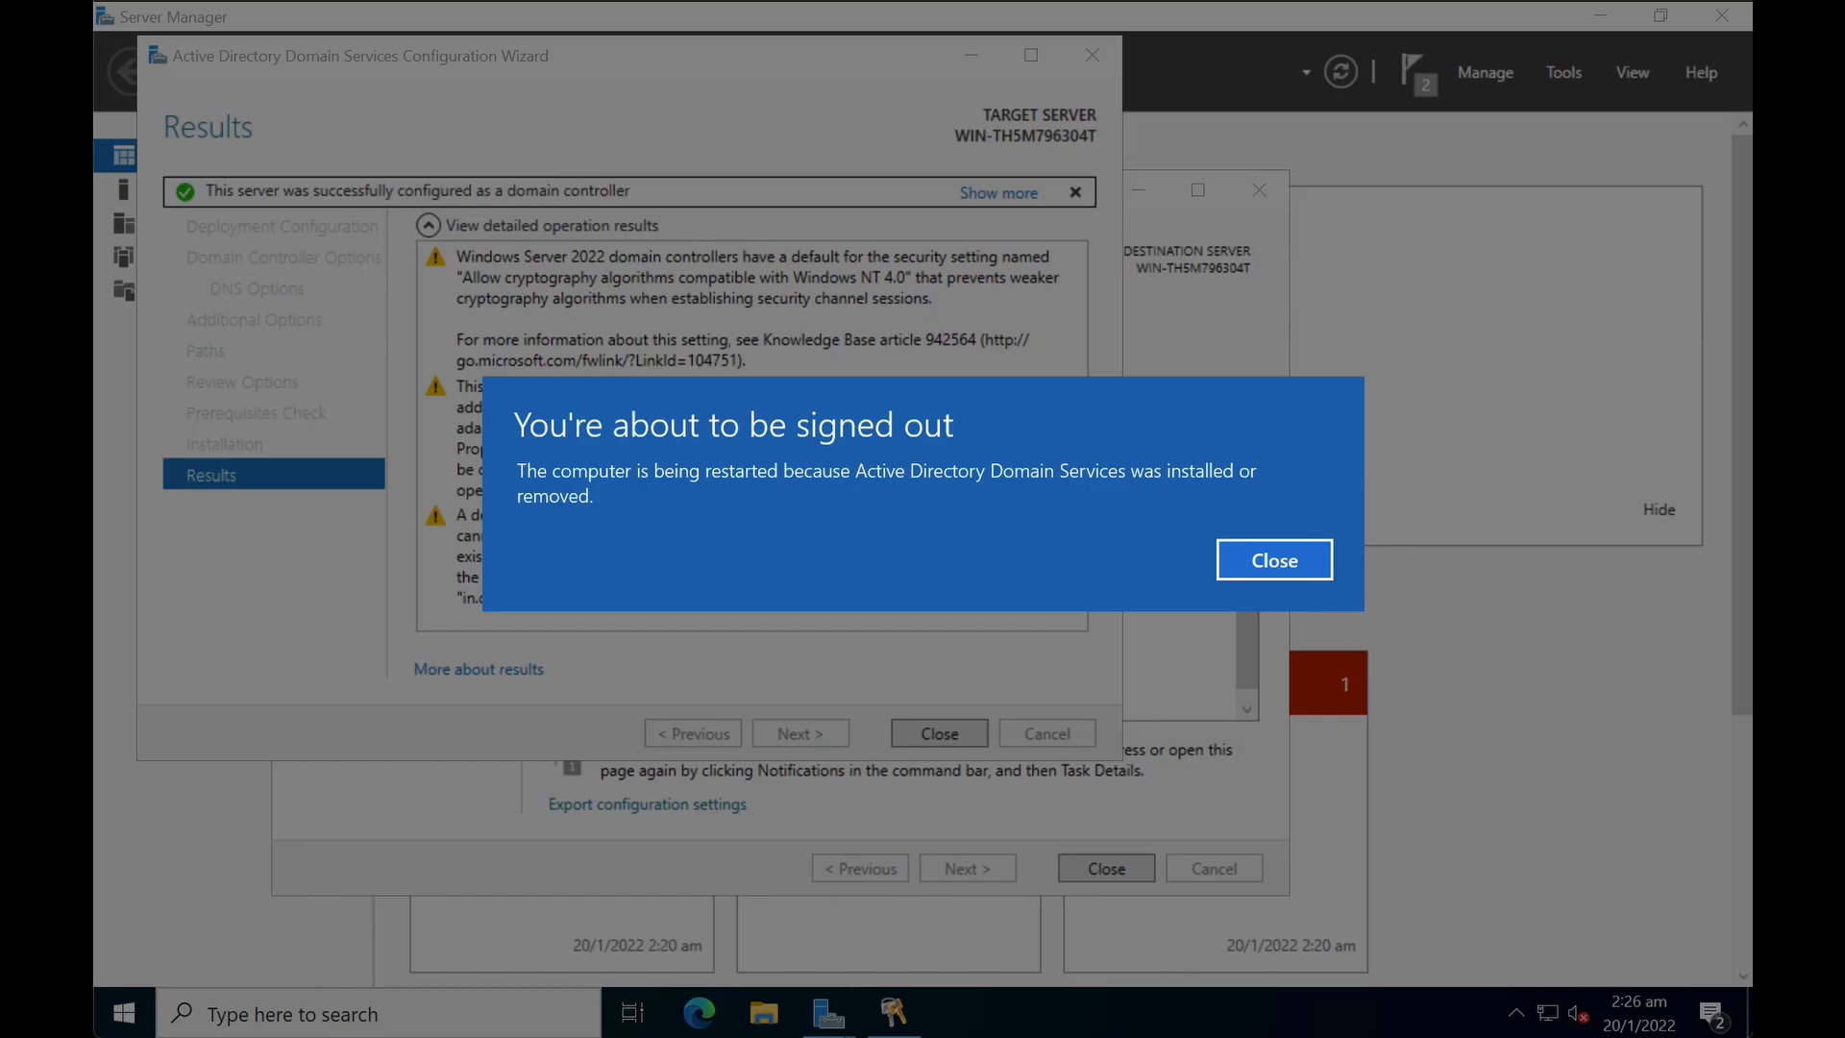
Step: Close the 'You're about to be signed out' notice so the server restarts
{"action": "left_click", "coordinate": [1273, 560]}
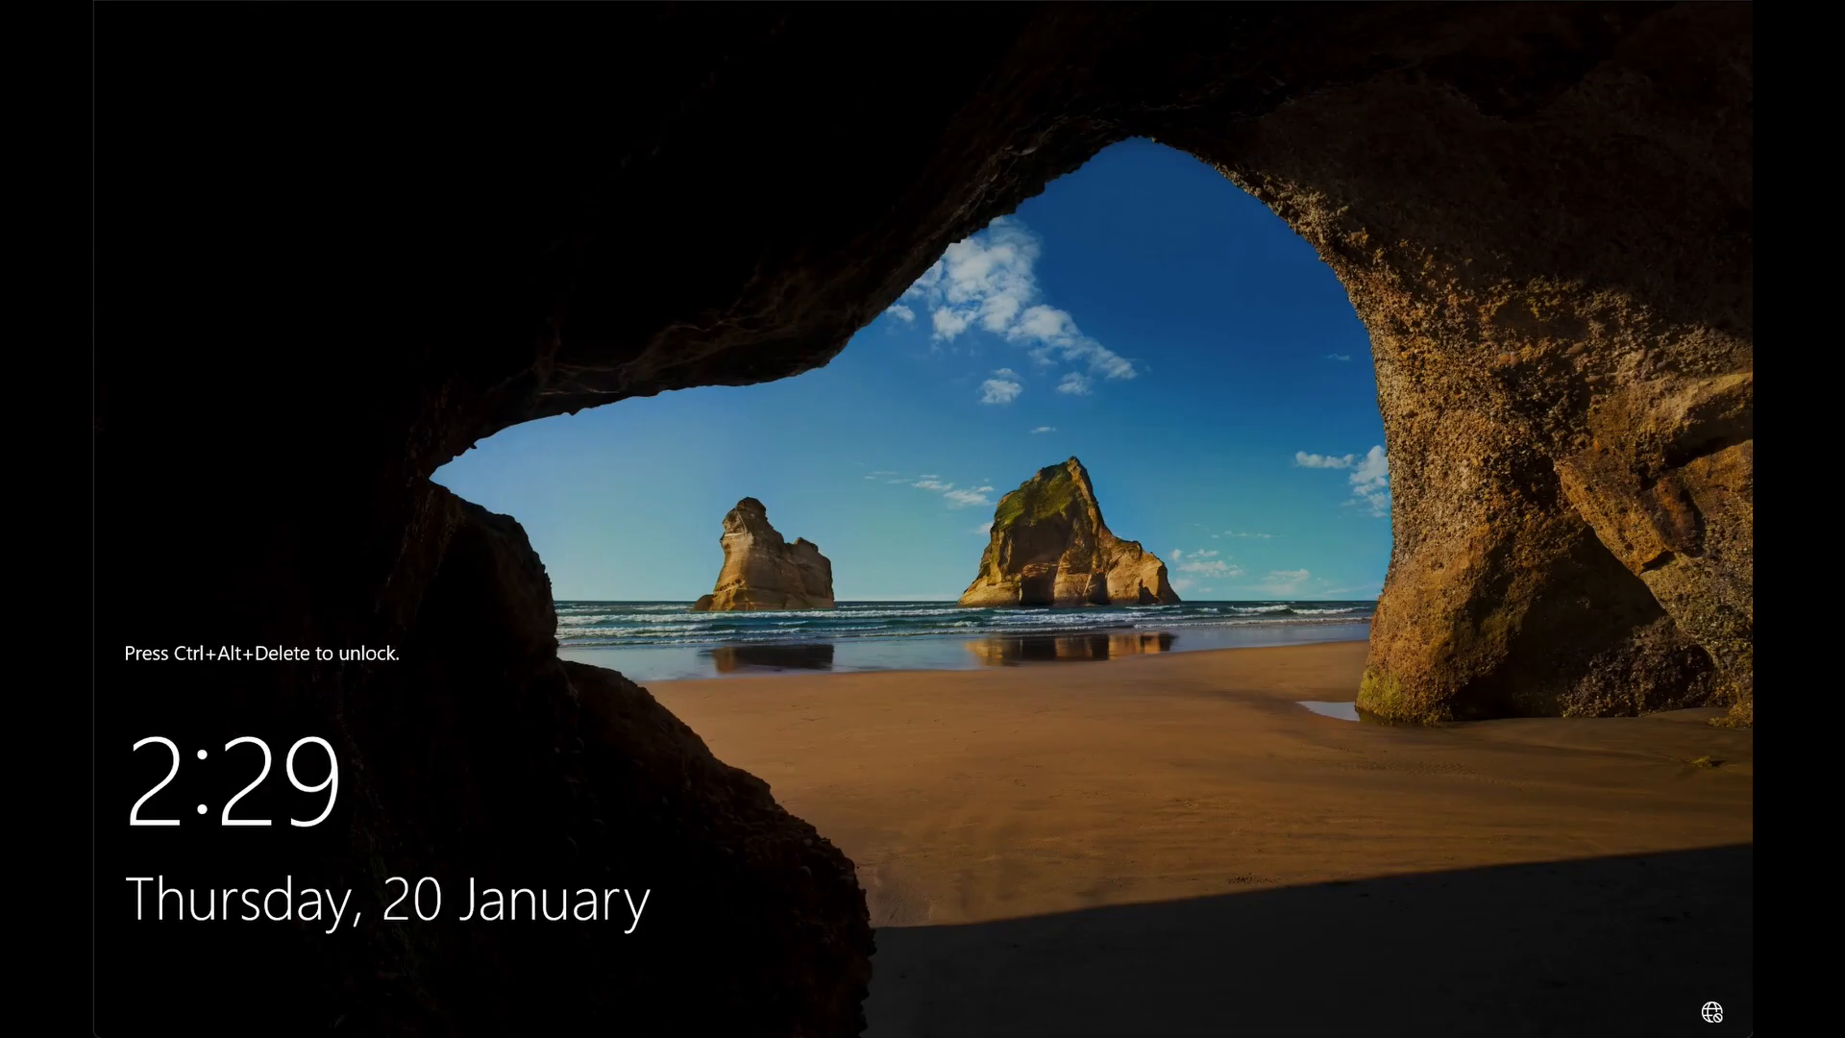
{"action": "mouse_move", "coordinate": [1247, 209]}
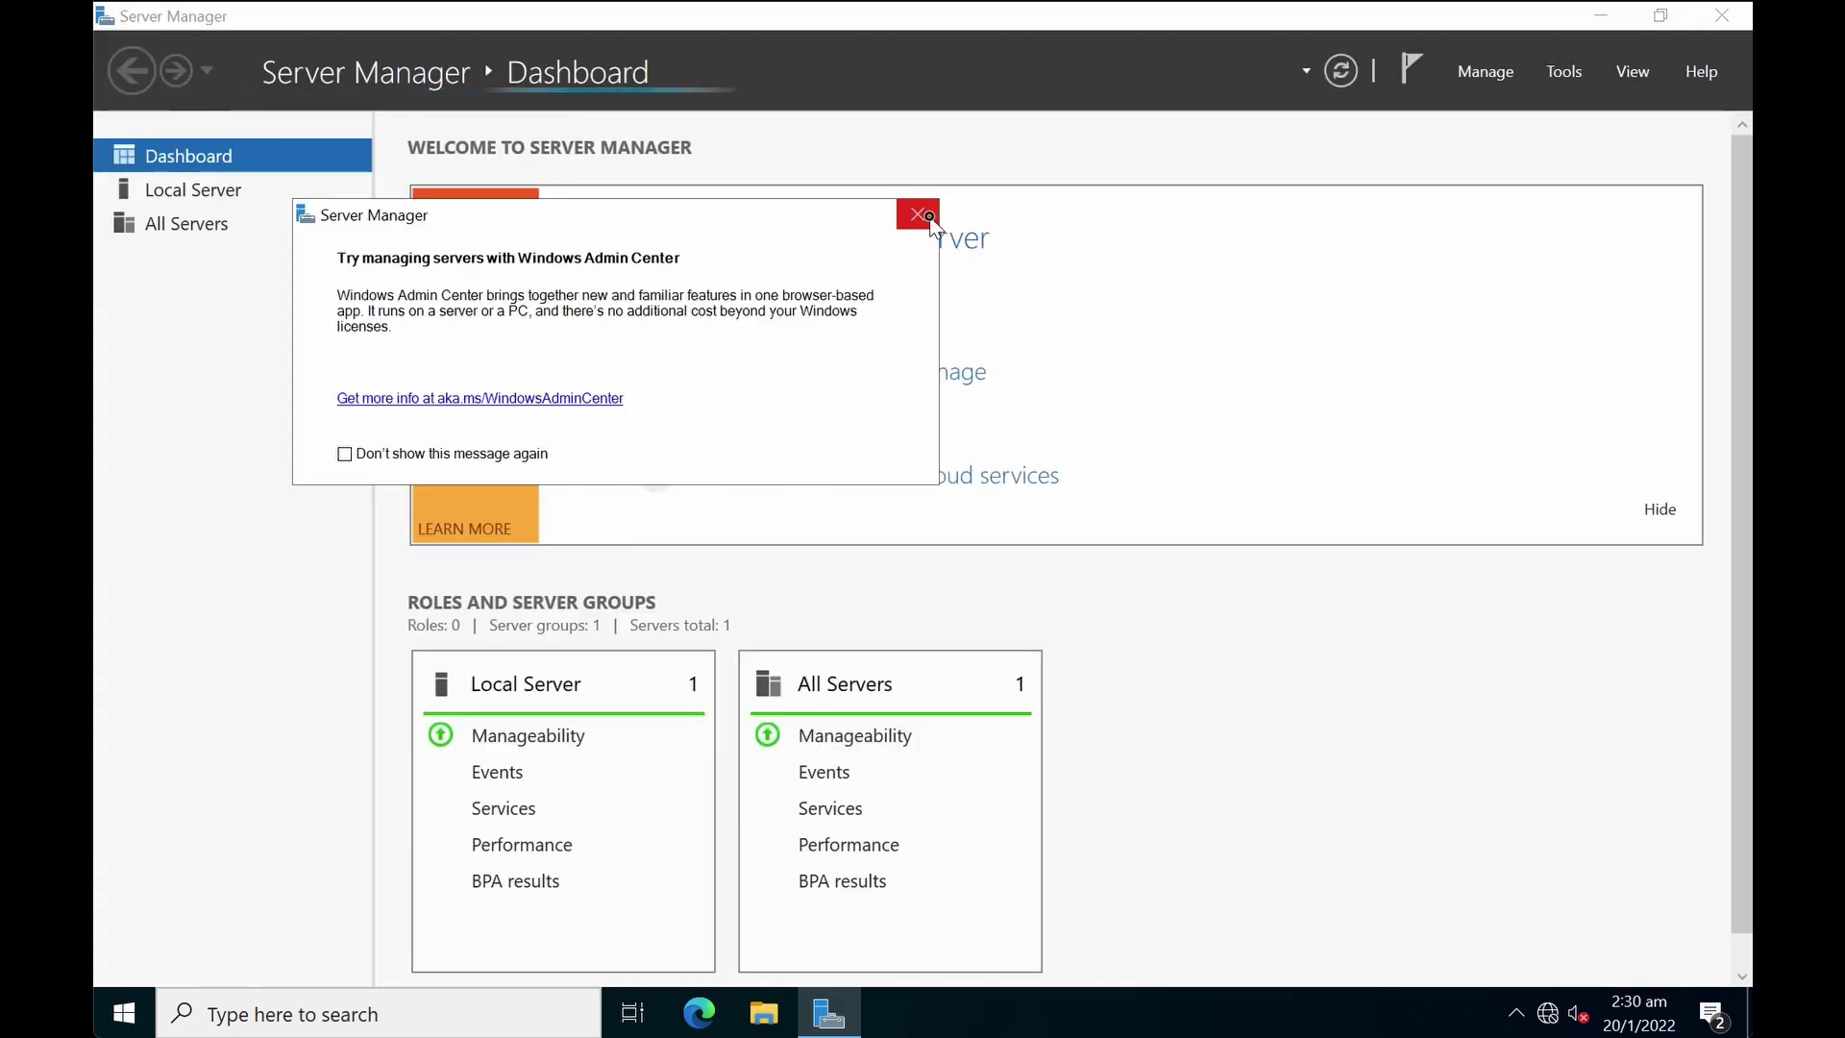
Step: Dismiss the Windows Admin Center pop-up to reveal the AD DS and DNS role tiles
{"action": "left_click", "coordinate": [919, 215]}
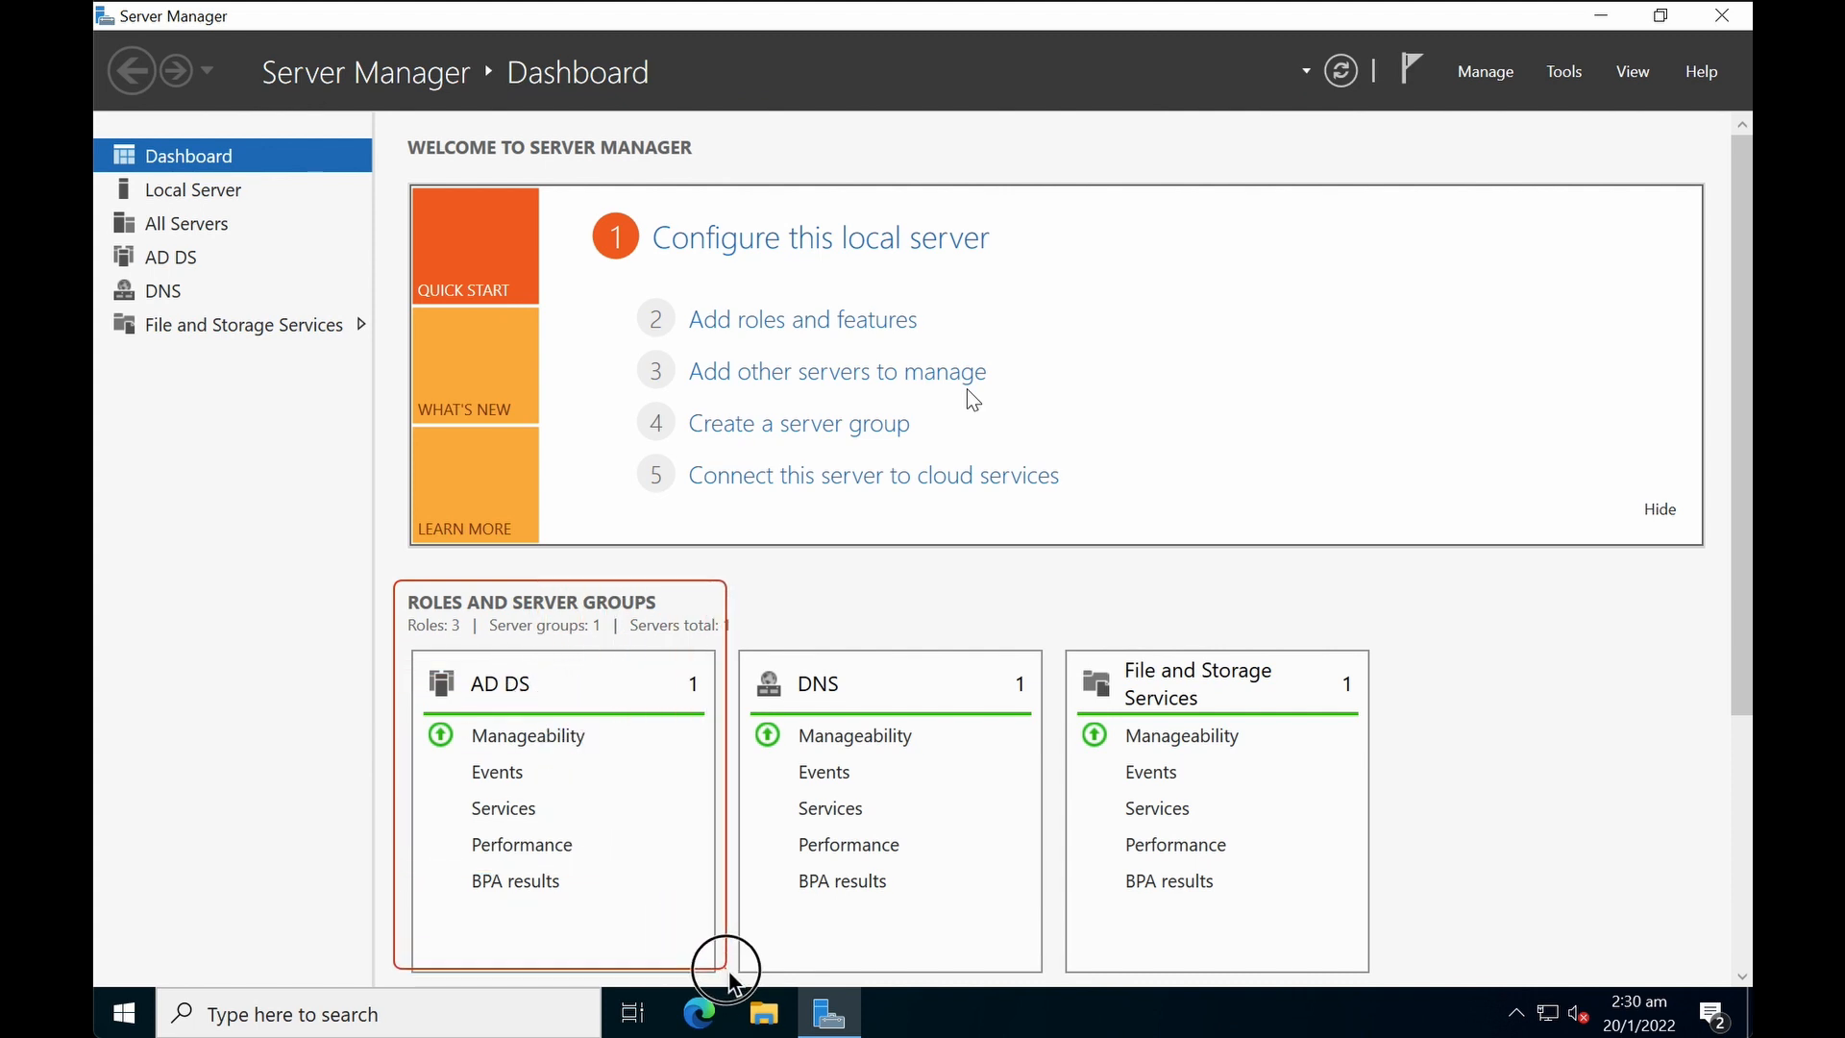
{"action": "mouse_move", "coordinate": [526, 723]}
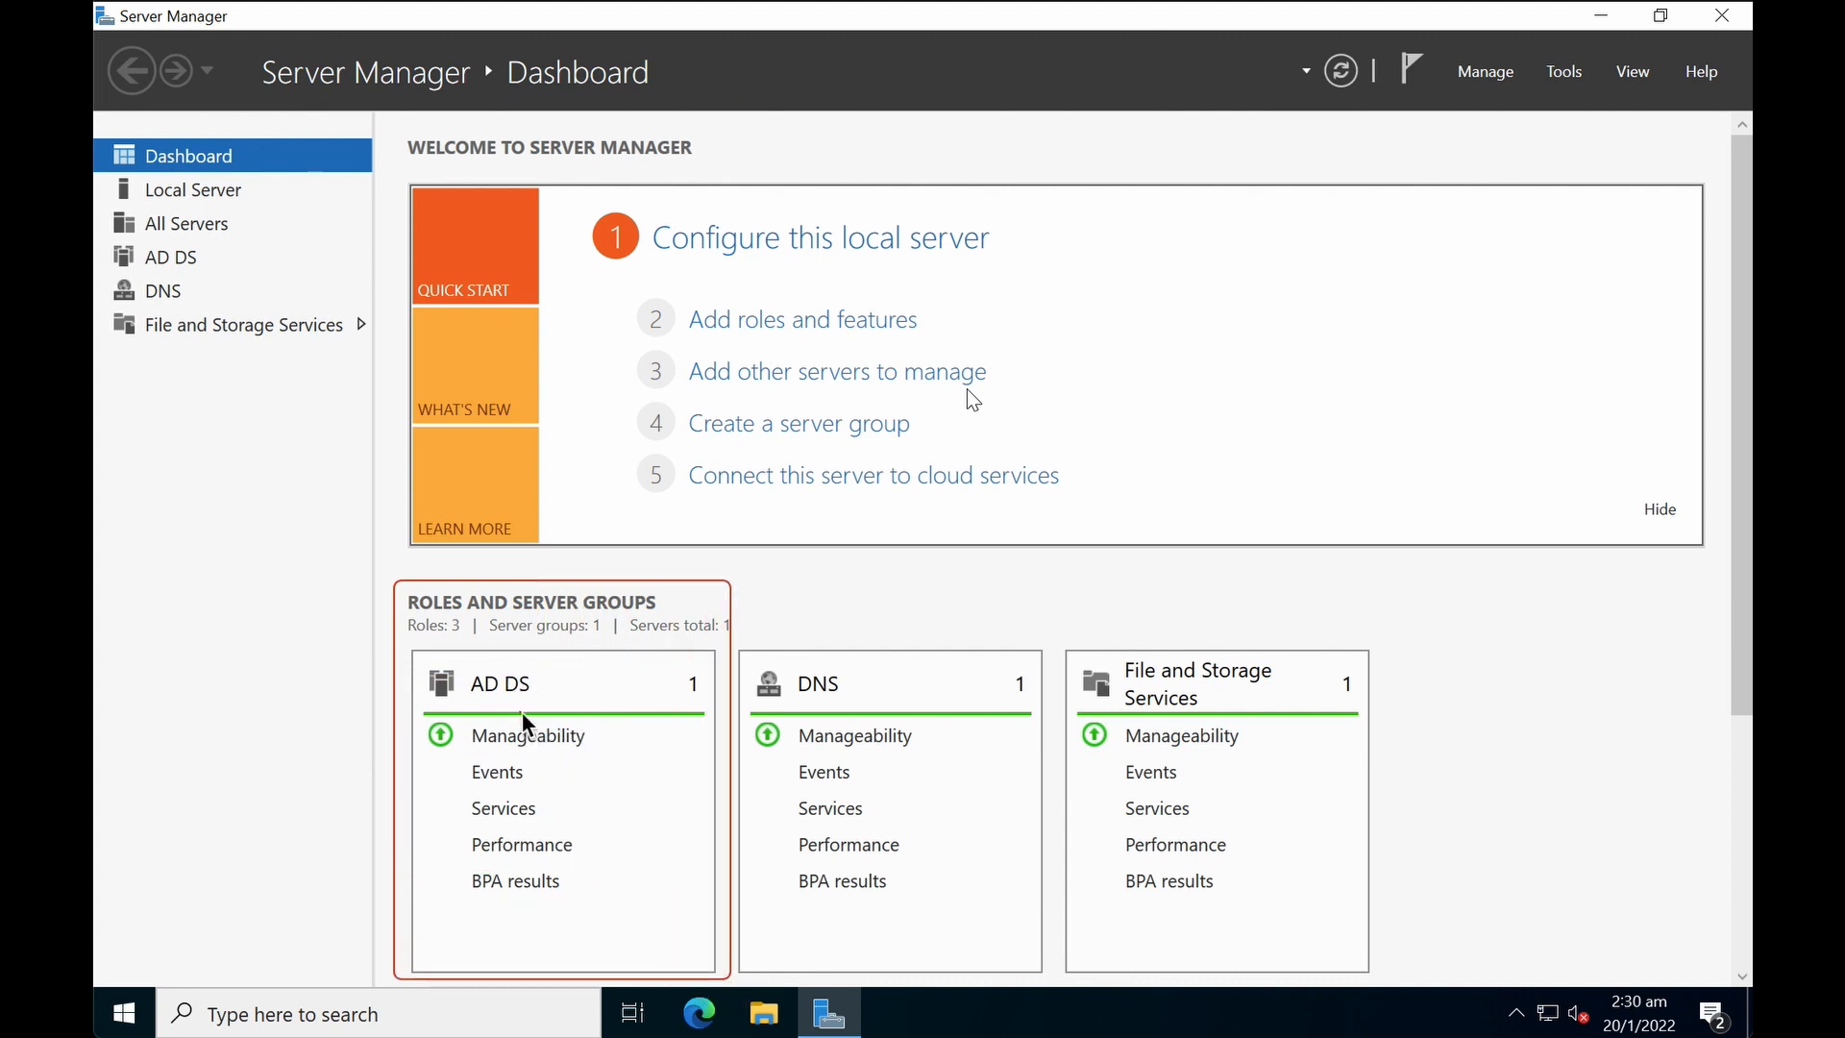
{"action": "mouse_move", "coordinate": [535, 703]}
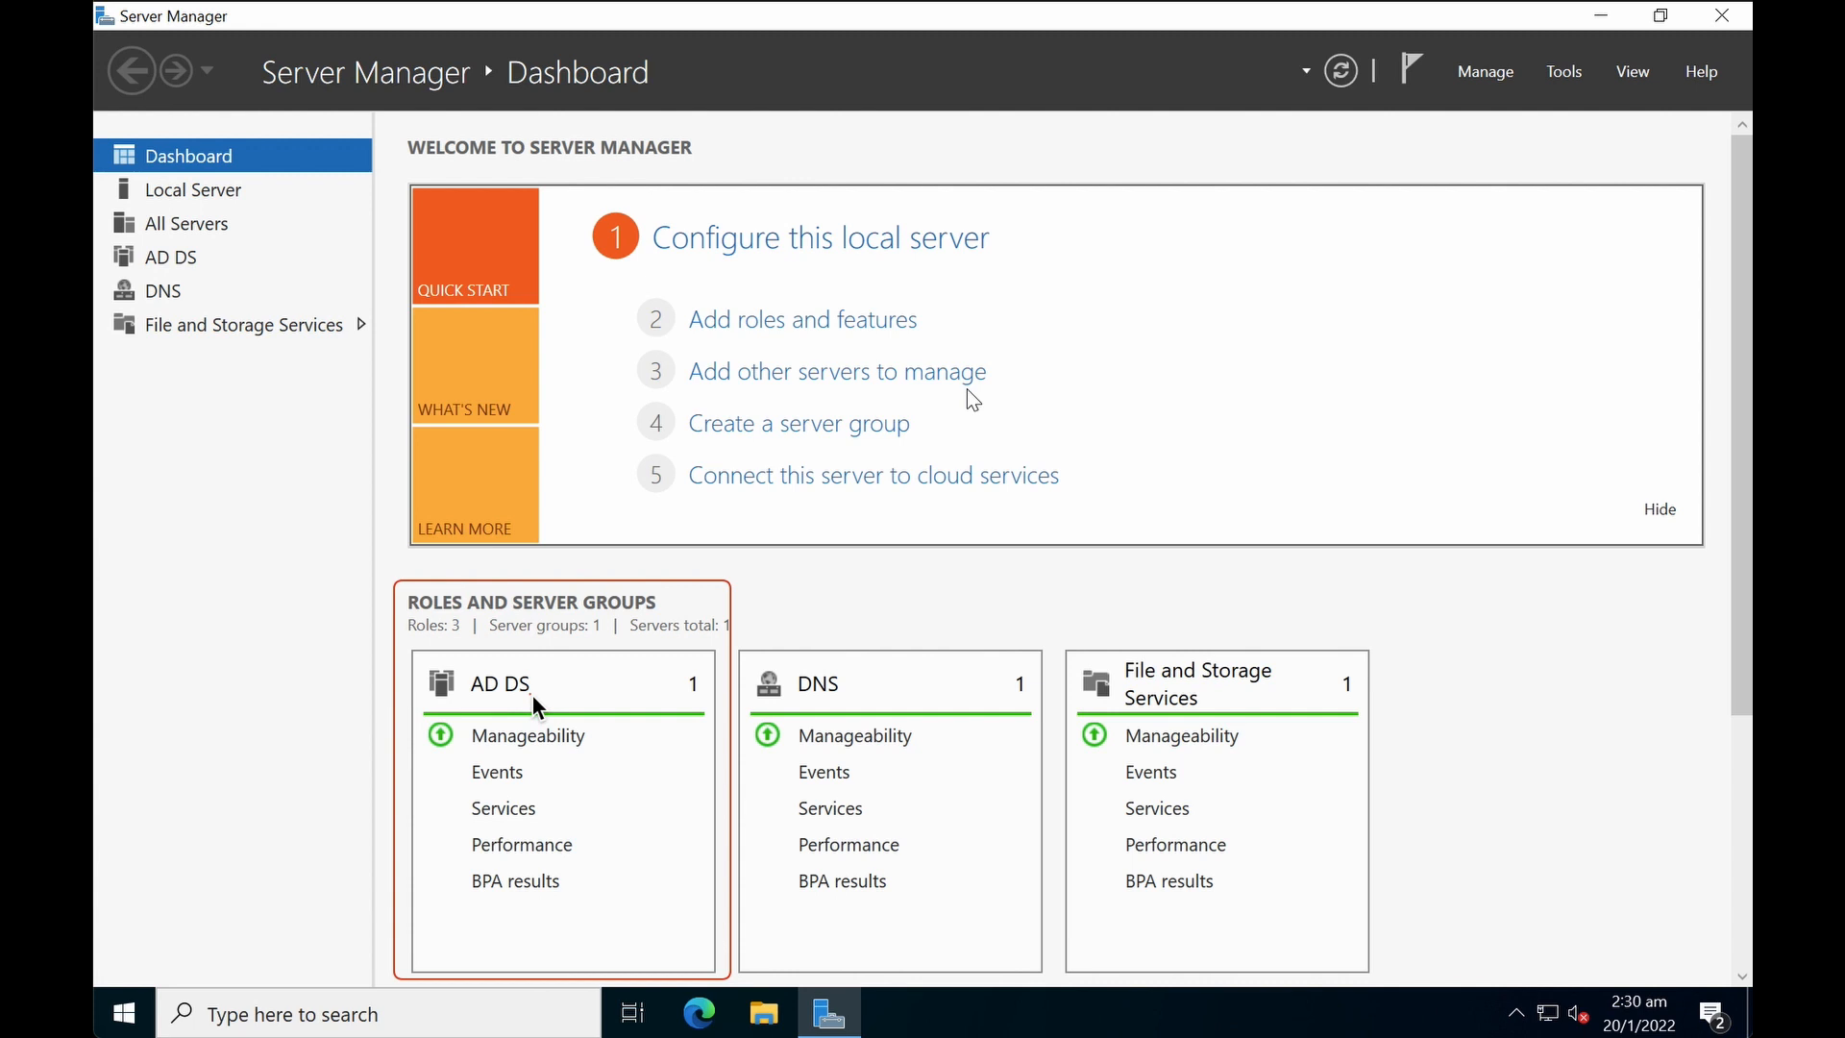
{"action": "mouse_move", "coordinate": [633, 793]}
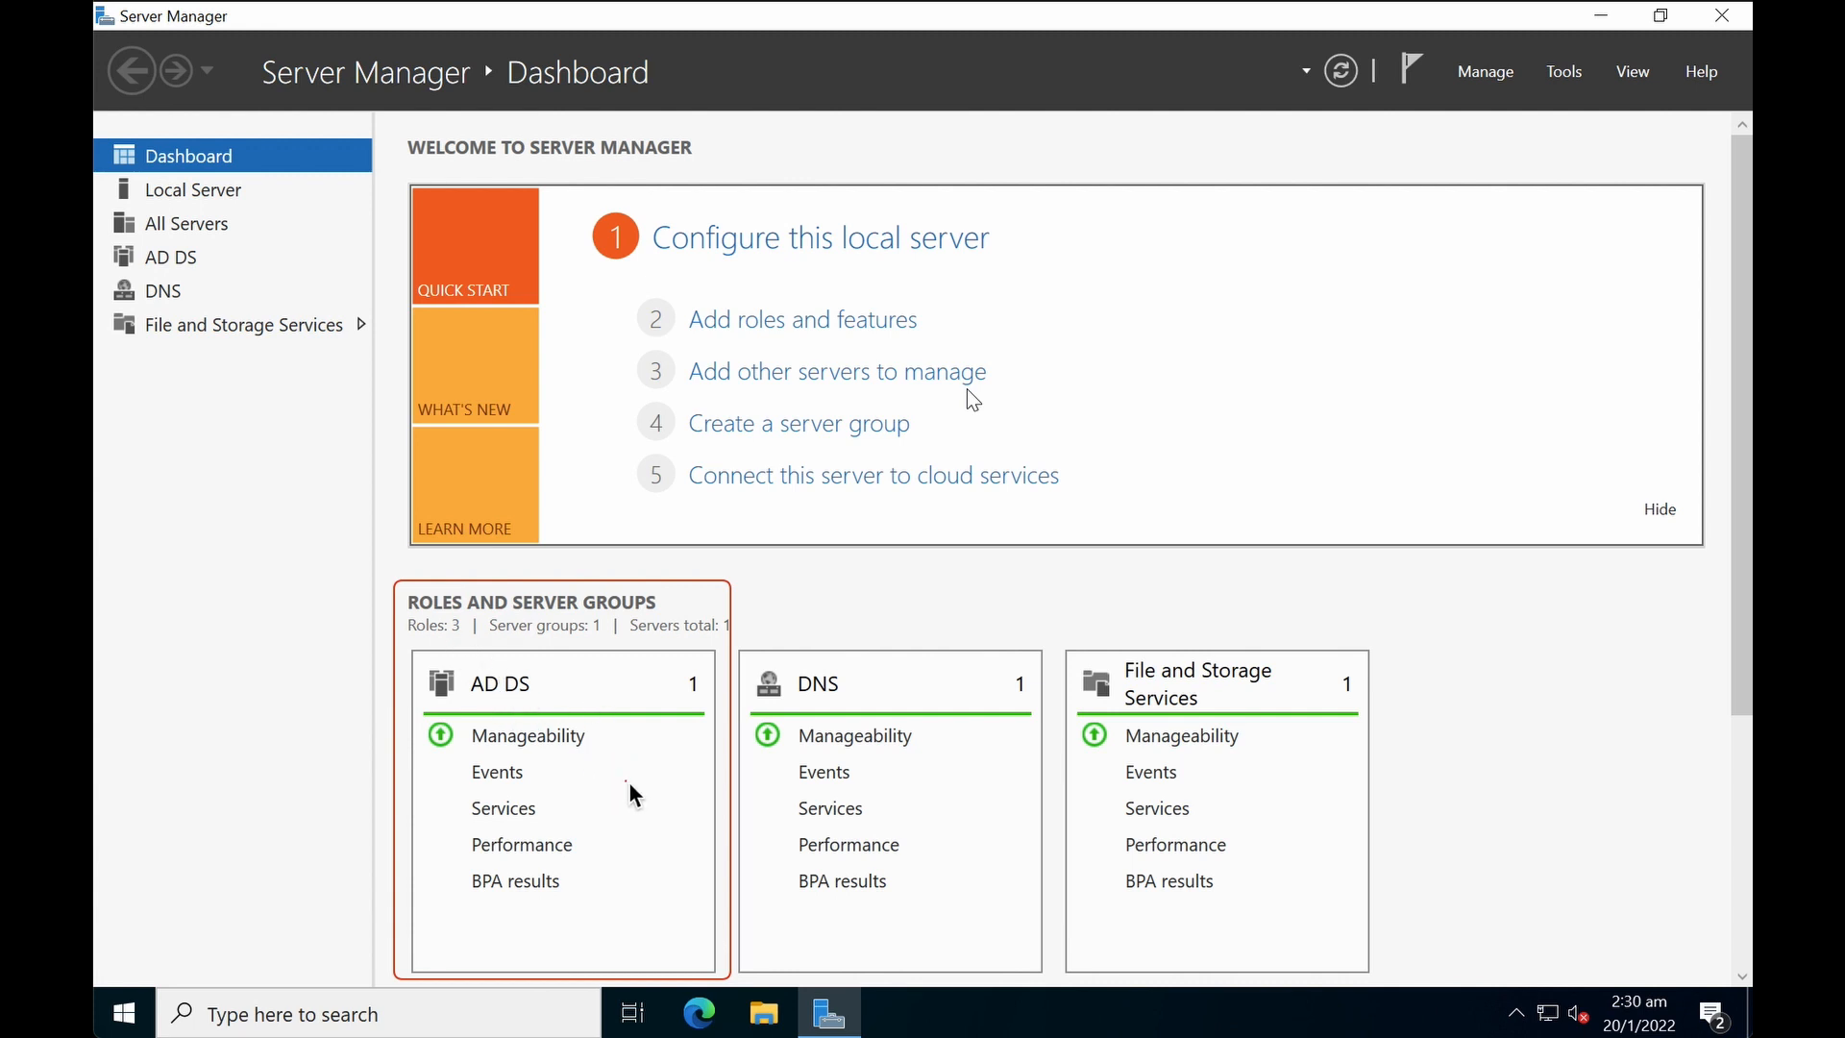
{"action": "mouse_move", "coordinate": [531, 780]}
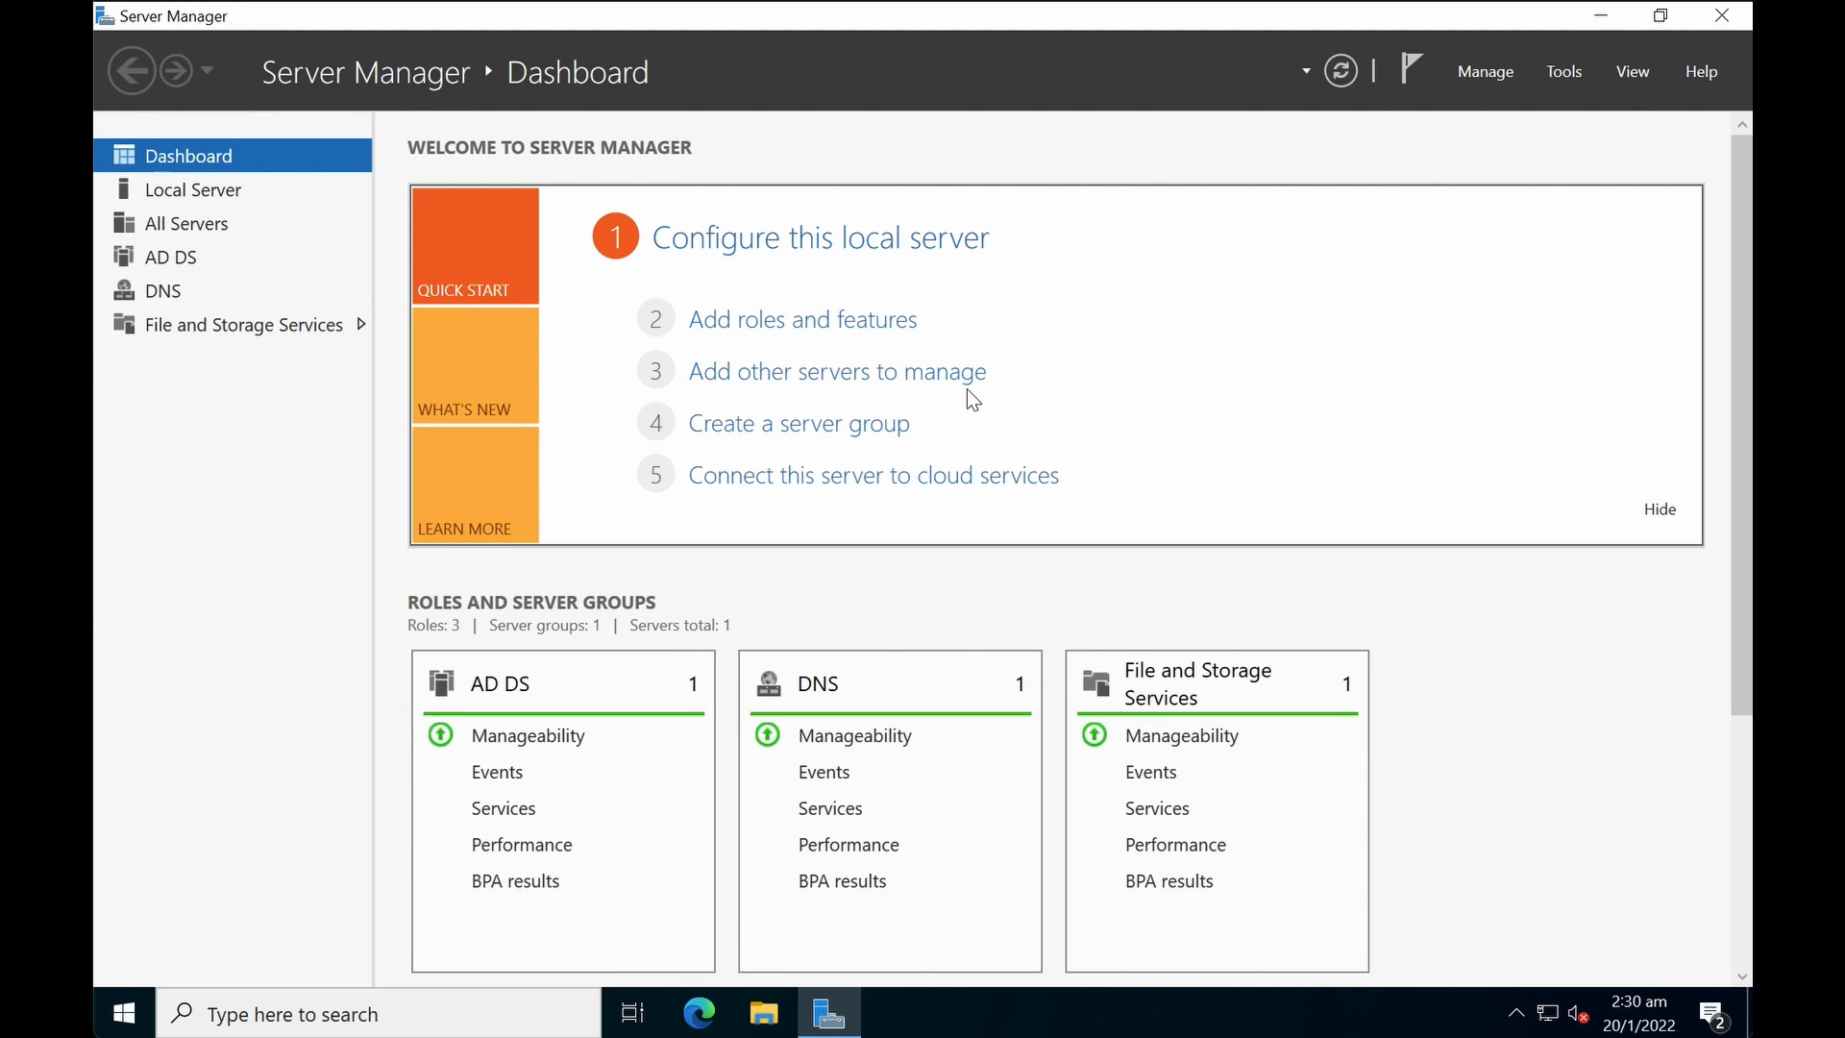
{"action": "mouse_move", "coordinate": [1559, 137]}
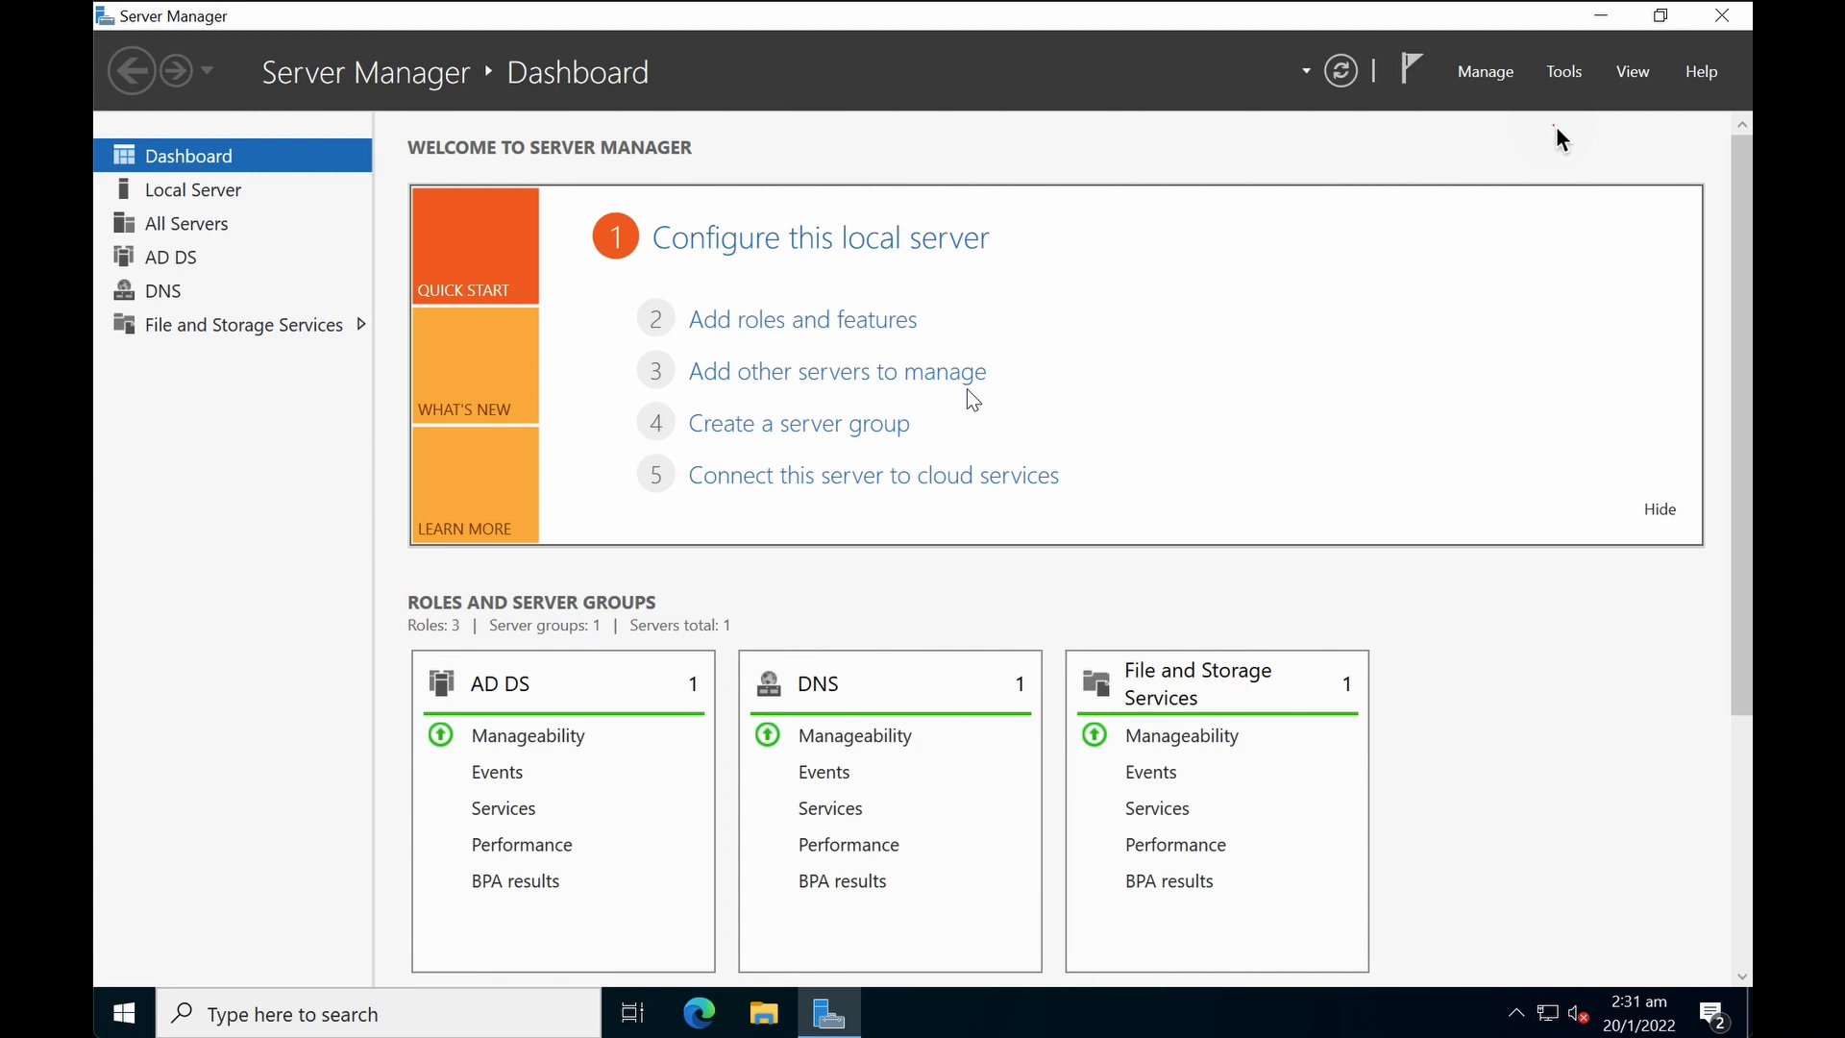
{"action": "mouse_move", "coordinate": [1574, 88]}
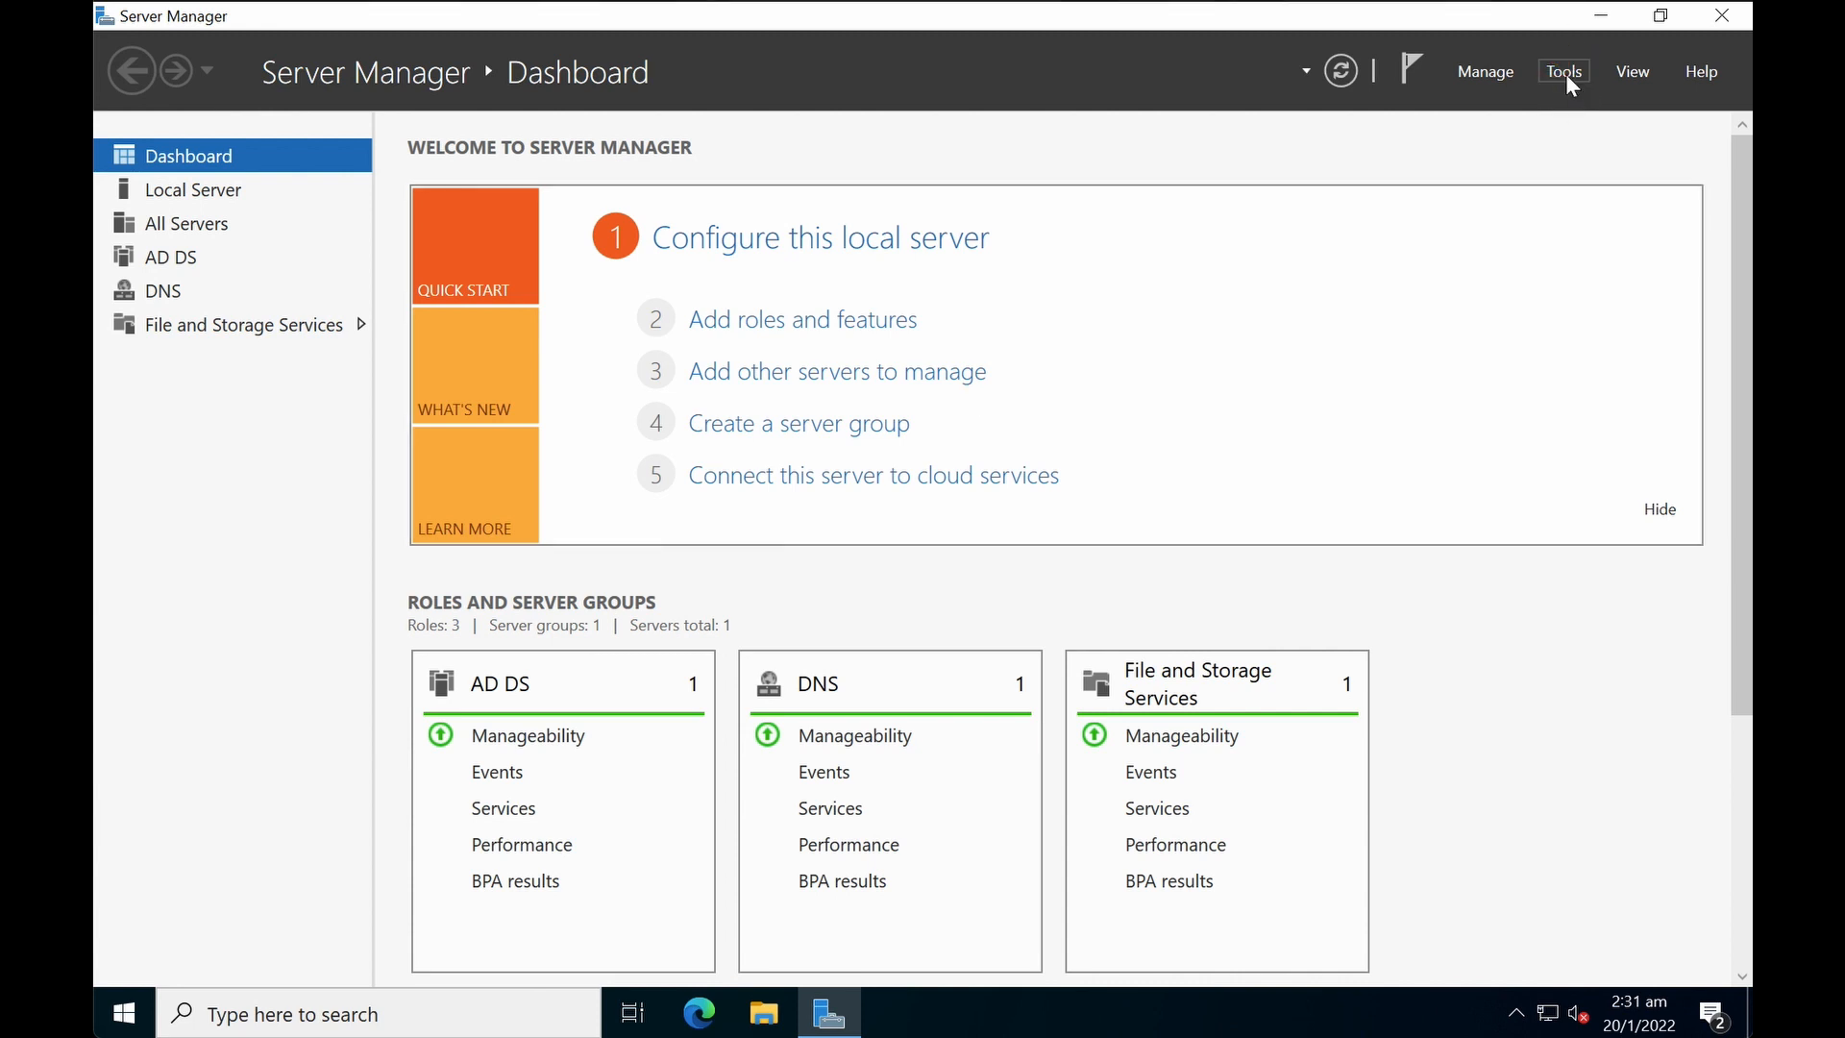
Step: Launch Active Directory Users and Computers from the Server Manager Tools menu
{"action": "left_click", "coordinate": [1563, 71]}
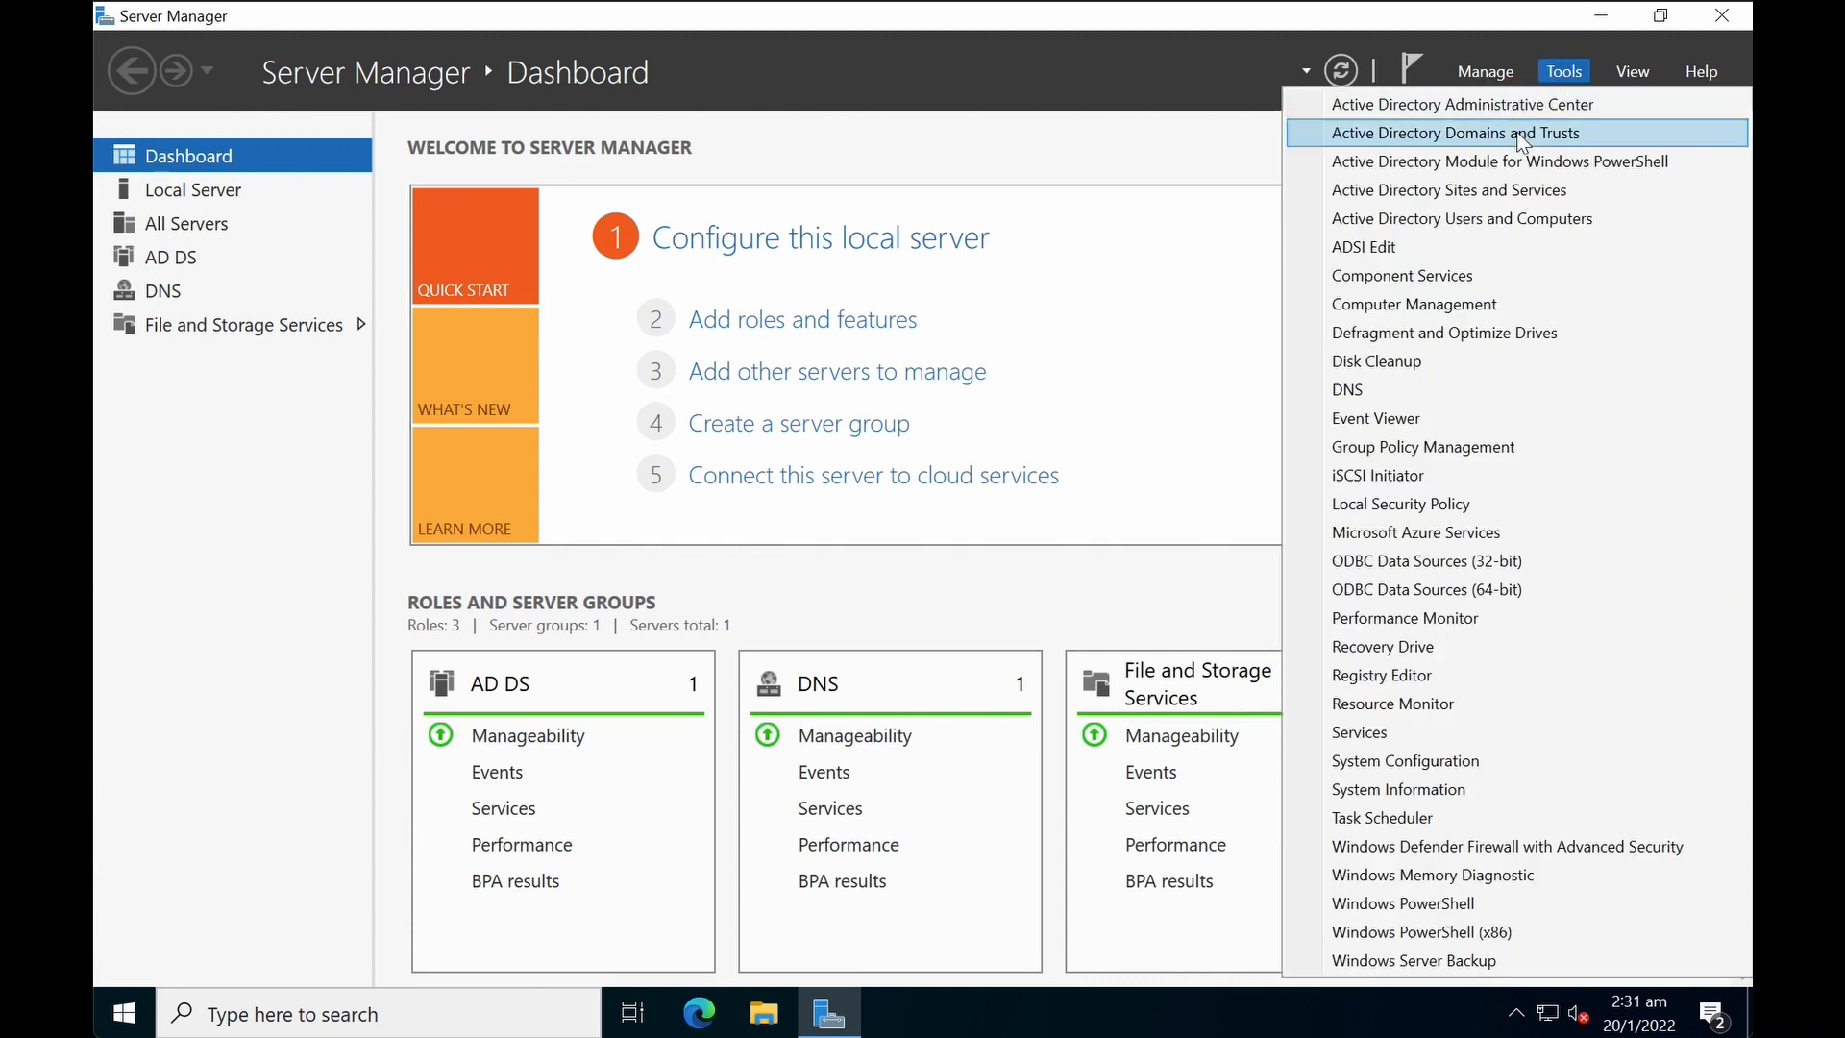
{"action": "mouse_move", "coordinate": [1459, 218]}
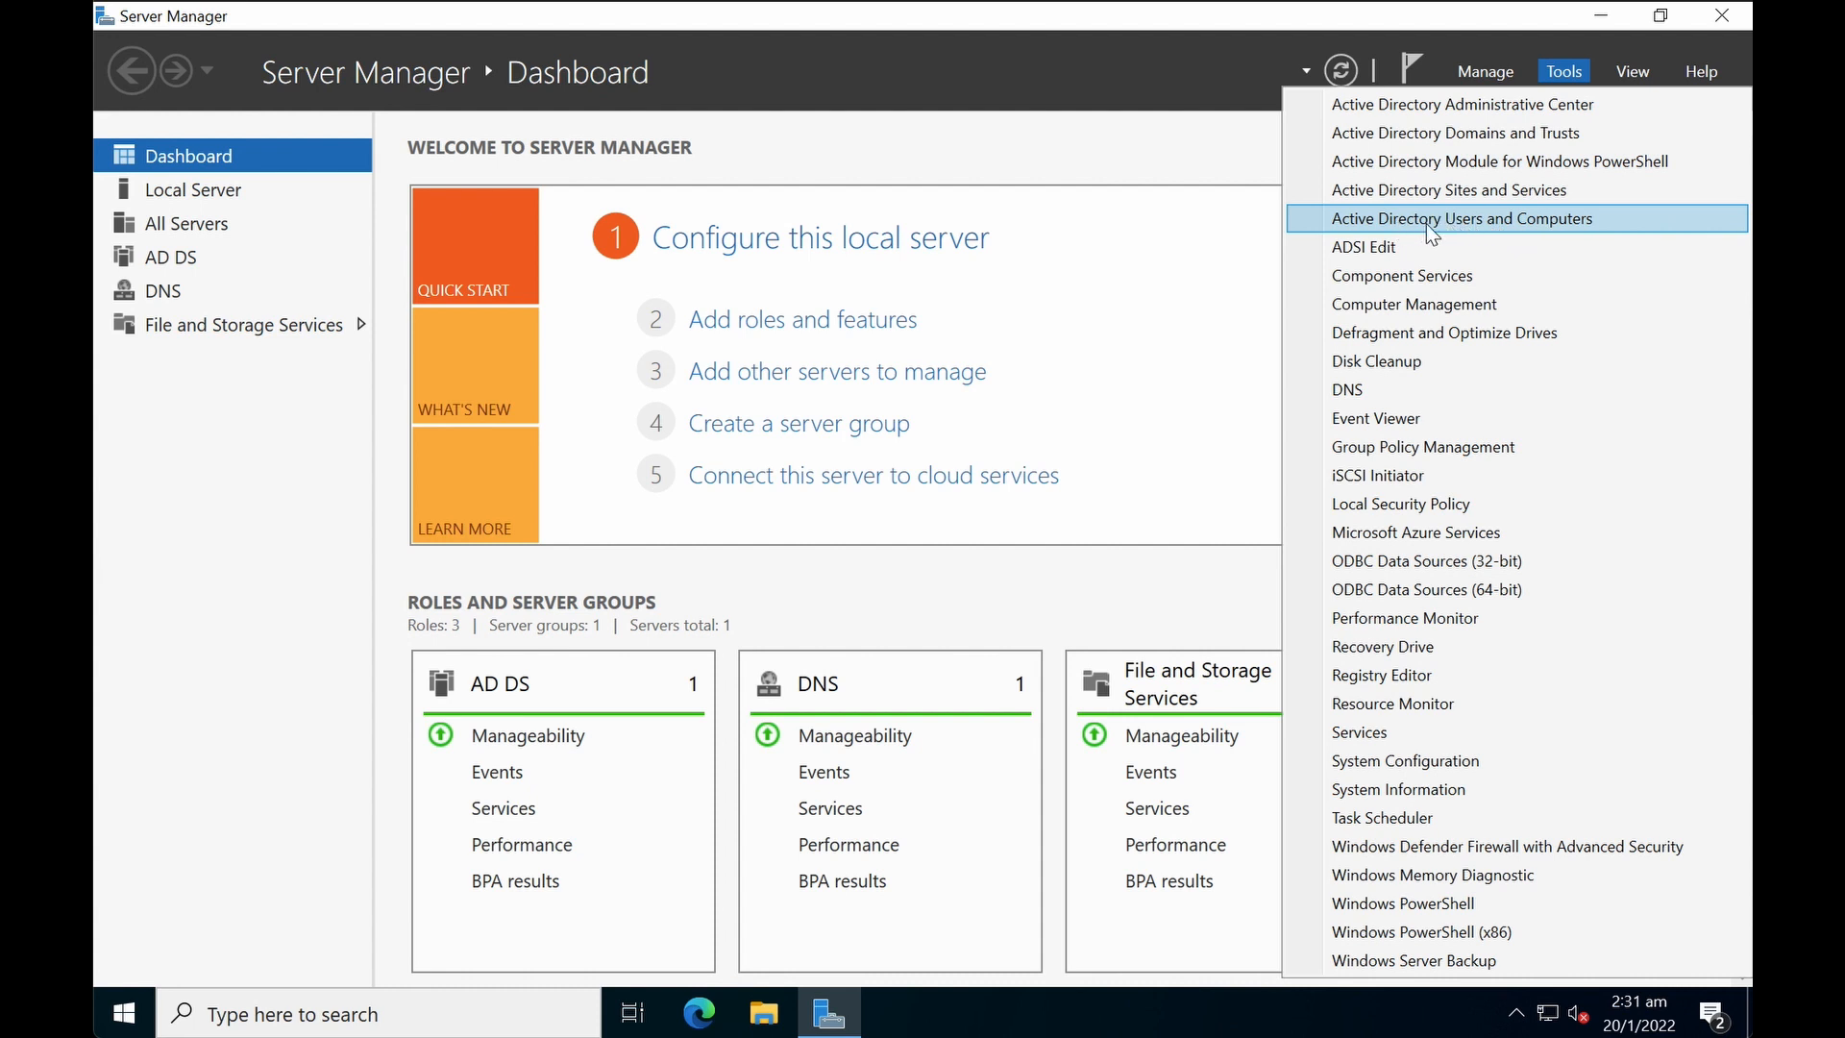
{"action": "mouse_move", "coordinate": [1493, 236]}
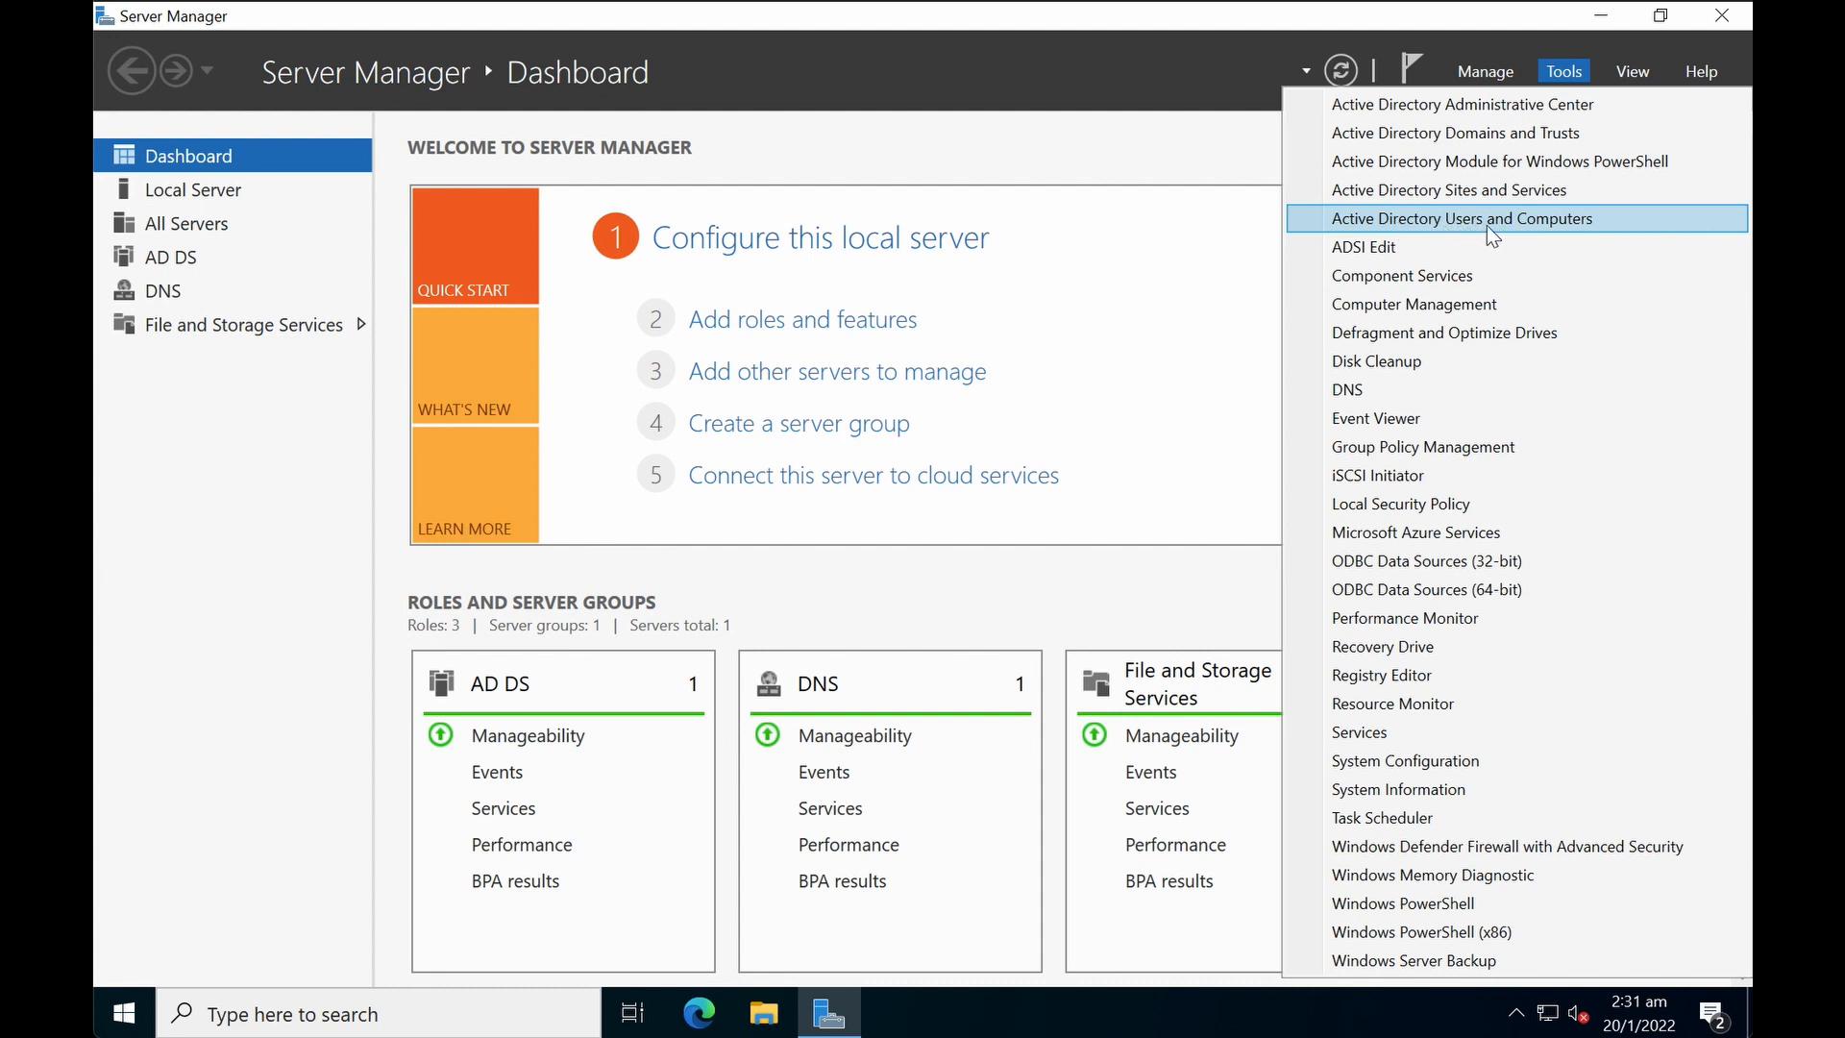
{"action": "mouse_move", "coordinate": [1429, 232]}
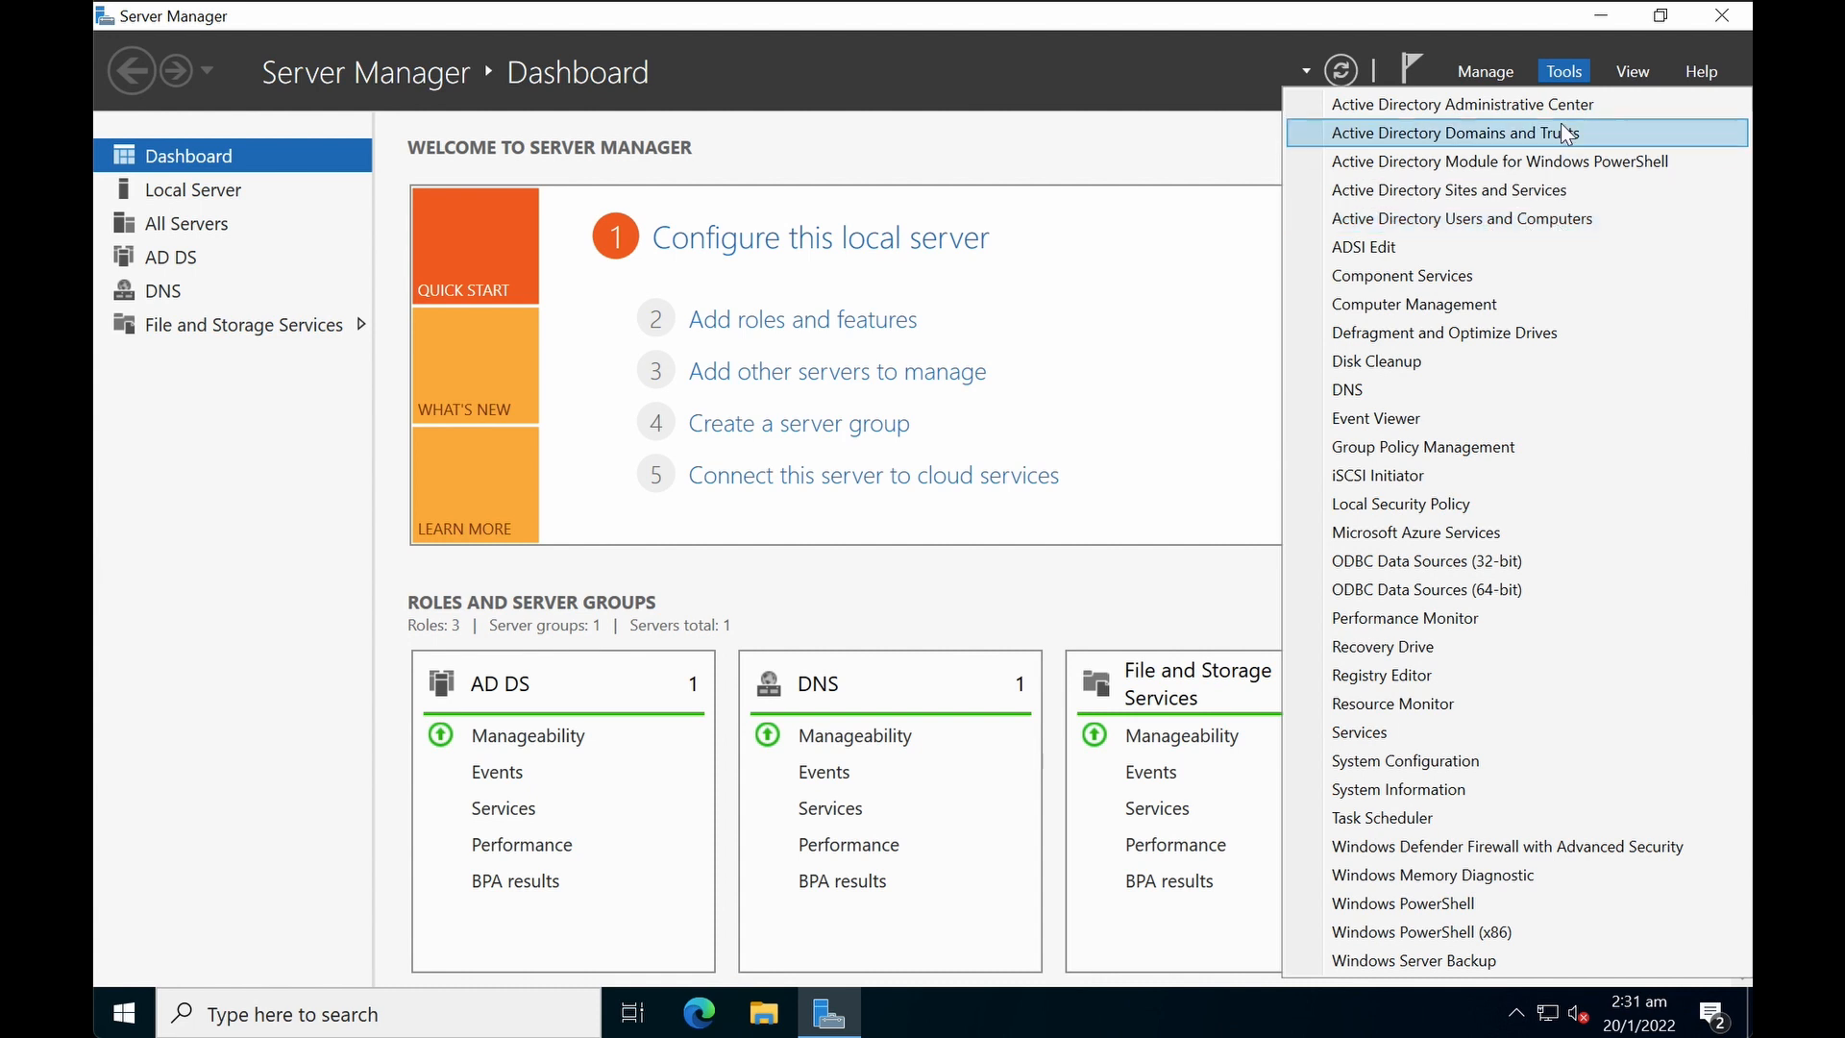
{"action": "left_click", "coordinate": [1462, 218]}
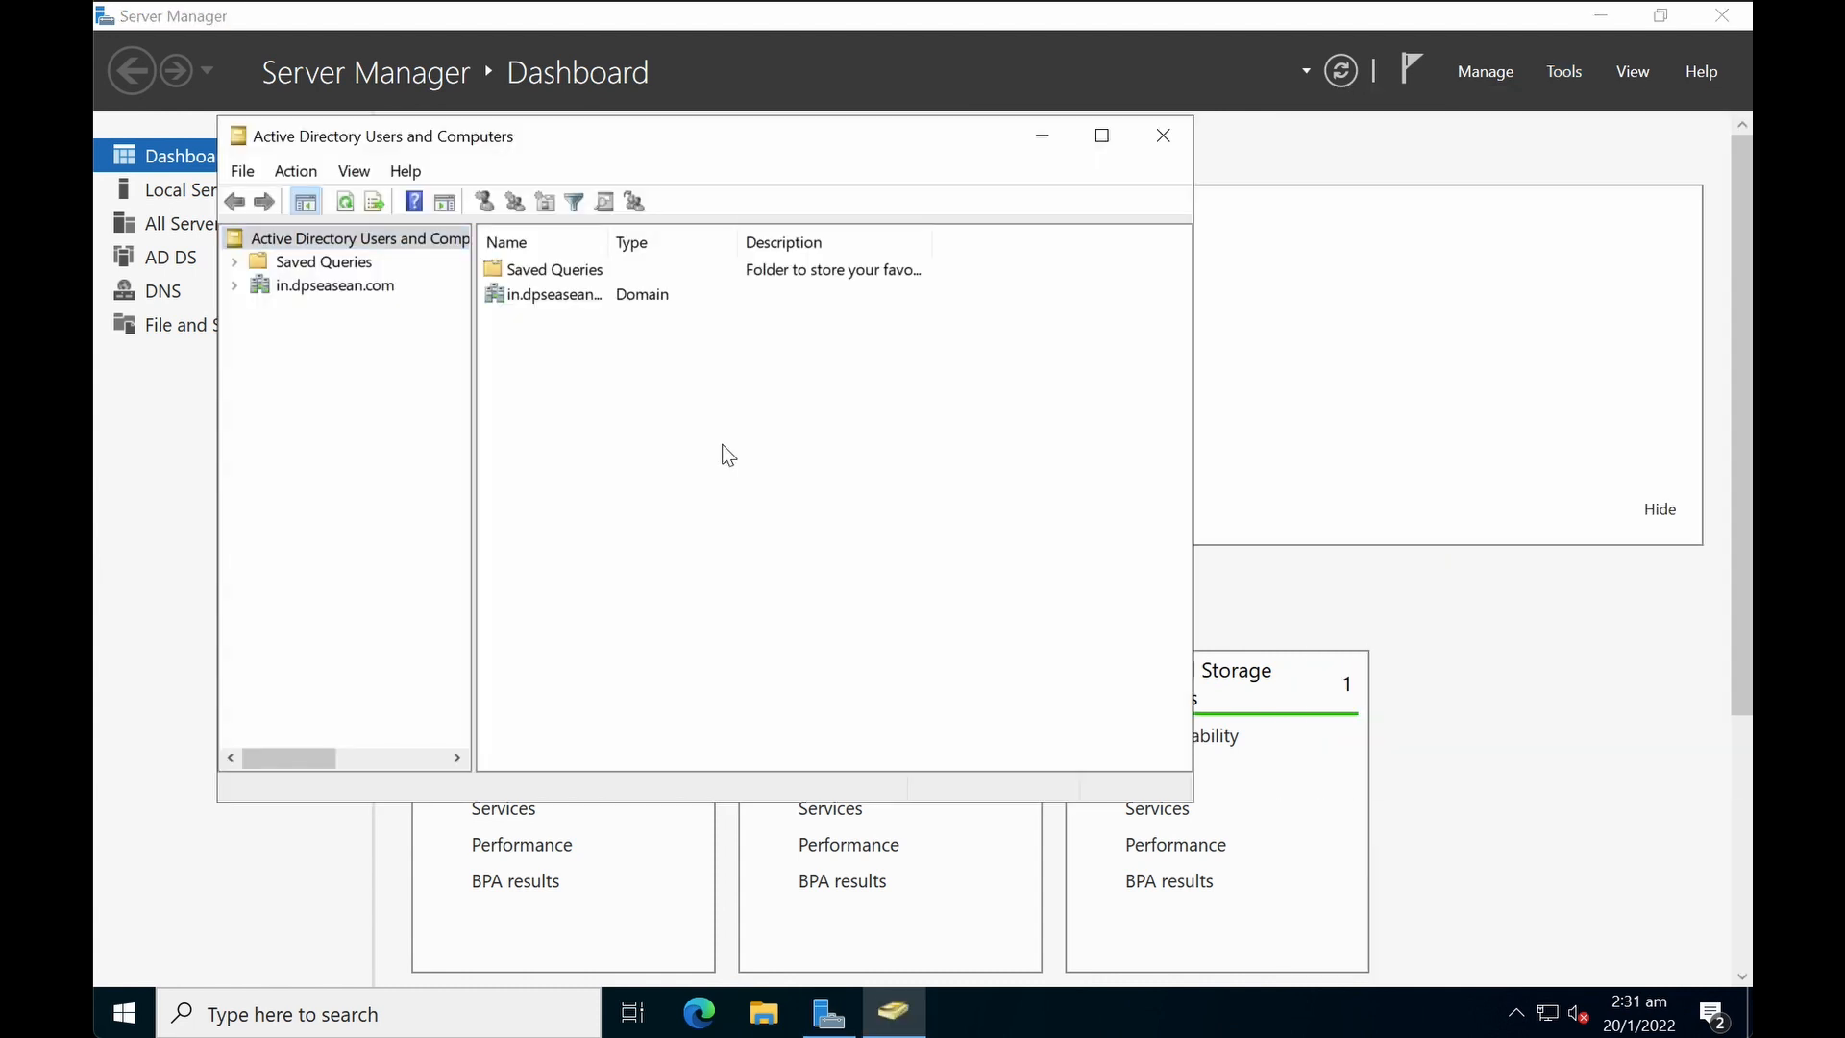